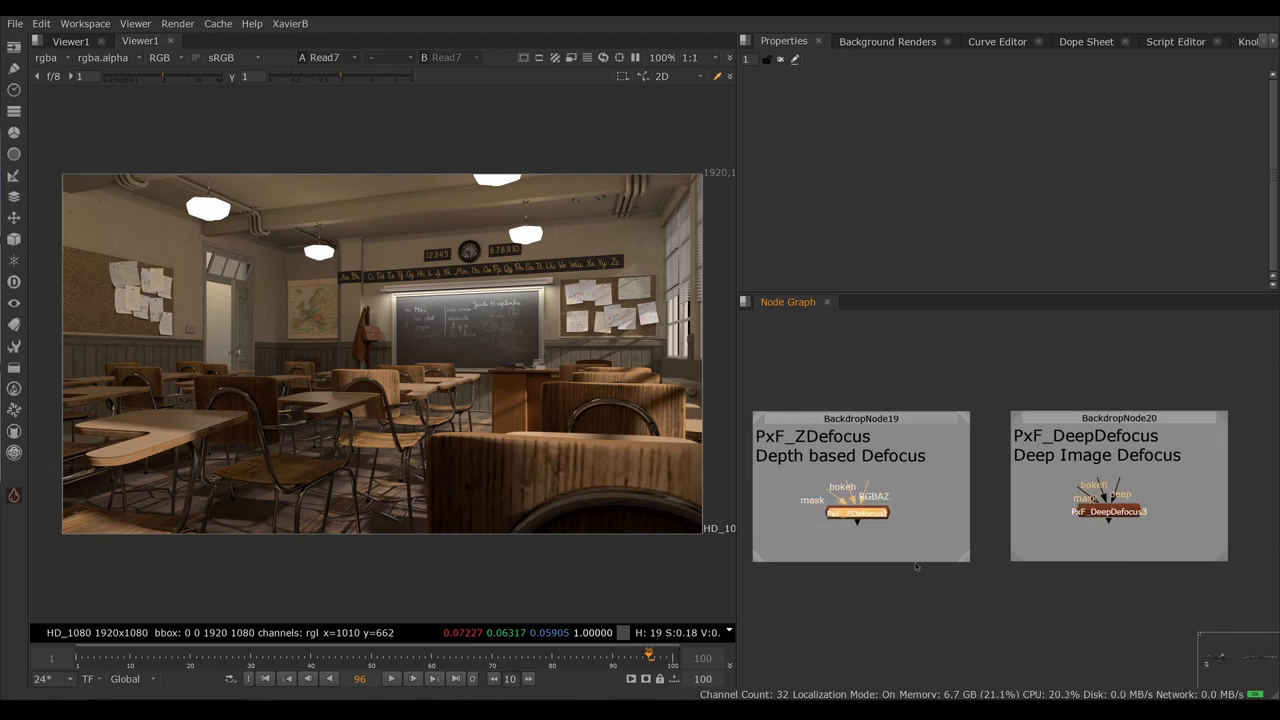
{"action": "mouse_move", "coordinate": [836, 555]}
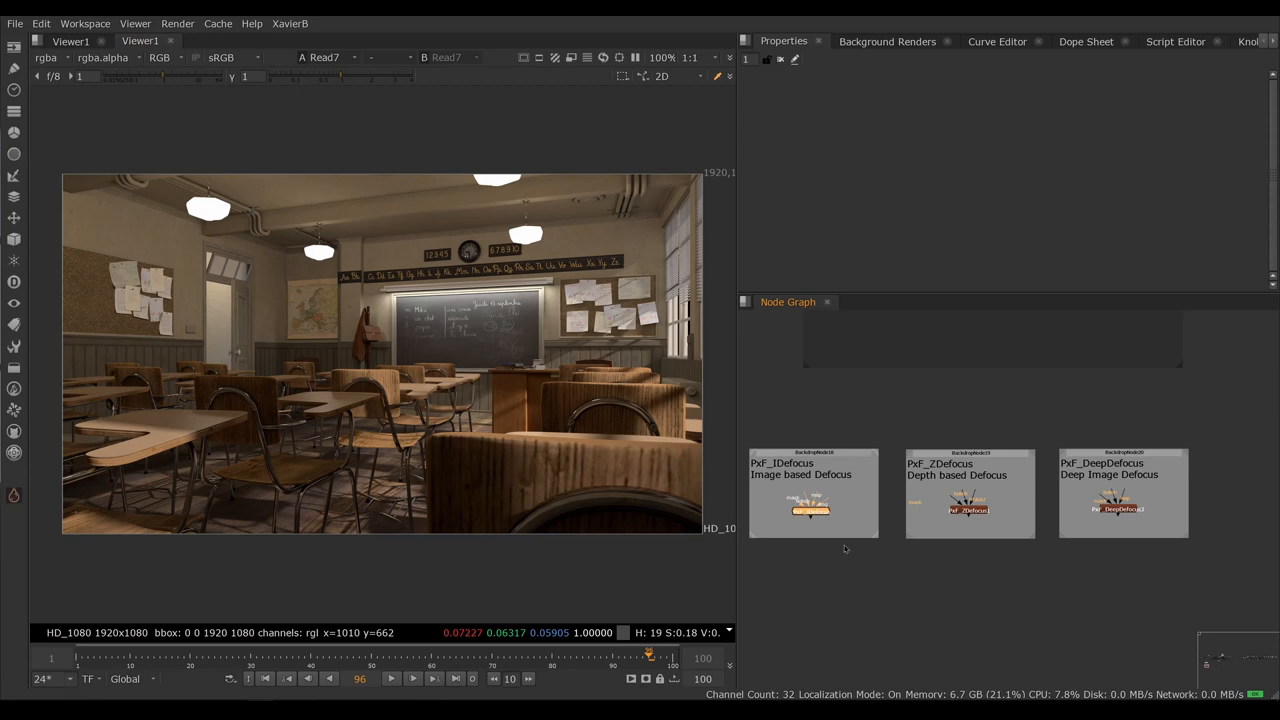
{"action": "mouse_move", "coordinate": [845, 564]}
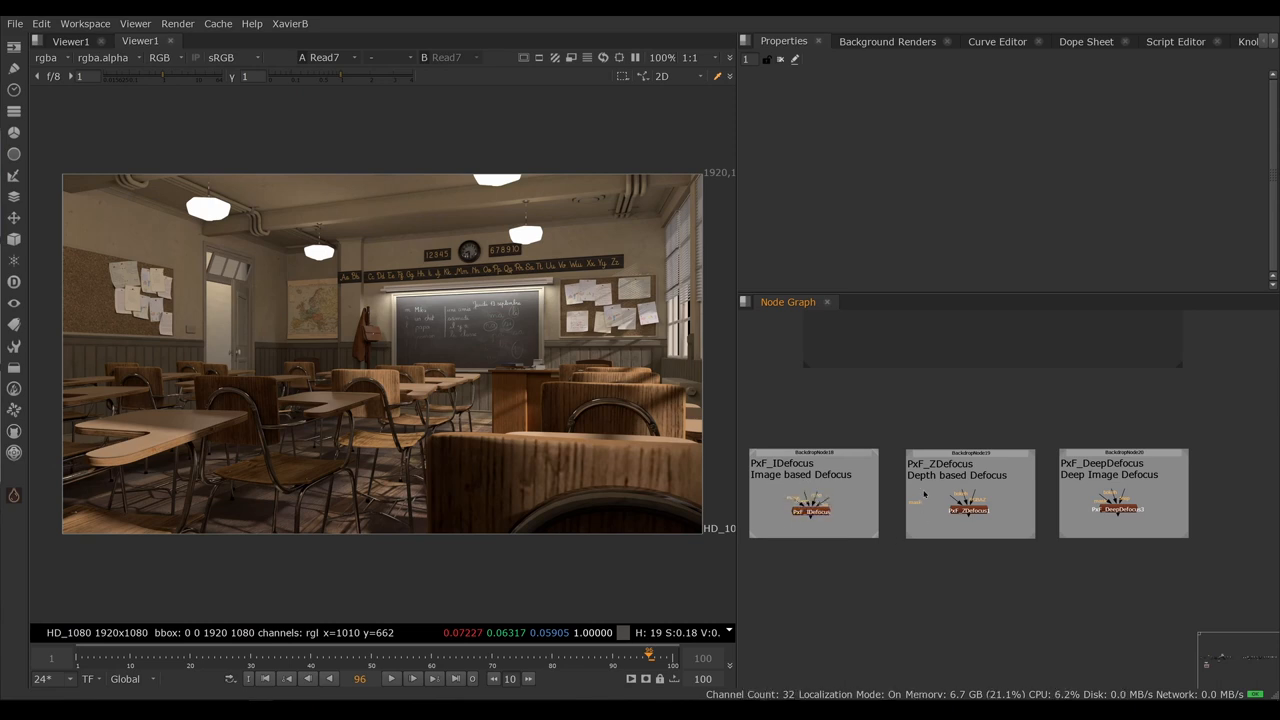
Step: Select Read7 in the CLASSROOM backdrop and move Viewer1 beside the classroom setup
{"action": "left_click", "coordinate": [968, 508]}
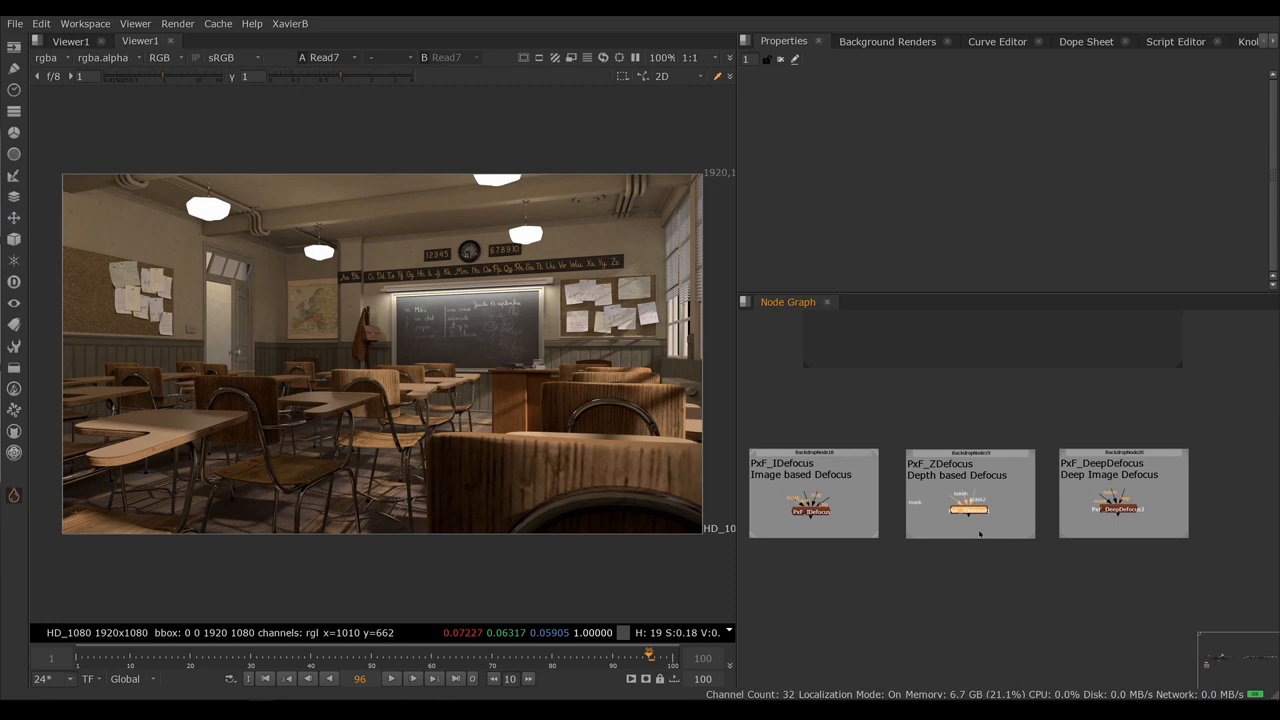
{"action": "left_click", "coordinate": [1123, 508]}
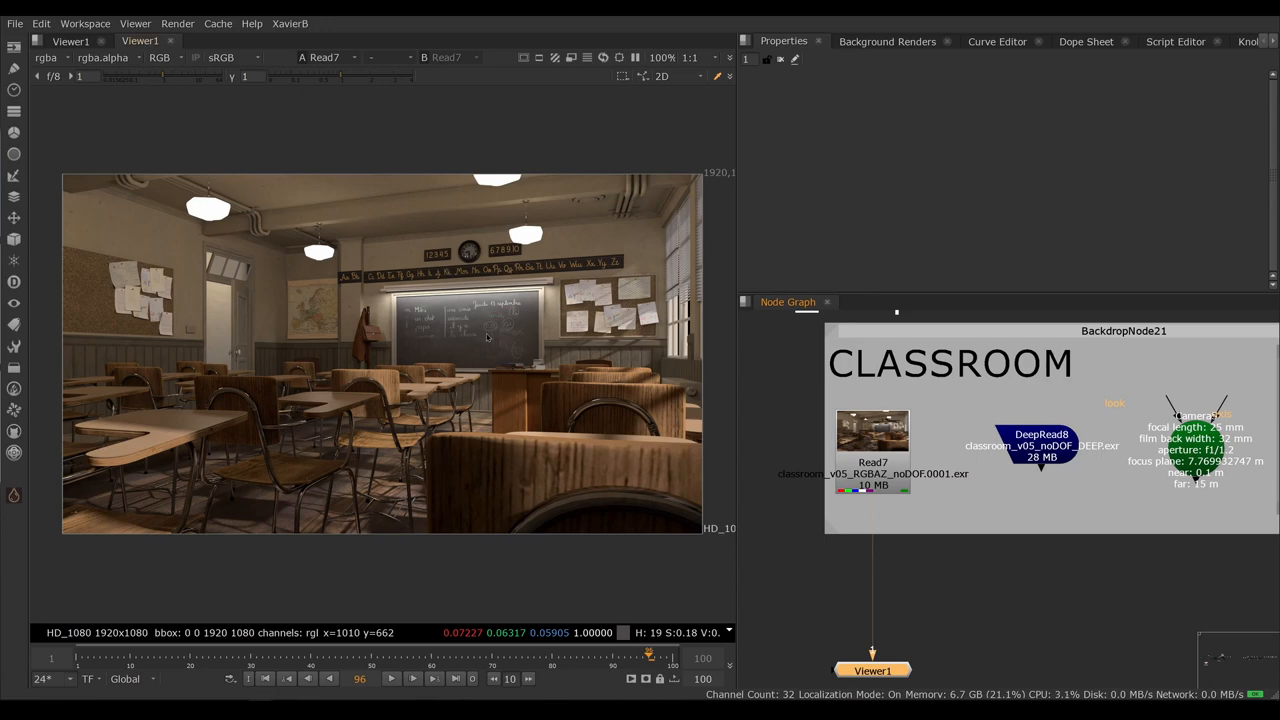
{"action": "mouse_move", "coordinate": [485, 337]}
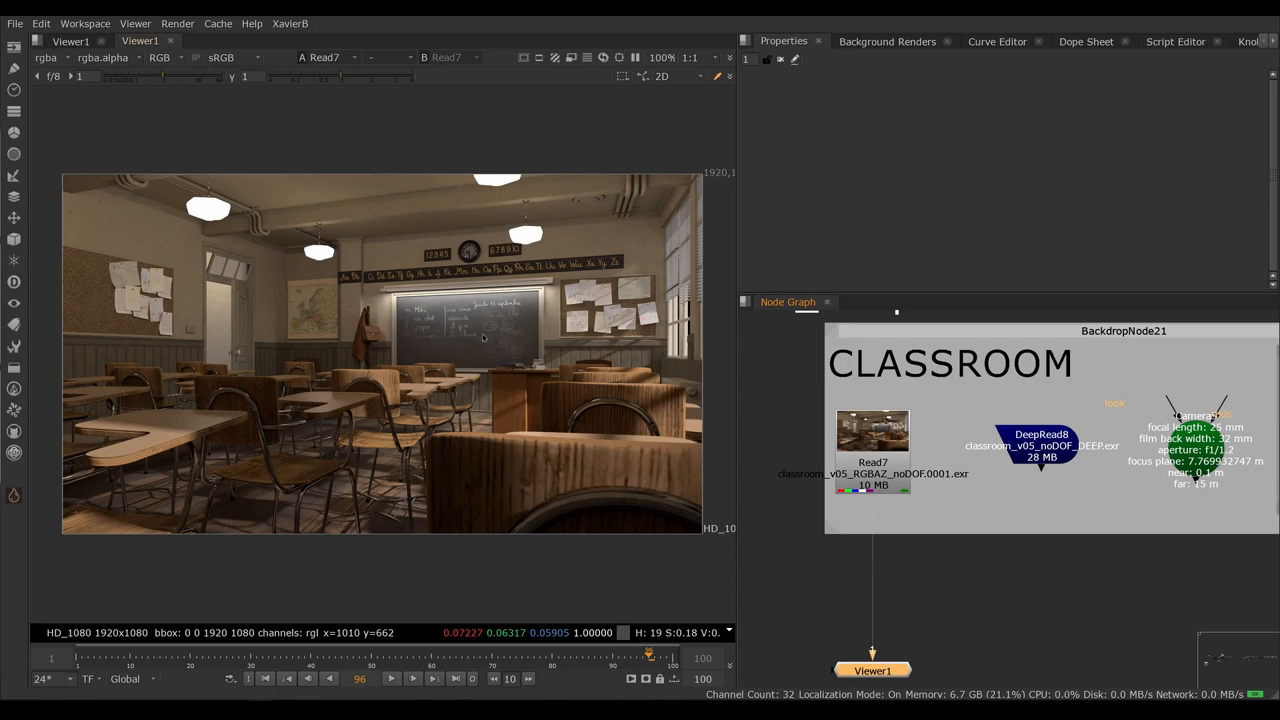
{"action": "left_click", "coordinate": [1041, 445]}
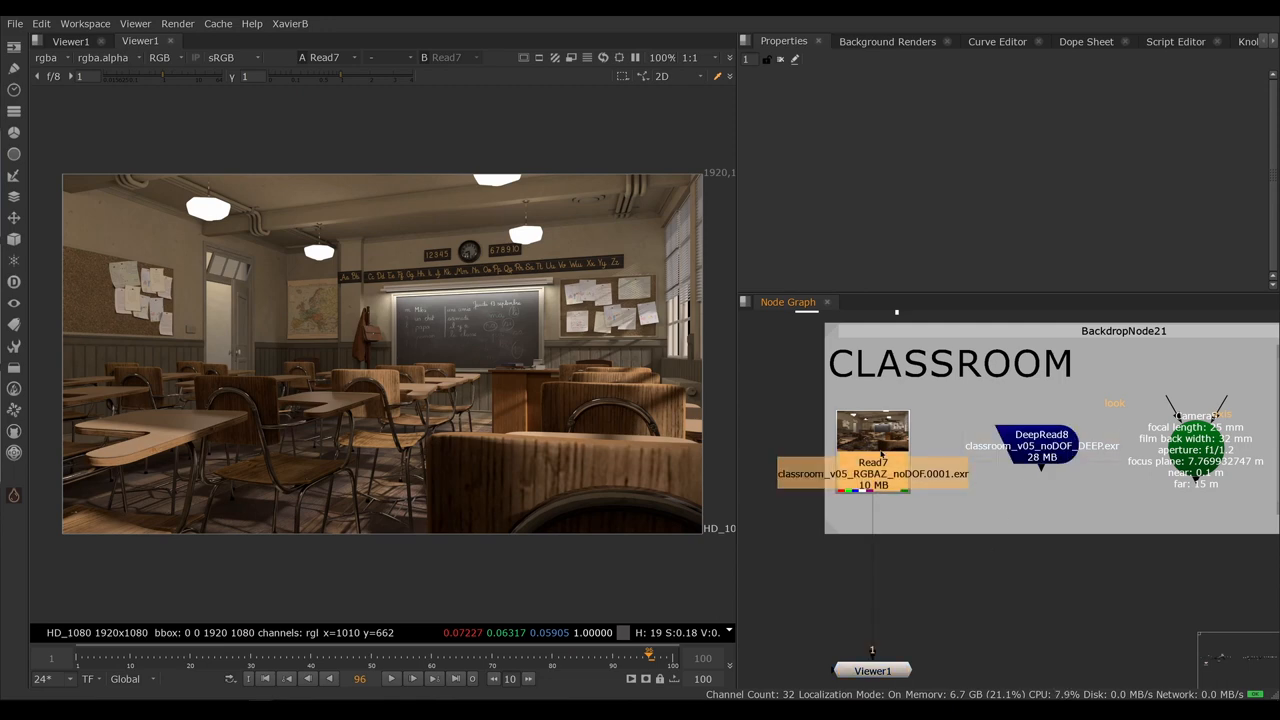
{"action": "mouse_move", "coordinate": [995, 510]}
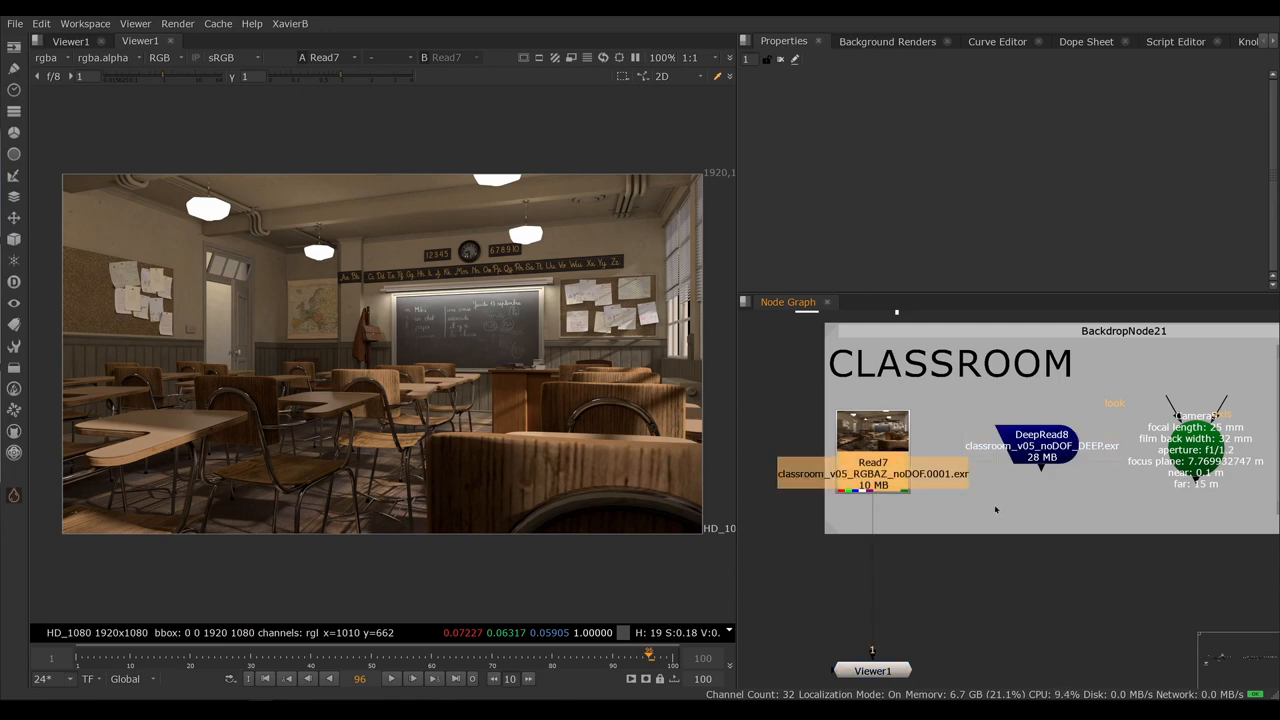
{"action": "mouse_move", "coordinate": [558, 409]}
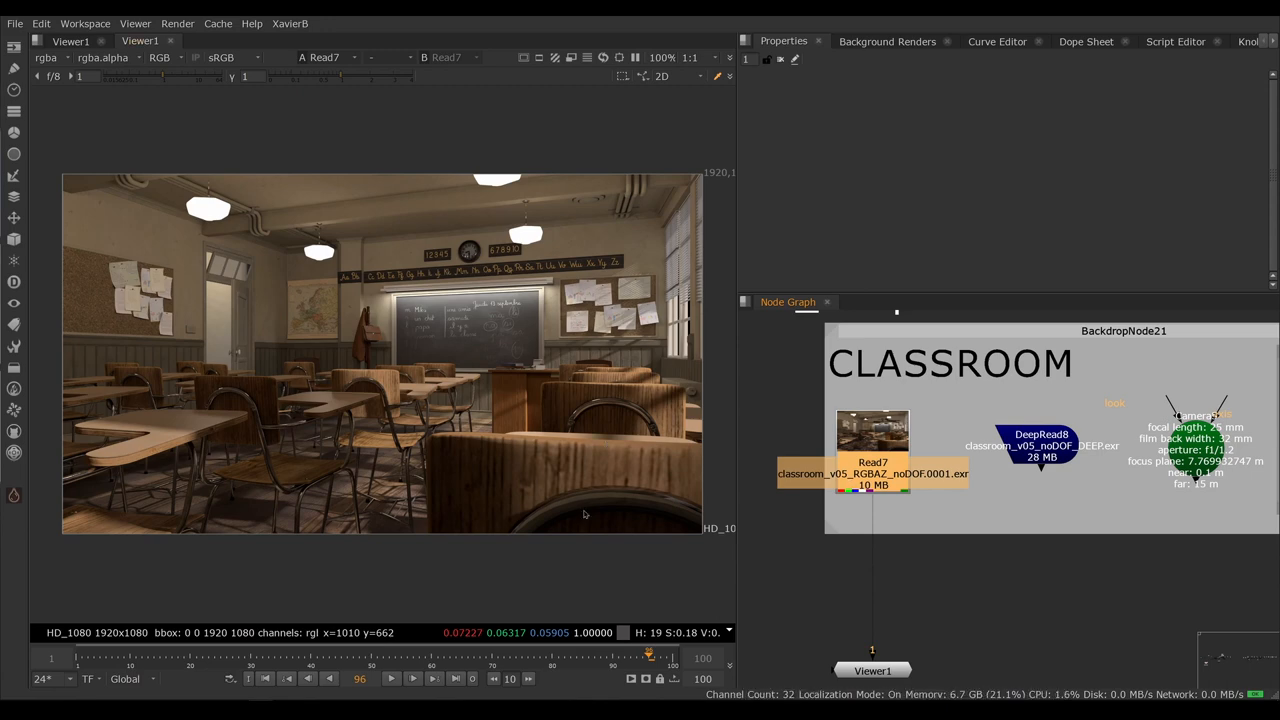
{"action": "left_click_drag", "start_coordinate": [305, 275], "coordinate": [568, 490]}
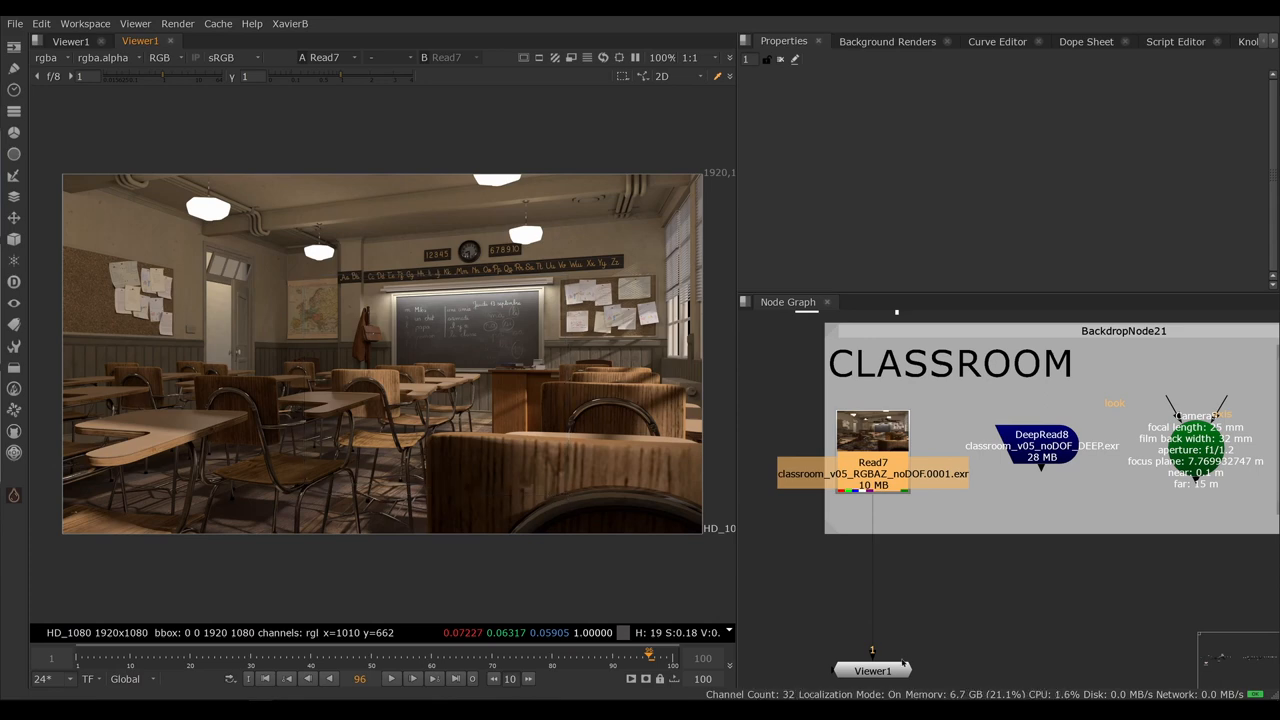
{"action": "left_click_drag", "start_coordinate": [872, 670], "coordinate": [975, 577]}
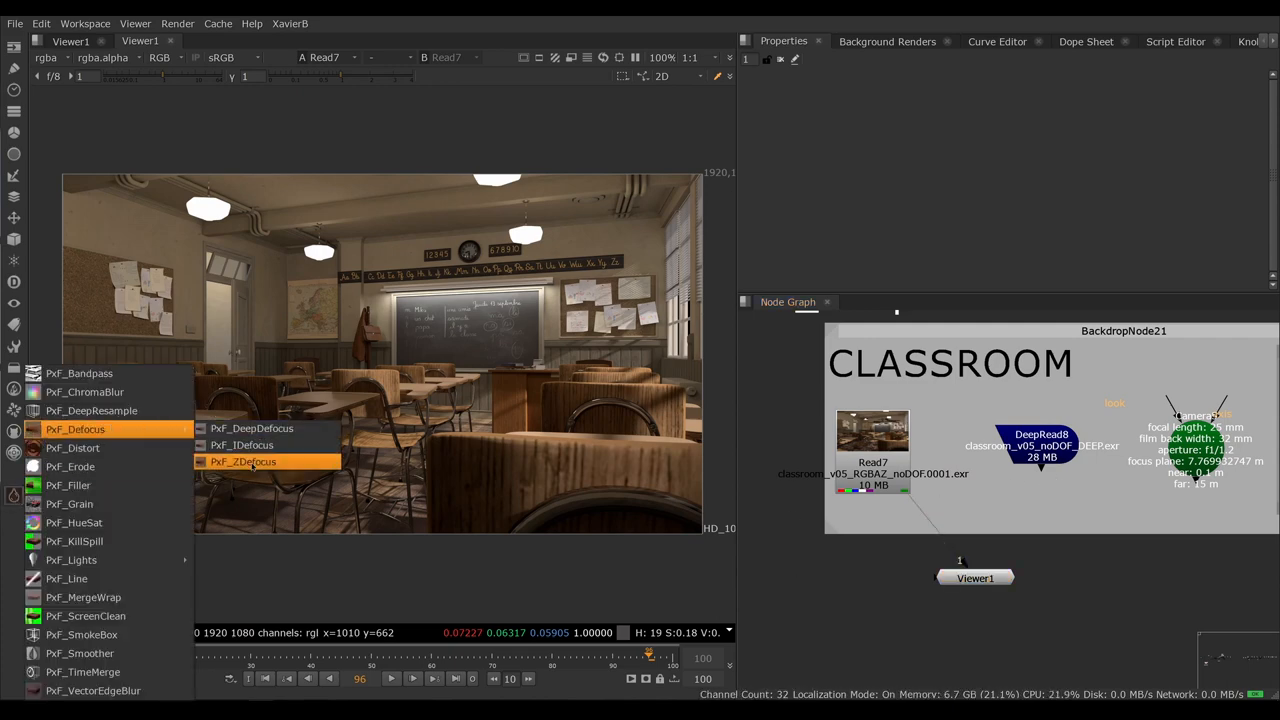
Step: Add a PxF_ZDefocus node from the PxF toolbar, then create and position a native ZDefocus2 node
{"action": "left_click", "coordinate": [243, 461]}
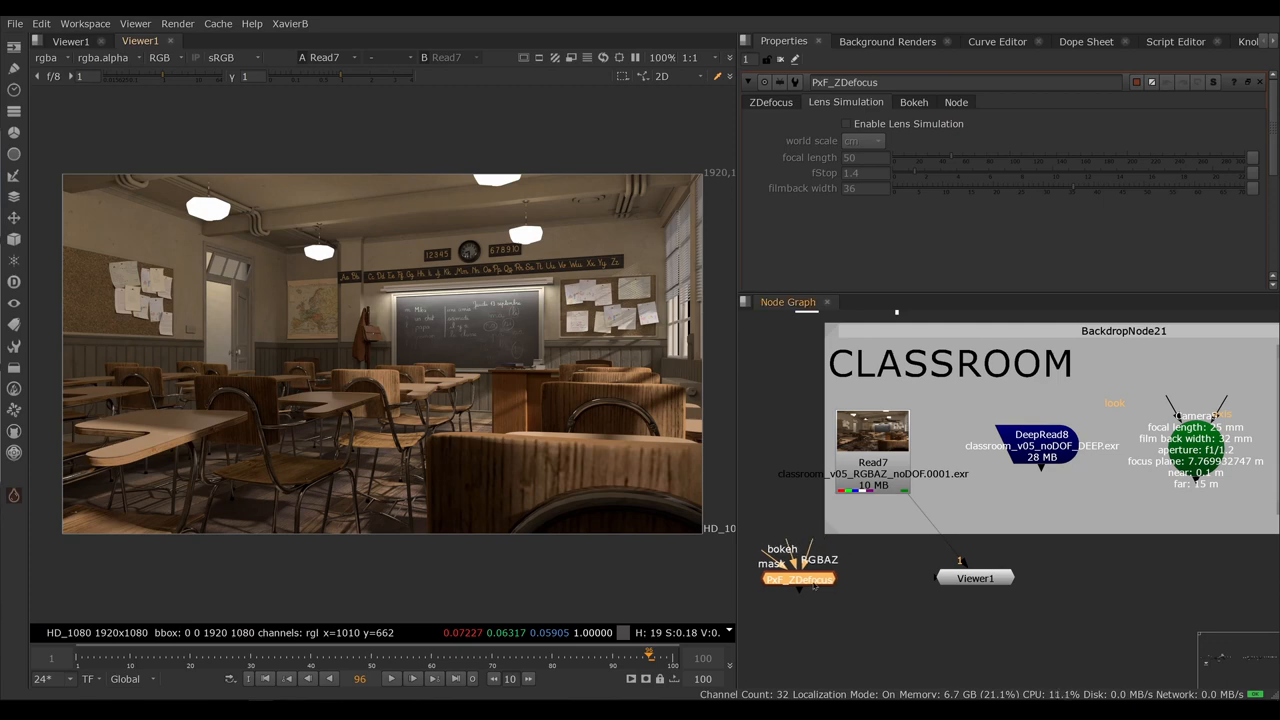
{"action": "type", "text": "z"}
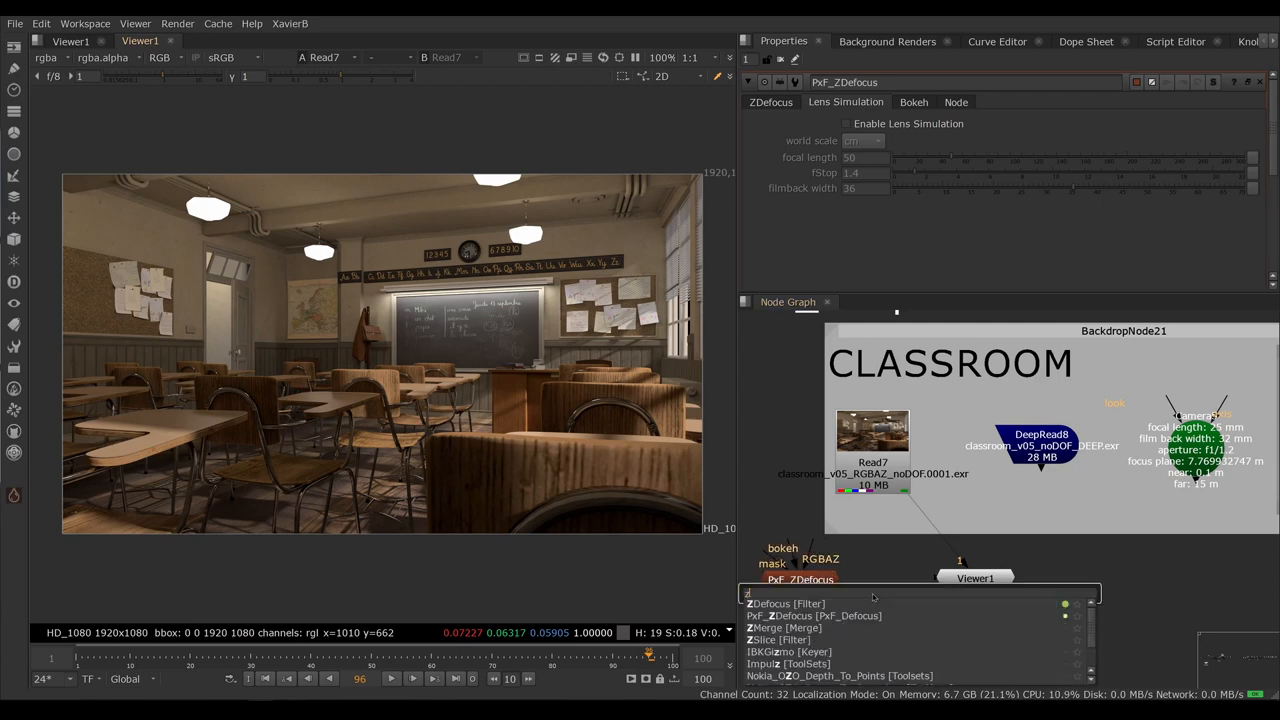
{"action": "left_click", "coordinate": [784, 603]}
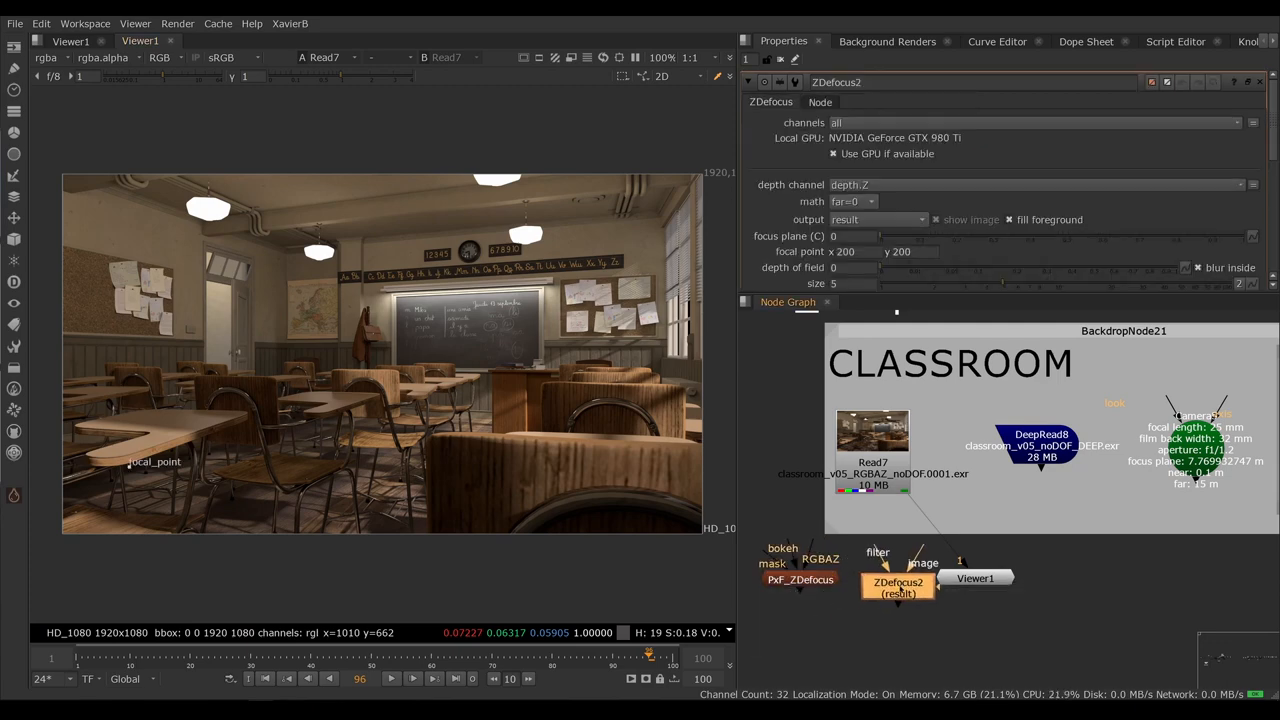
{"action": "left_click_drag", "start_coordinate": [898, 588], "coordinate": [910, 578]}
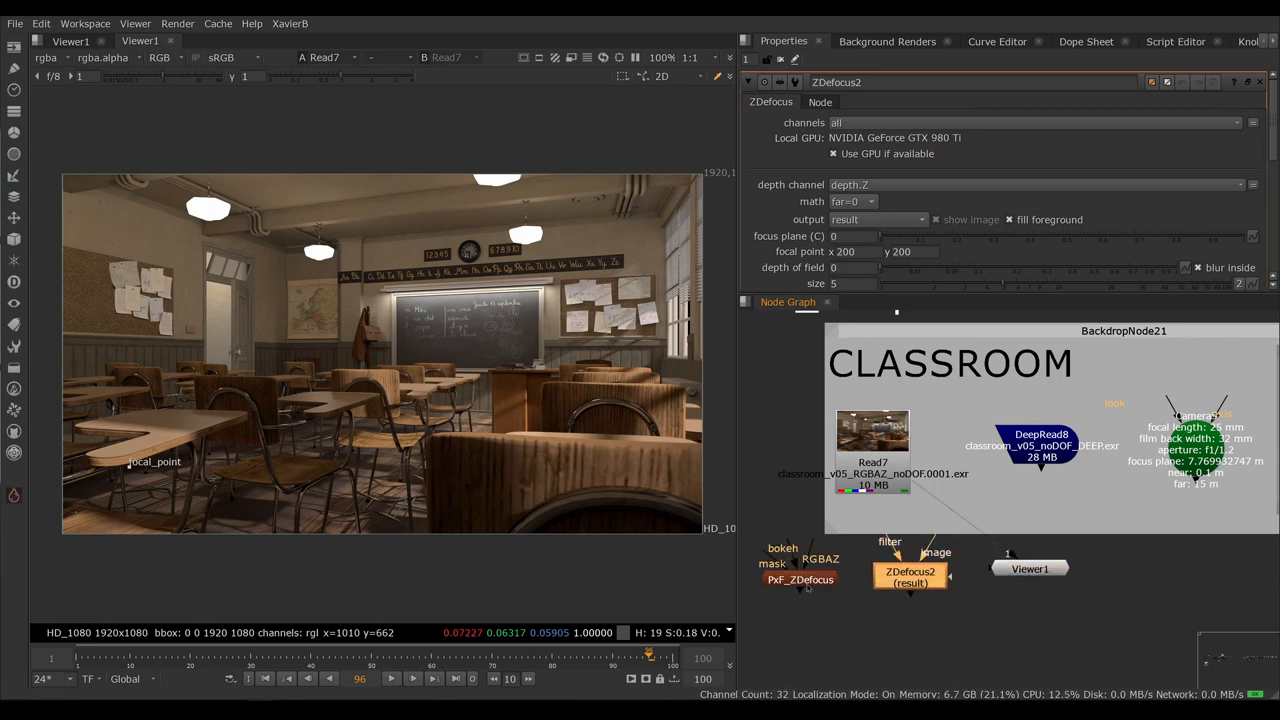
{"action": "left_click", "coordinate": [800, 580]}
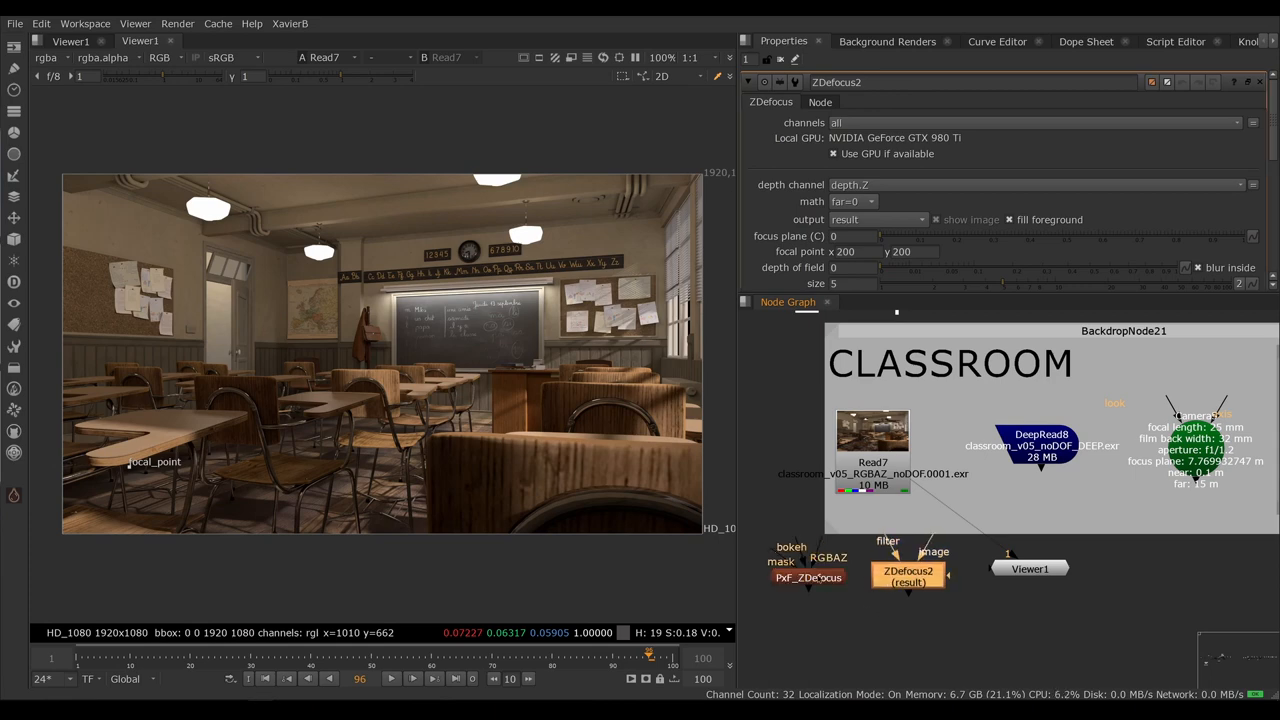
{"action": "left_click", "coordinate": [806, 577]}
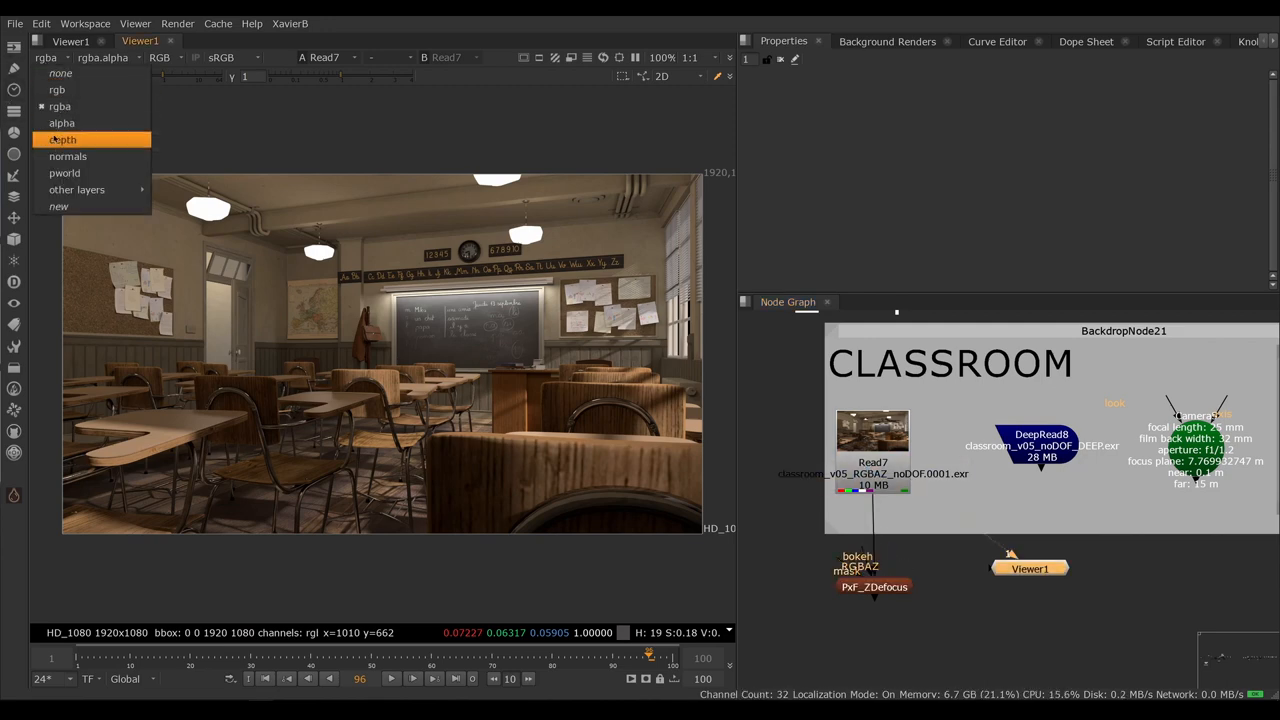
Step: Remove ZDefocus2, view the red depth pass, then return the viewer to rgba
{"action": "left_click", "coordinate": [62, 139]}
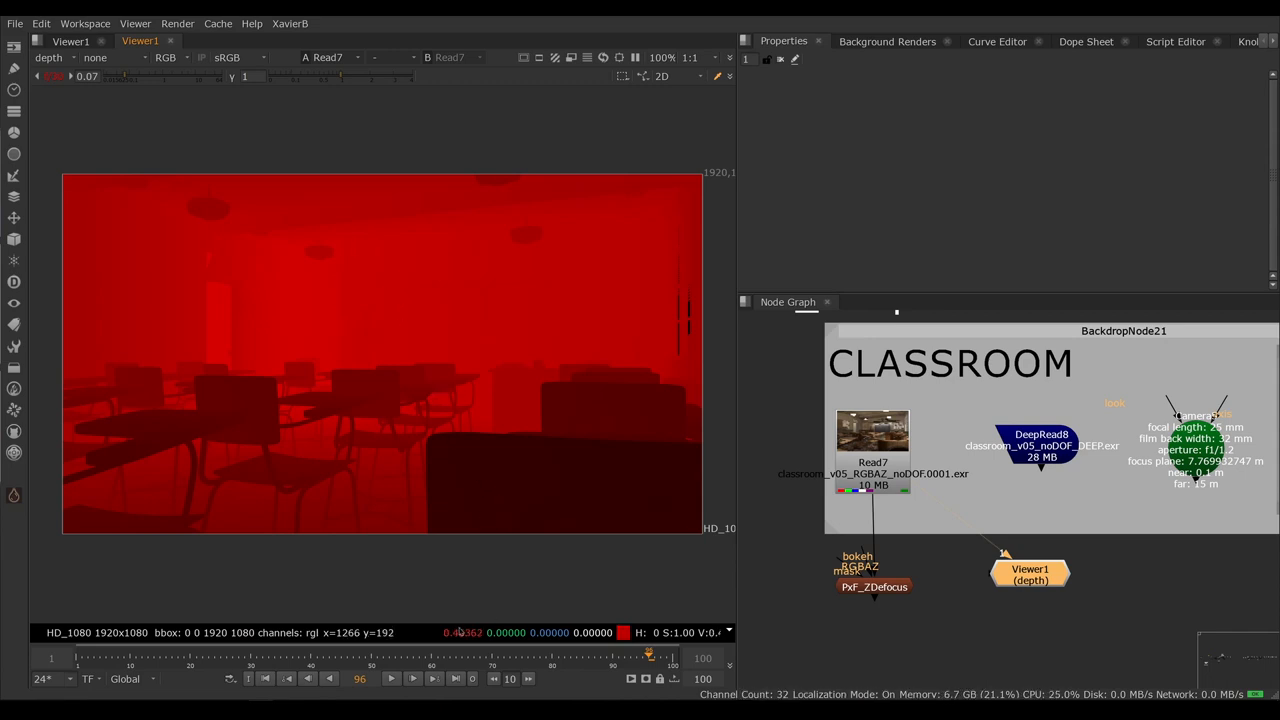
{"action": "mouse_move", "coordinate": [385, 383]}
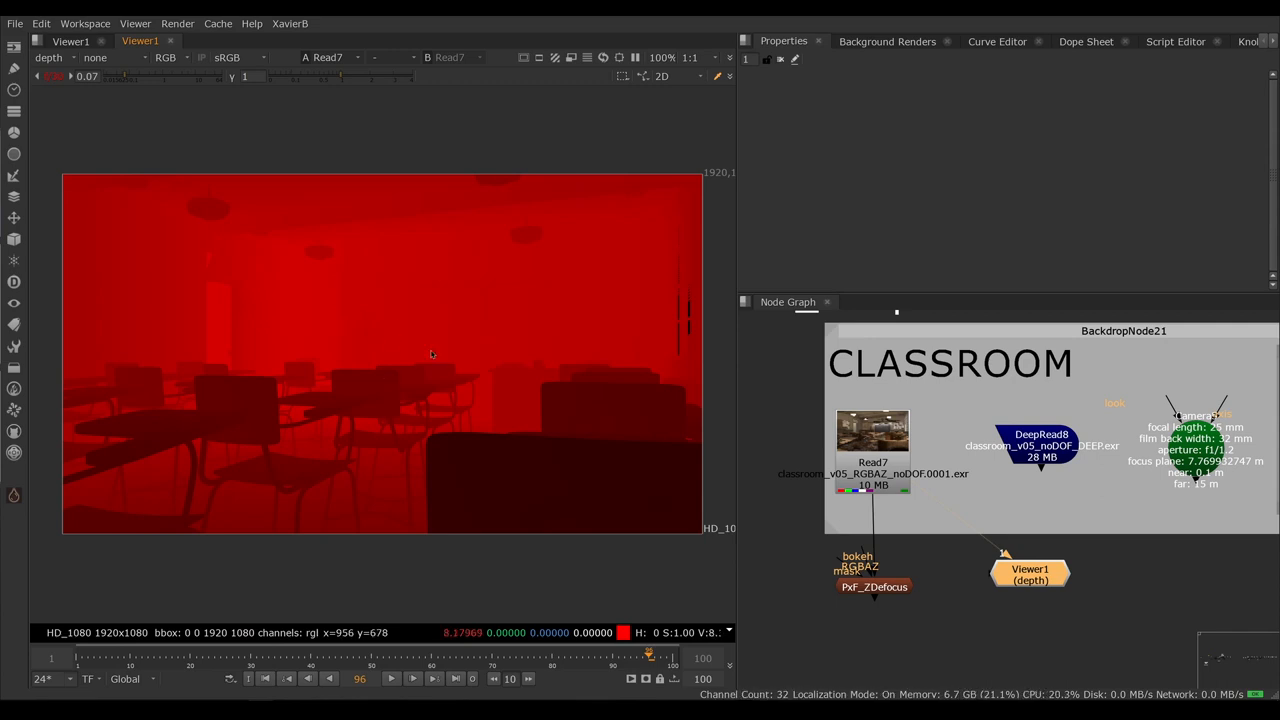
{"action": "mouse_move", "coordinate": [366, 324]}
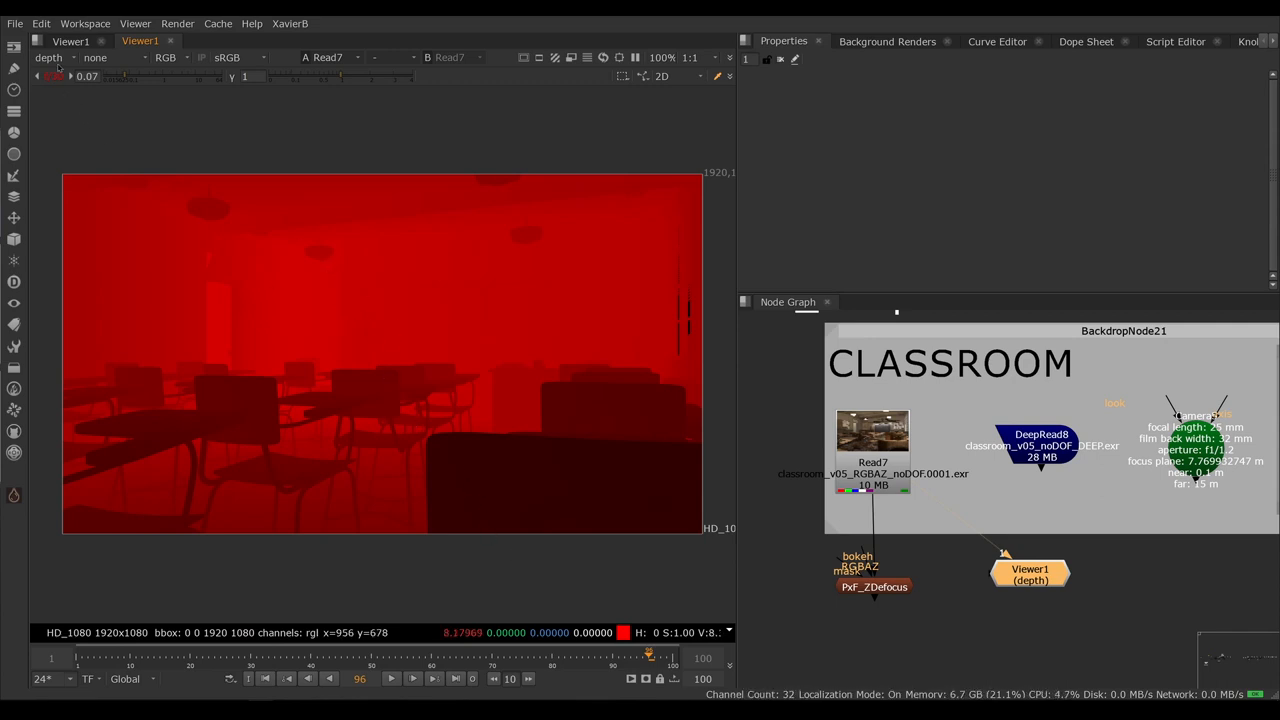
{"action": "left_click", "coordinate": [50, 57]}
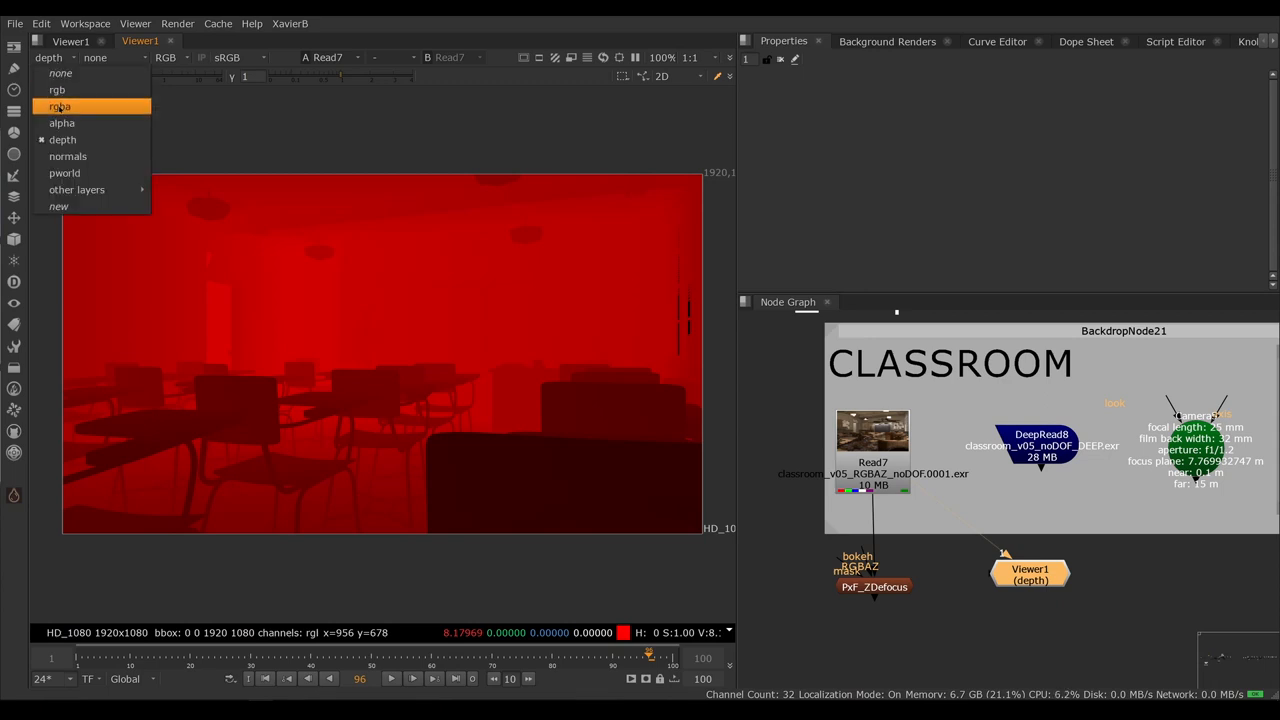
{"action": "left_click", "coordinate": [59, 106]}
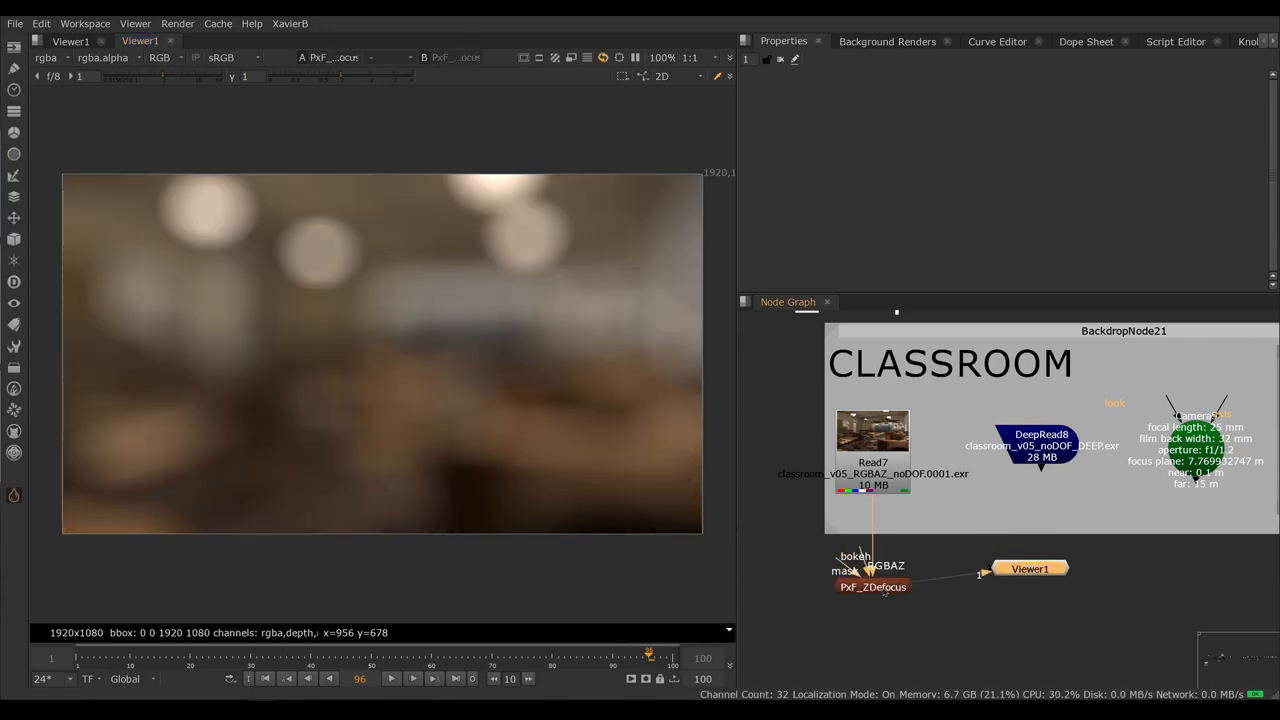
Step: Drag the PxF_ZDefocus autofocus point onto the chalkboard, focusing at 7.828125
{"action": "left_click", "coordinate": [872, 586]}
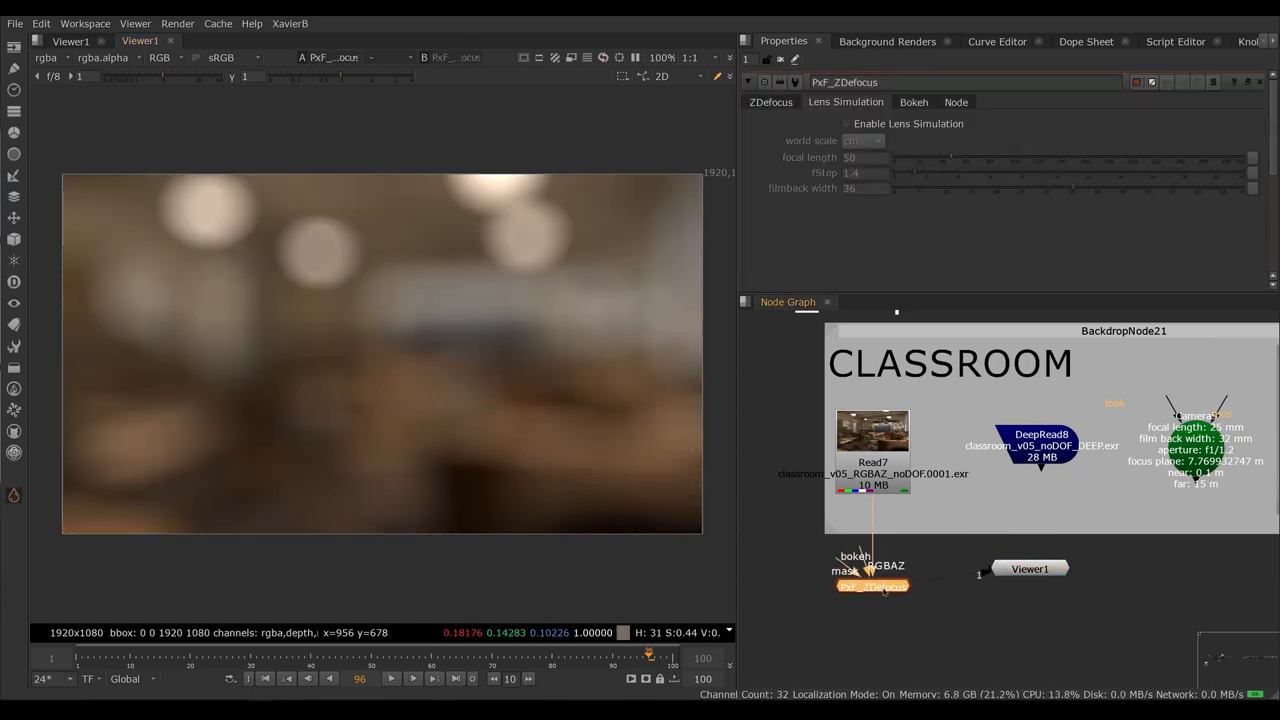
{"action": "left_click", "coordinate": [770, 102]}
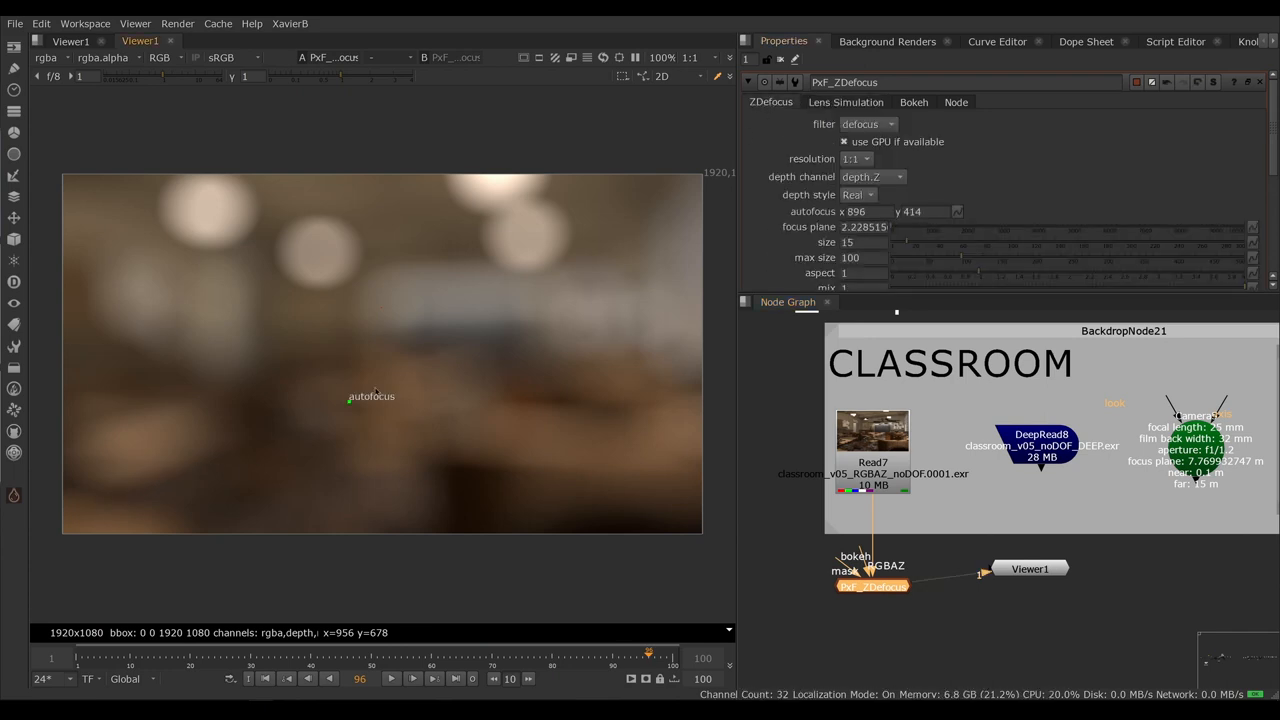
{"action": "left_click_drag", "start_coordinate": [371, 396], "coordinate": [457, 320]}
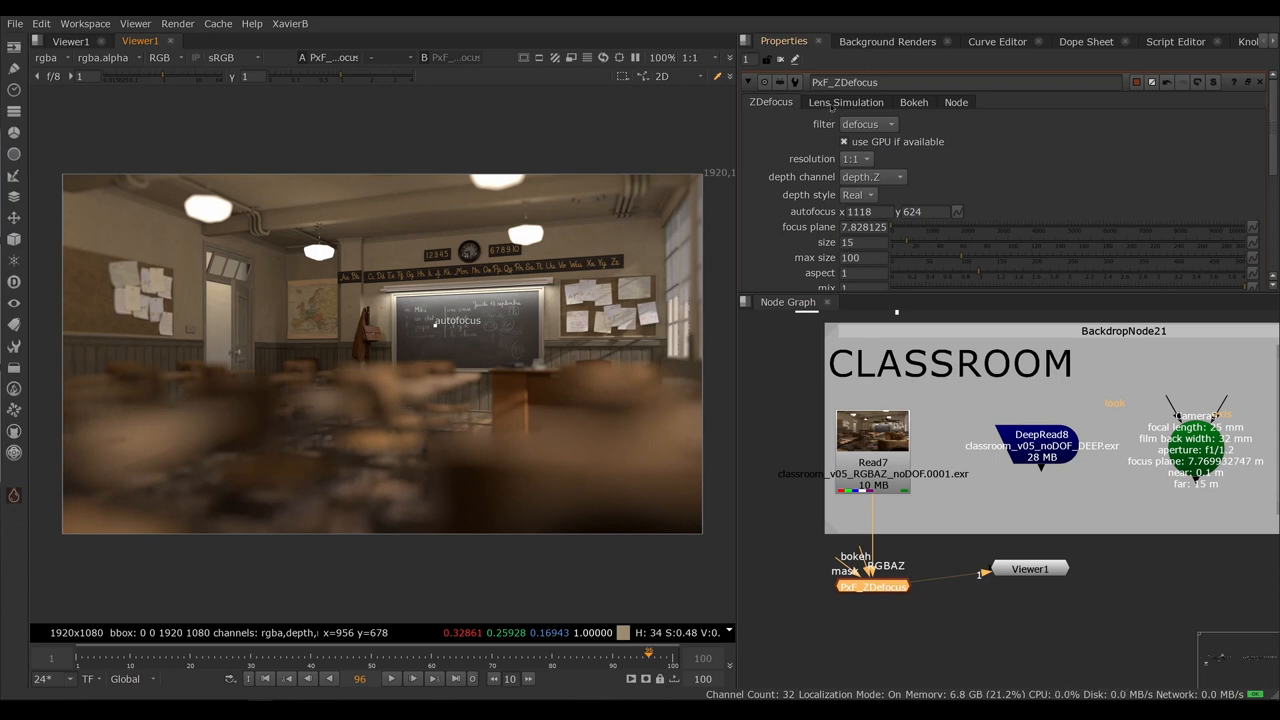
Step: Set lens simulation to metres with focal length 25, filmback width 32 and f-stop 1.2
{"action": "left_click", "coordinate": [845, 101]}
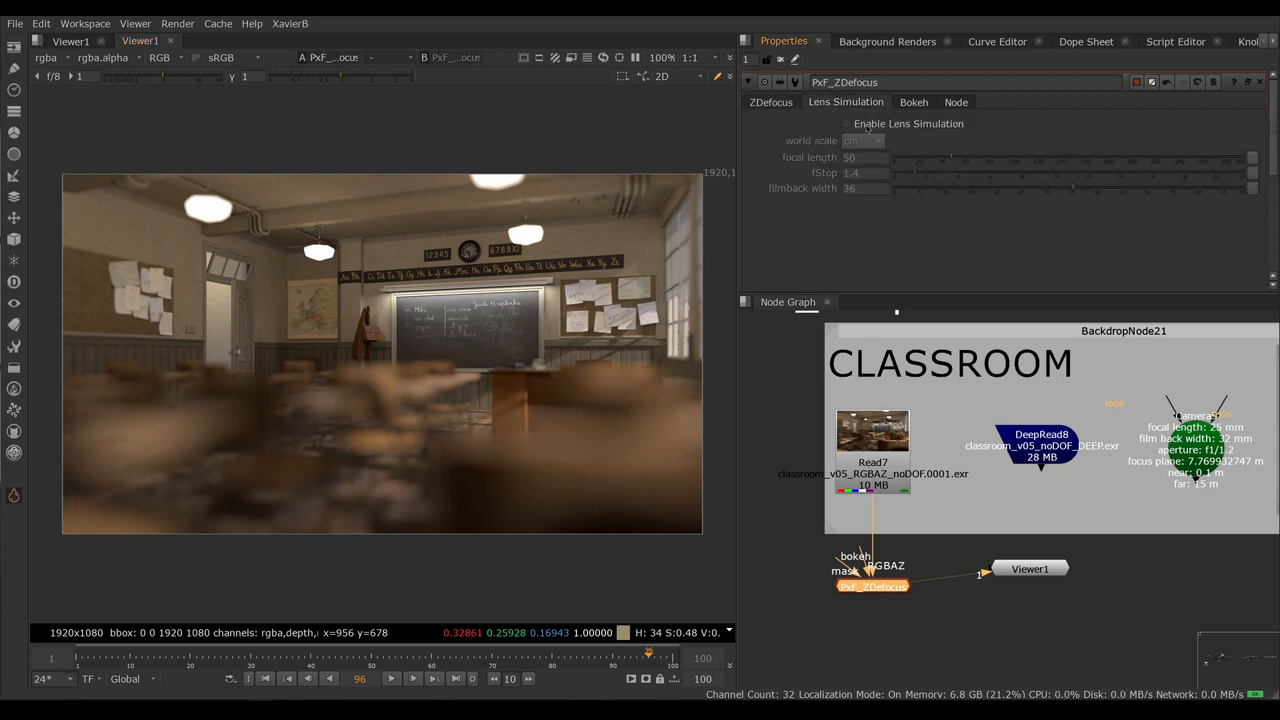
{"action": "mouse_move", "coordinate": [847, 123]}
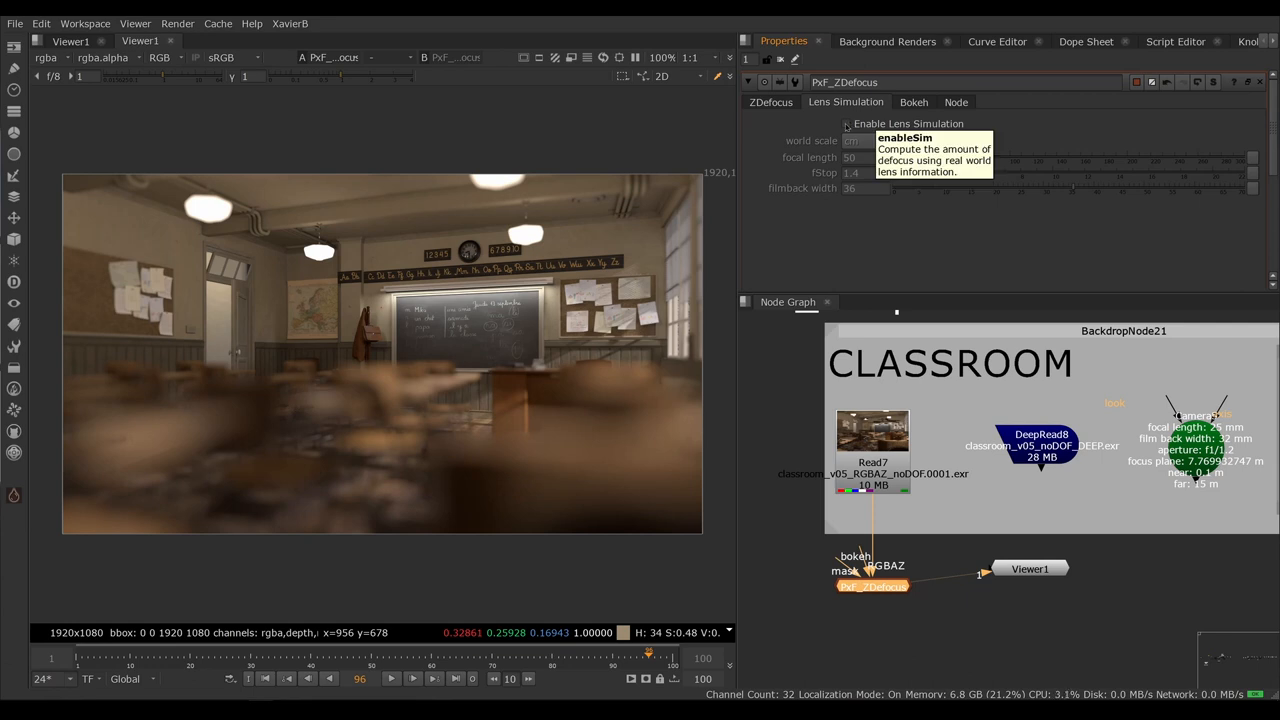
{"action": "mouse_move", "coordinate": [851, 140]}
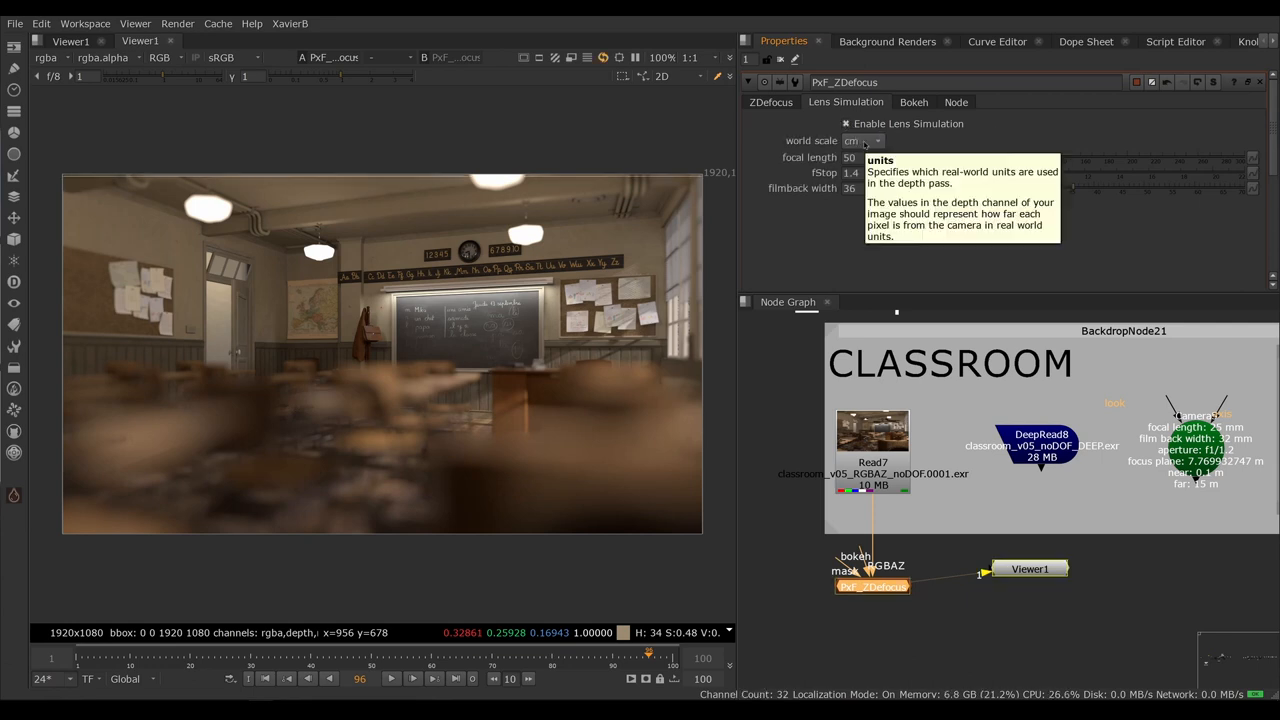
{"action": "left_click", "coordinate": [863, 140]}
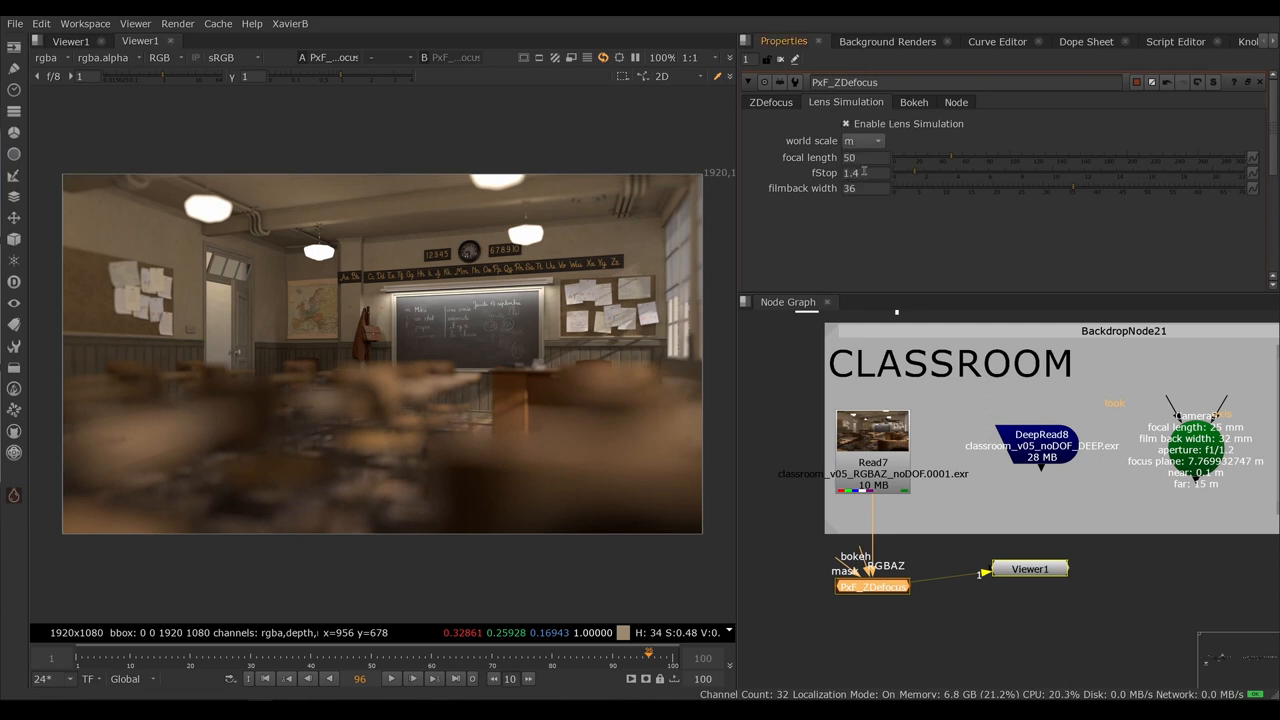
{"action": "mouse_move", "coordinate": [864, 172]}
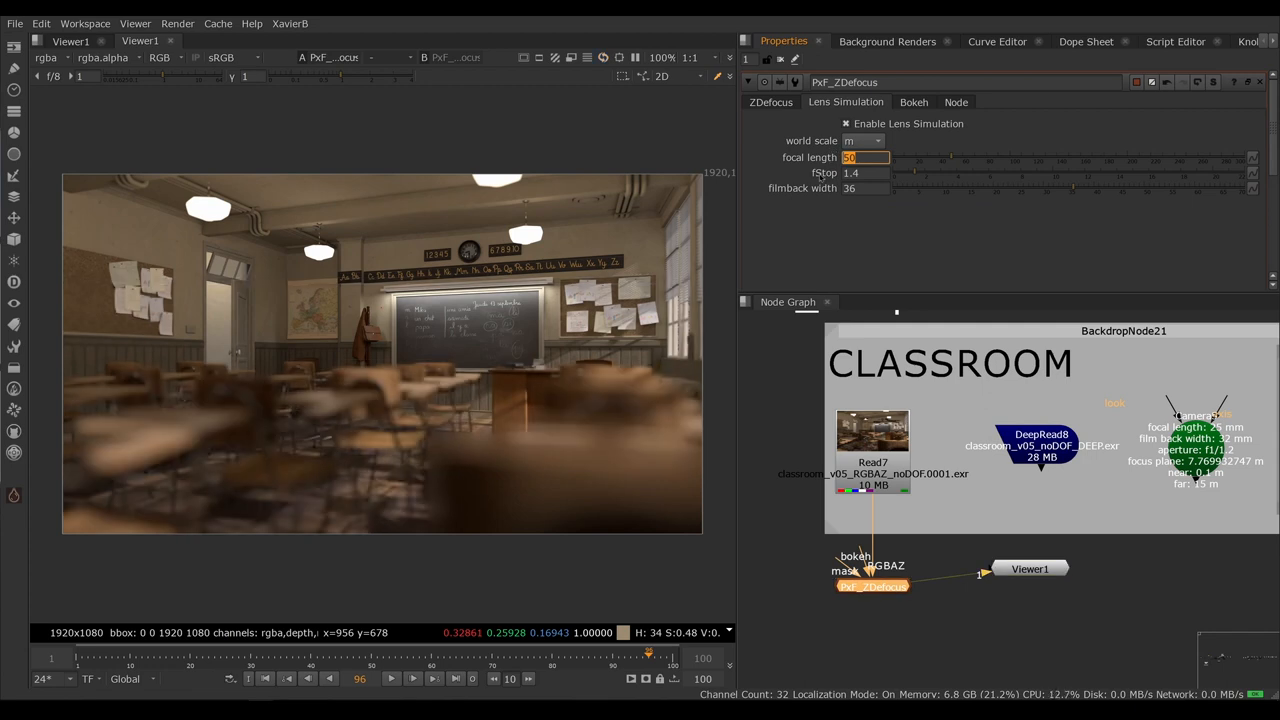
{"action": "type", "text": "25"}
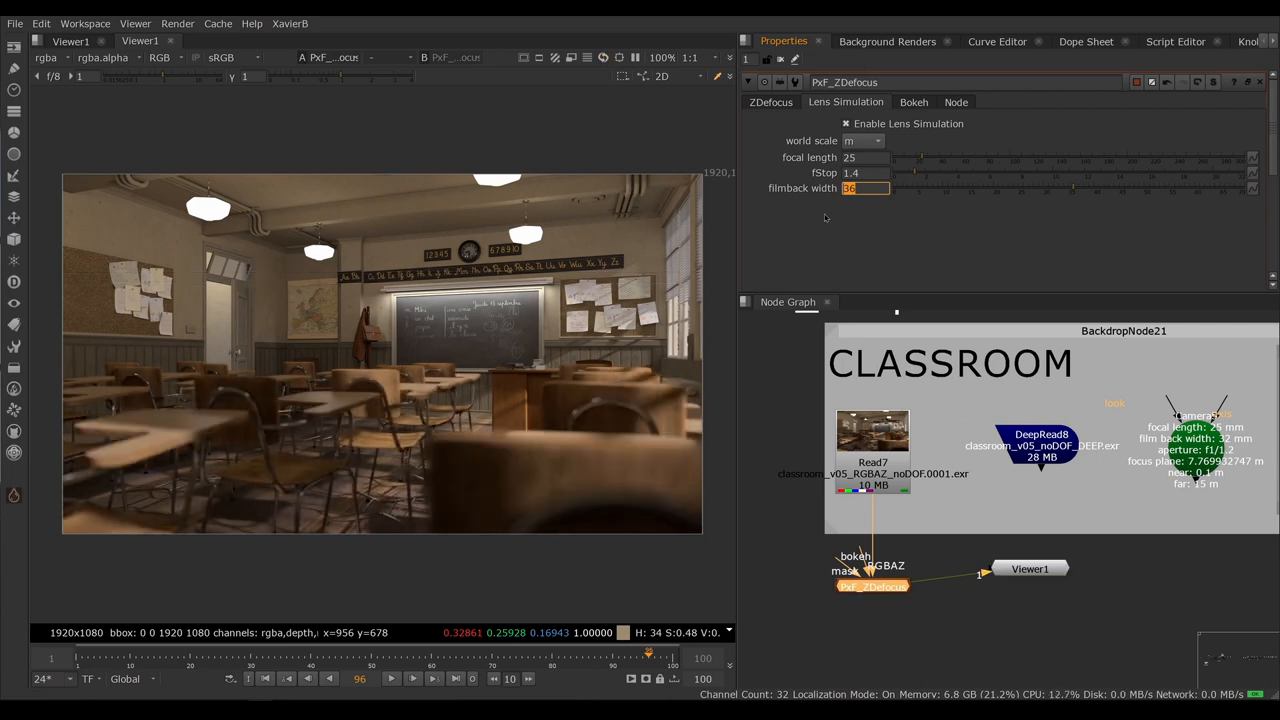
{"action": "type", "text": "32"}
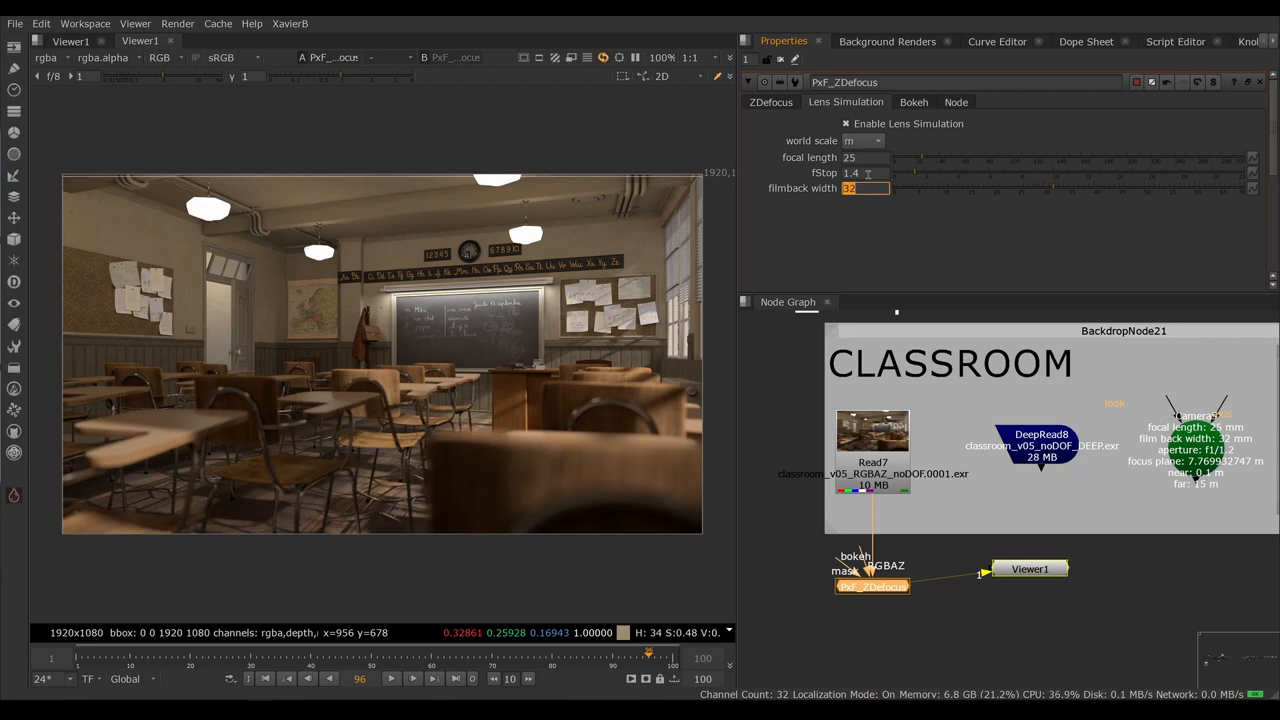
{"action": "left_click", "coordinate": [862, 172]}
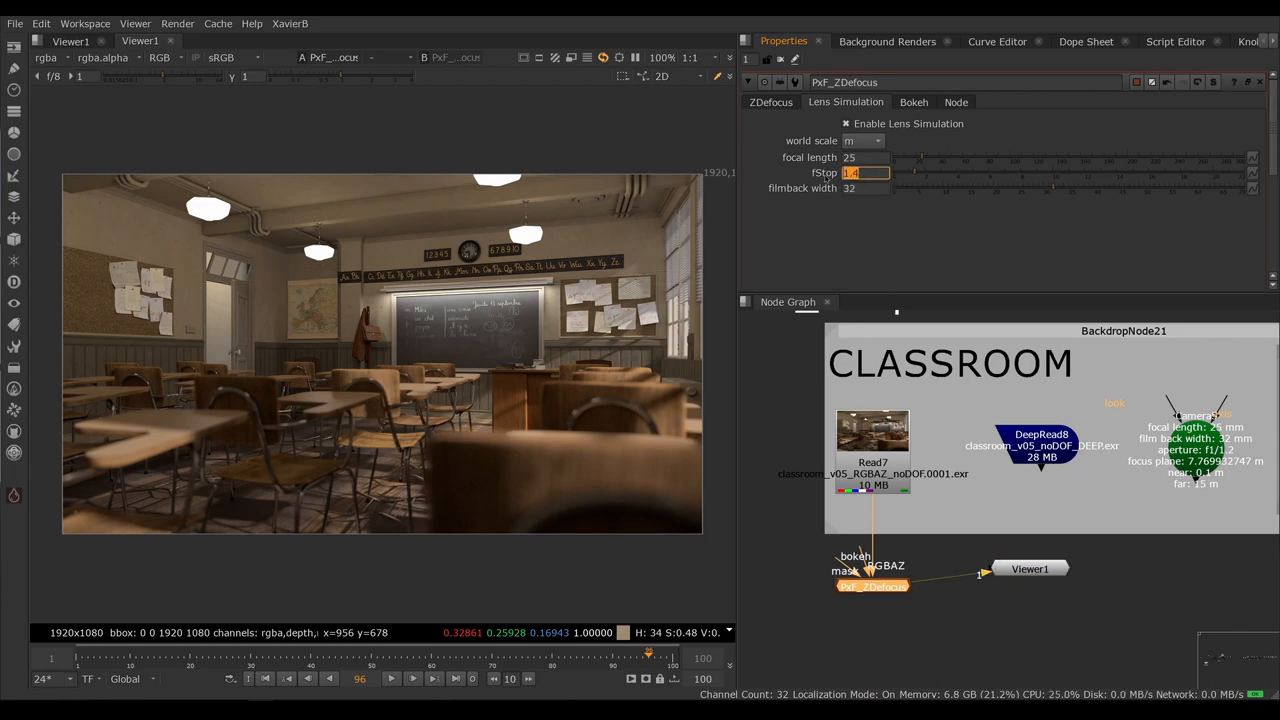
{"action": "type", "text": "1.2"}
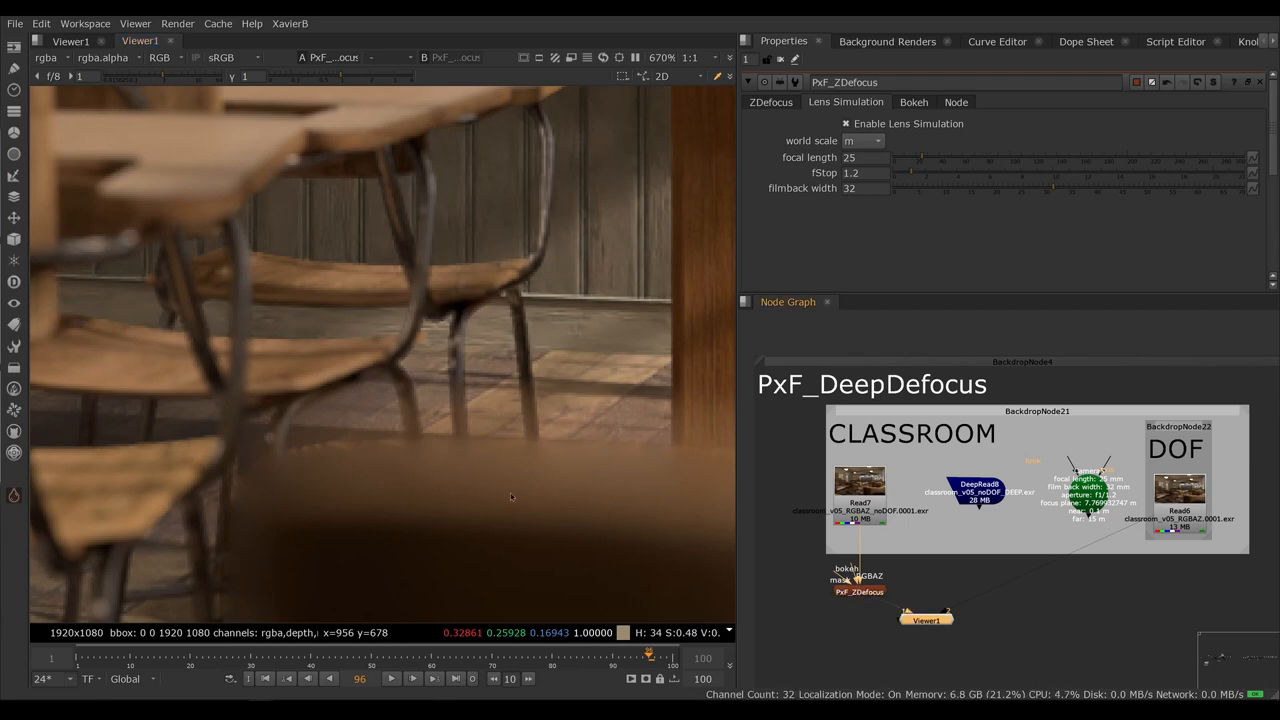
Step: Wire Read7 into Viewer1 and display the sharp original classroom render
{"action": "left_click_drag", "start_coordinate": [419, 419], "coordinate": [513, 502]}
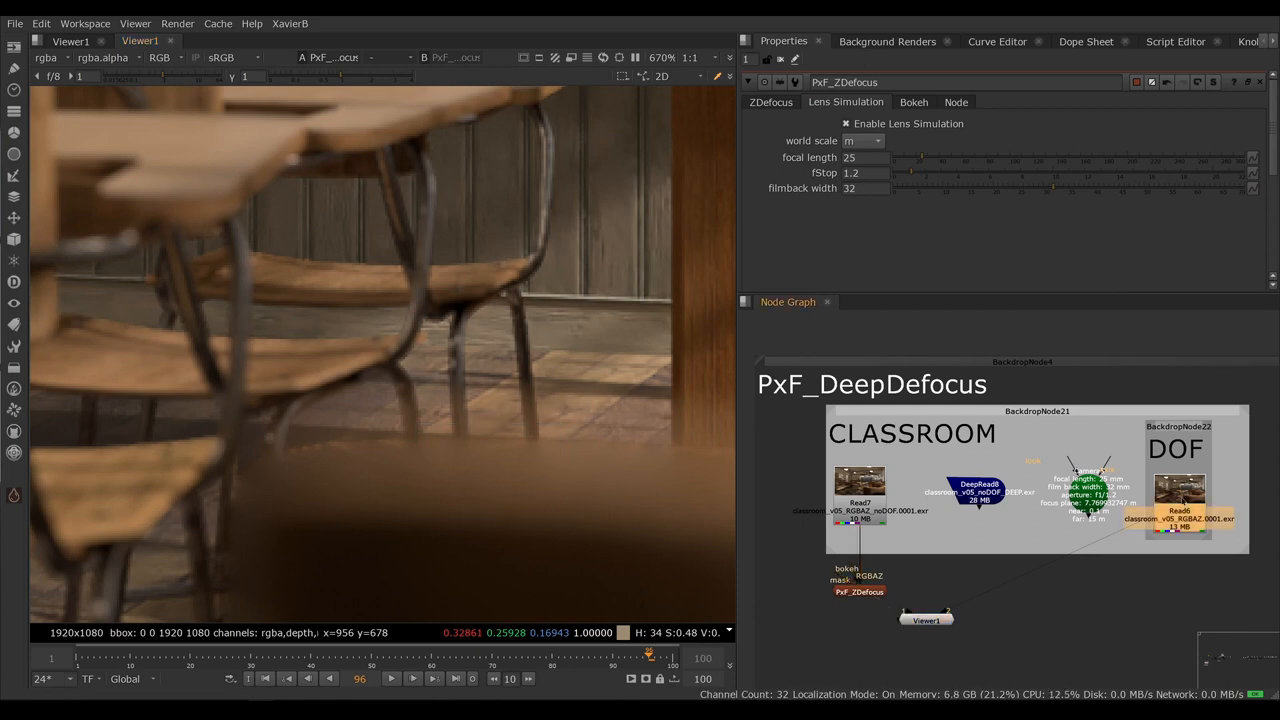
{"action": "left_click", "coordinate": [1178, 497]}
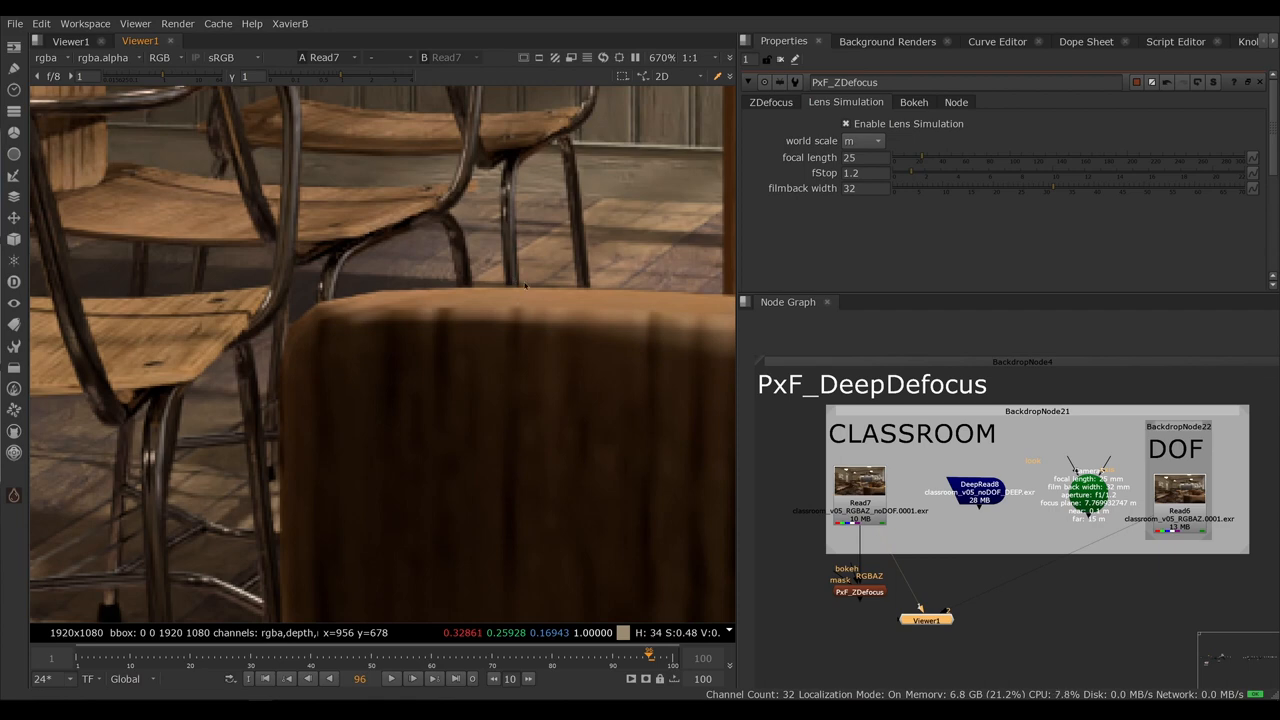
{"action": "left_click_drag", "start_coordinate": [525, 287], "coordinate": [575, 368]}
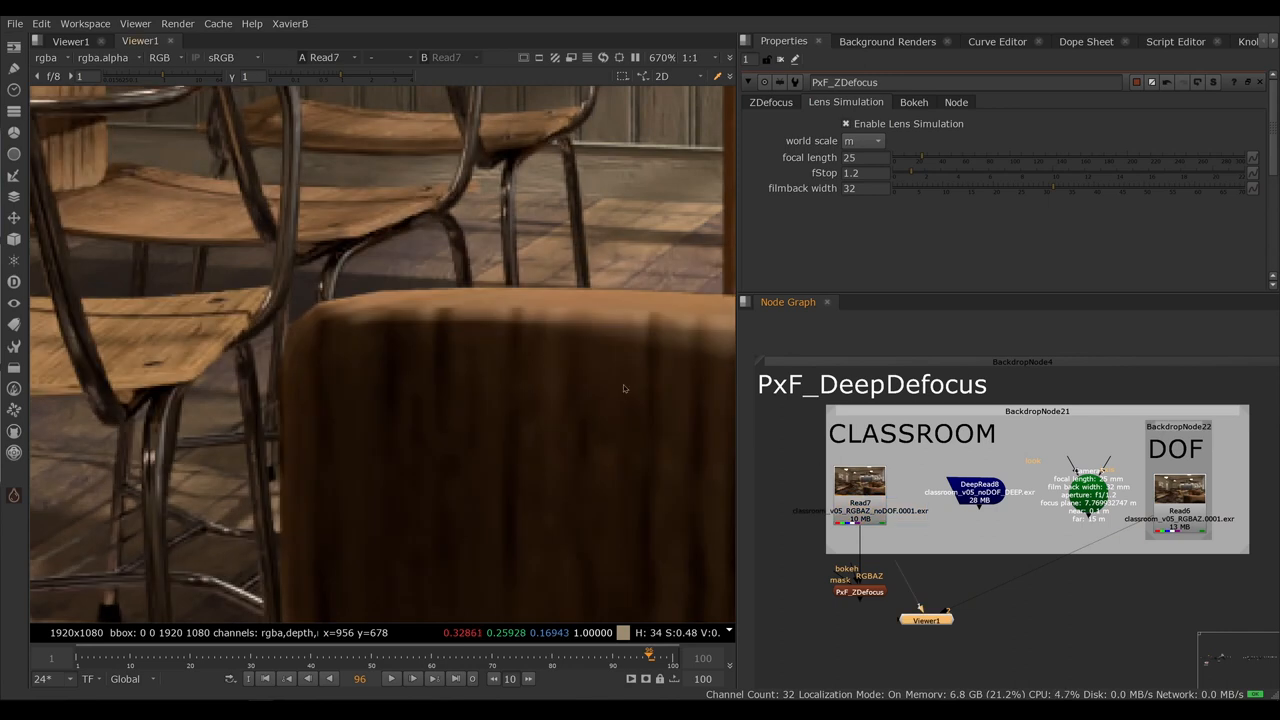
{"action": "left_click_drag", "start_coordinate": [490, 293], "coordinate": [600, 330]}
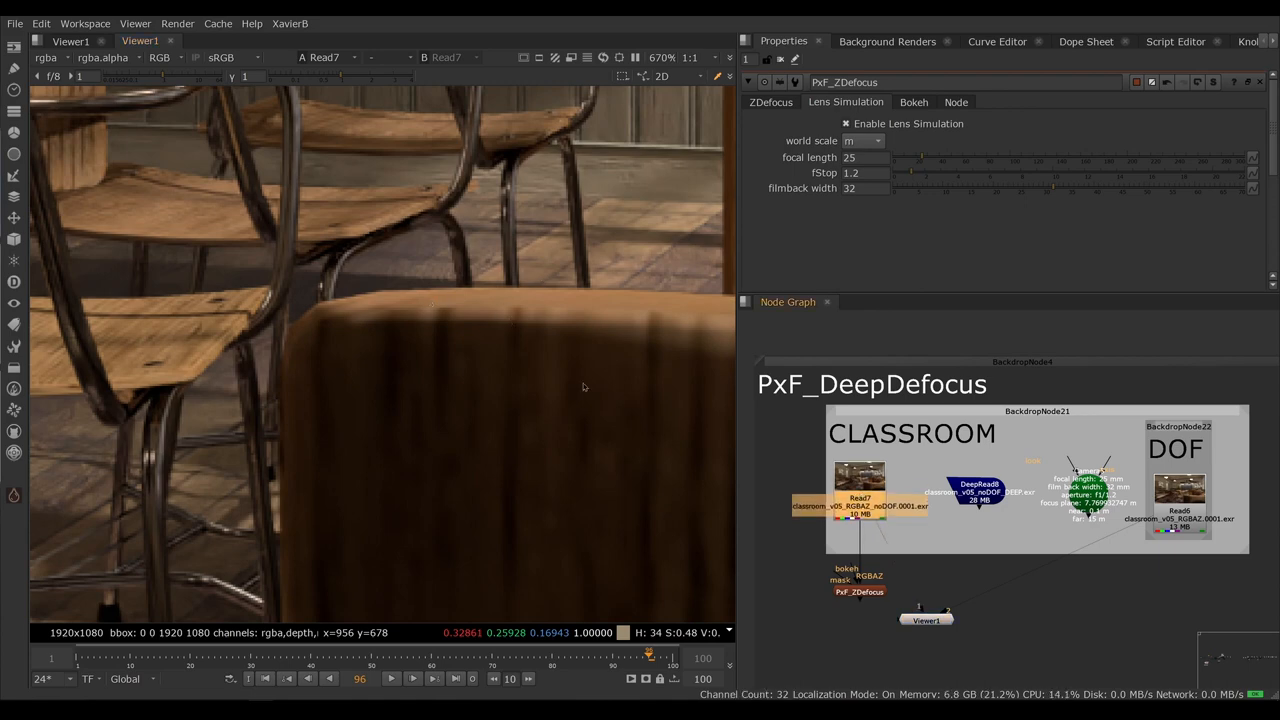
{"action": "mouse_move", "coordinate": [575, 337]}
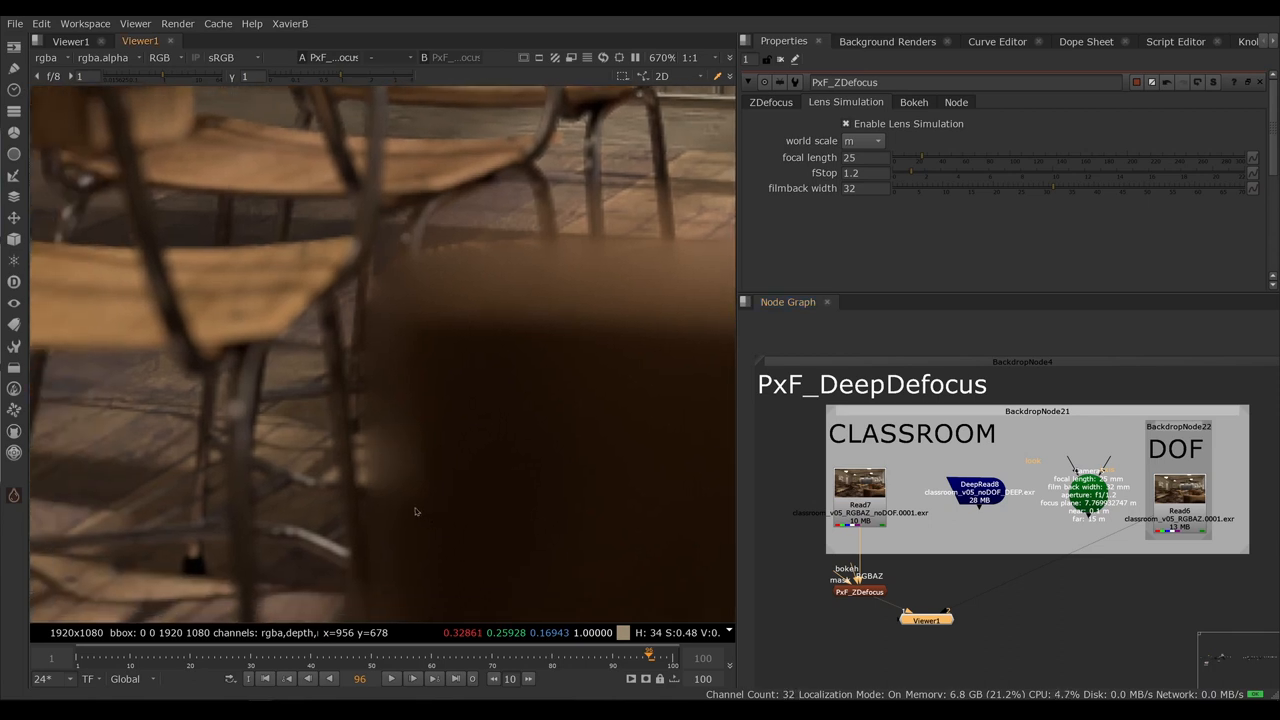
{"action": "mouse_move", "coordinate": [373, 438]}
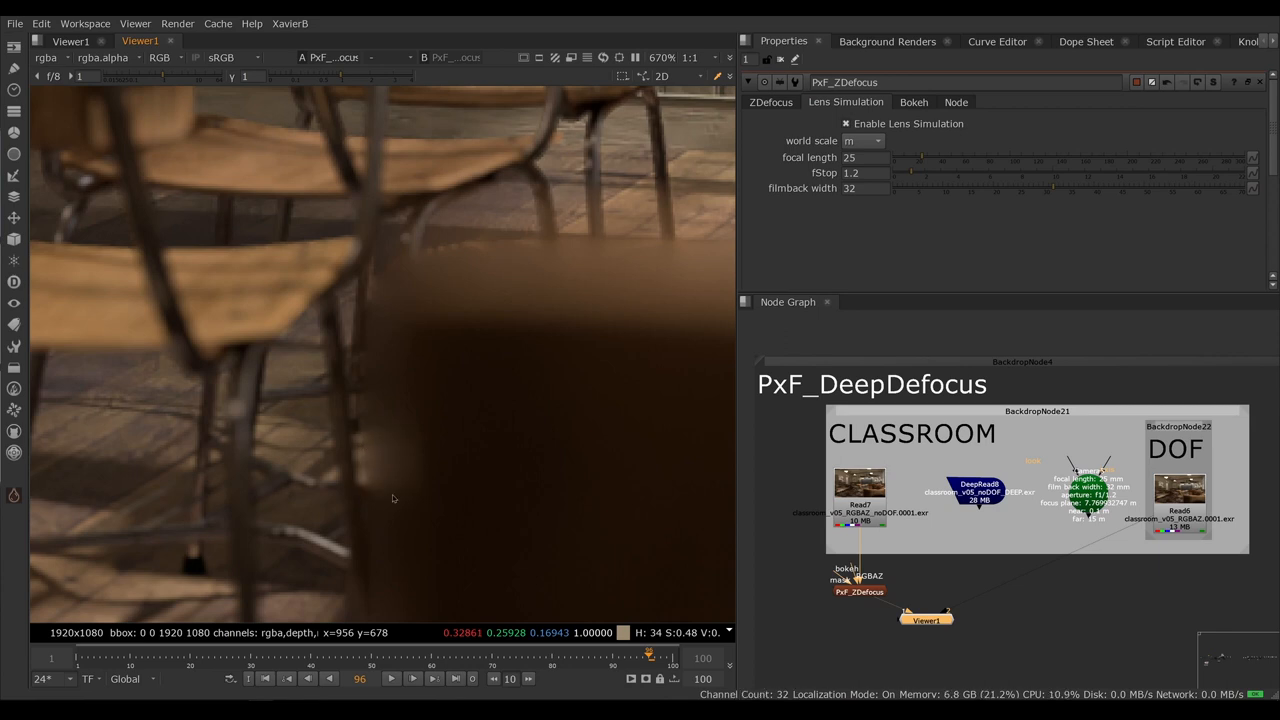
{"action": "mouse_move", "coordinate": [367, 413]}
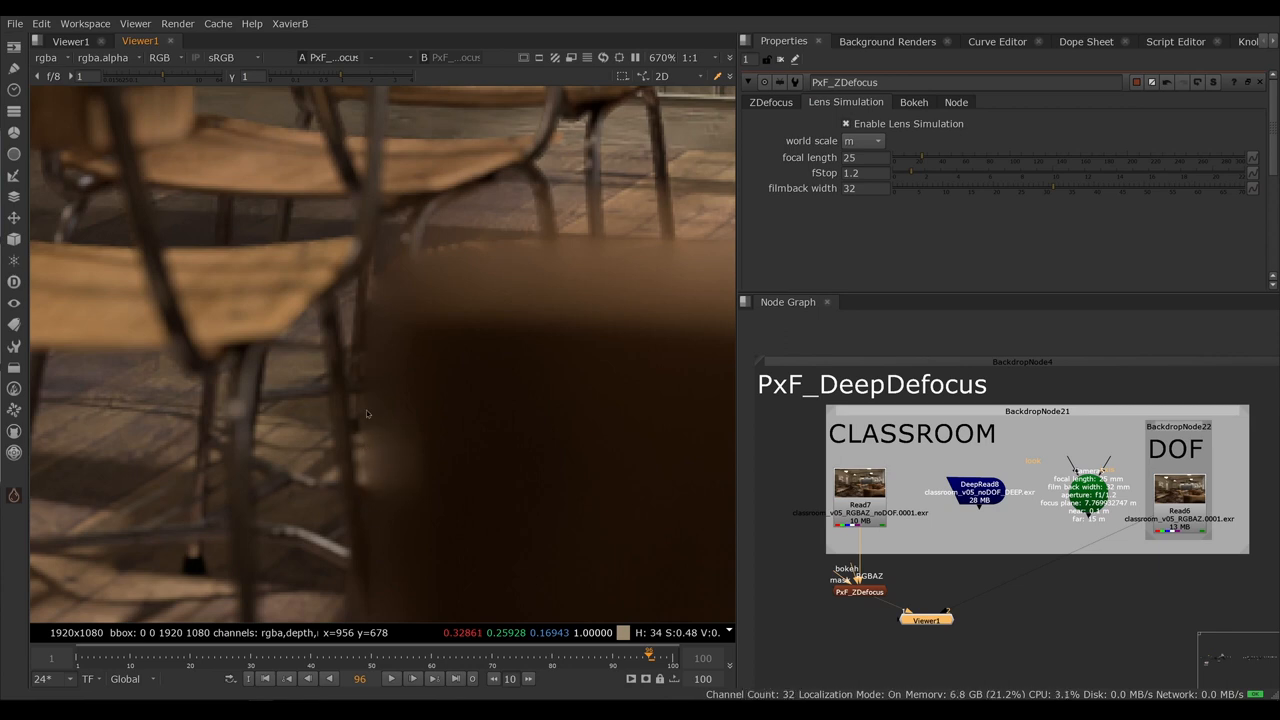
{"action": "mouse_move", "coordinate": [376, 548]}
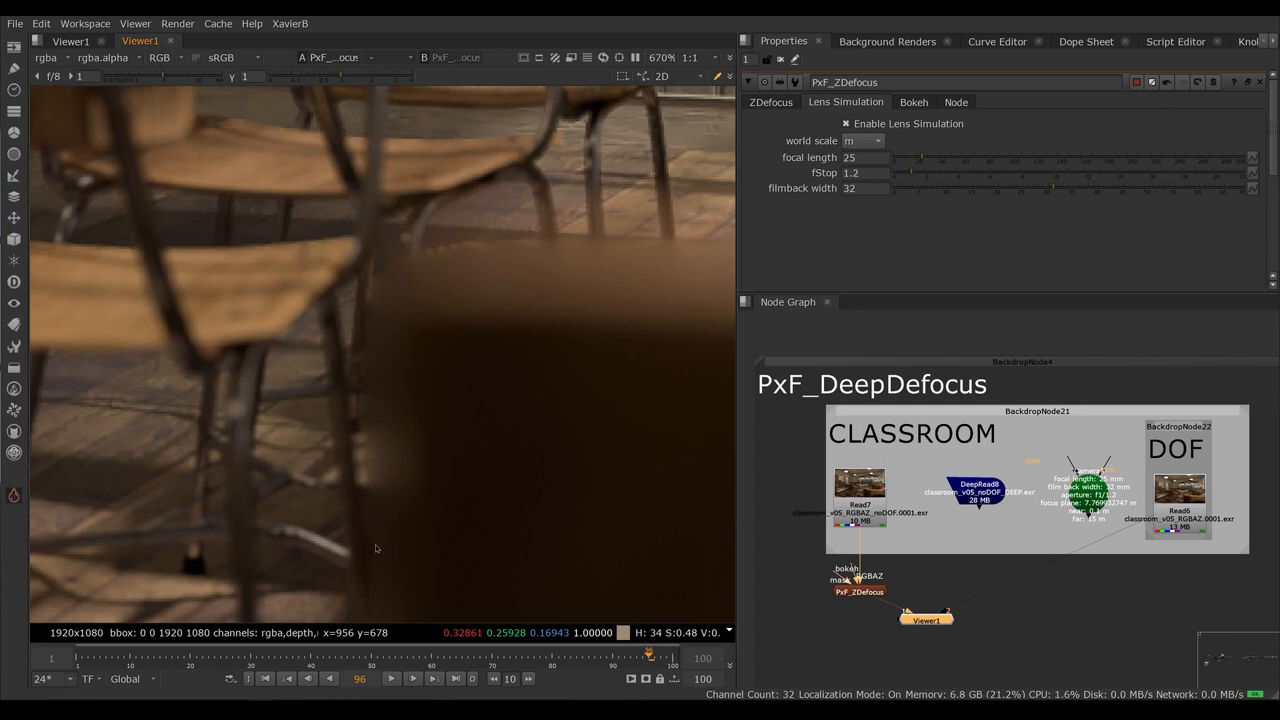
{"action": "mouse_move", "coordinate": [389, 490]}
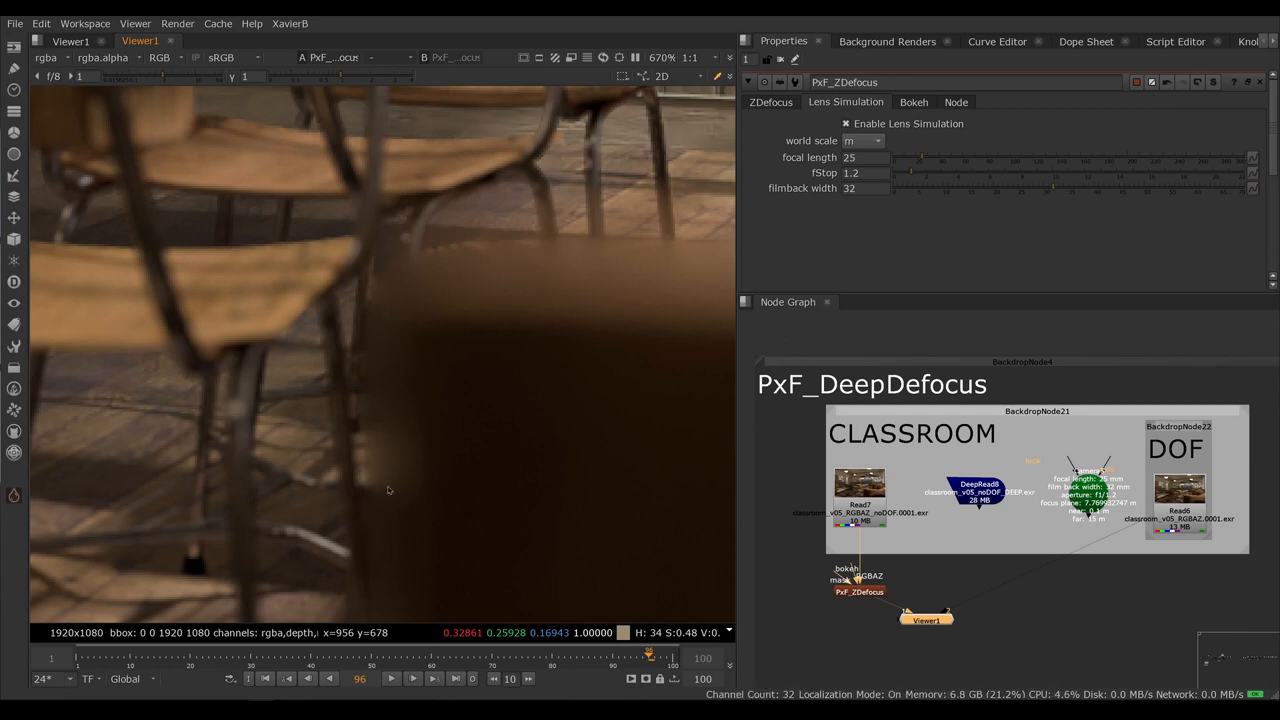
{"action": "mouse_move", "coordinate": [388, 478]}
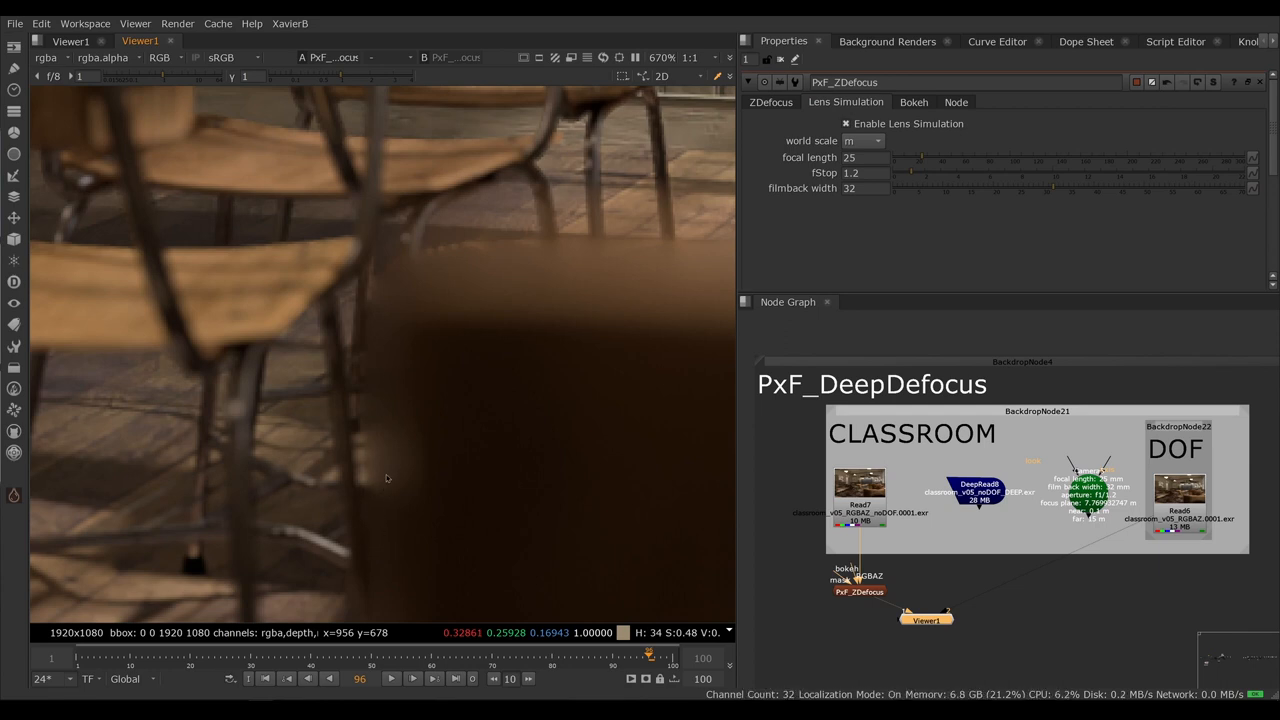
{"action": "scroll", "scroll_direction": "down", "scroll_amount": 3}
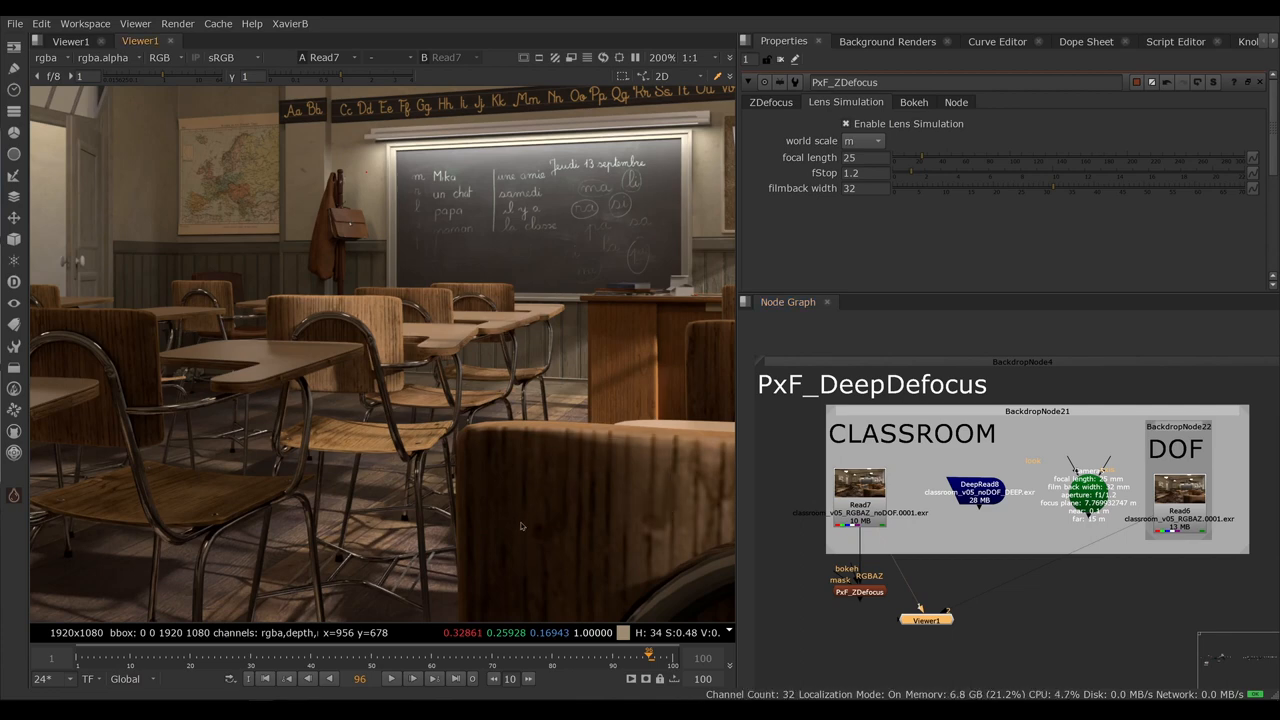
{"action": "mouse_move", "coordinate": [608, 529]}
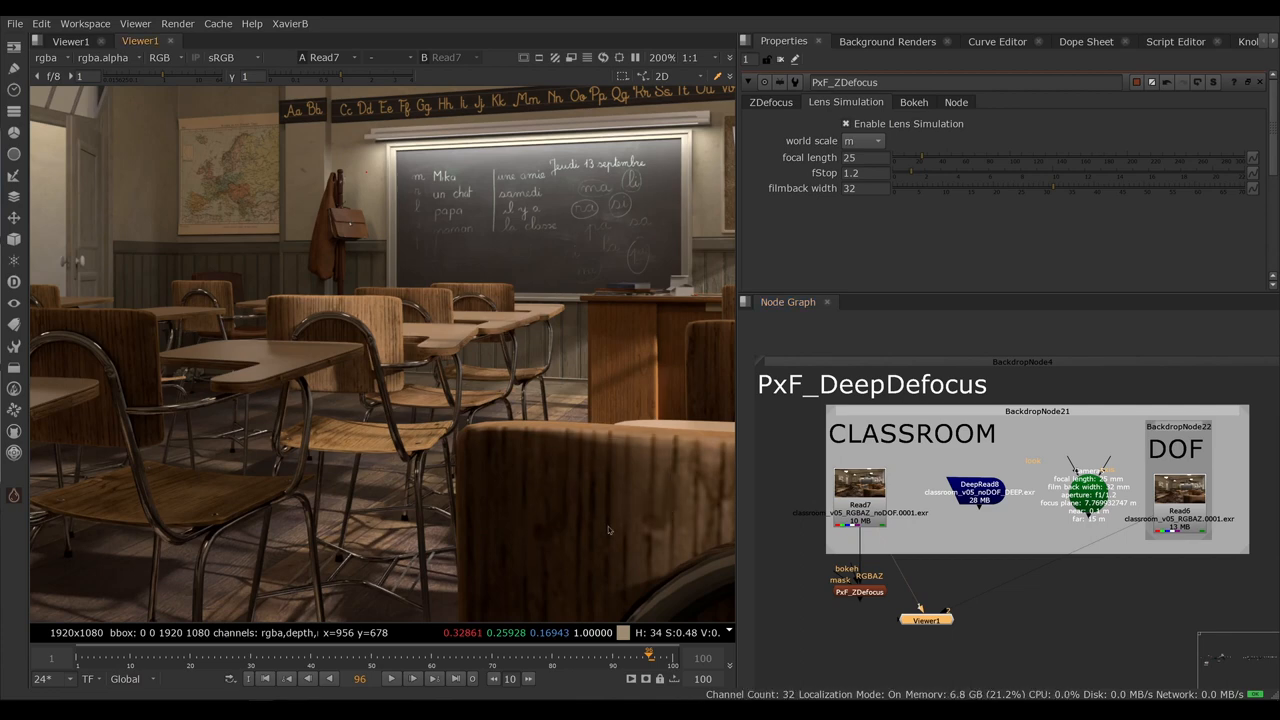
{"action": "left_click_drag", "start_coordinate": [508, 443], "coordinate": [577, 515]}
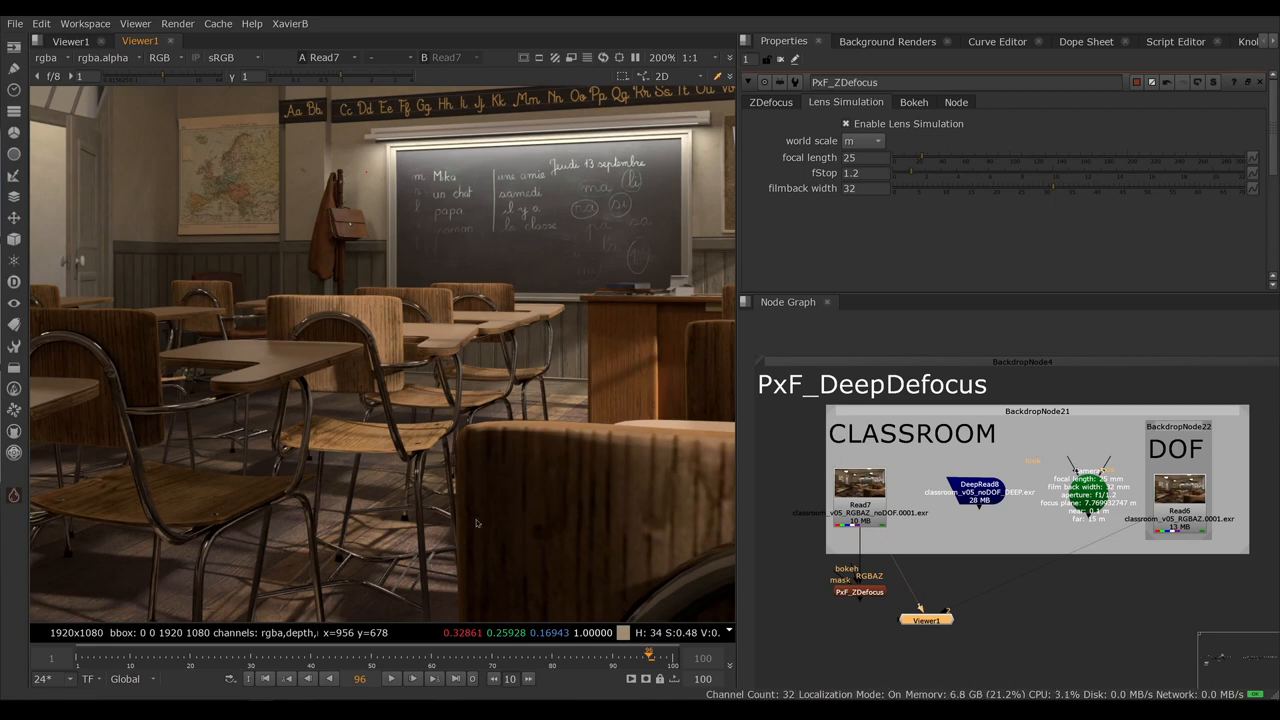
{"action": "mouse_move", "coordinate": [452, 357]}
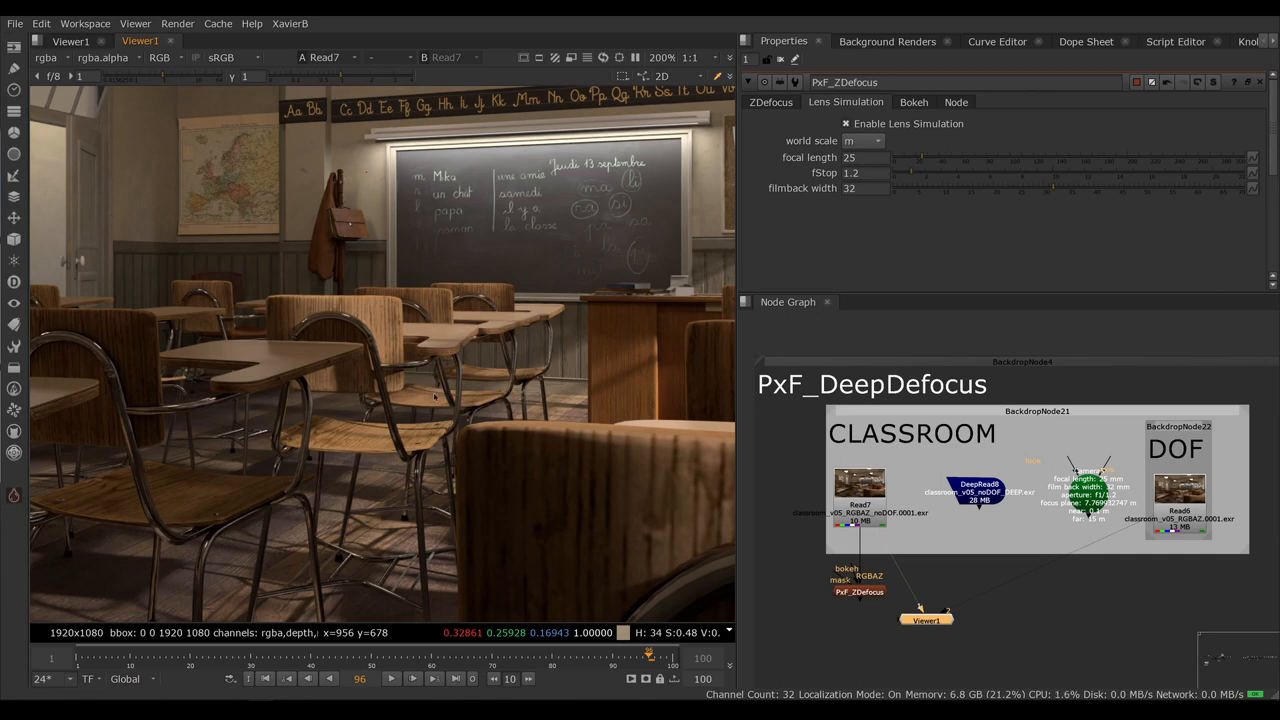
{"action": "mouse_move", "coordinate": [312, 380]}
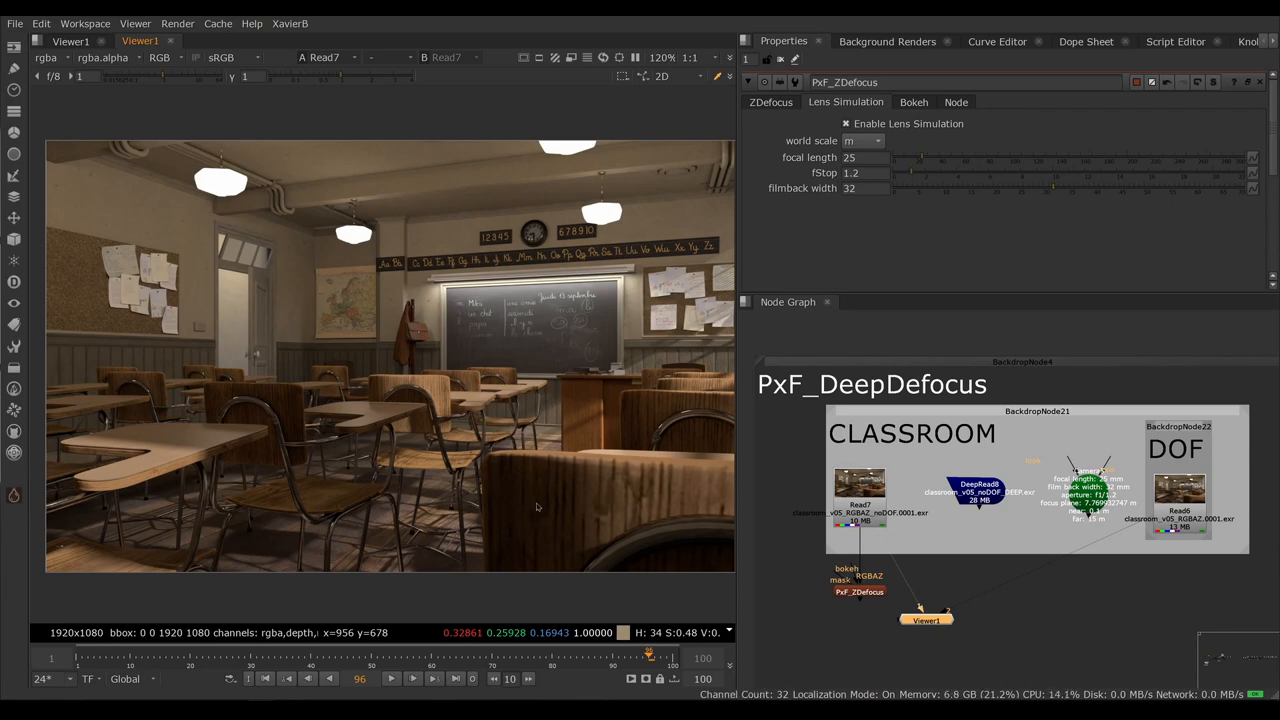
{"action": "mouse_move", "coordinate": [564, 483]}
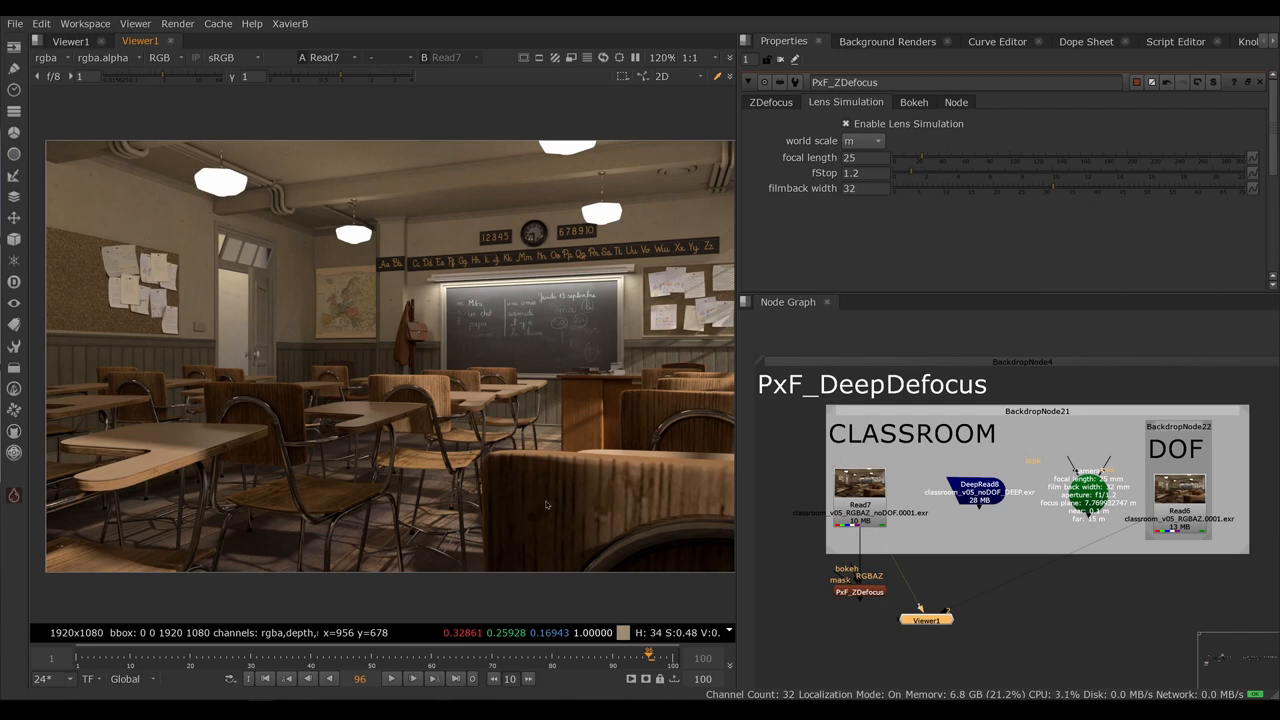
{"action": "mouse_move", "coordinate": [545, 510]}
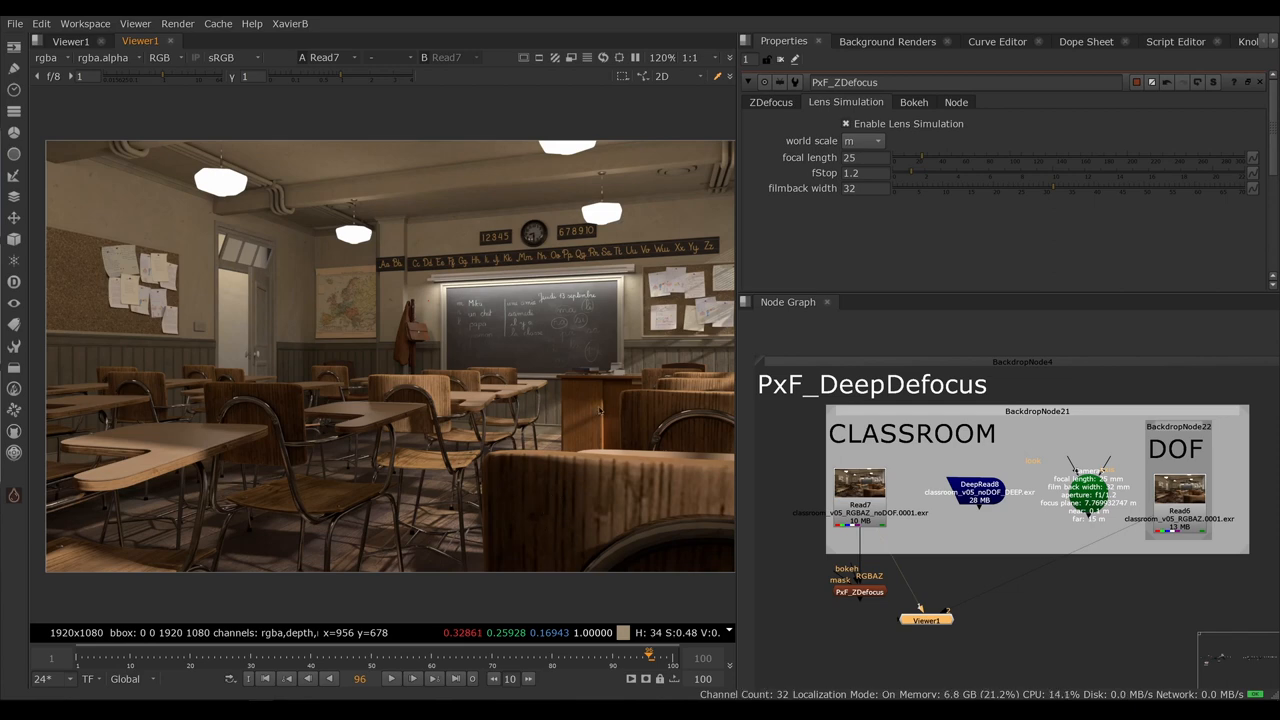
{"action": "mouse_move", "coordinate": [360, 447]}
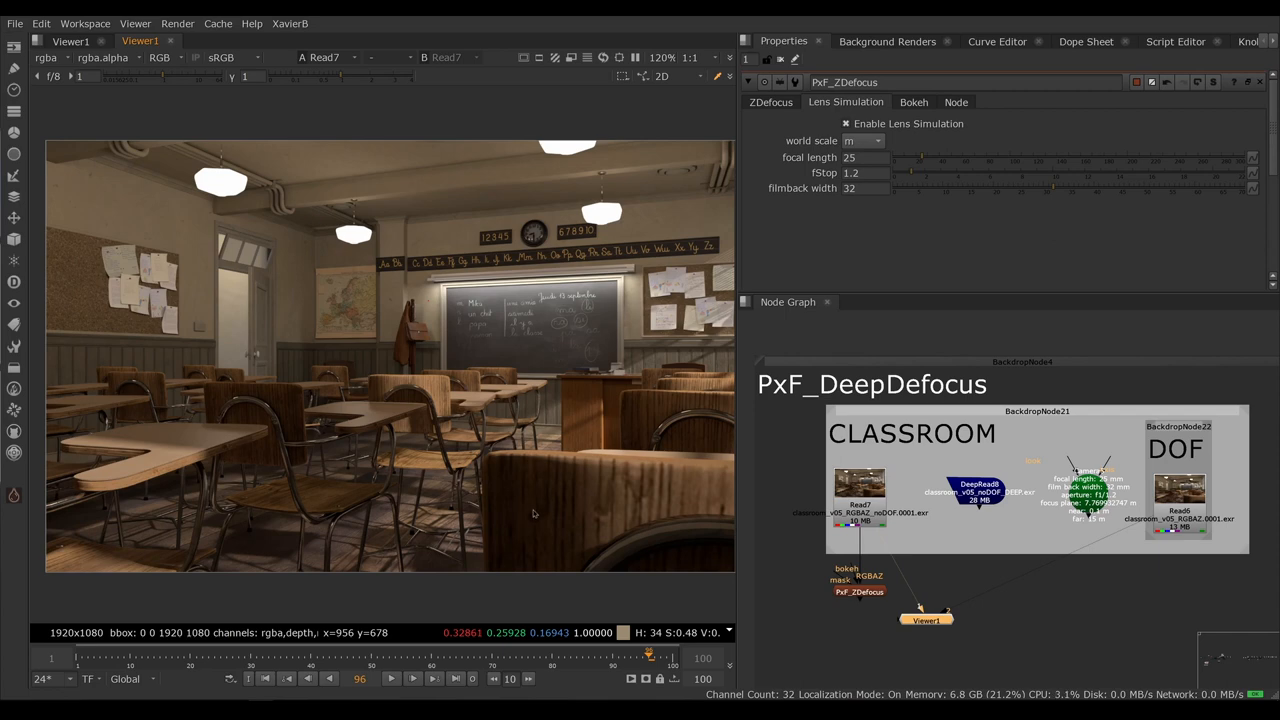
{"action": "mouse_move", "coordinate": [516, 516]}
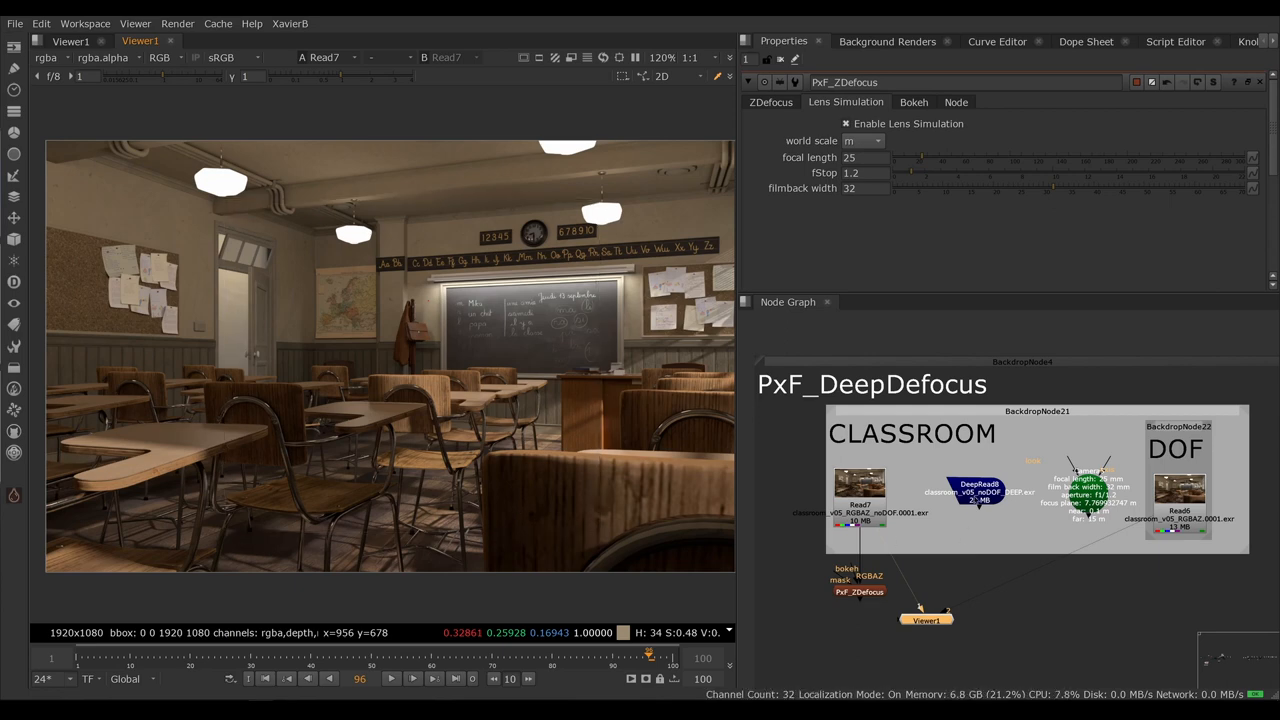
{"action": "left_click", "coordinate": [975, 492]}
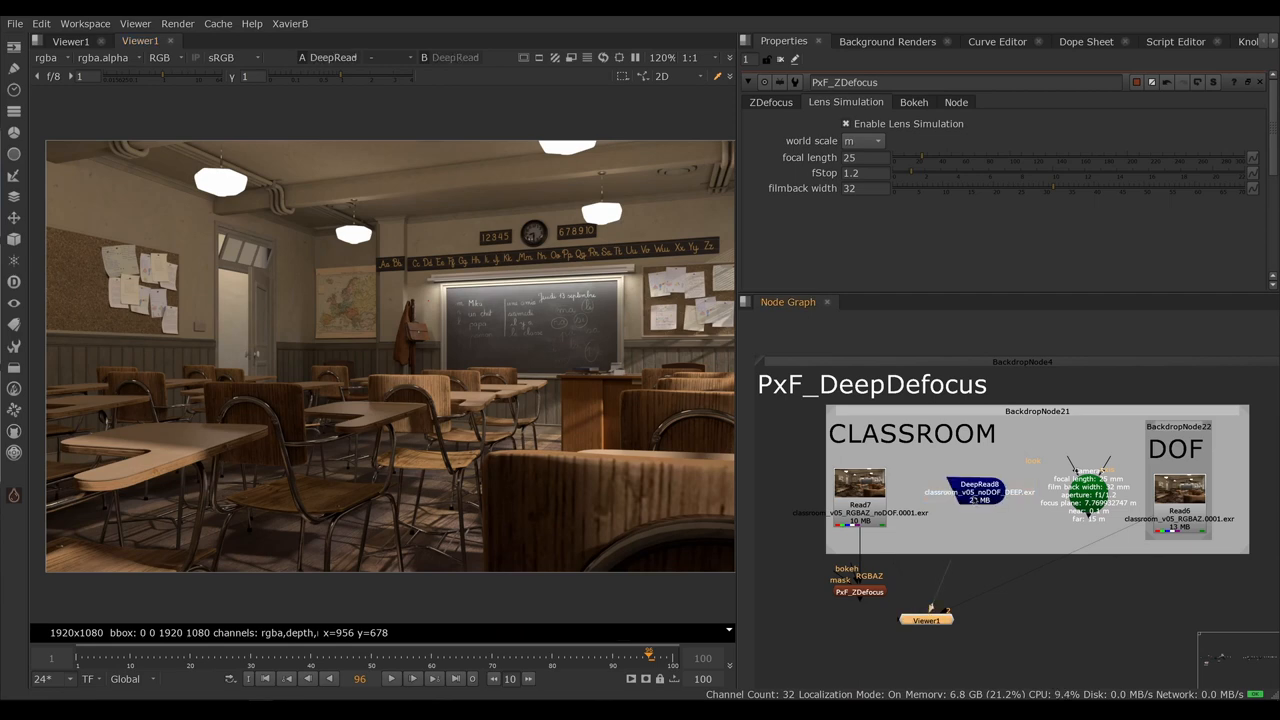
{"action": "left_click_drag", "start_coordinate": [925, 620], "coordinate": [1030, 632]}
{"action": "type", "text": "DeepTo"}
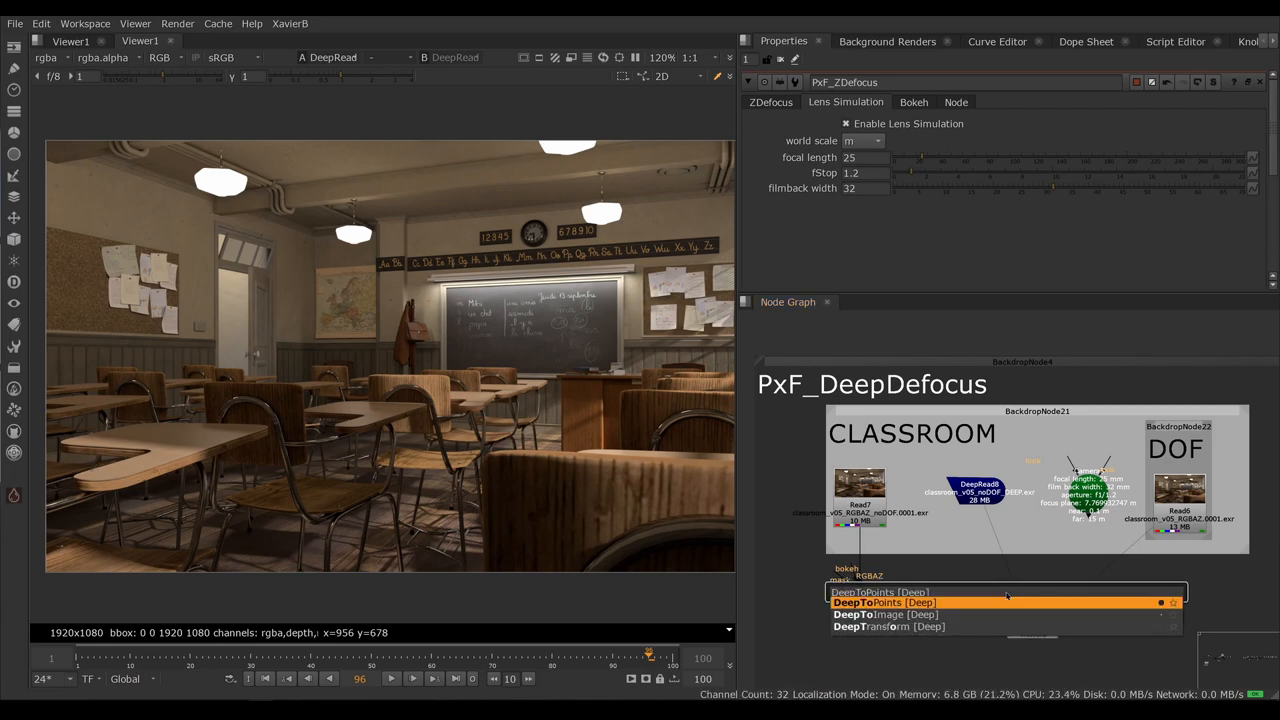
{"action": "left_click", "coordinate": [879, 602]}
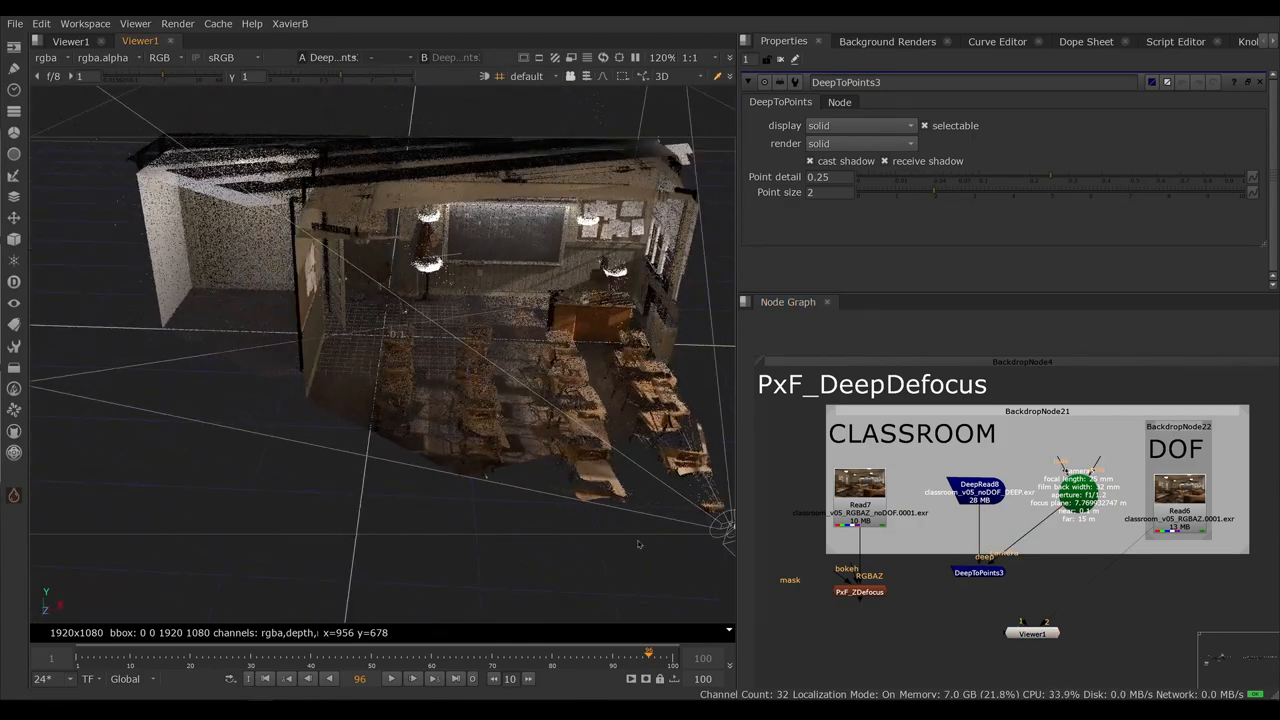
{"action": "left_click_drag", "start_coordinate": [640, 540], "coordinate": [488, 460]}
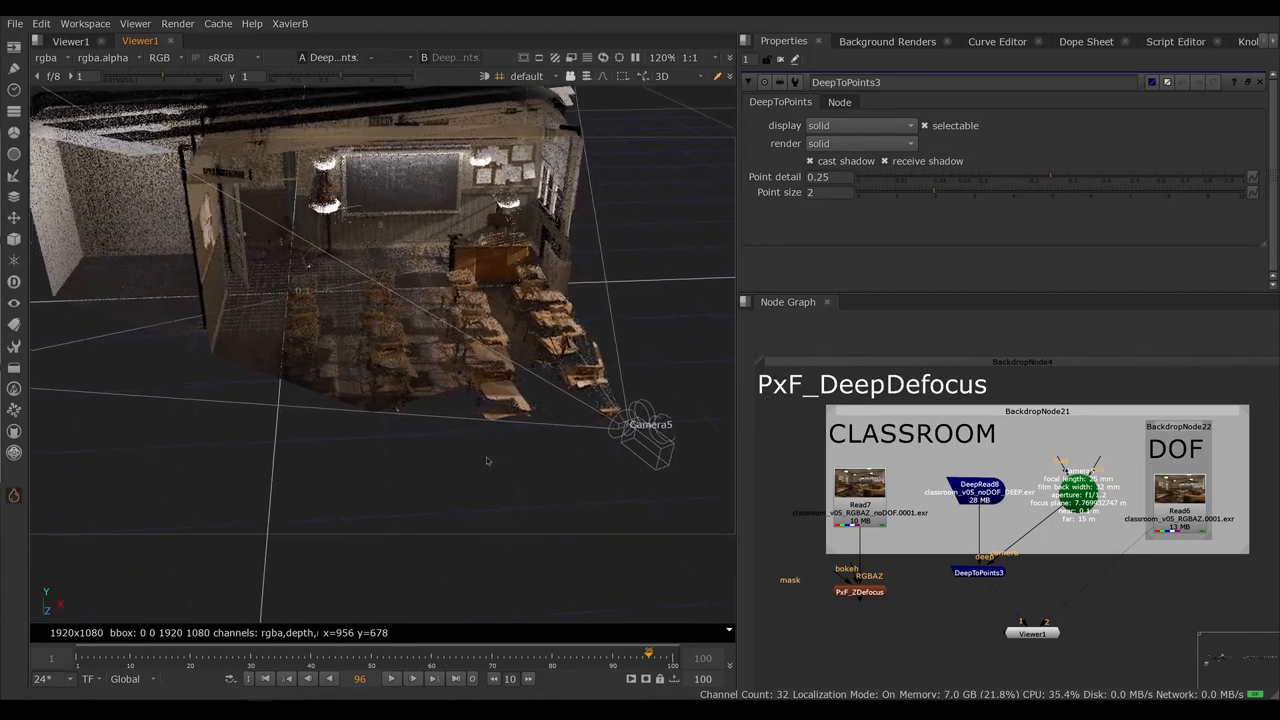
{"action": "left_click_drag", "start_coordinate": [488, 461], "coordinate": [582, 477]}
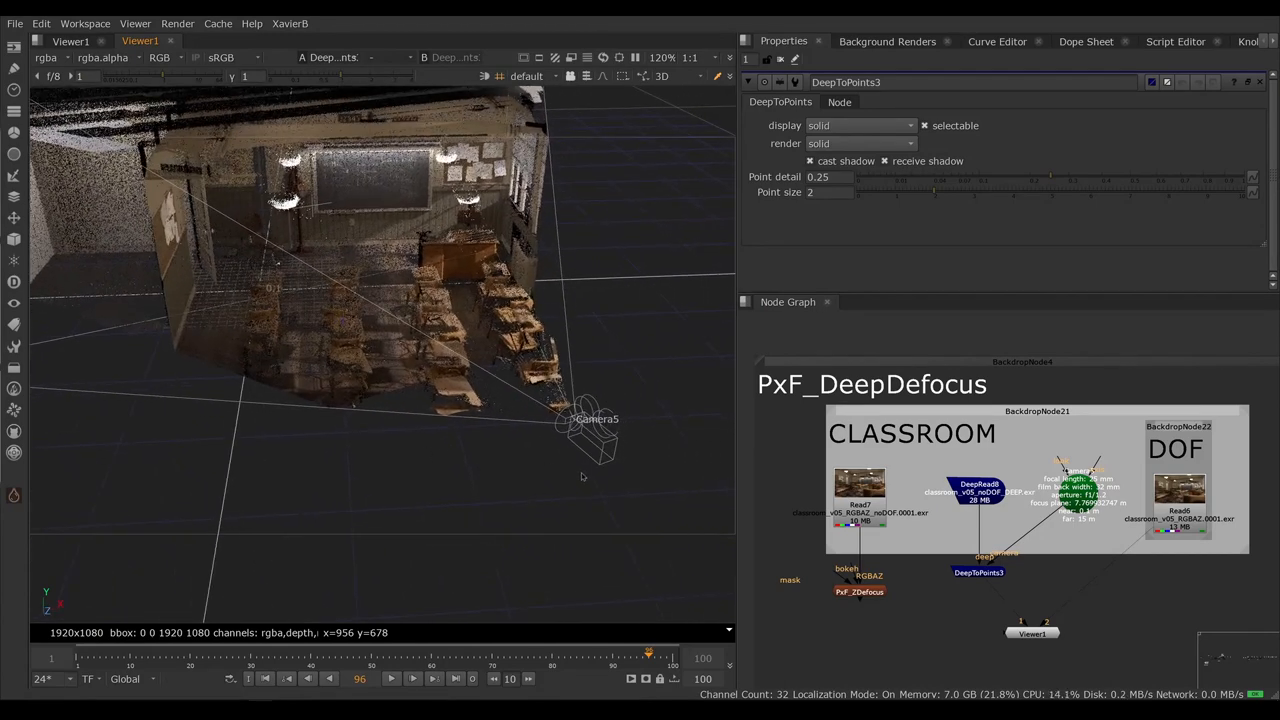
{"action": "mouse_move", "coordinate": [366, 291]}
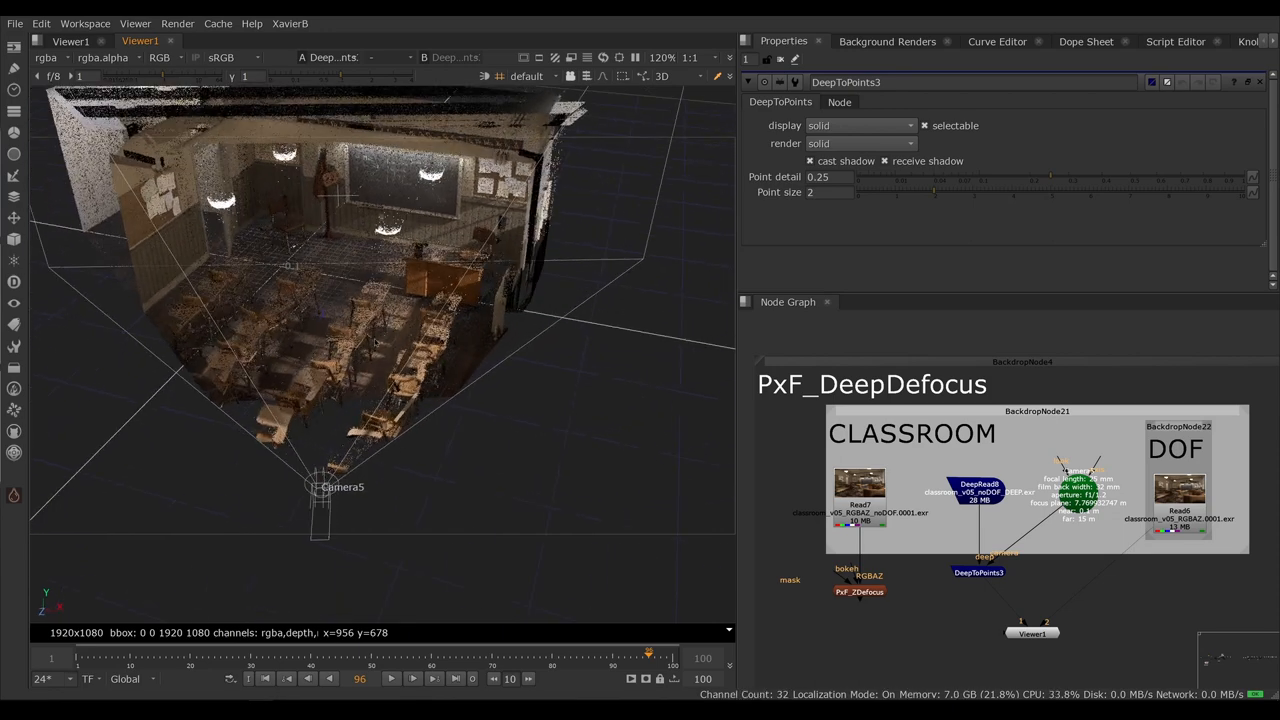
{"action": "left_click", "coordinate": [979, 491]}
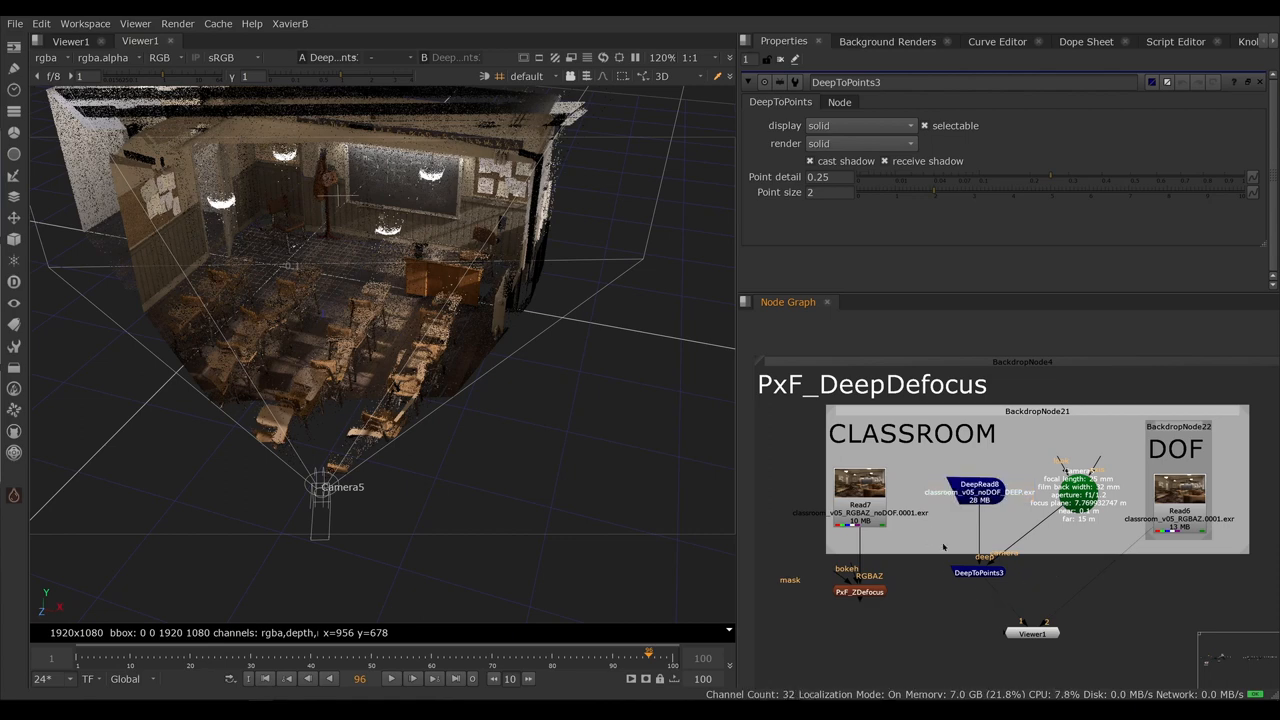
Step: Insert a DeepMerge node in combine mode between DeepRead8 and DeepToPoints3
{"action": "type", "text": "deep"}
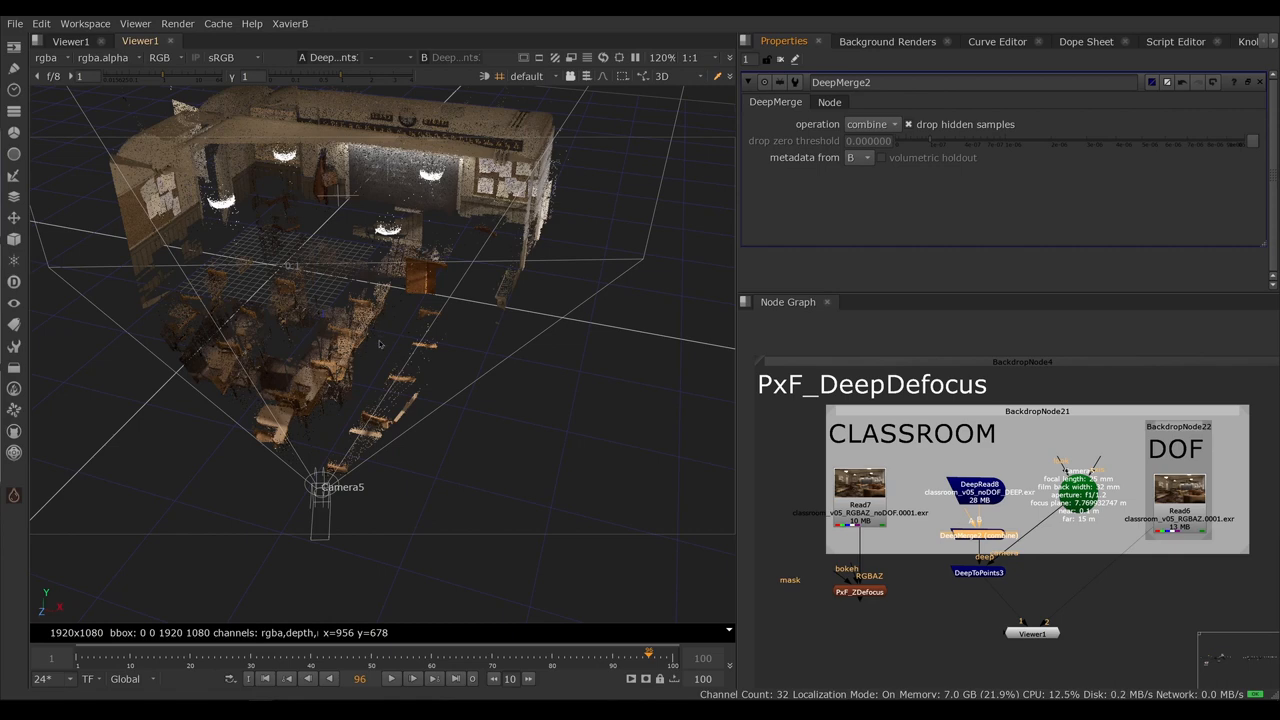
{"action": "mouse_move", "coordinate": [397, 287]}
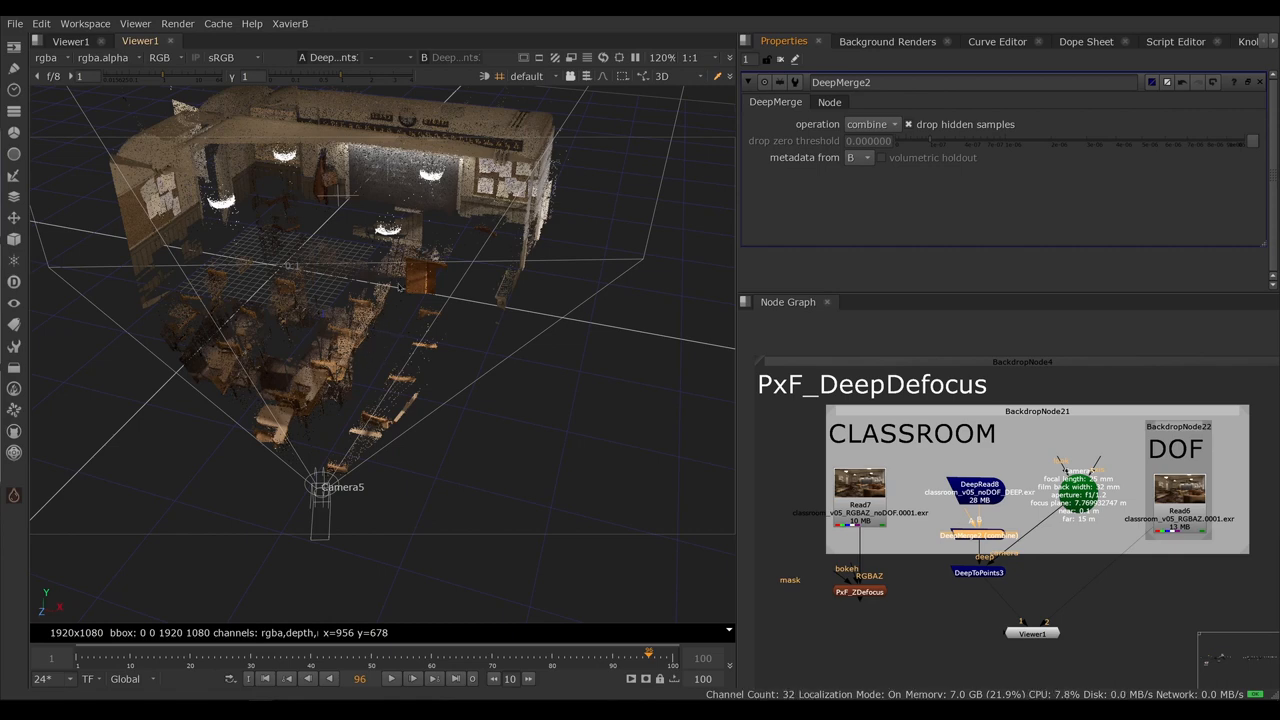
{"action": "mouse_move", "coordinate": [398, 287]}
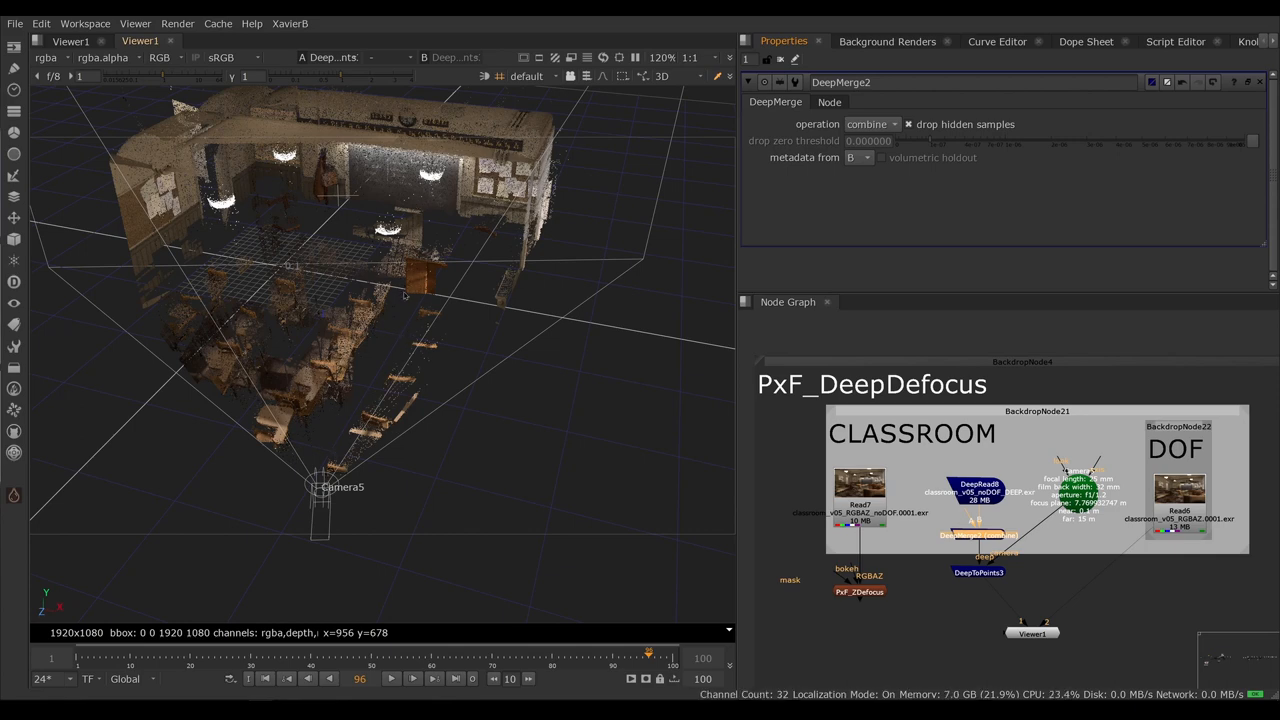
{"action": "mouse_move", "coordinate": [473, 306]}
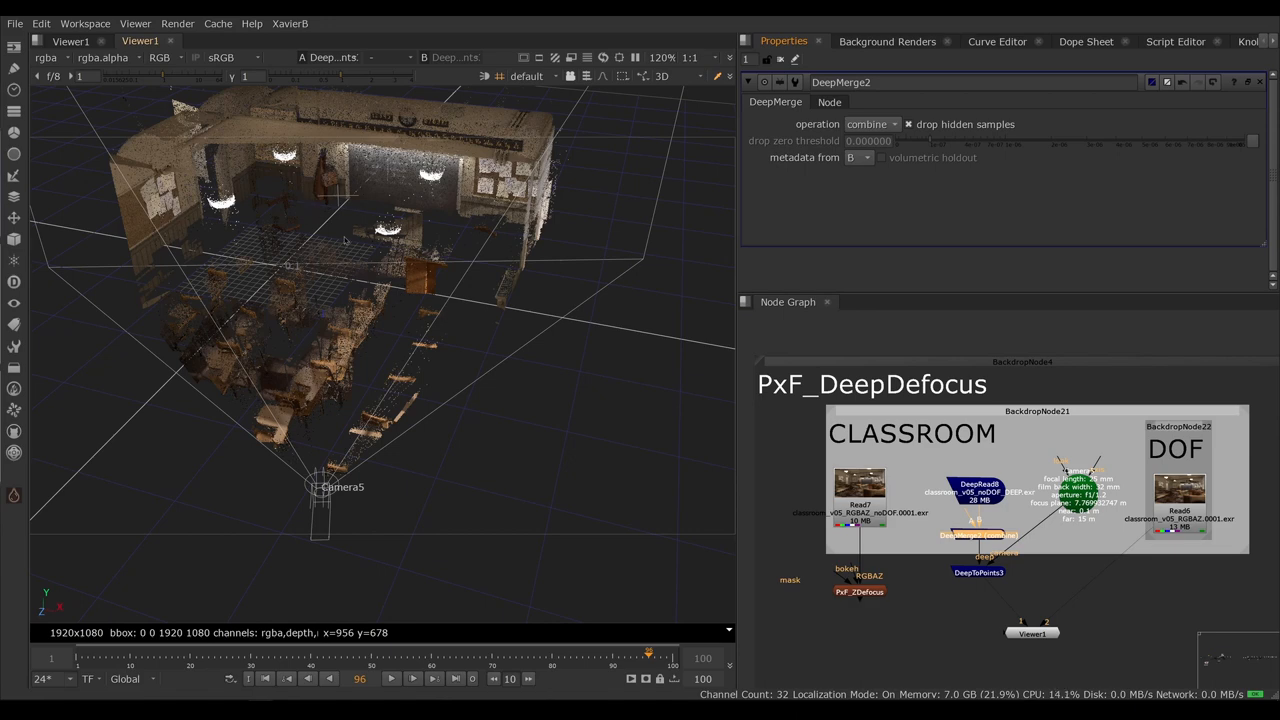
{"action": "mouse_move", "coordinate": [392, 297]}
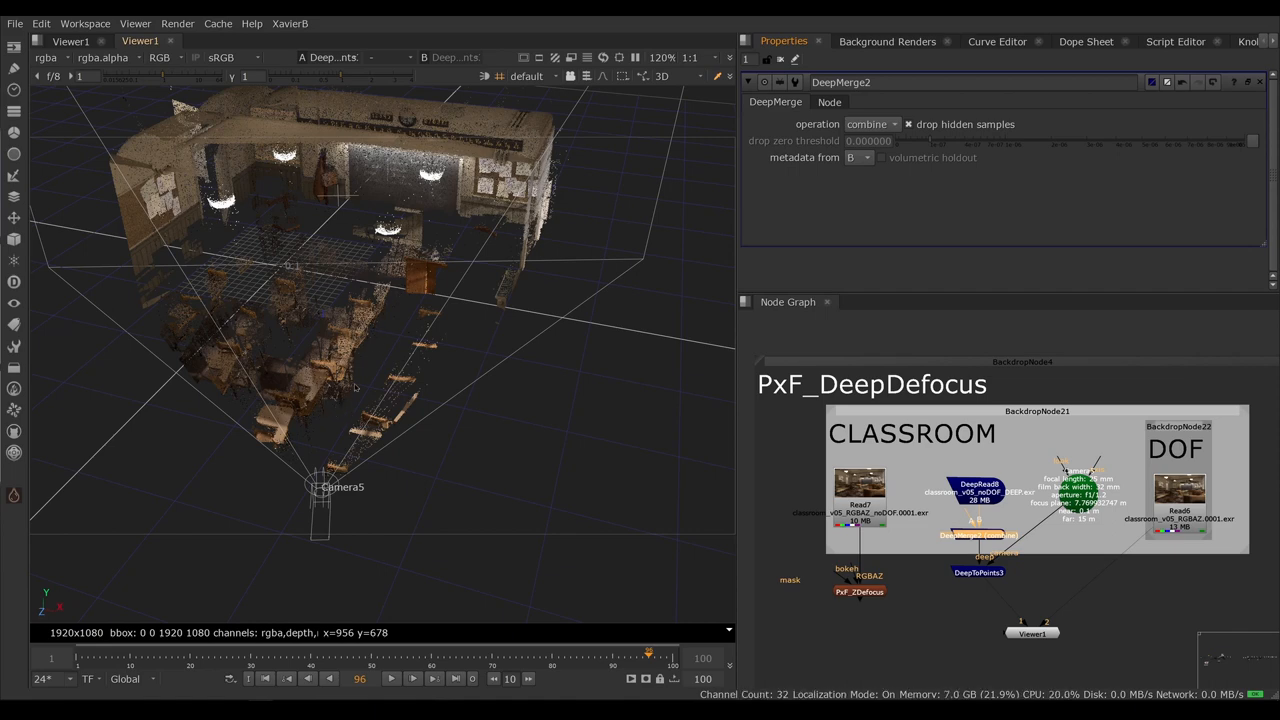
{"action": "mouse_move", "coordinate": [355, 271]}
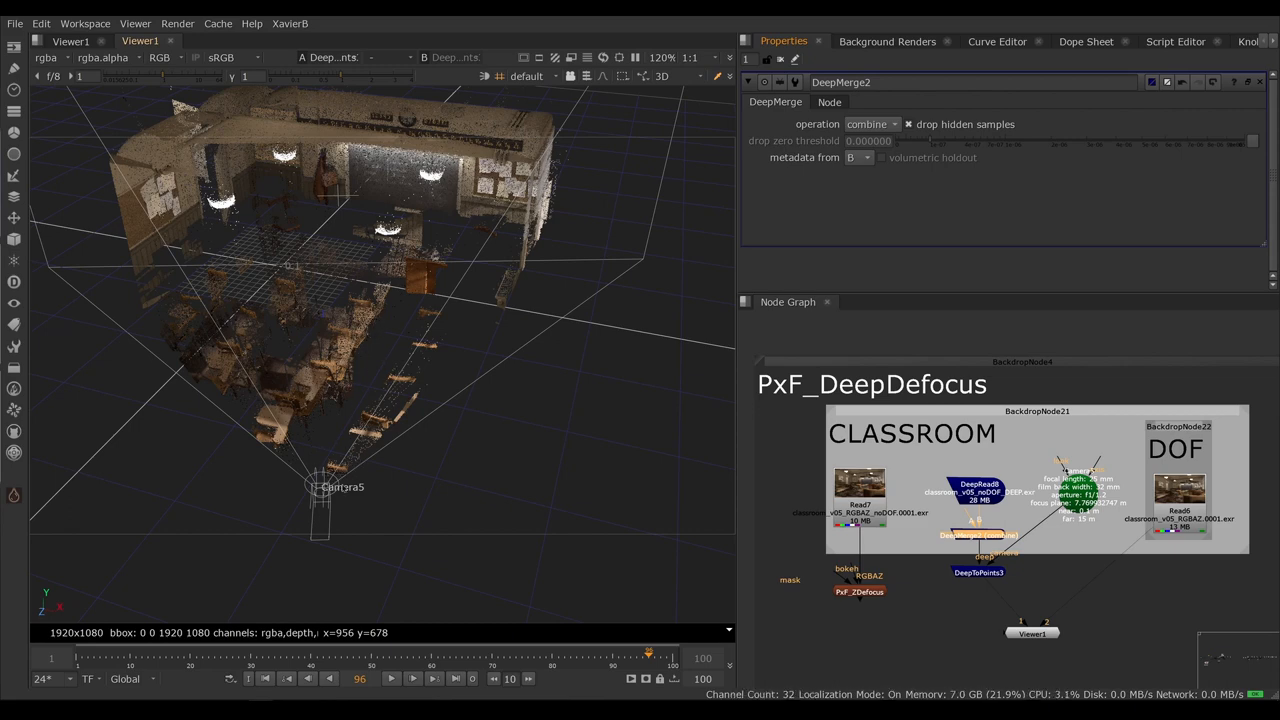
{"action": "mouse_move", "coordinate": [310, 458]}
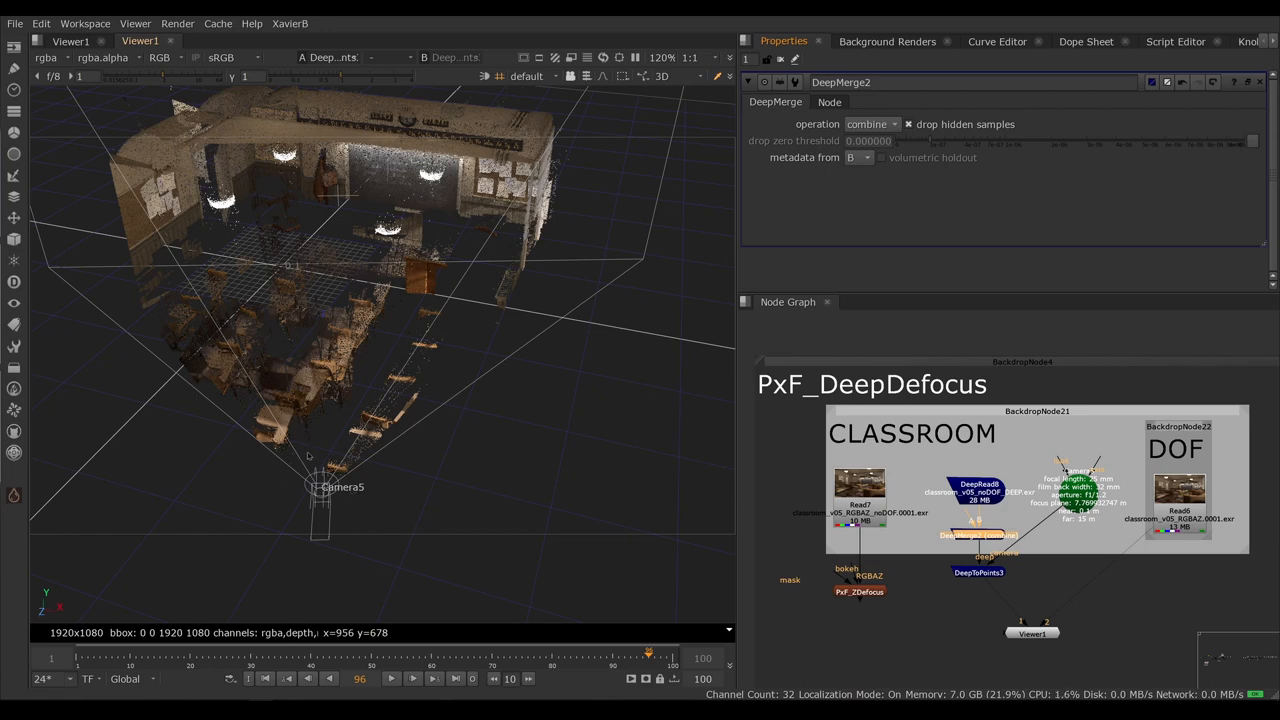
{"action": "mouse_move", "coordinate": [317, 434]}
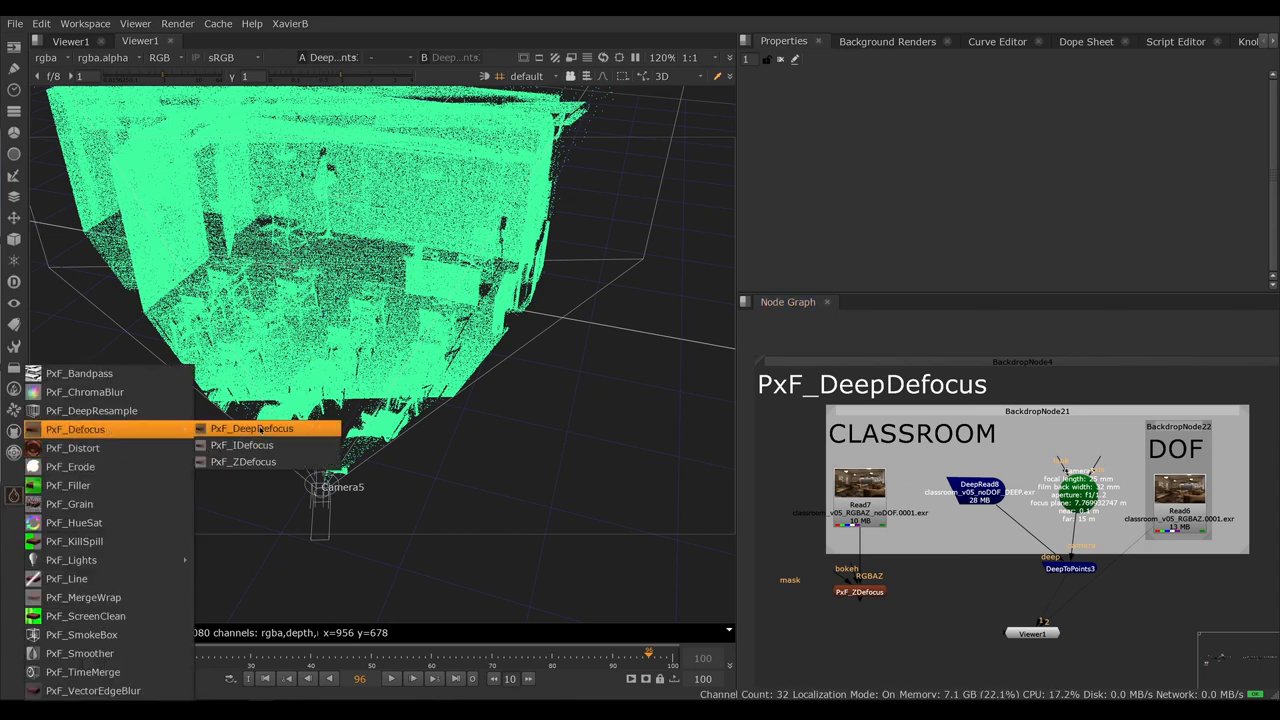
Step: Add PxF_DeepDefocus, connect it to DeepRead8 and view its blurred output
{"action": "left_click", "coordinate": [251, 428]}
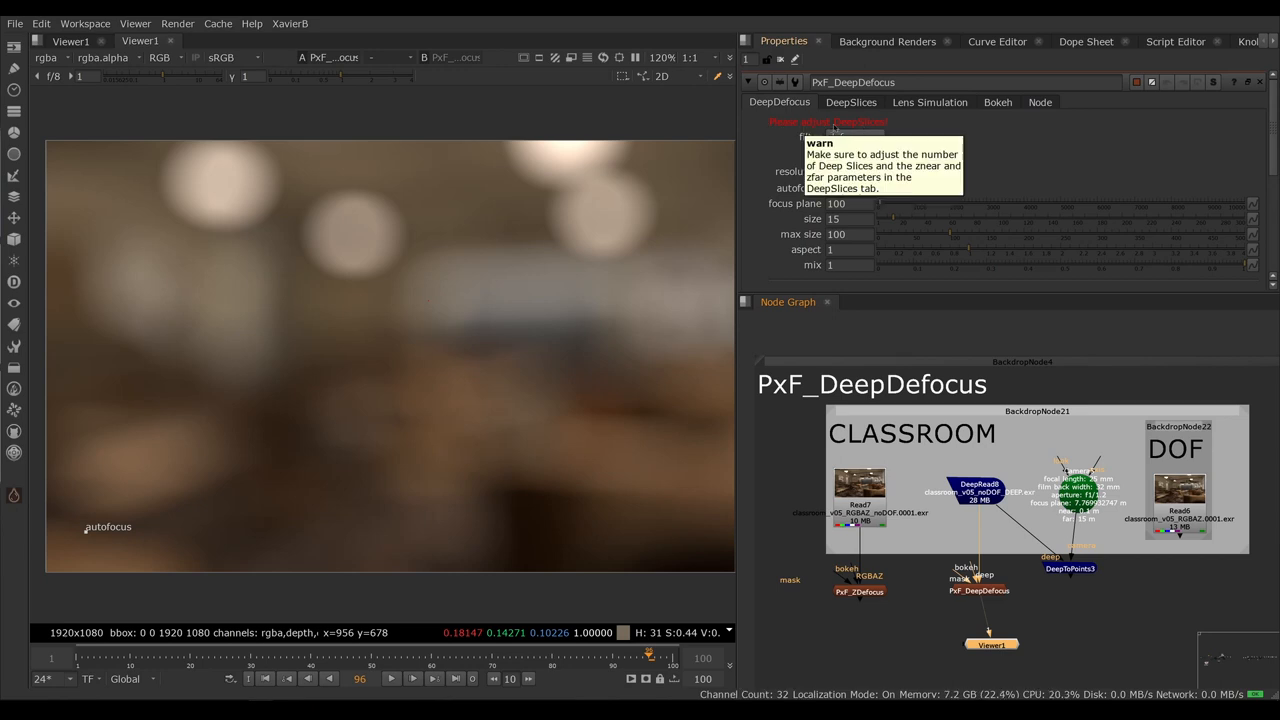
{"action": "mouse_move", "coordinate": [843, 120]}
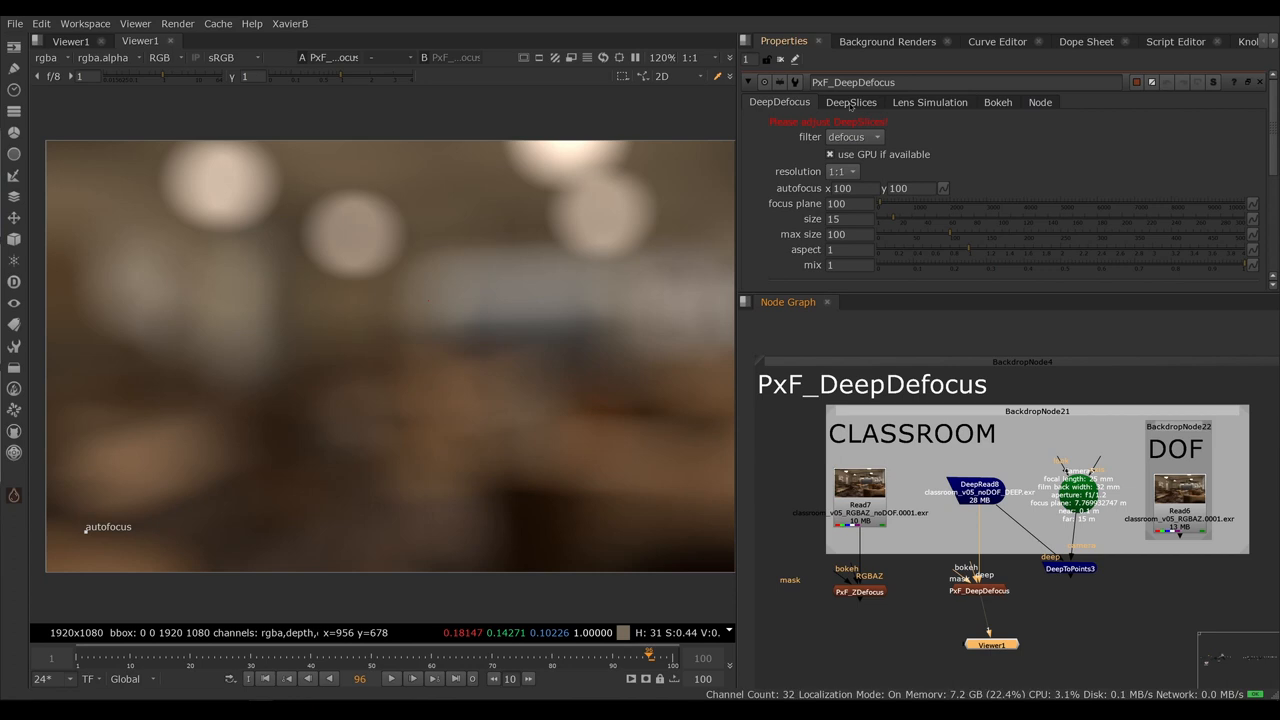
Step: Enable the DeepSlices preview of PxF_DeepDefocus, tinting the classroom blue
{"action": "left_click", "coordinate": [850, 102]}
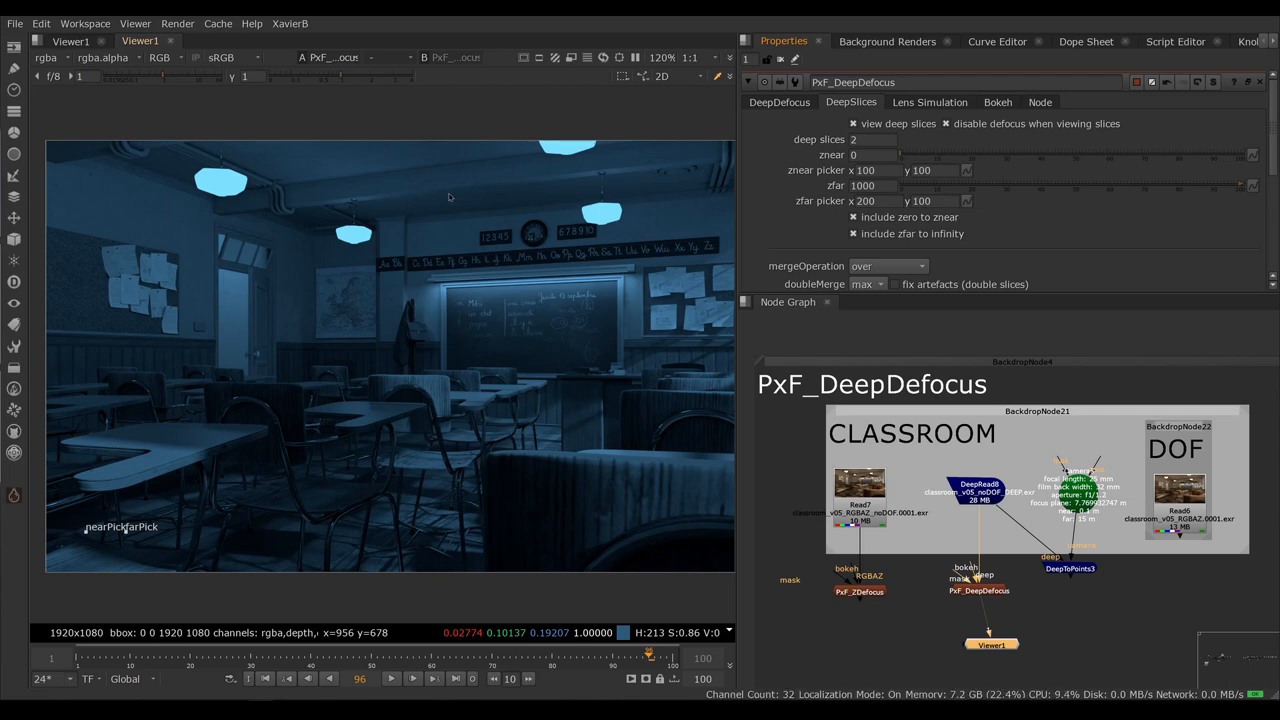
{"action": "mouse_move", "coordinate": [450, 583]}
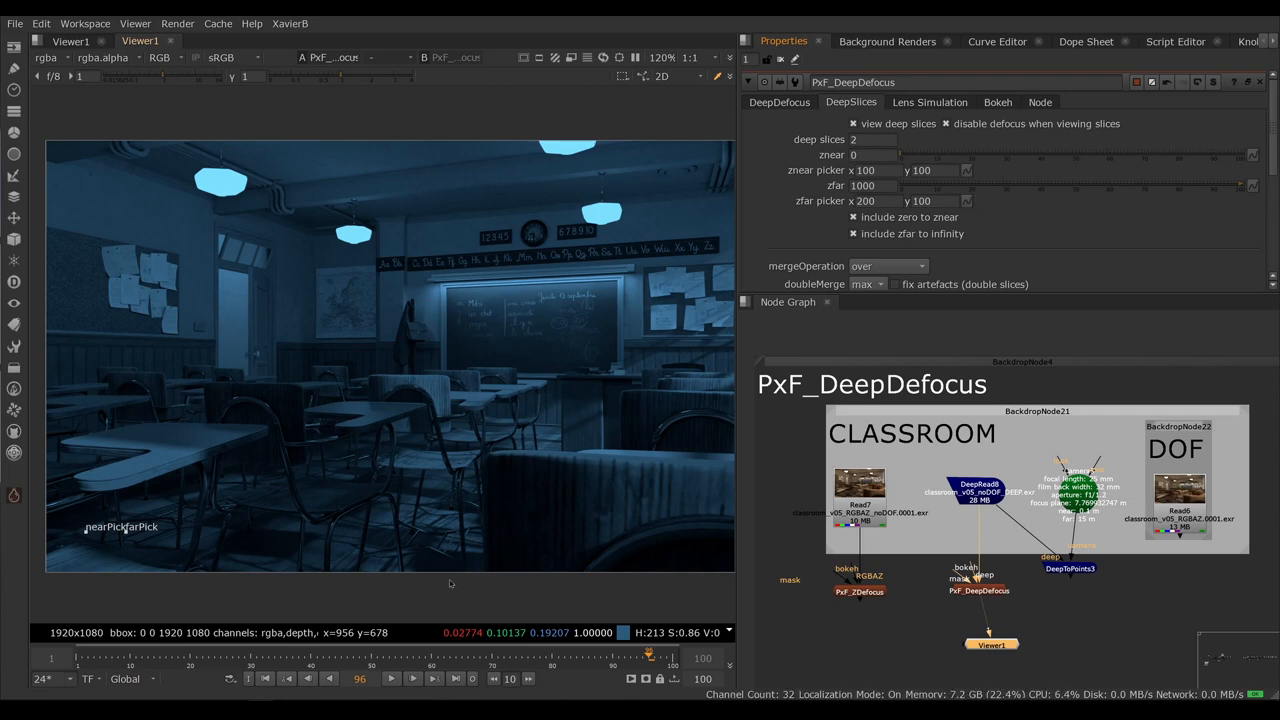
{"action": "mouse_move", "coordinate": [455, 316]}
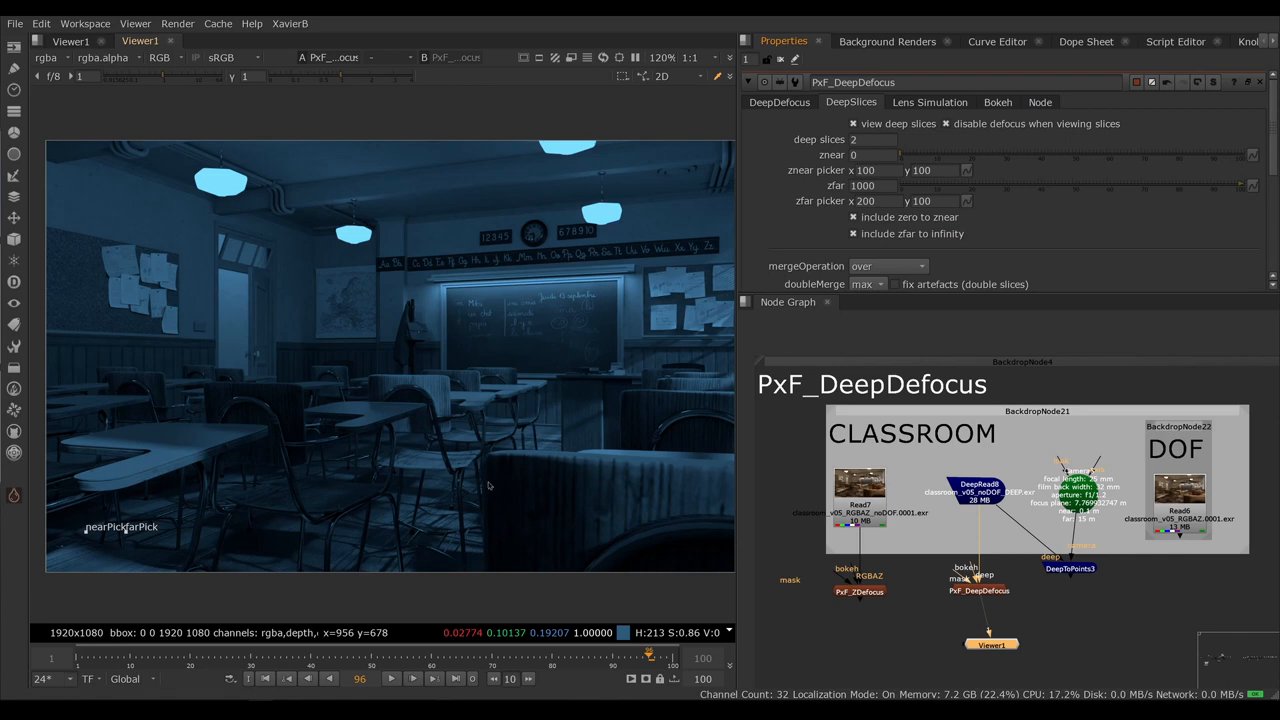
{"action": "mouse_move", "coordinate": [262, 522]}
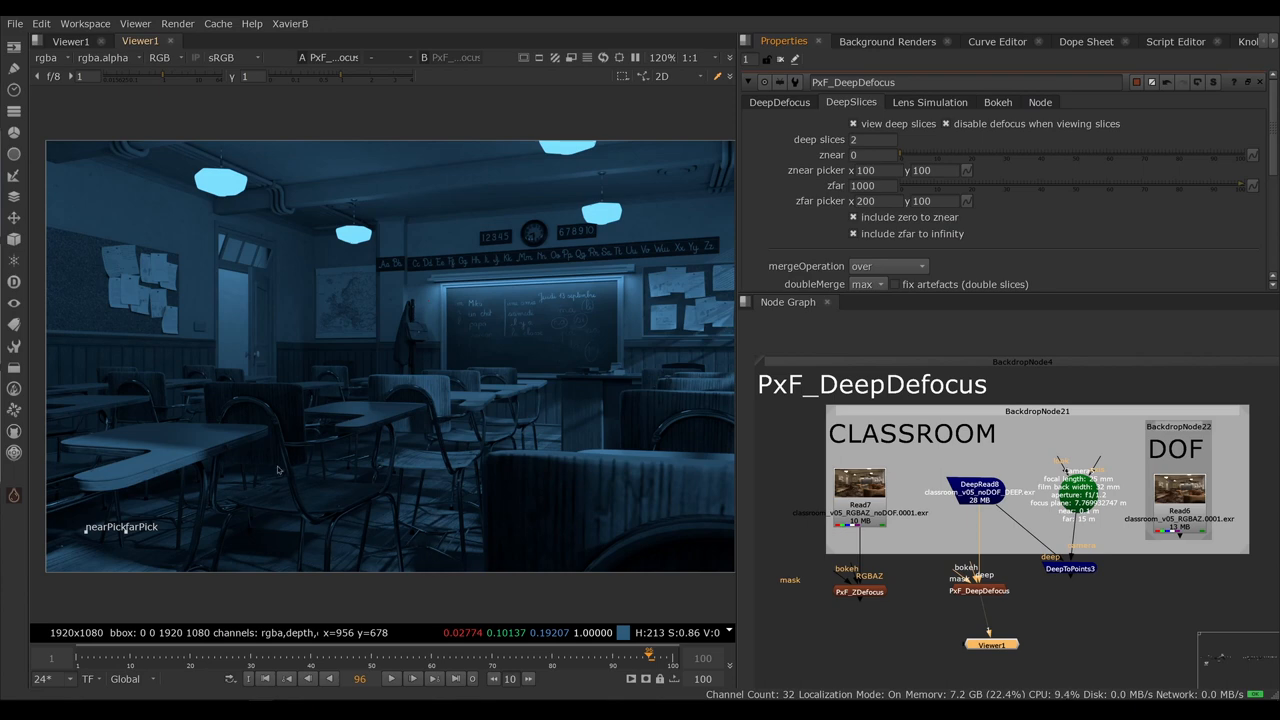
{"action": "mouse_move", "coordinate": [339, 435]}
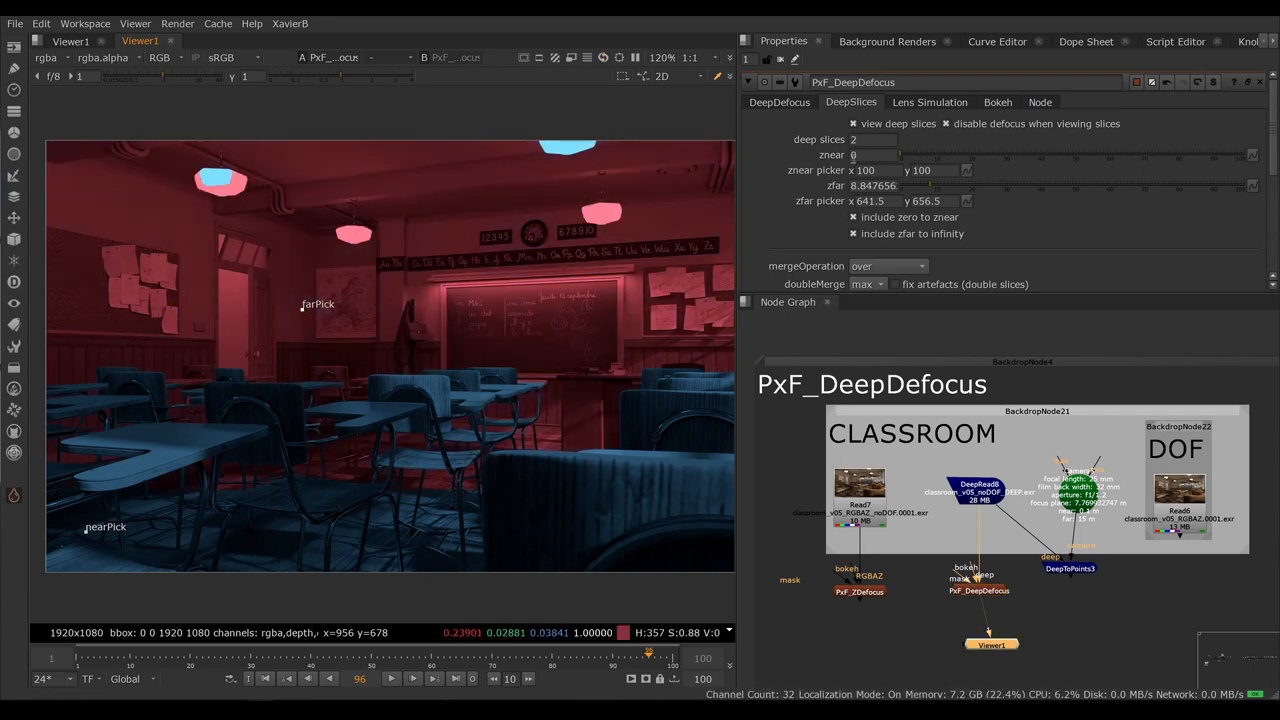
Step: Set the deep slice range to znear 0.476684 and zfar 8.847656
{"action": "left_click", "coordinate": [873, 139]}
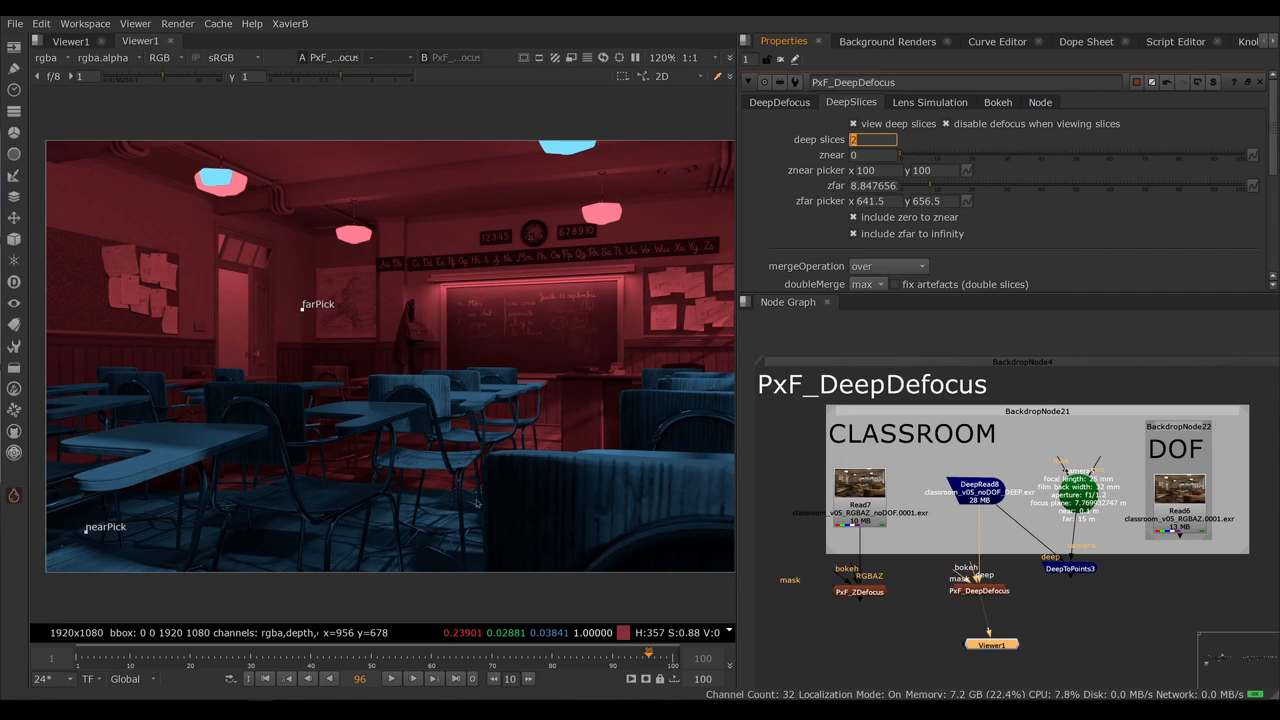
{"action": "mouse_move", "coordinate": [537, 532]}
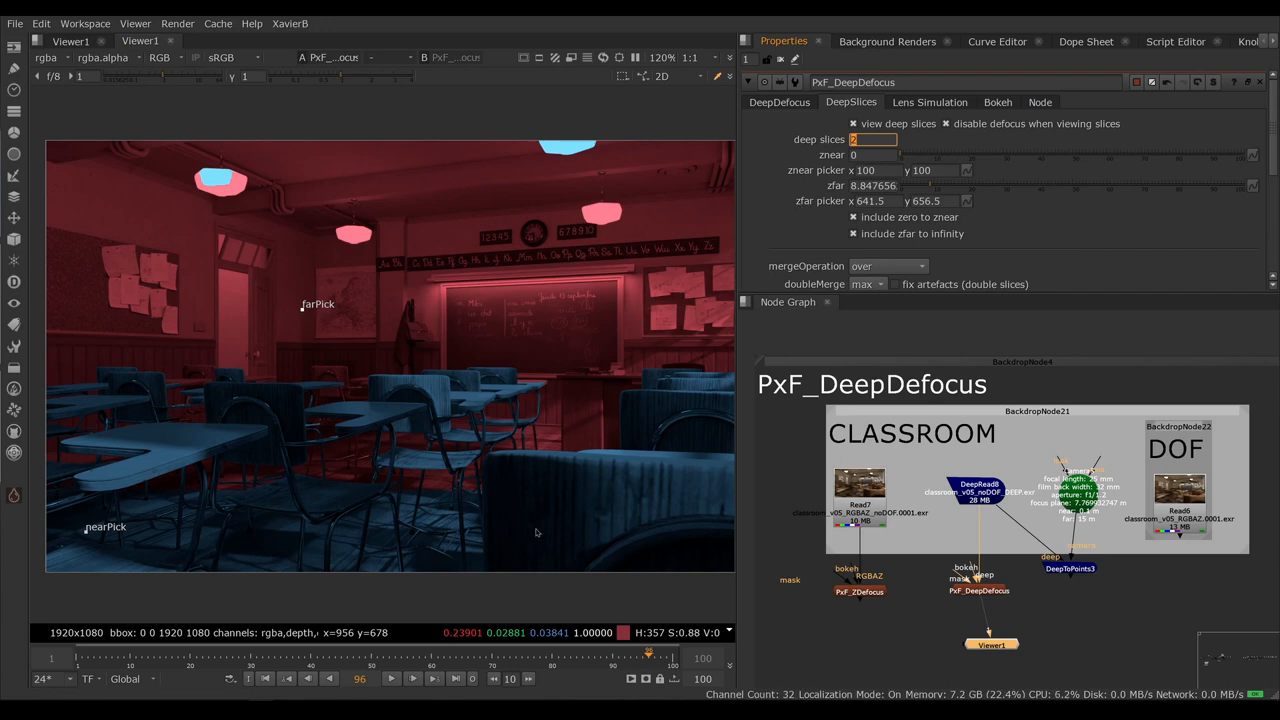
{"action": "mouse_move", "coordinate": [413, 303]}
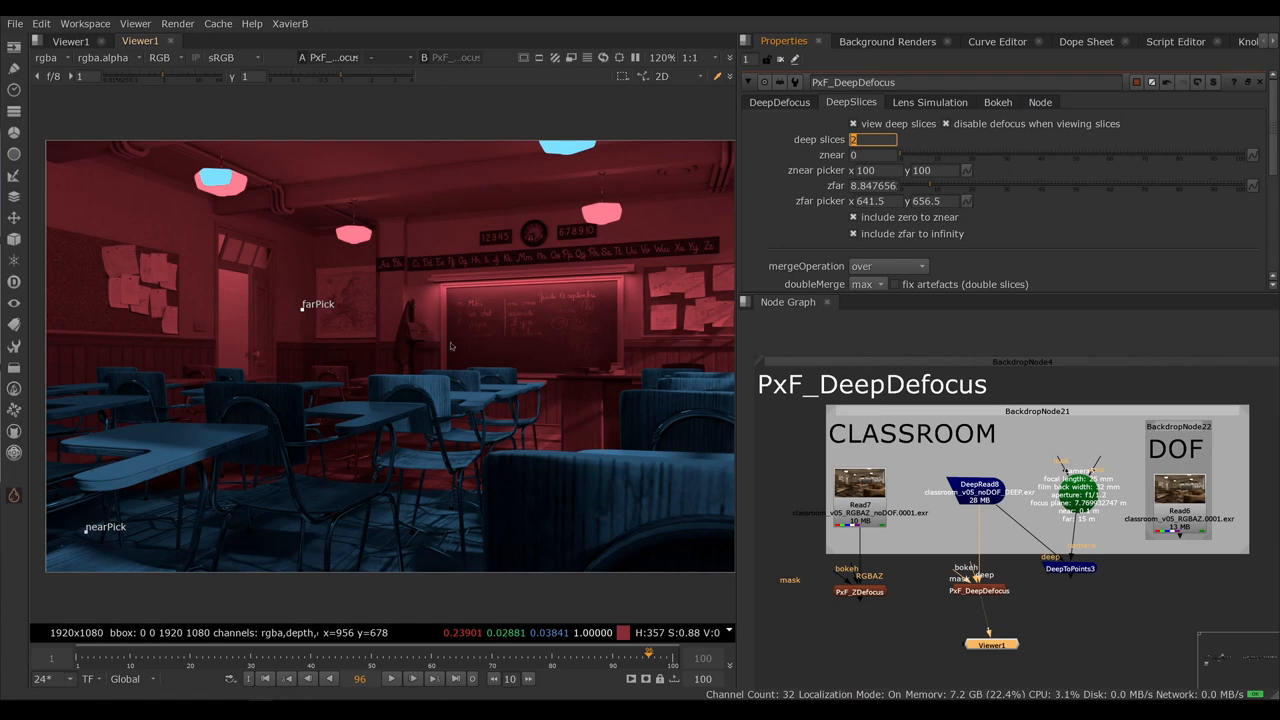
{"action": "mouse_move", "coordinate": [505, 510]}
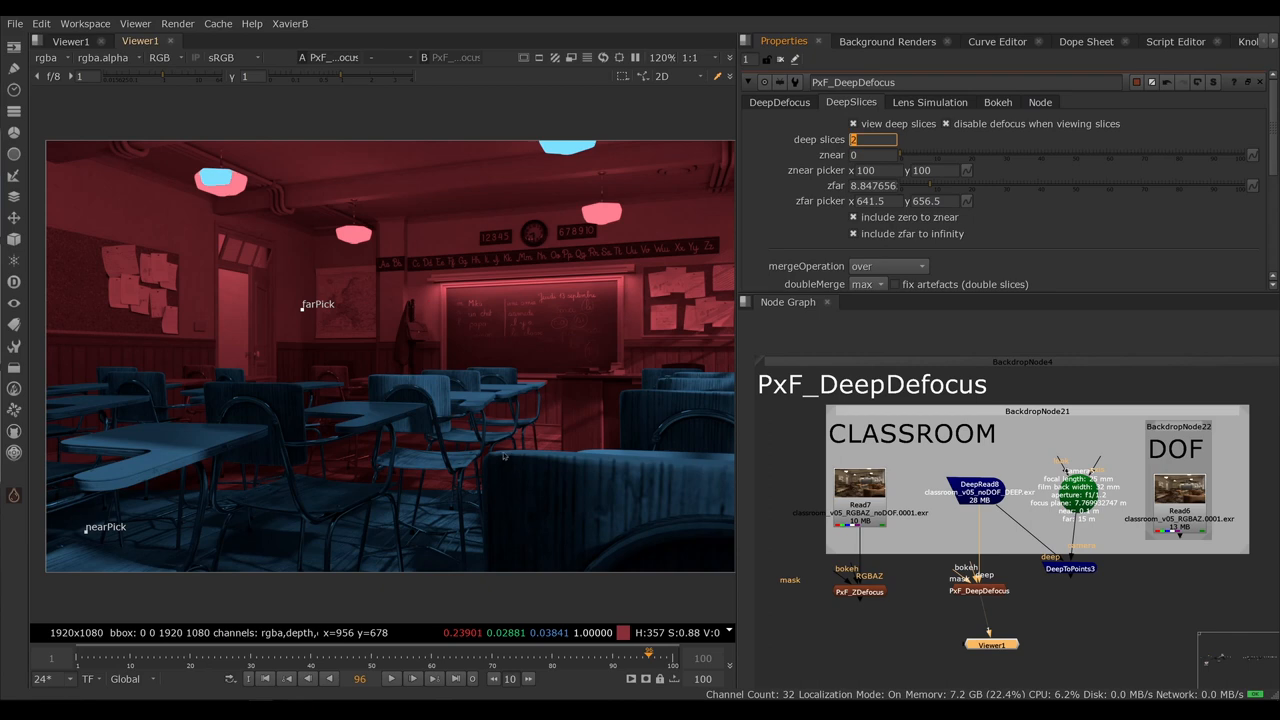
{"action": "mouse_move", "coordinate": [528, 476]}
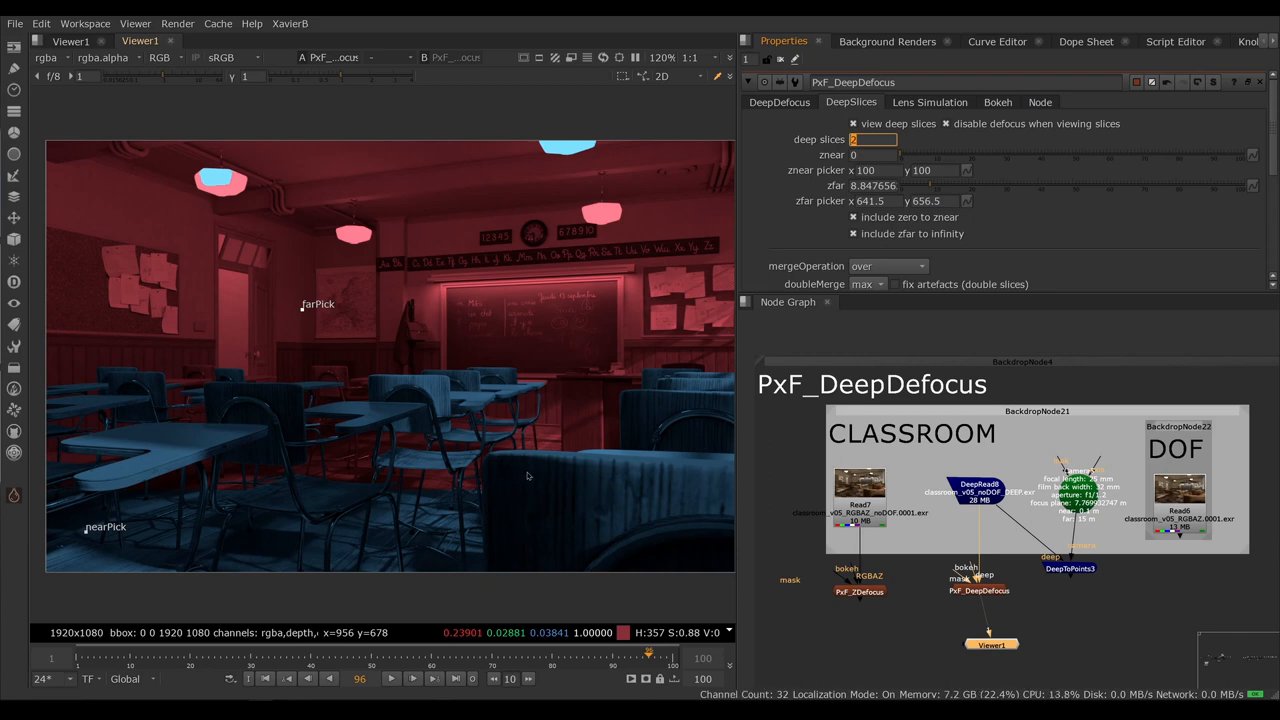
{"action": "mouse_move", "coordinate": [521, 470]}
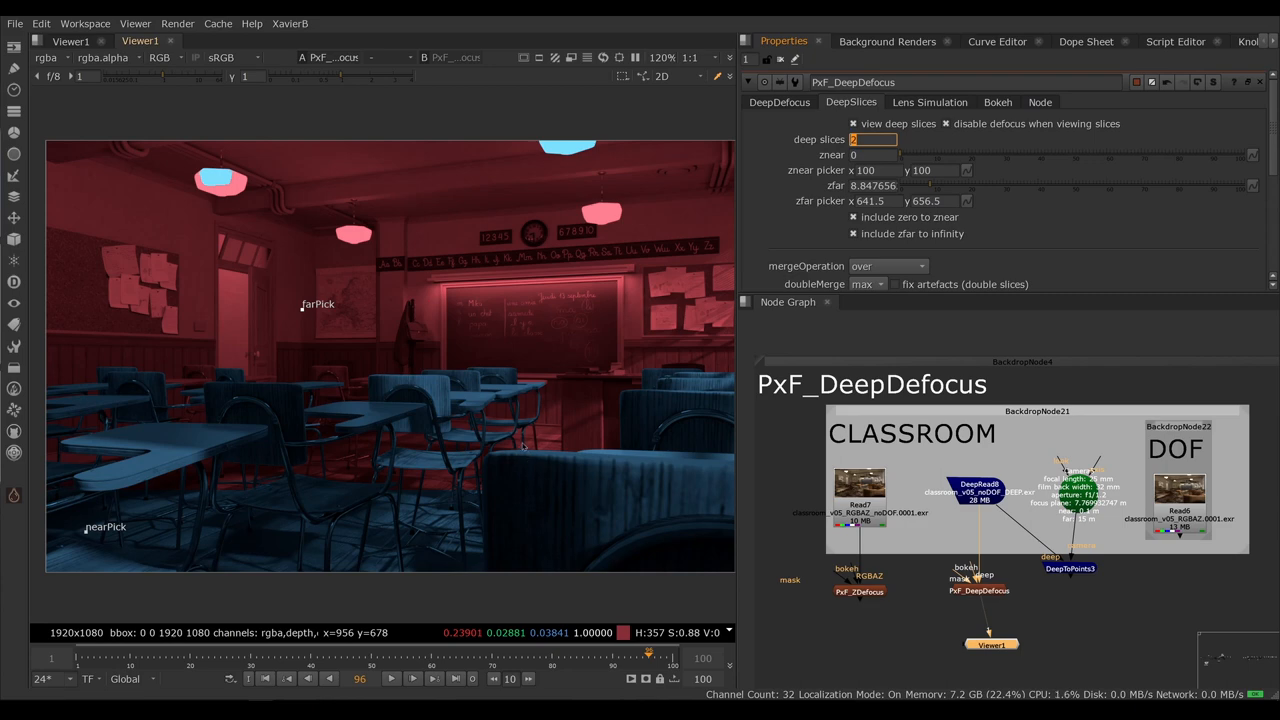
{"action": "mouse_move", "coordinate": [525, 502]}
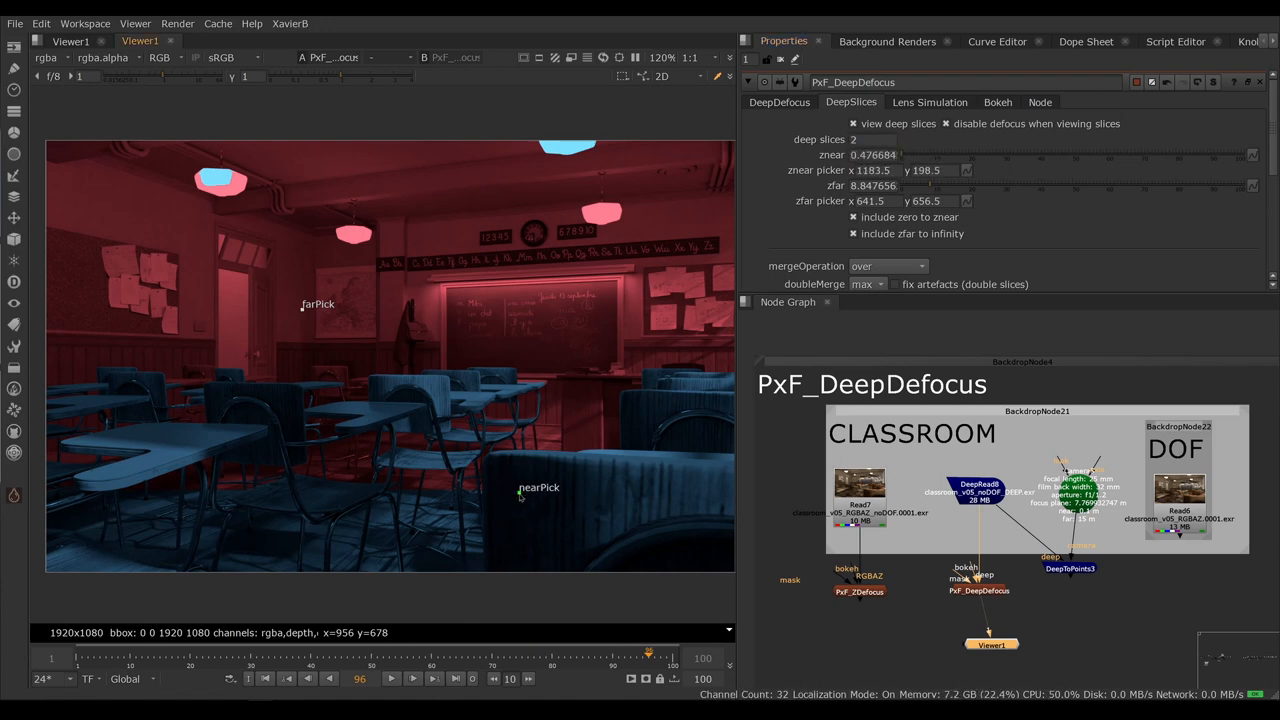
{"action": "mouse_move", "coordinate": [510, 410]}
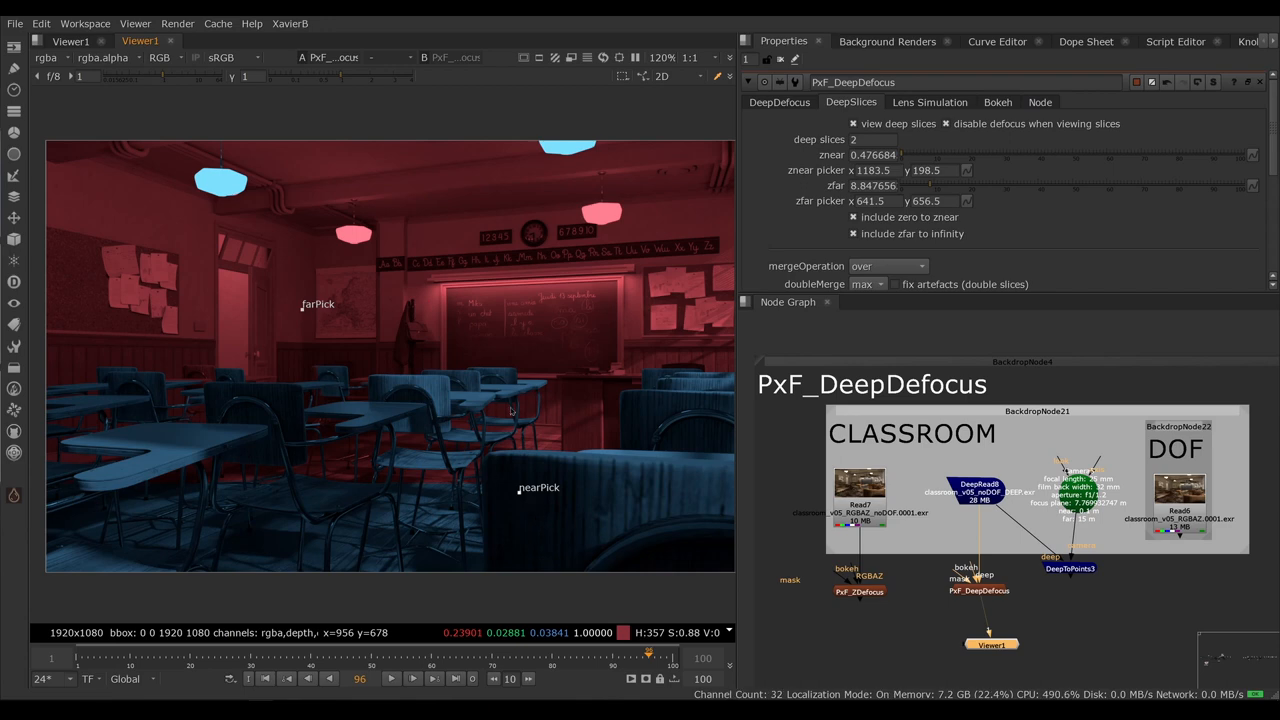
{"action": "mouse_move", "coordinate": [610, 400]}
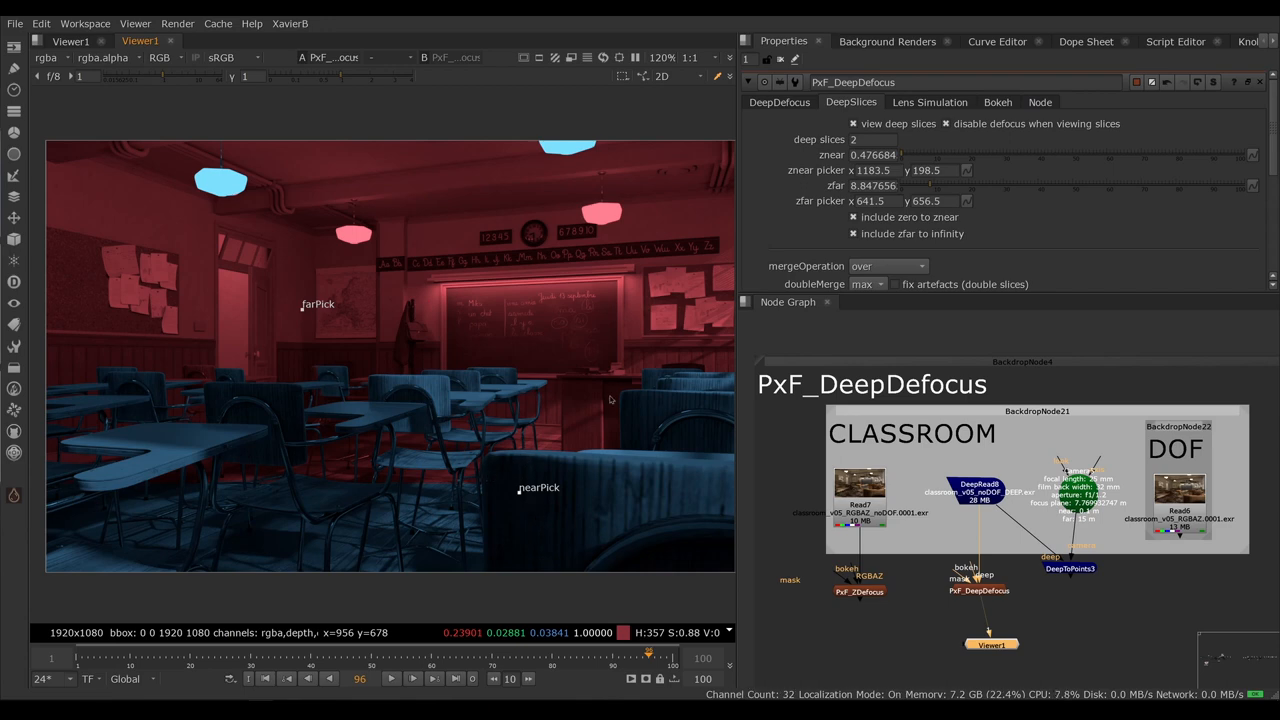
Step: Set PxF_DeepDefocus to 5 deep slices in the colour-coded slice preview
{"action": "left_click", "coordinate": [872, 139]}
{"action": "type", "text": "5"}
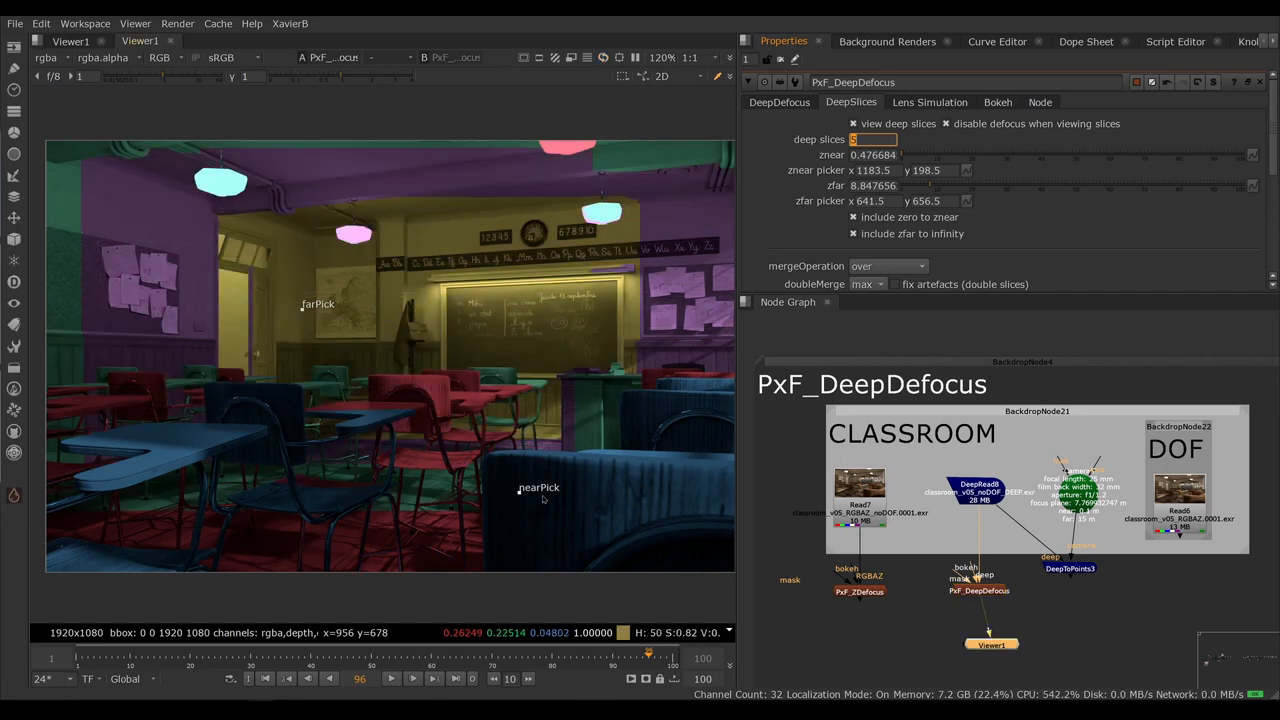
{"action": "mouse_move", "coordinate": [572, 495]}
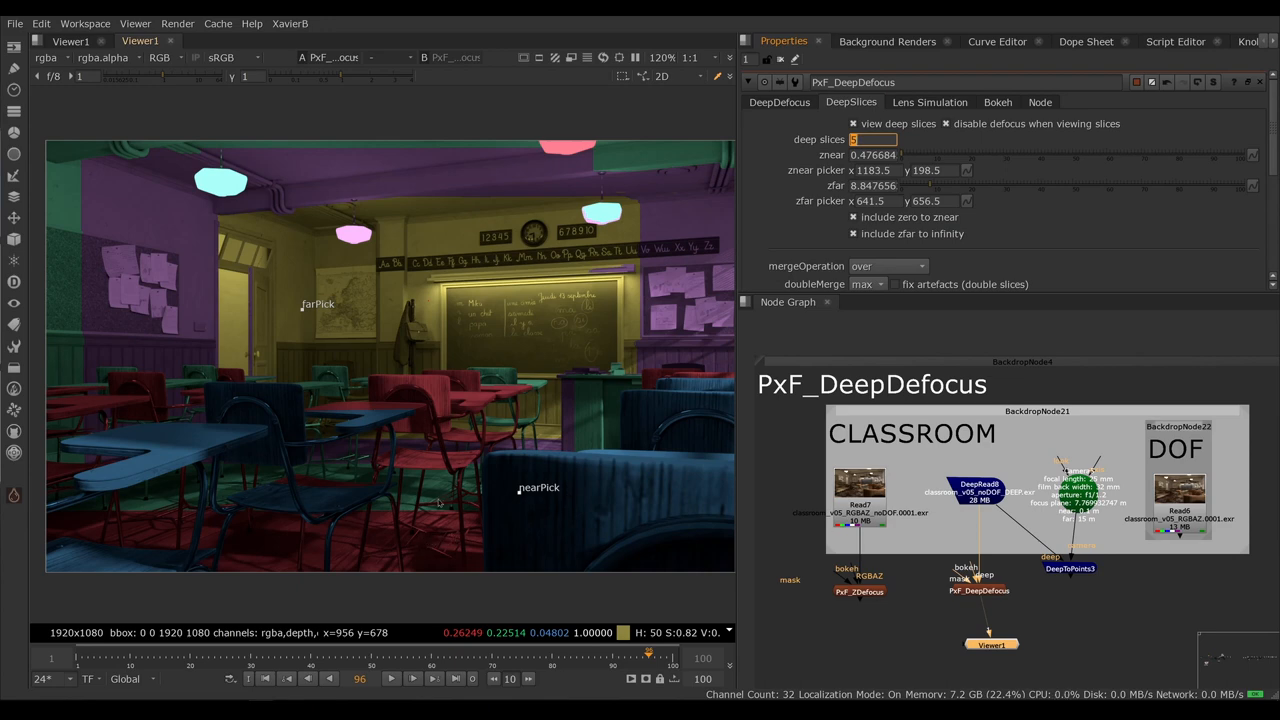
{"action": "mouse_move", "coordinate": [438, 498]}
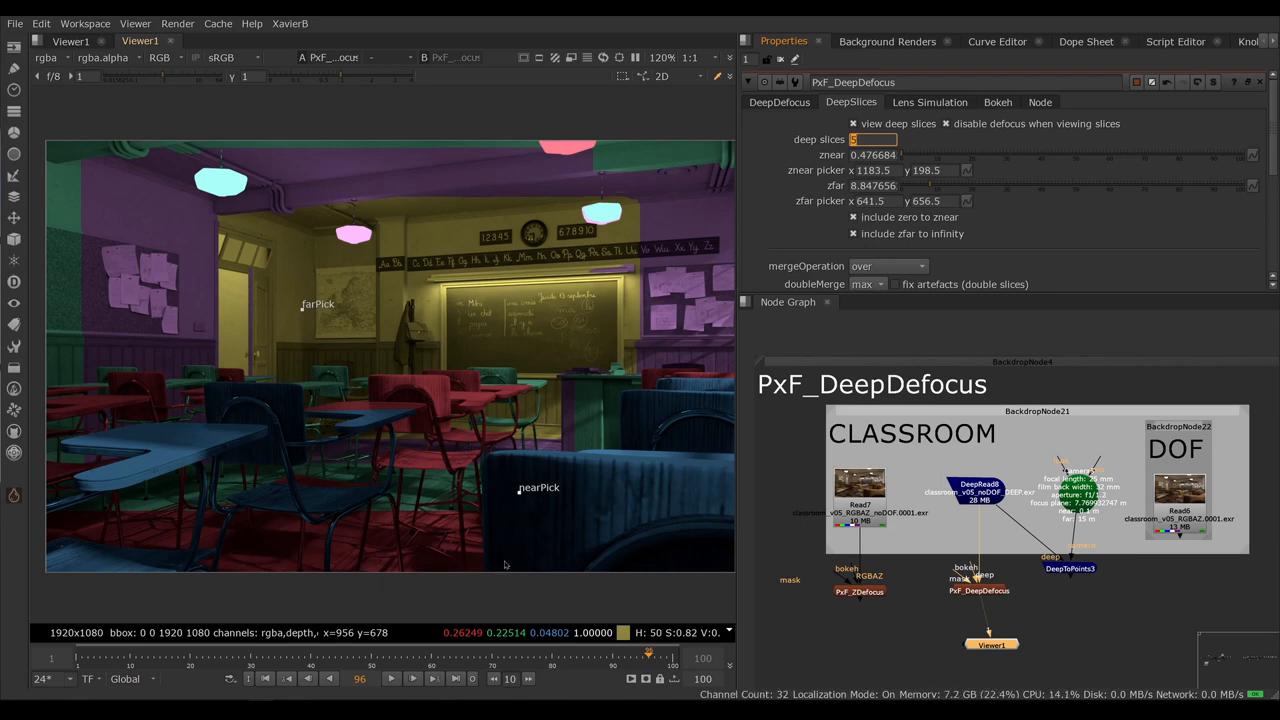
{"action": "mouse_move", "coordinate": [517, 530]}
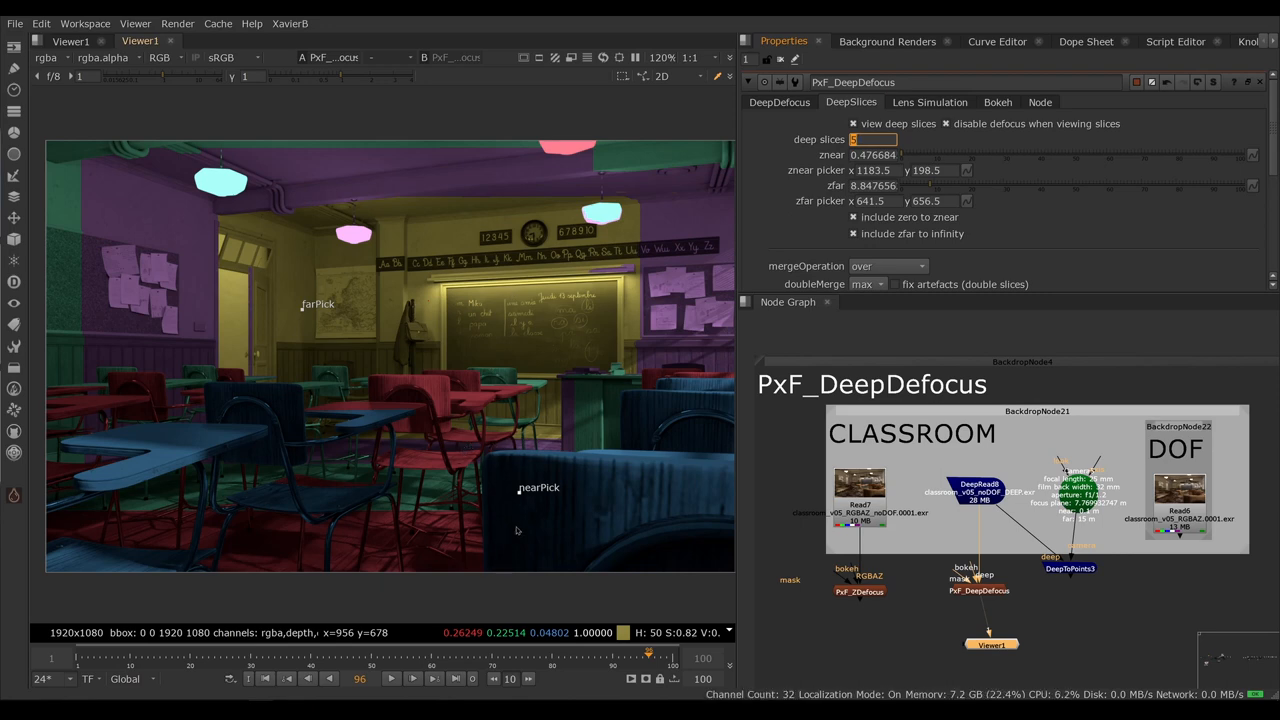
{"action": "mouse_move", "coordinate": [873, 139]}
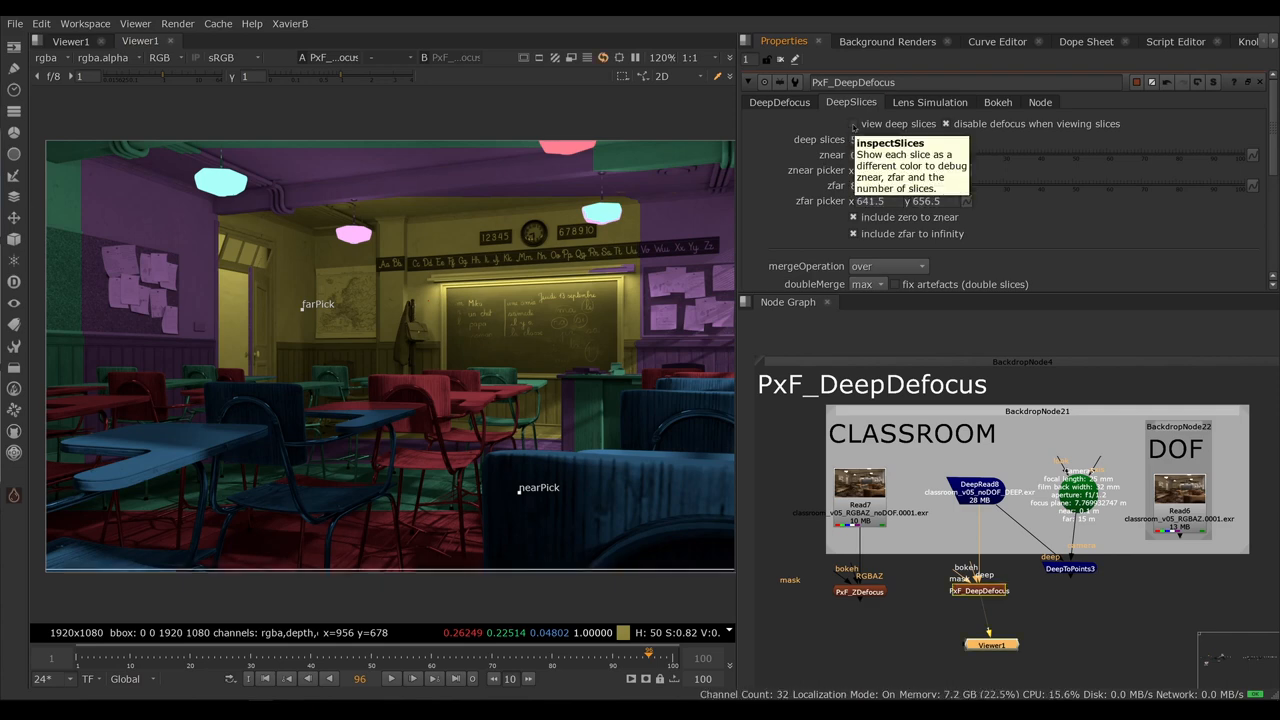
Step: Turn off view deep slices and return to the DeepDefocus tab to see size-15 blur
{"action": "left_click", "coordinate": [779, 102]}
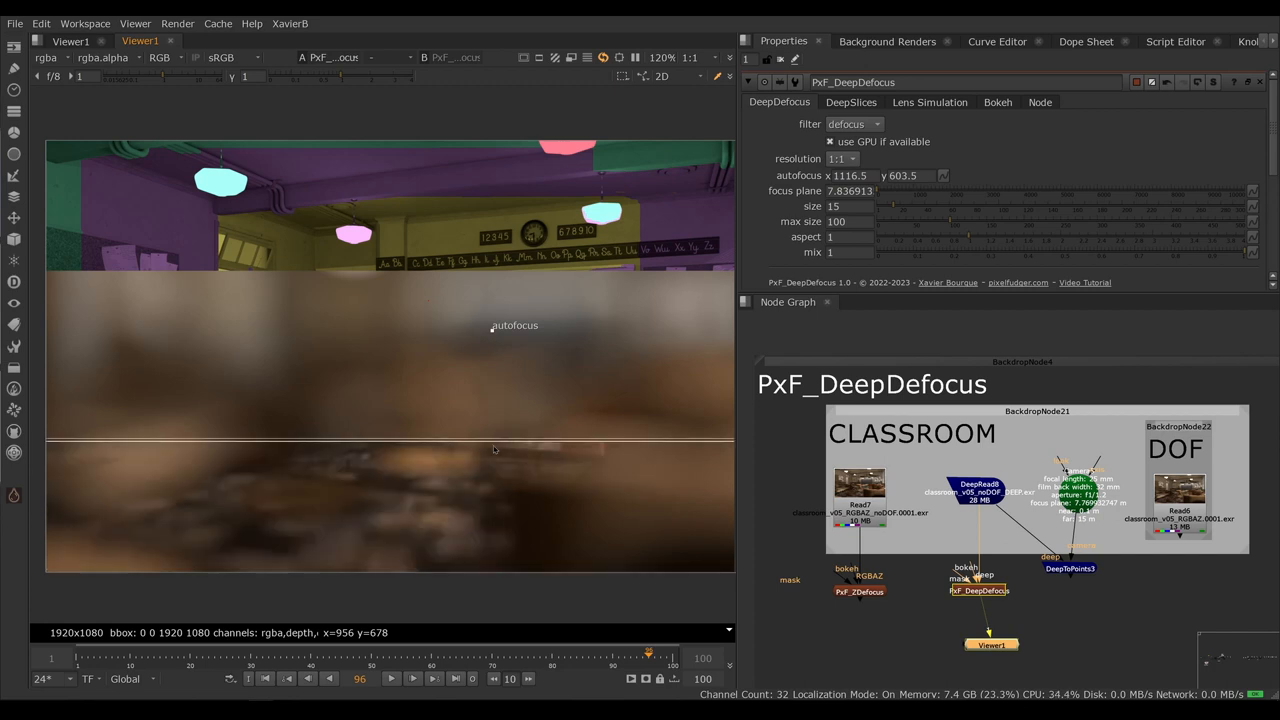
{"action": "mouse_move", "coordinate": [503, 383]}
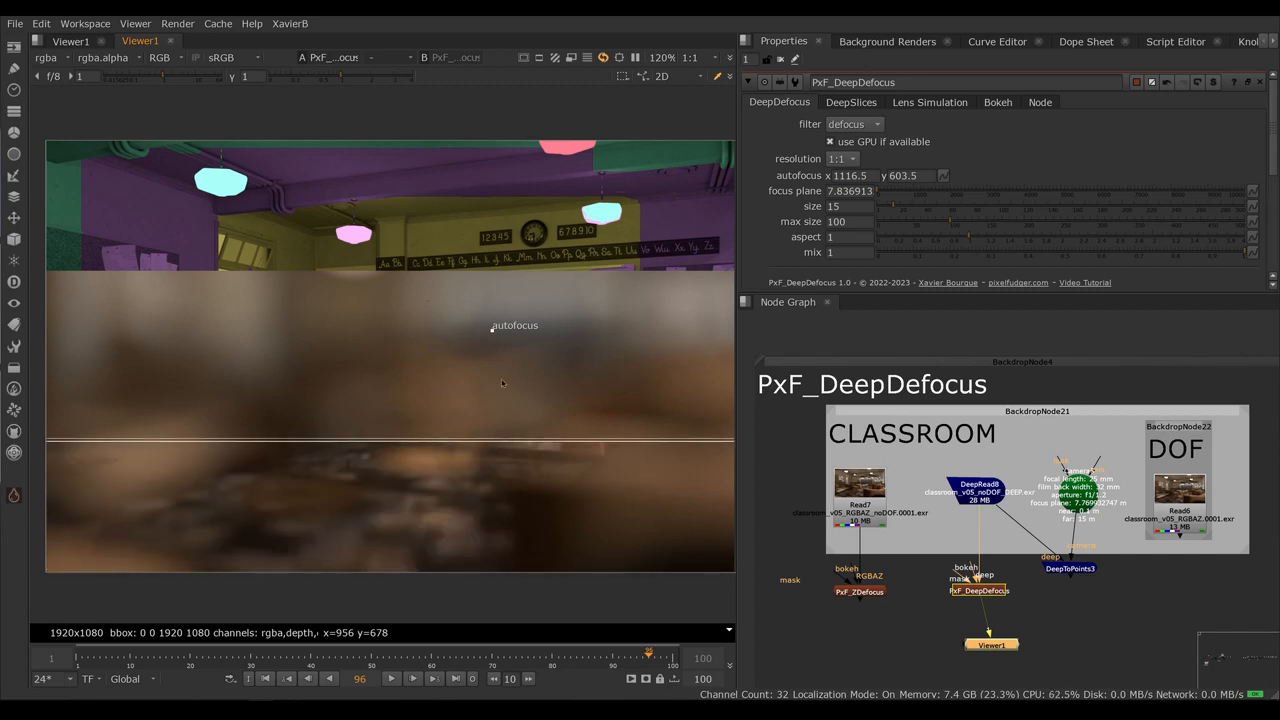
{"action": "left_click", "coordinate": [848, 206]}
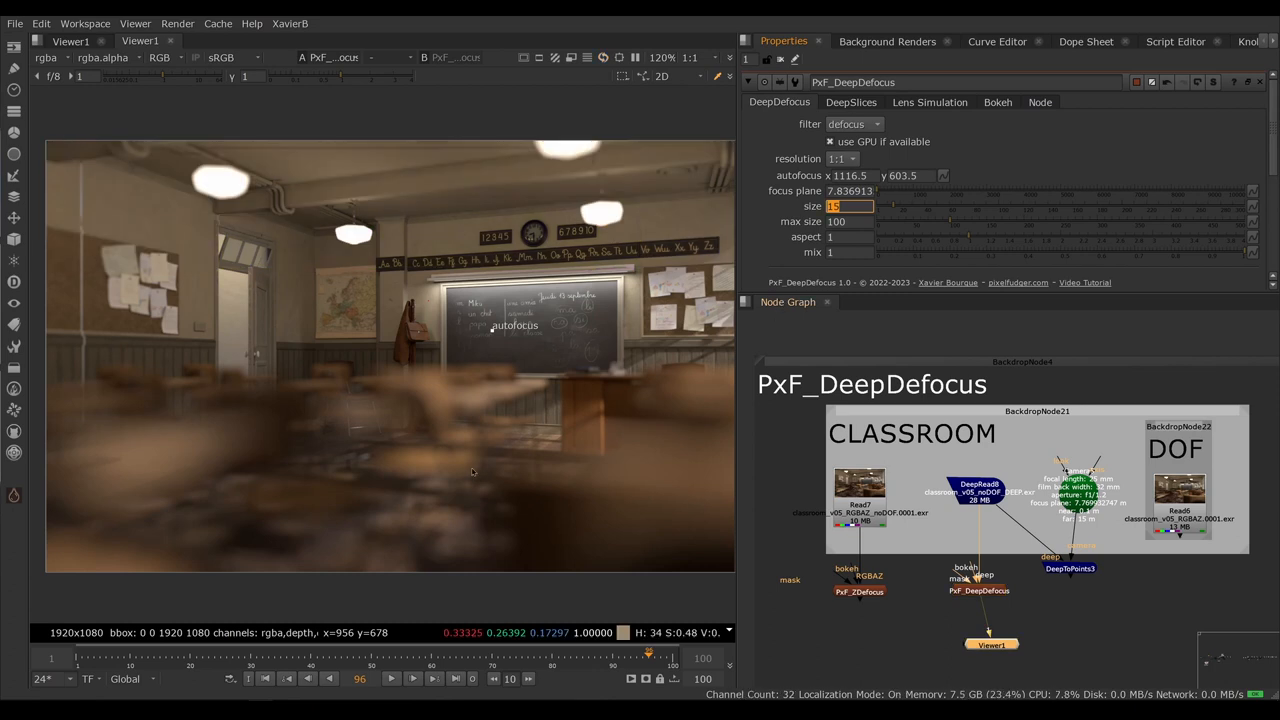
{"action": "mouse_move", "coordinate": [812, 205]}
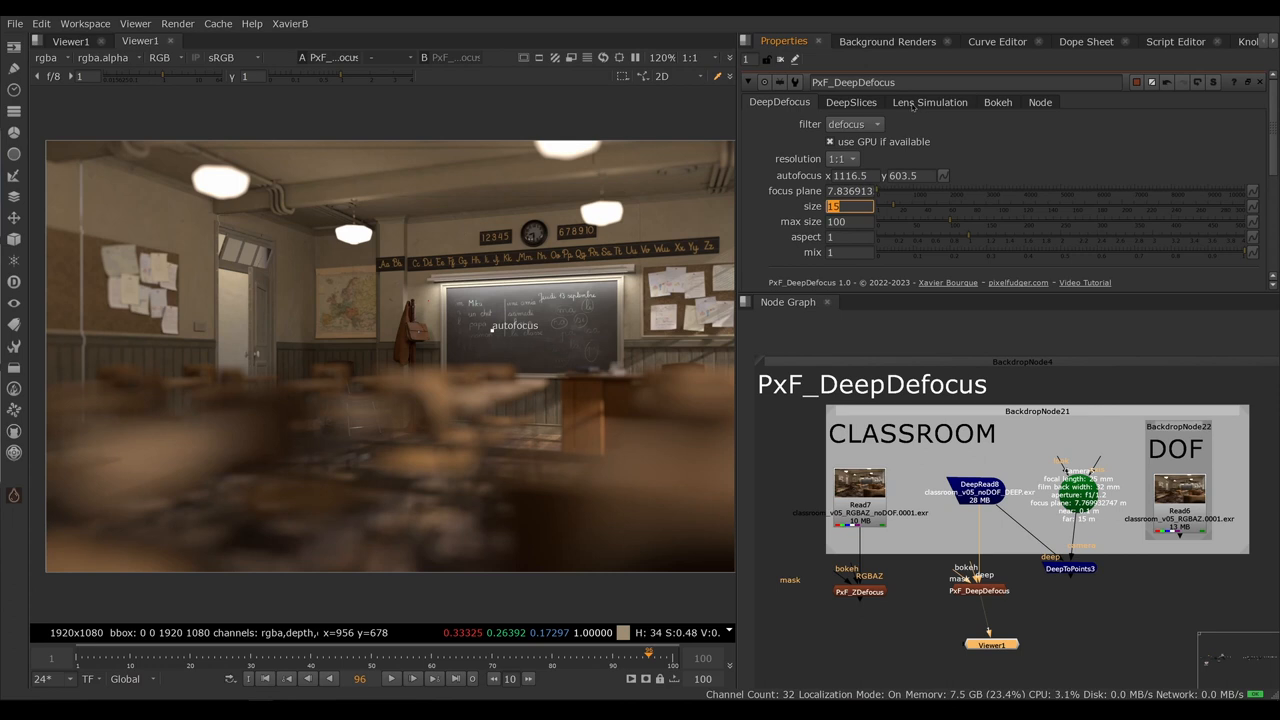
Step: Enable lens simulation with world scale in metres, focal length 25 and f-stop 1.2
{"action": "left_click", "coordinate": [929, 102]}
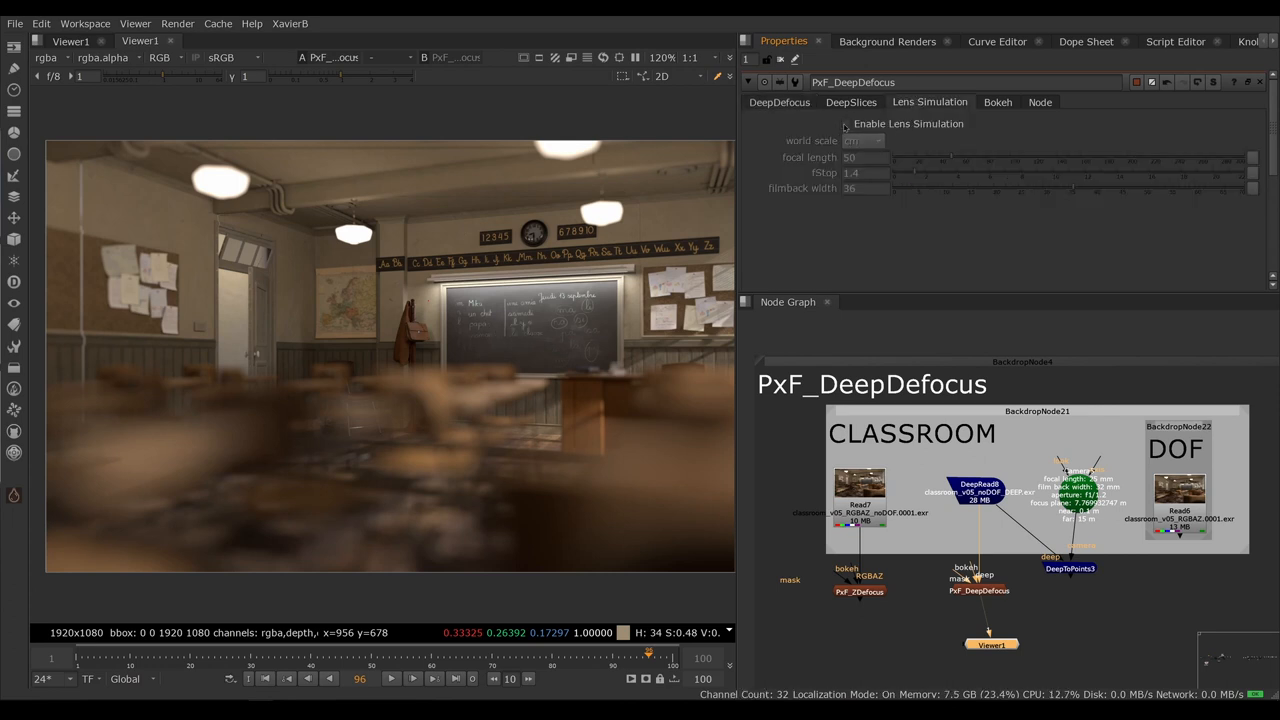
{"action": "left_click", "coordinate": [845, 123]}
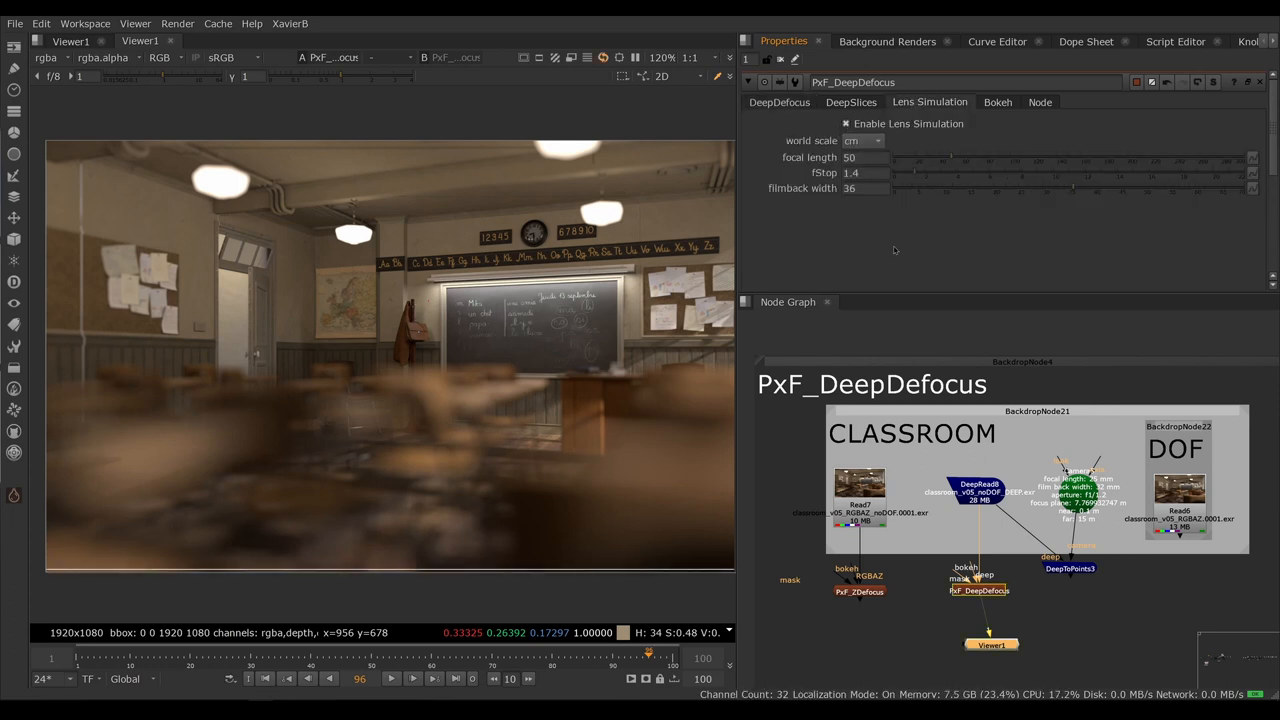
{"action": "mouse_move", "coordinate": [863, 140]}
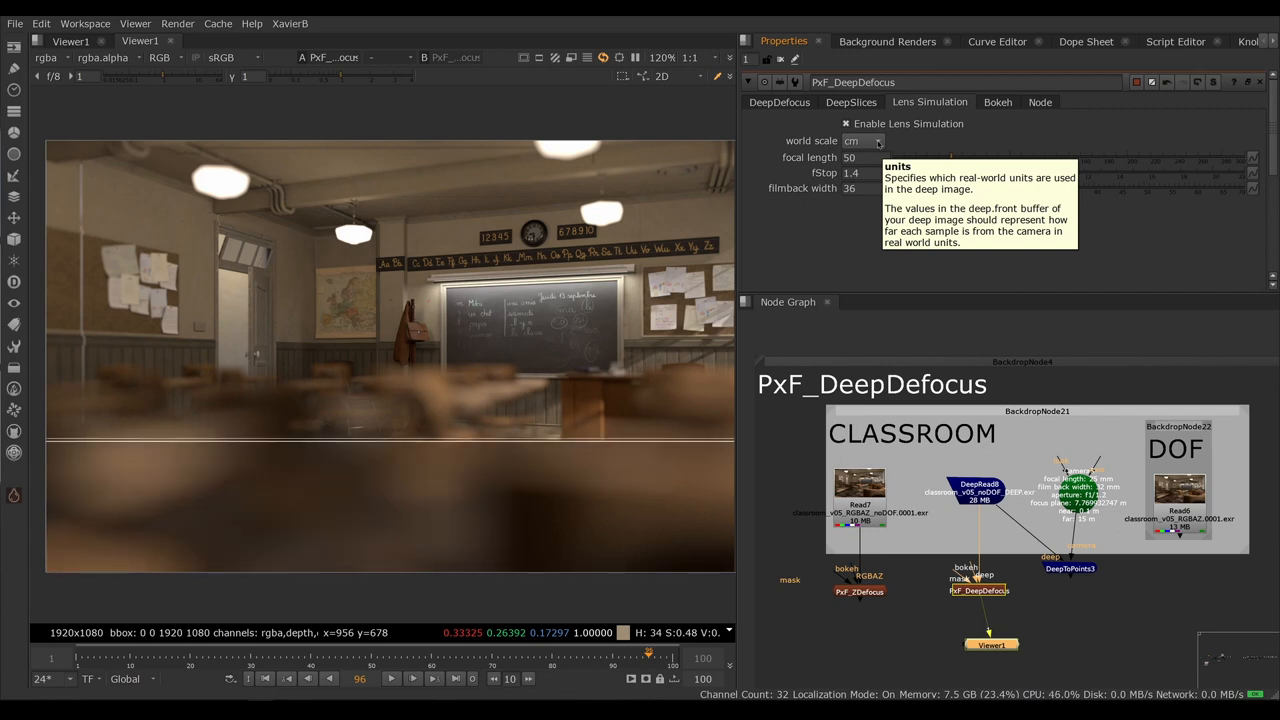
{"action": "left_click", "coordinate": [862, 141]}
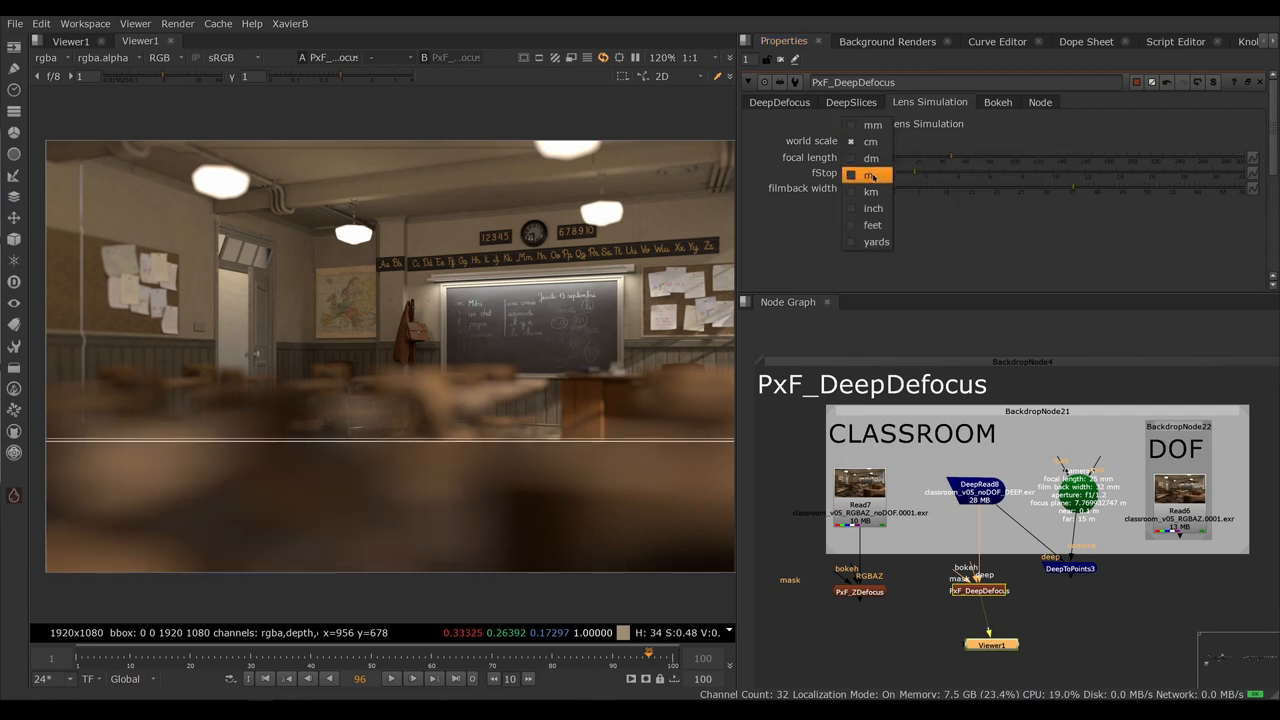
{"action": "left_click", "coordinate": [870, 175]}
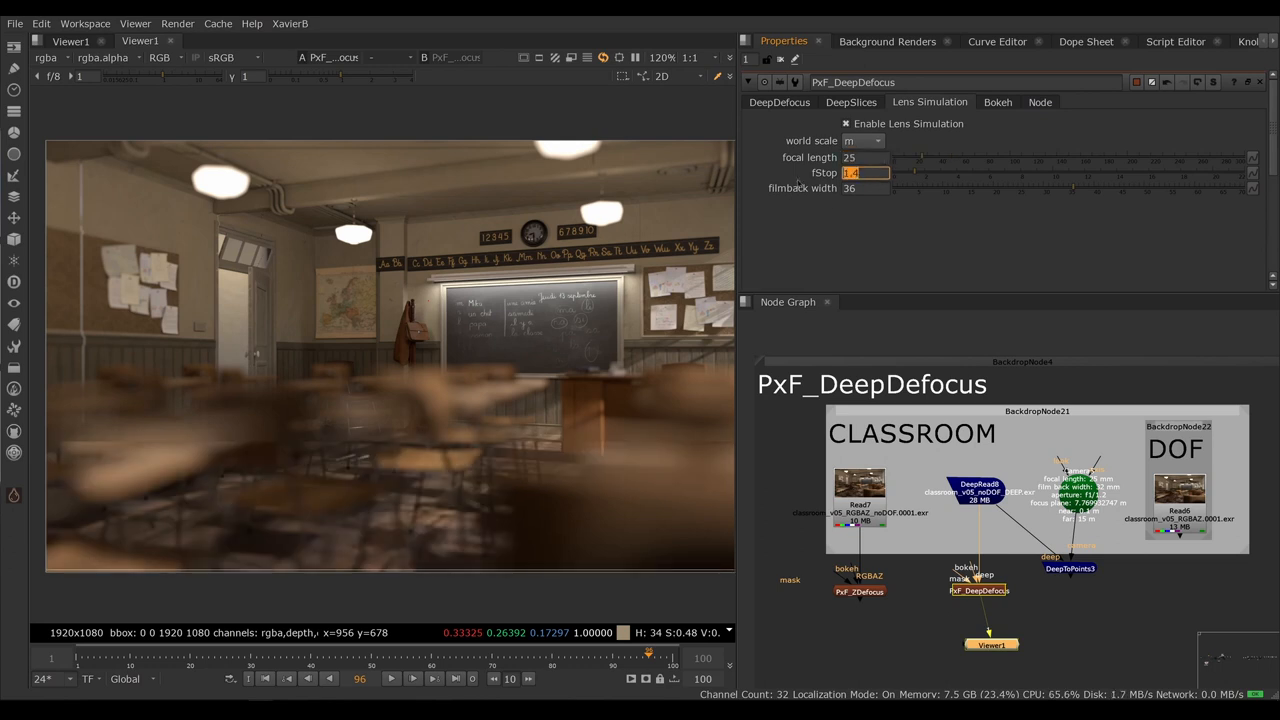
{"action": "type", "text": "1.2"}
{"action": "left_click", "coordinate": [865, 188]}
{"action": "type", "text": "32"}
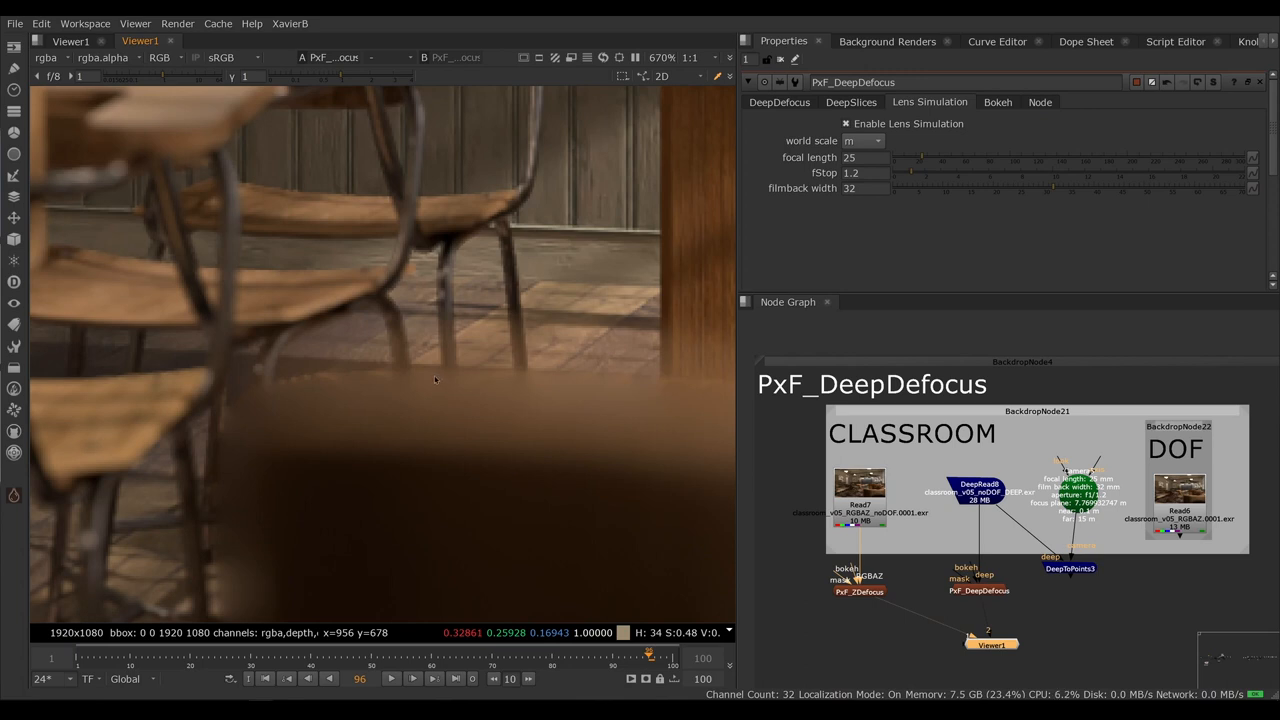
{"action": "mouse_move", "coordinate": [477, 433]}
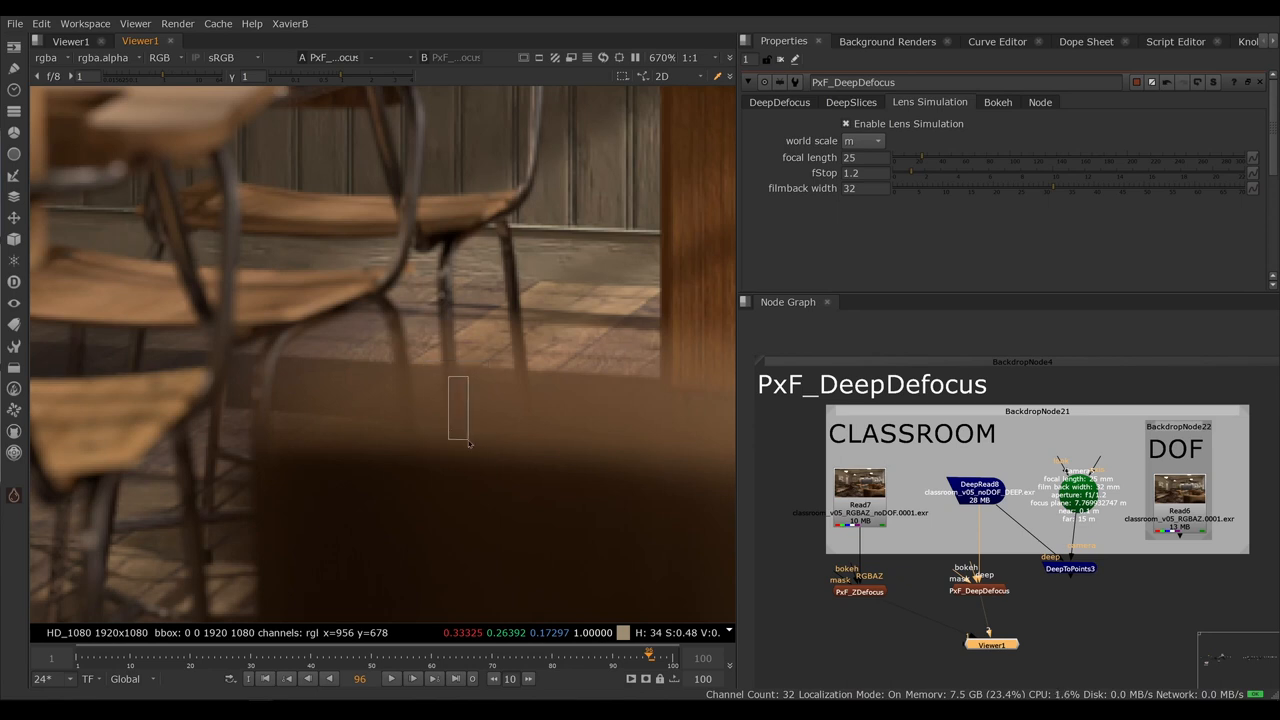
Step: Set filmback width to 32 and inspect the blurred foreground desk close up
{"action": "left_click", "coordinate": [980, 490]}
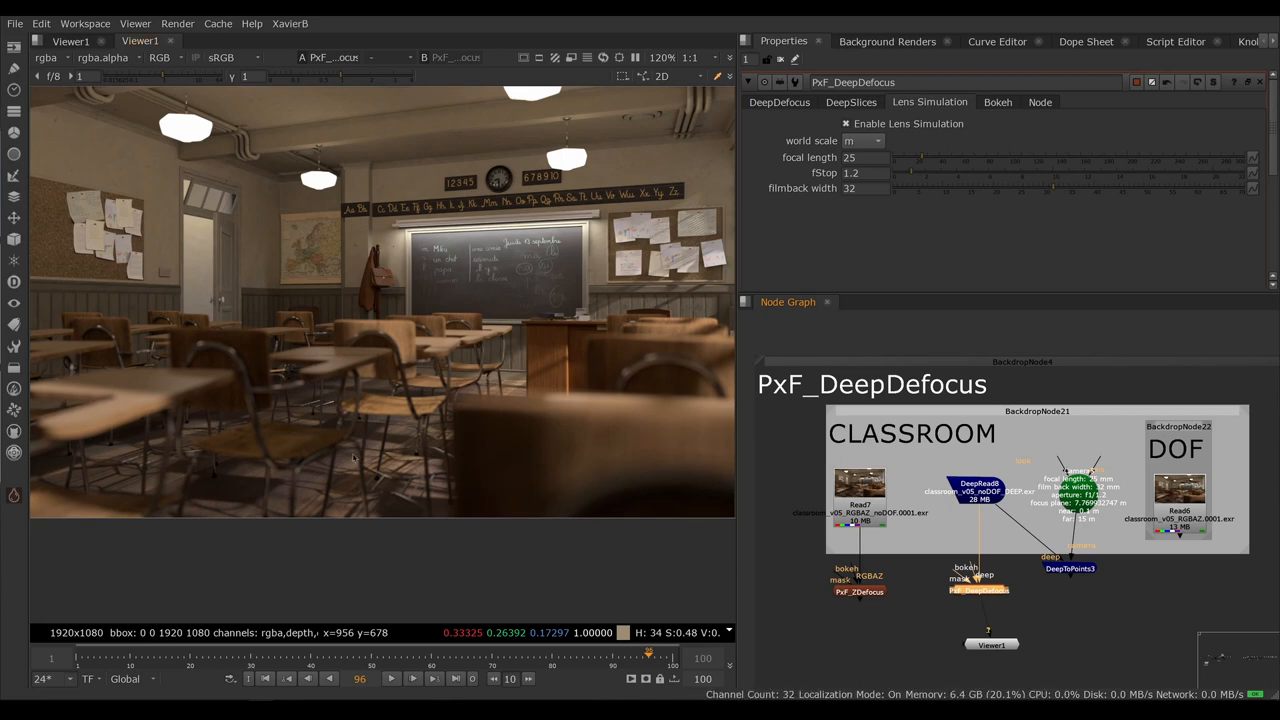
{"action": "mouse_move", "coordinate": [320, 433]}
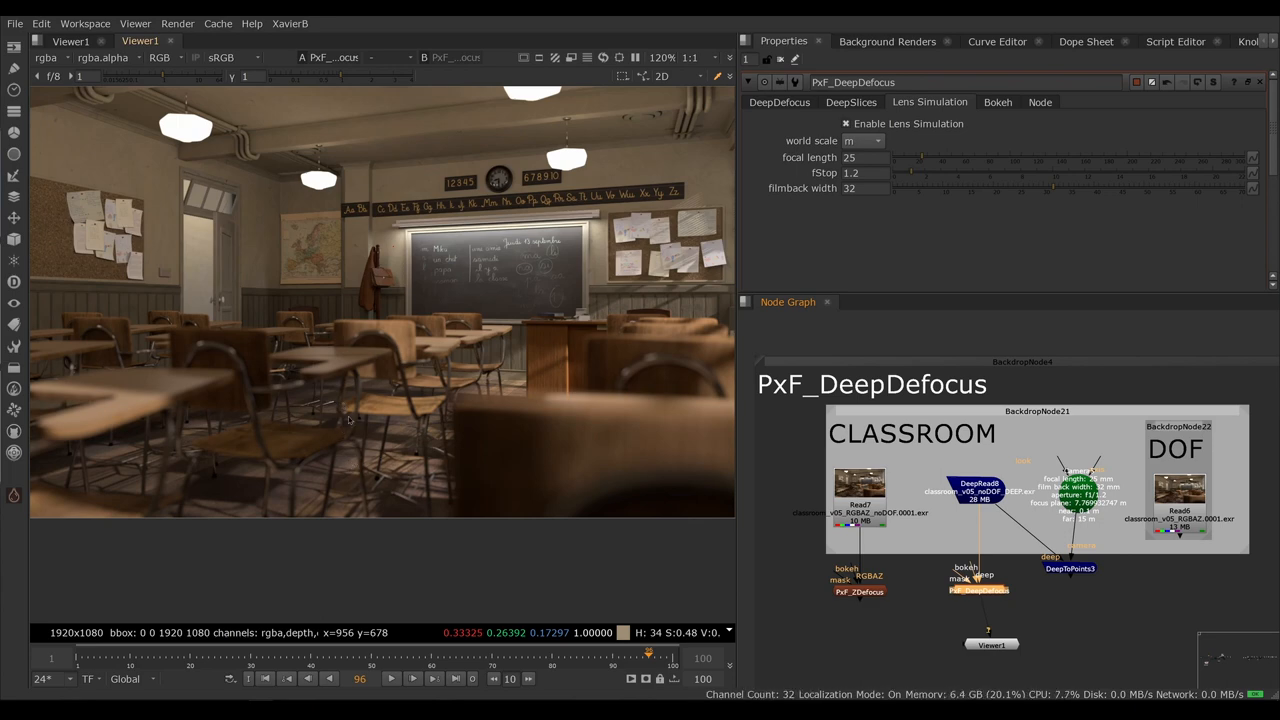
{"action": "mouse_move", "coordinate": [979, 600]}
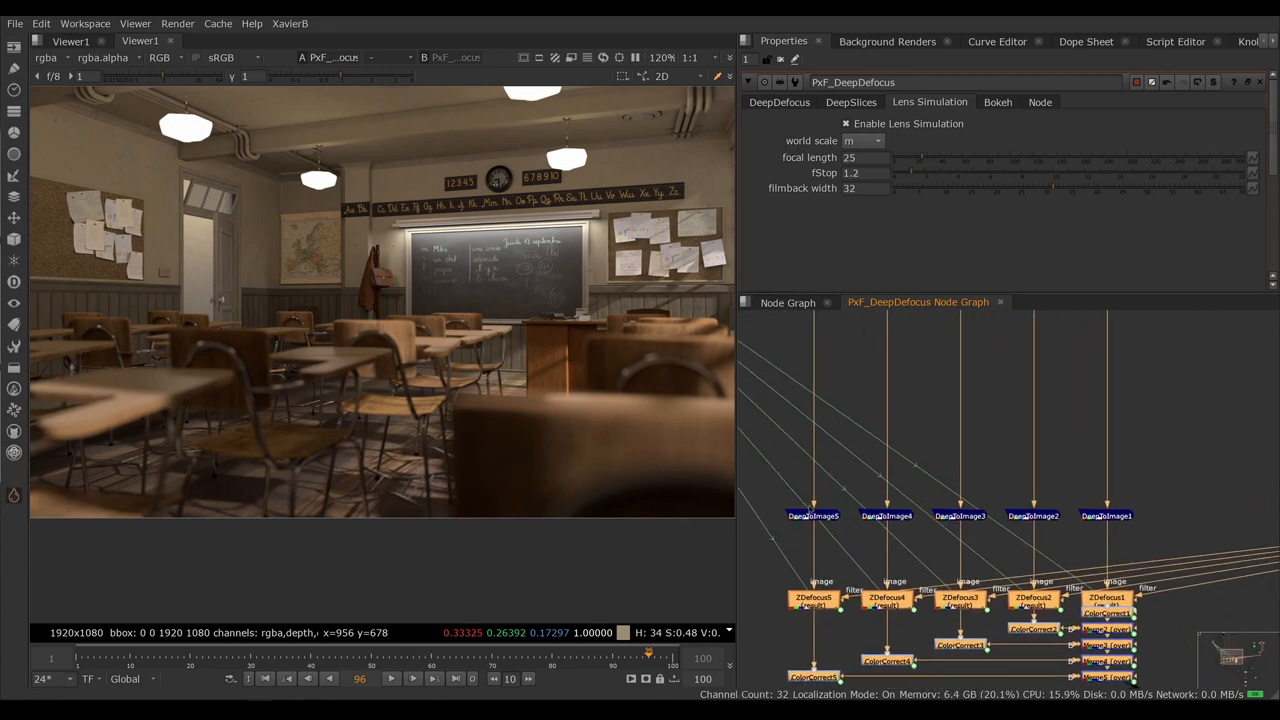
Step: View the merged slice result from the node's internal graph, zooming into the blurred desk edges
{"action": "left_click", "coordinate": [851, 102]}
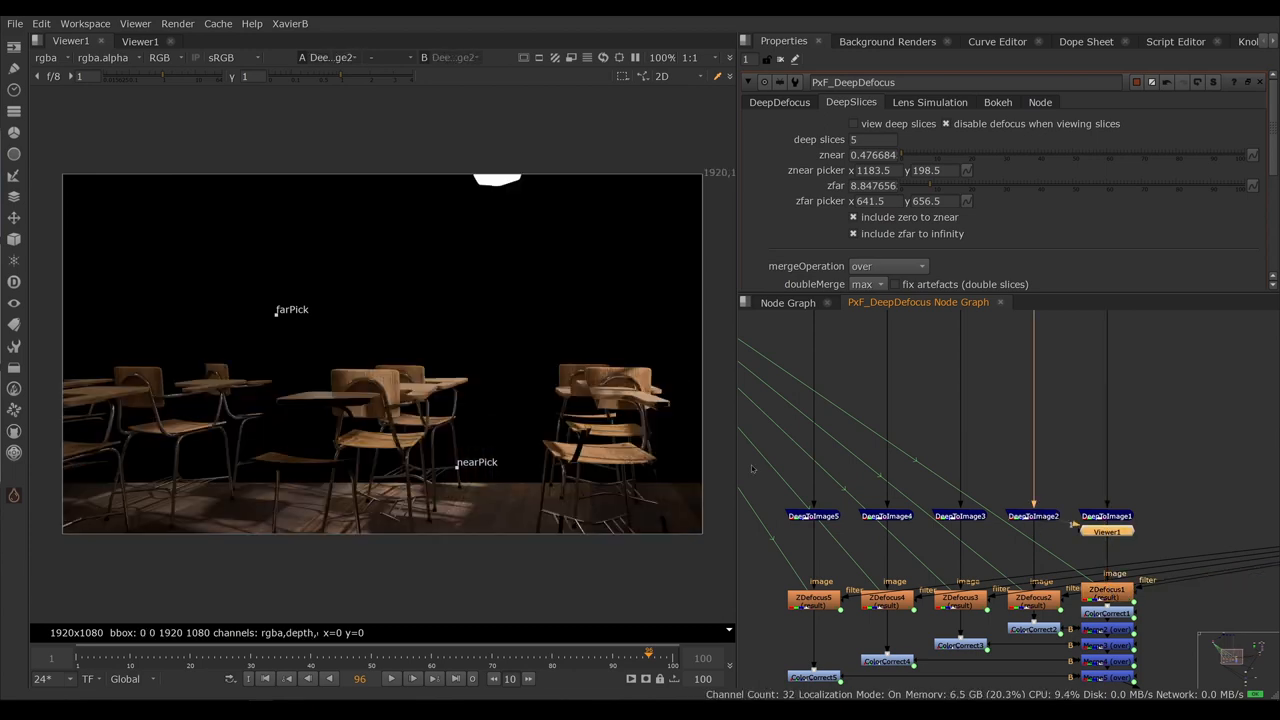
{"action": "left_click", "coordinate": [959, 516]}
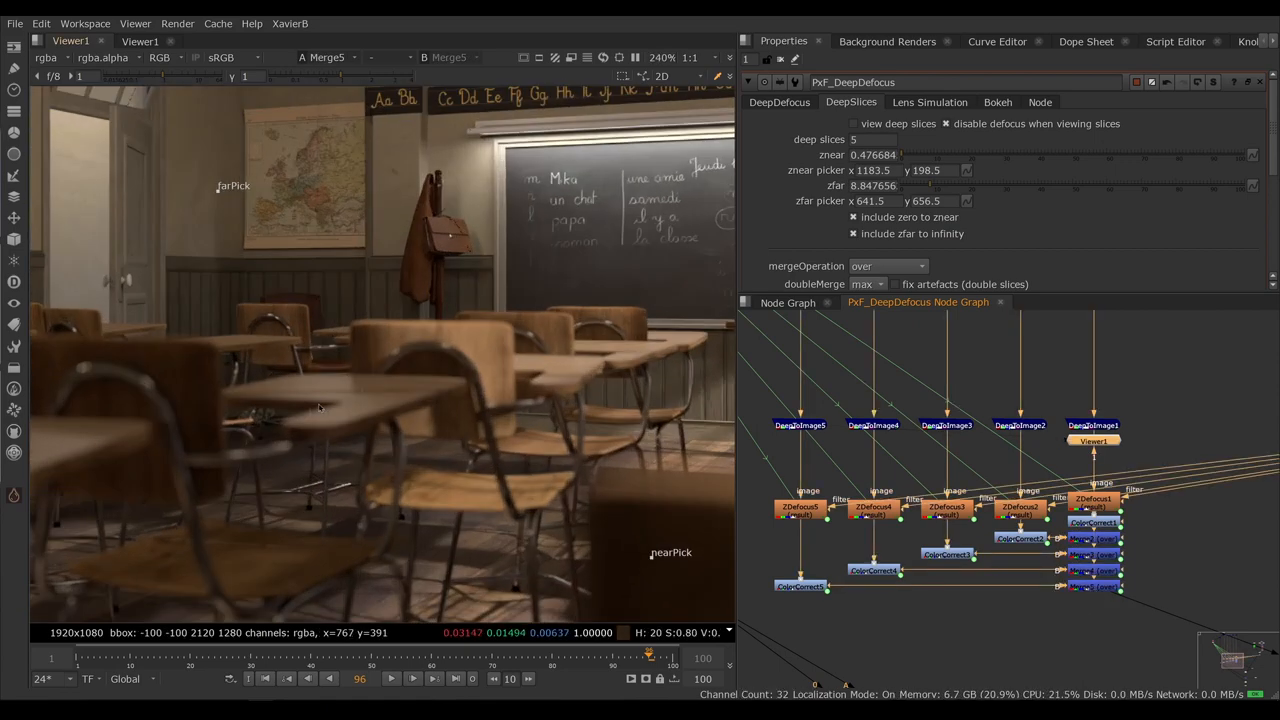
{"action": "left_click_drag", "start_coordinate": [190, 315], "coordinate": [635, 430]}
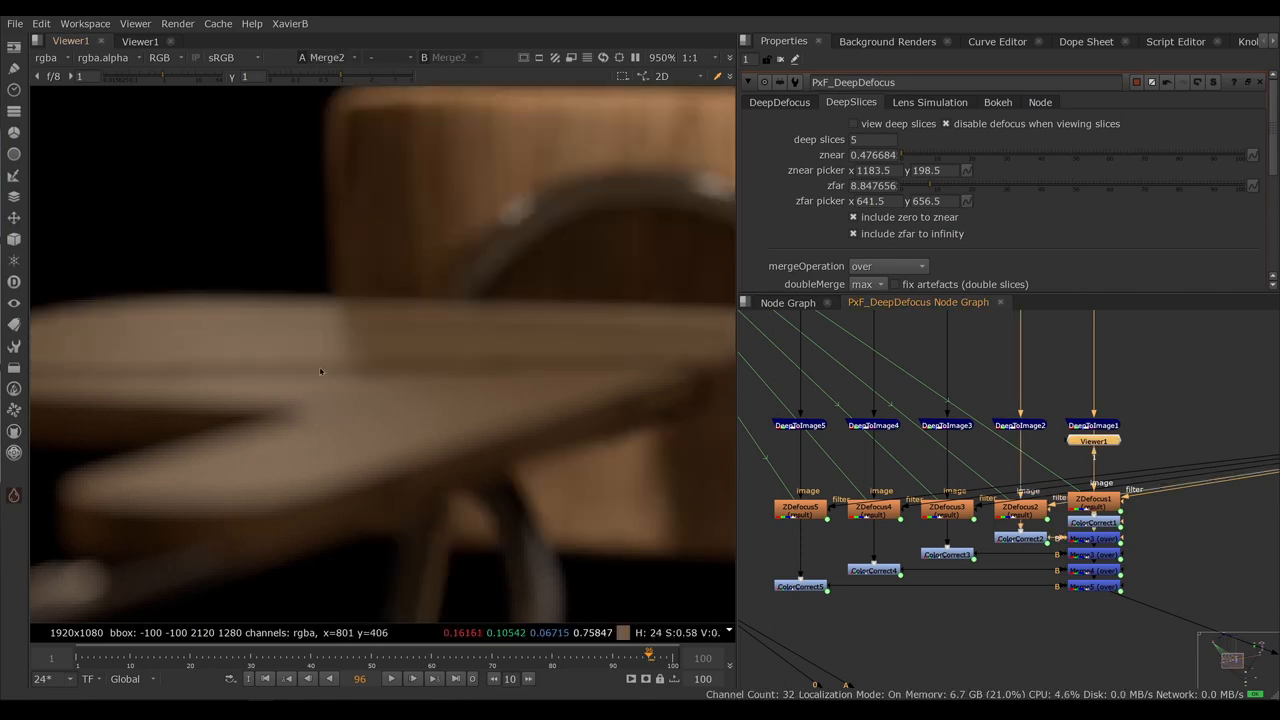
{"action": "left_click_drag", "start_coordinate": [325, 360], "coordinate": [415, 378]}
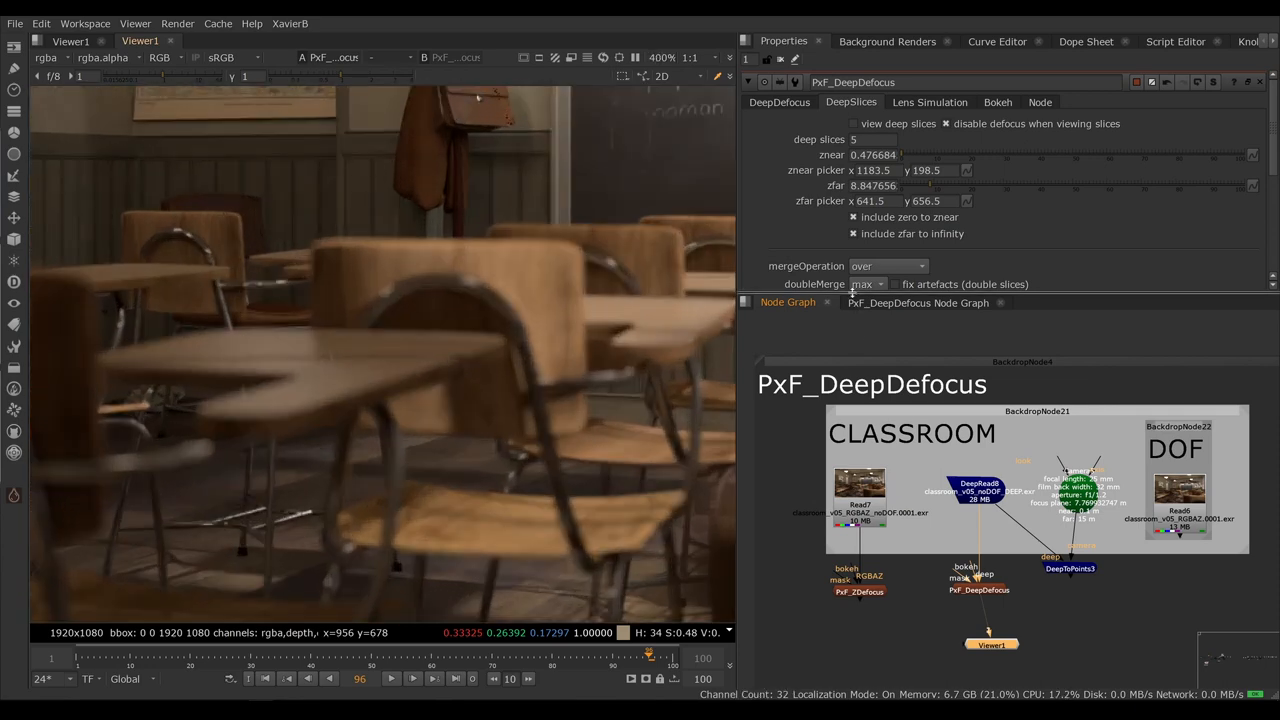
Step: Change the slice mergeOperation to disjoint-over and inspect the blurred foreground chair
{"action": "left_click", "coordinate": [885, 266]}
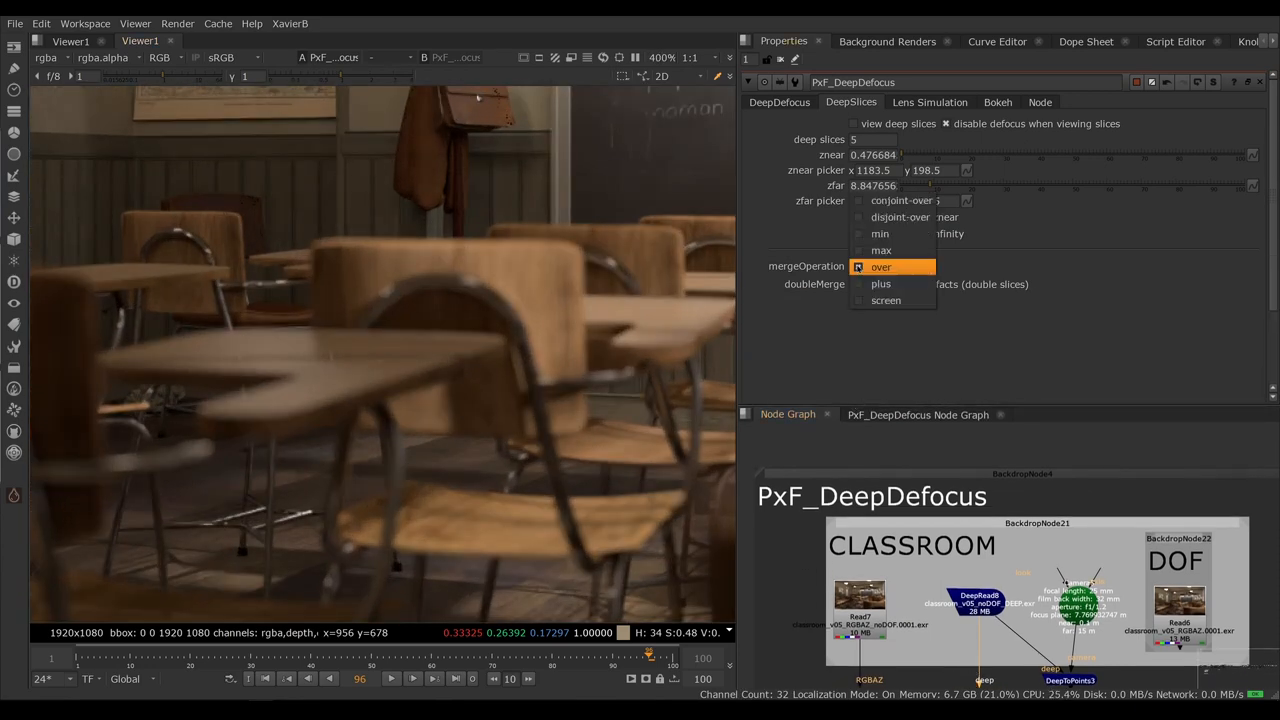
{"action": "left_click", "coordinate": [881, 266]}
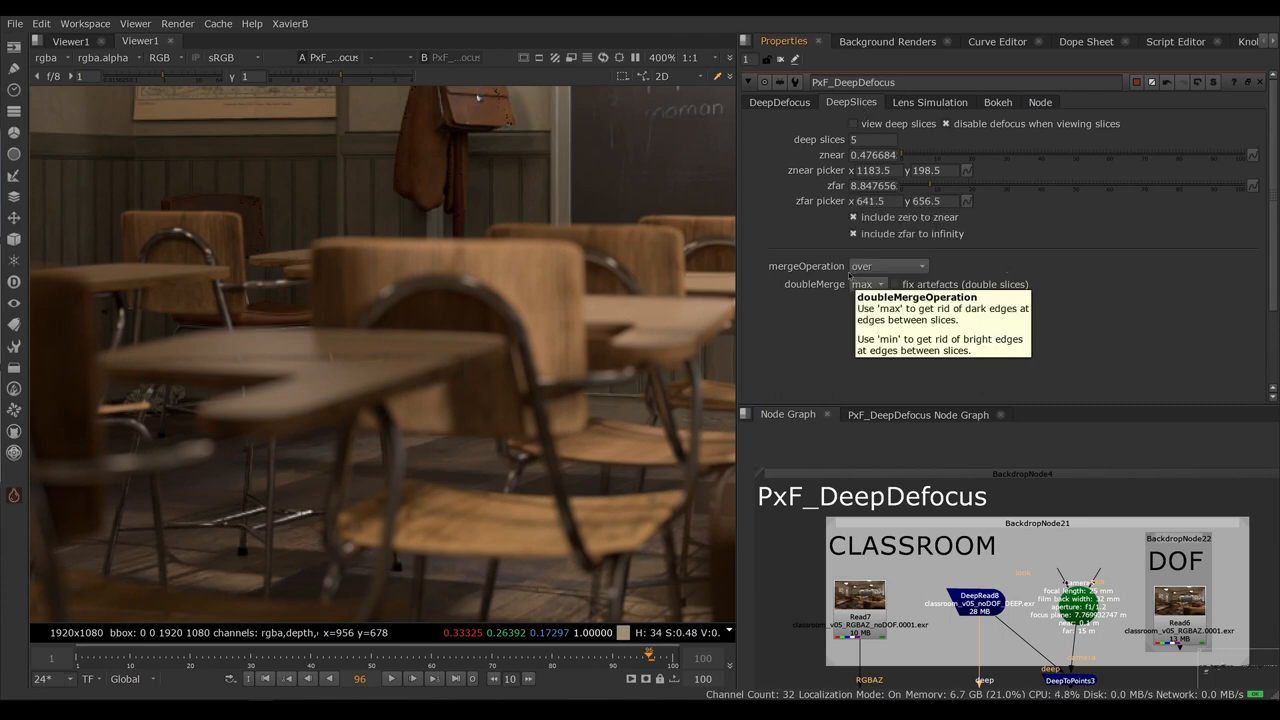
{"action": "left_click", "coordinate": [887, 266]}
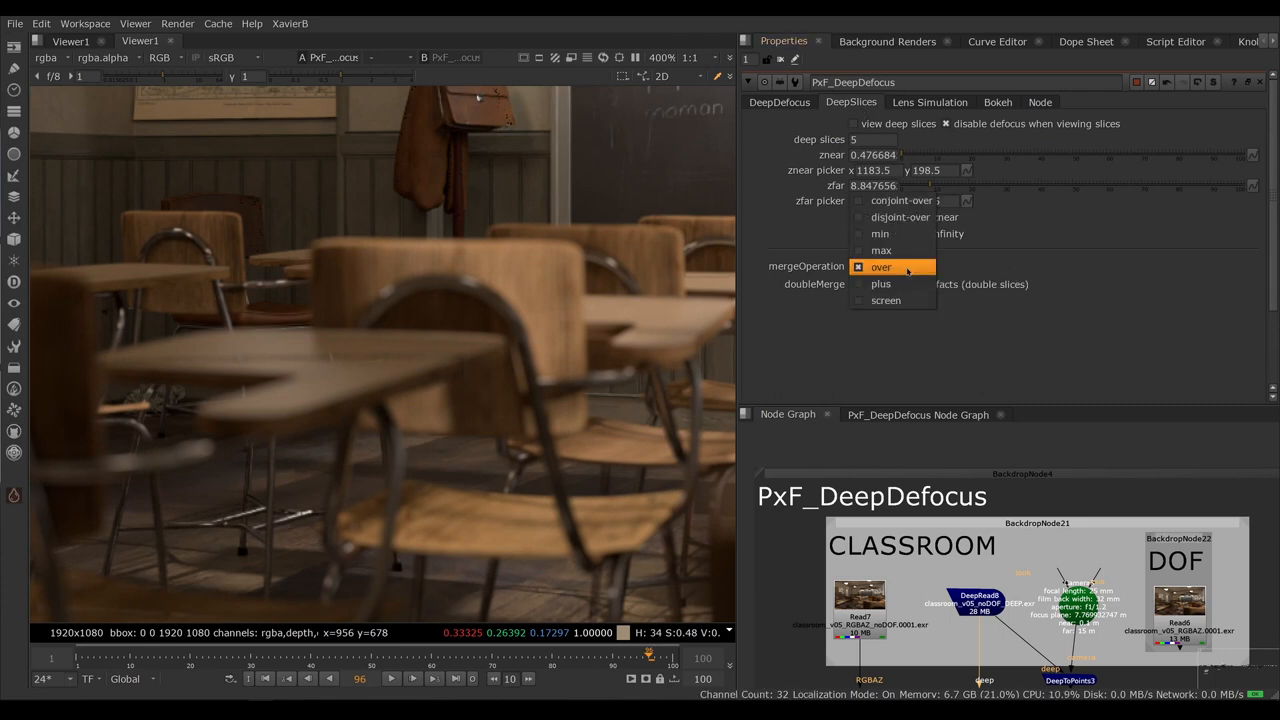
{"action": "left_click", "coordinate": [900, 217]}
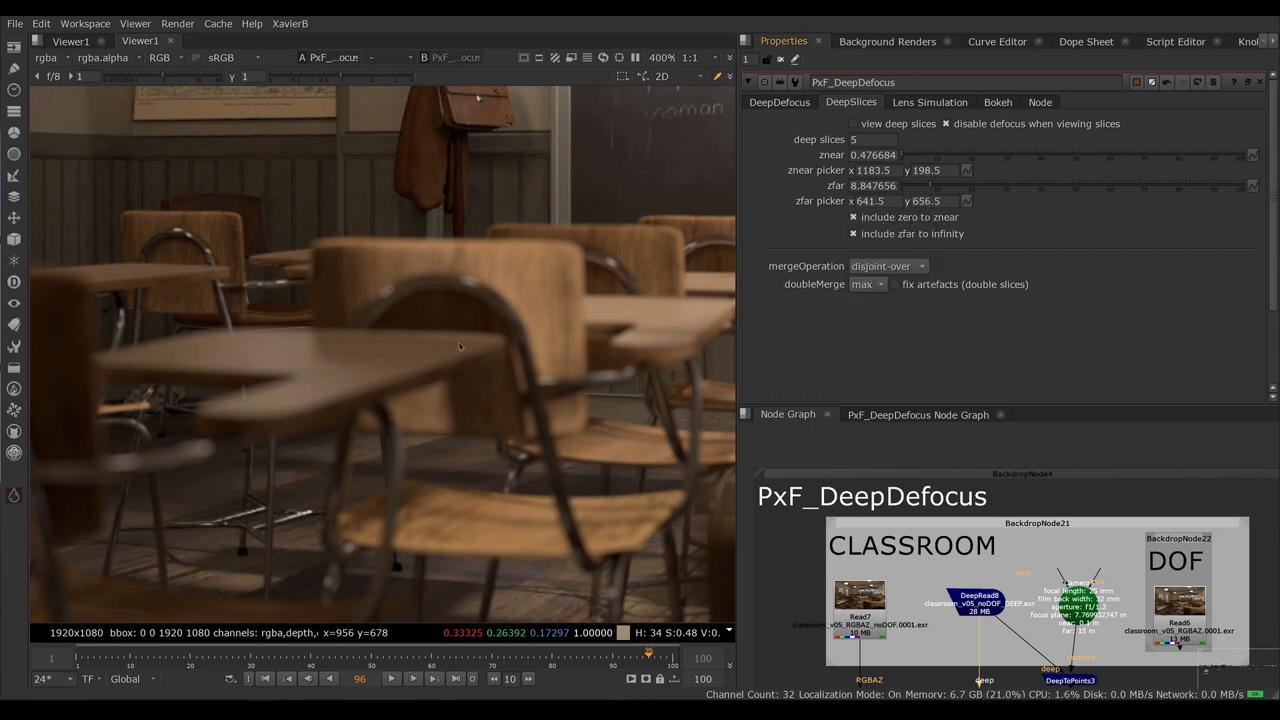
{"action": "mouse_move", "coordinate": [438, 427]}
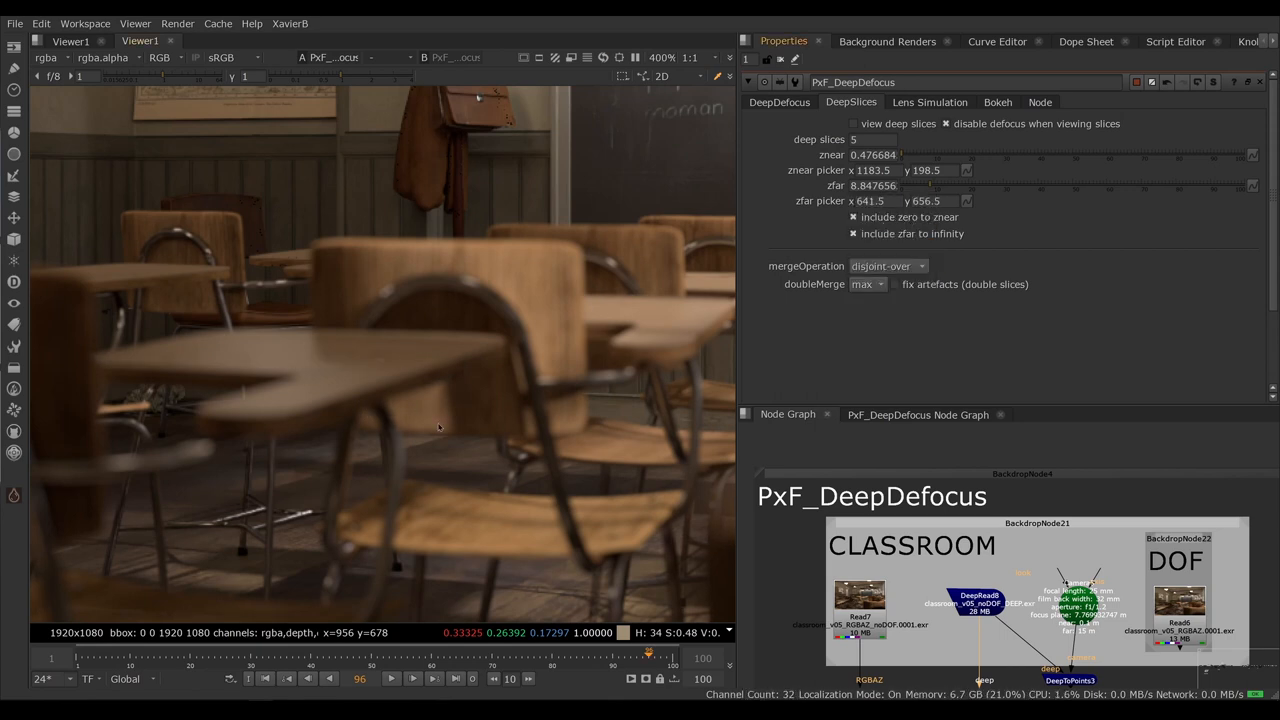
{"action": "left_click_drag", "start_coordinate": [200, 340], "coordinate": [440, 385]}
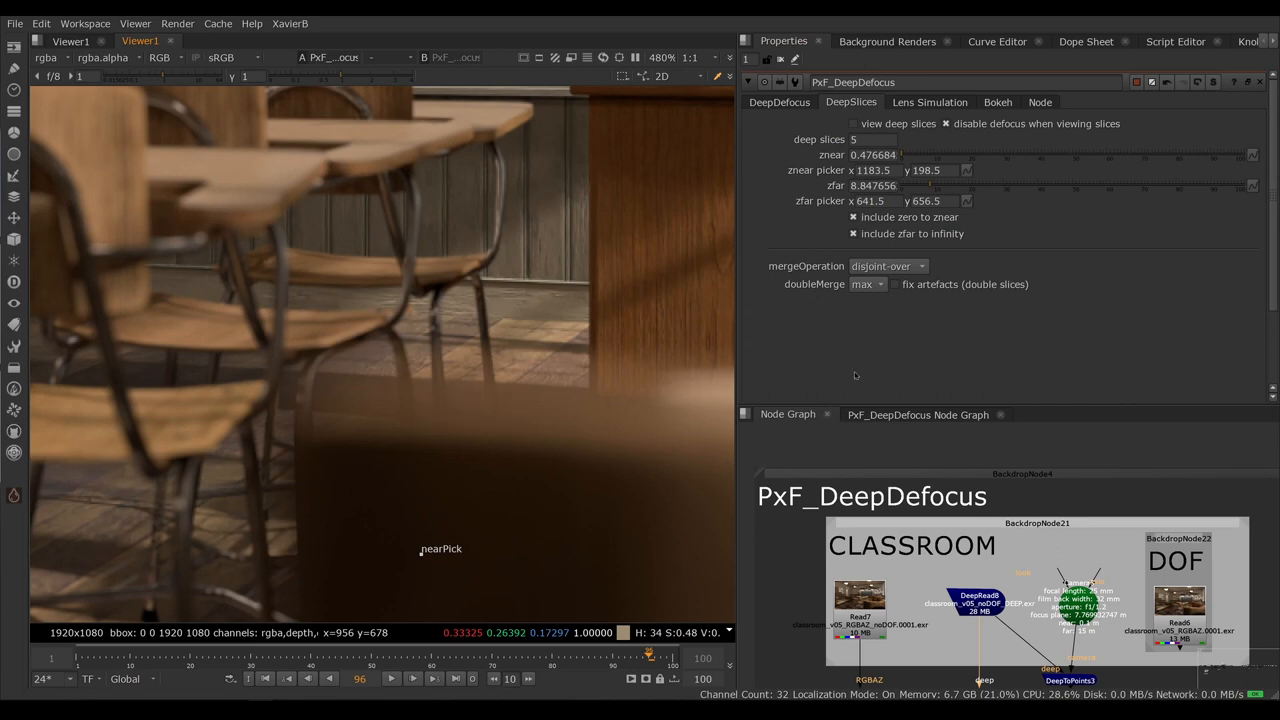
{"action": "left_click", "coordinate": [886, 266]}
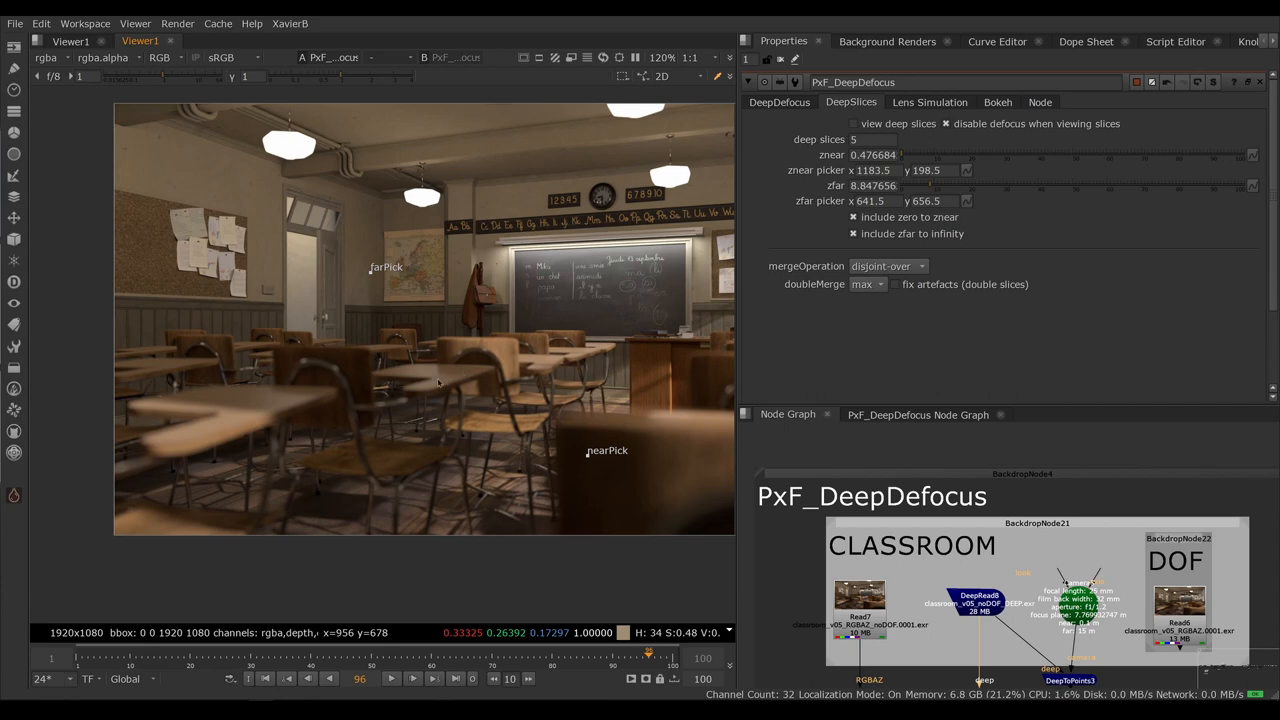
{"action": "mouse_move", "coordinate": [433, 378]}
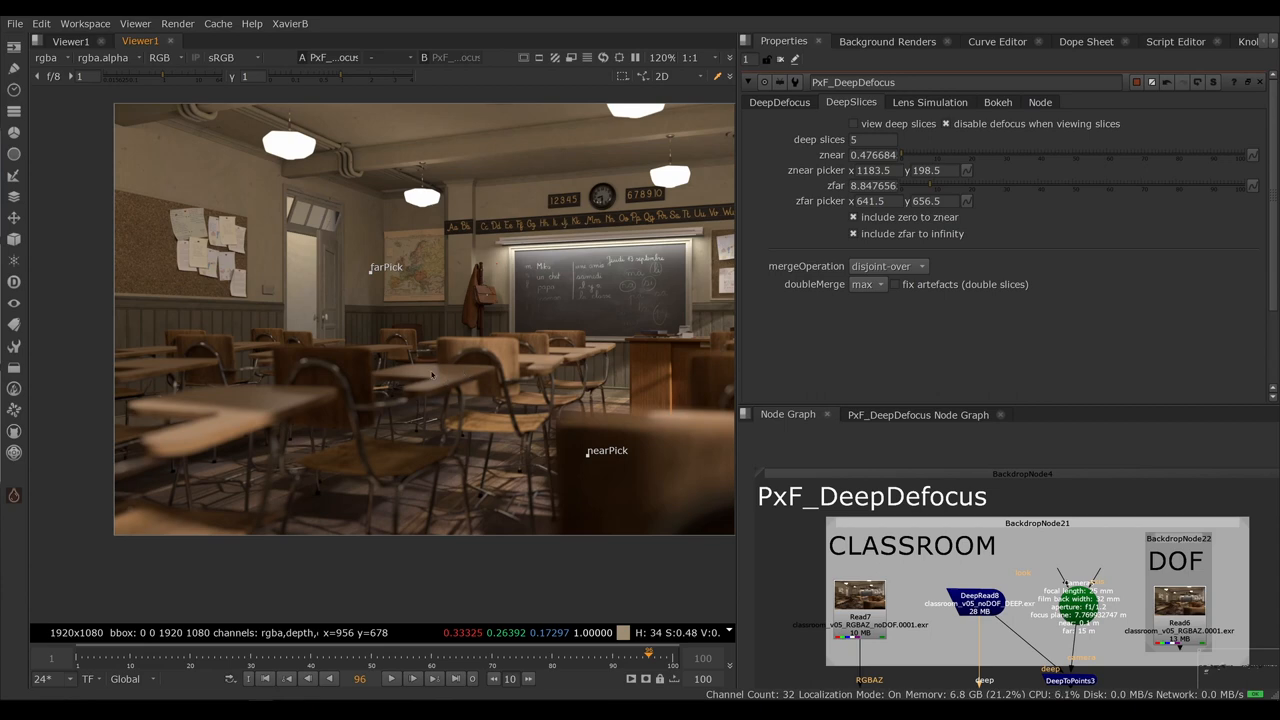
{"action": "mouse_move", "coordinate": [407, 434]}
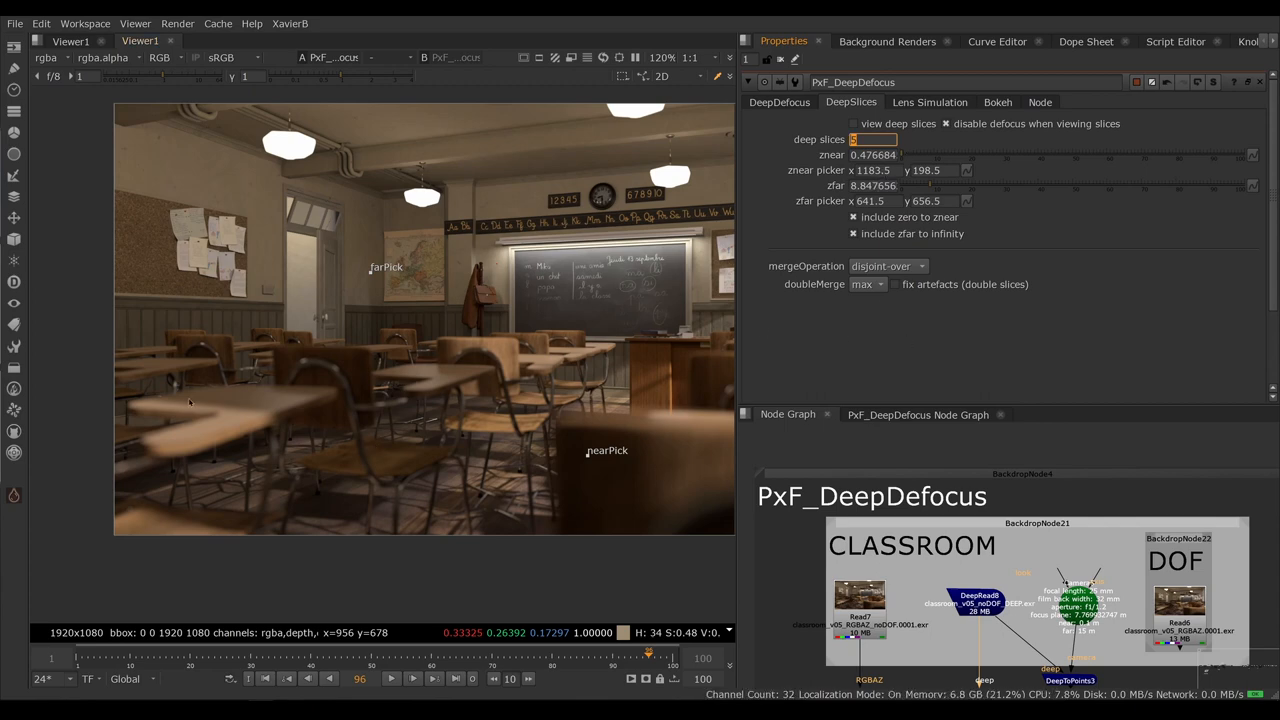
{"action": "mouse_move", "coordinate": [488, 256]}
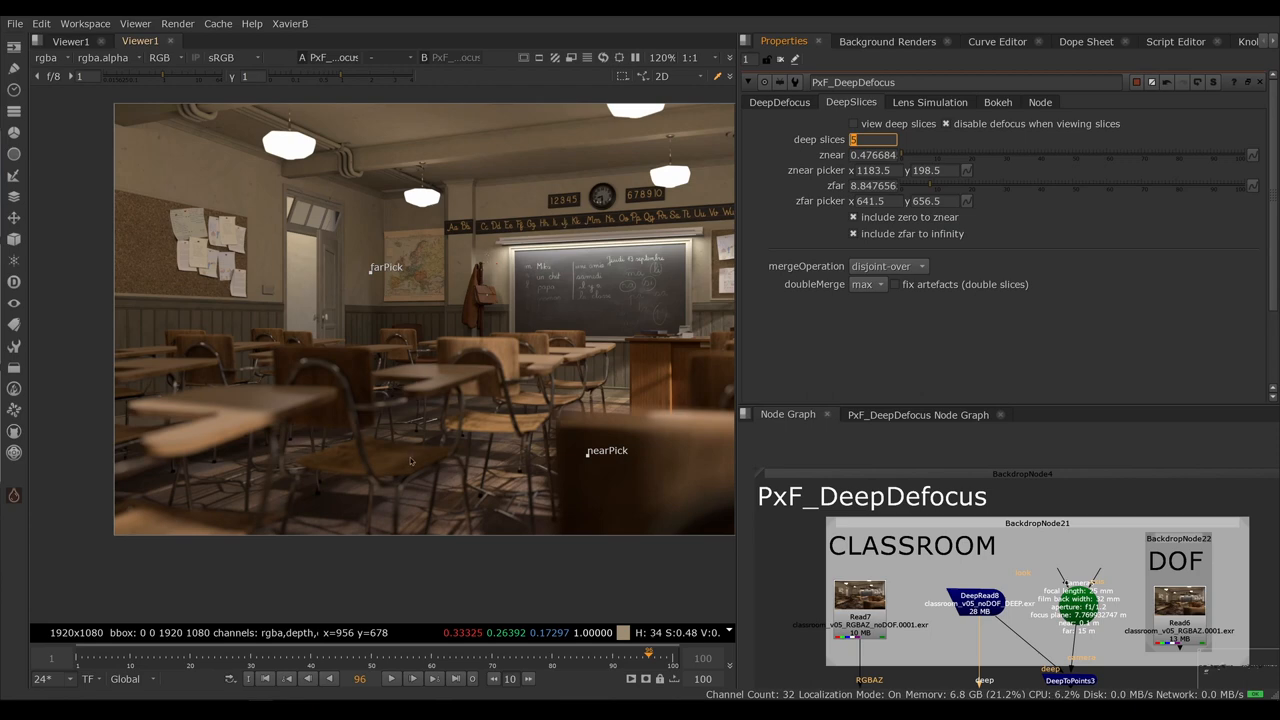
{"action": "mouse_move", "coordinate": [435, 454]}
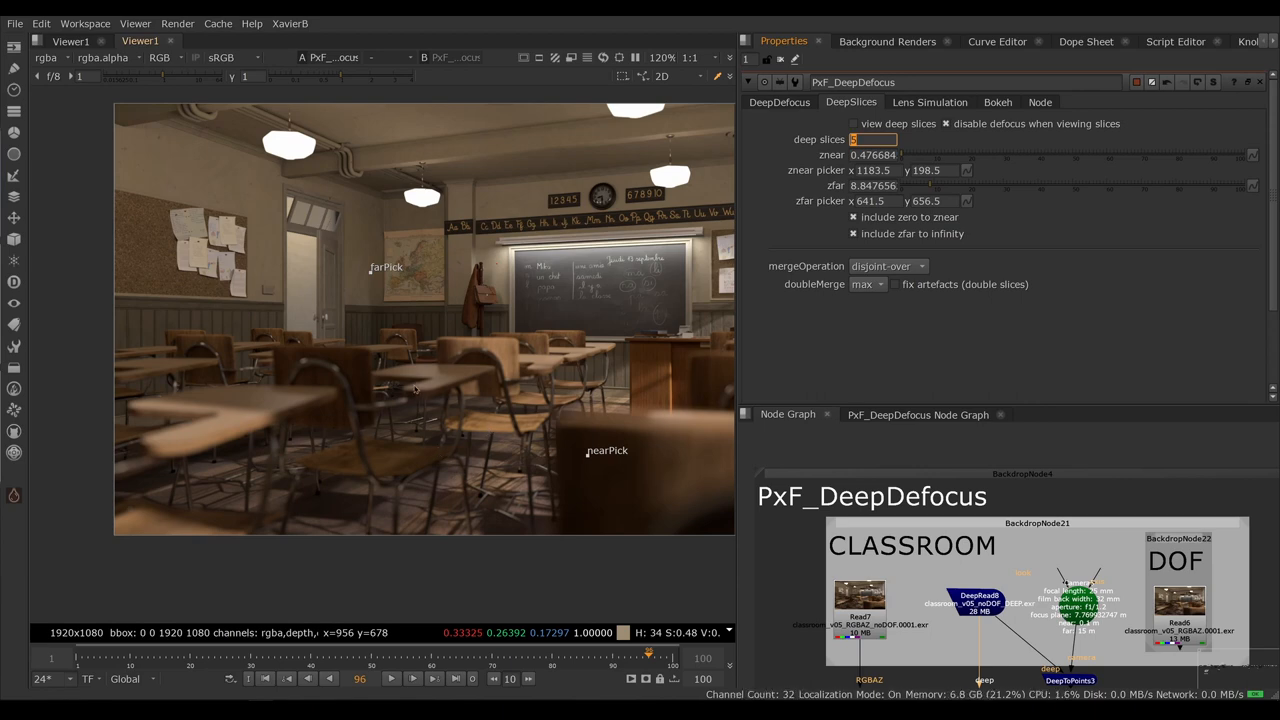
{"action": "mouse_move", "coordinate": [519, 454]}
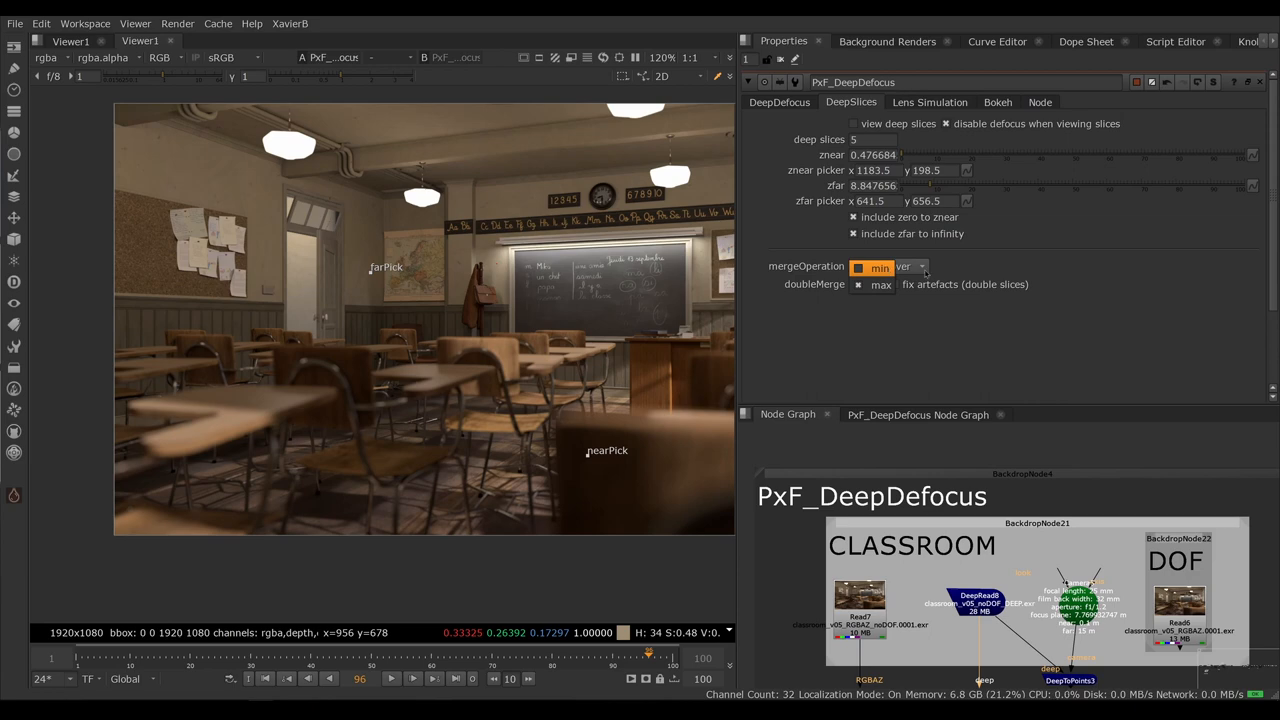
{"action": "left_click", "coordinate": [888, 266]}
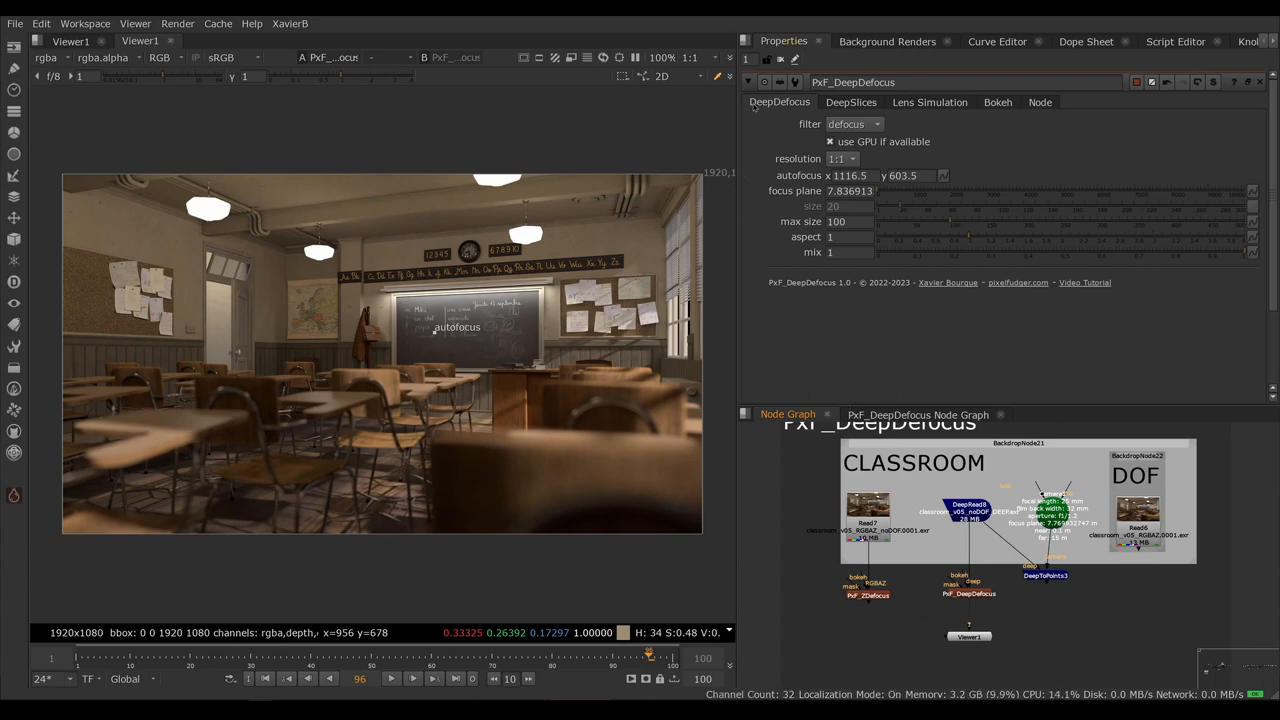
{"action": "mouse_move", "coordinate": [853, 124]}
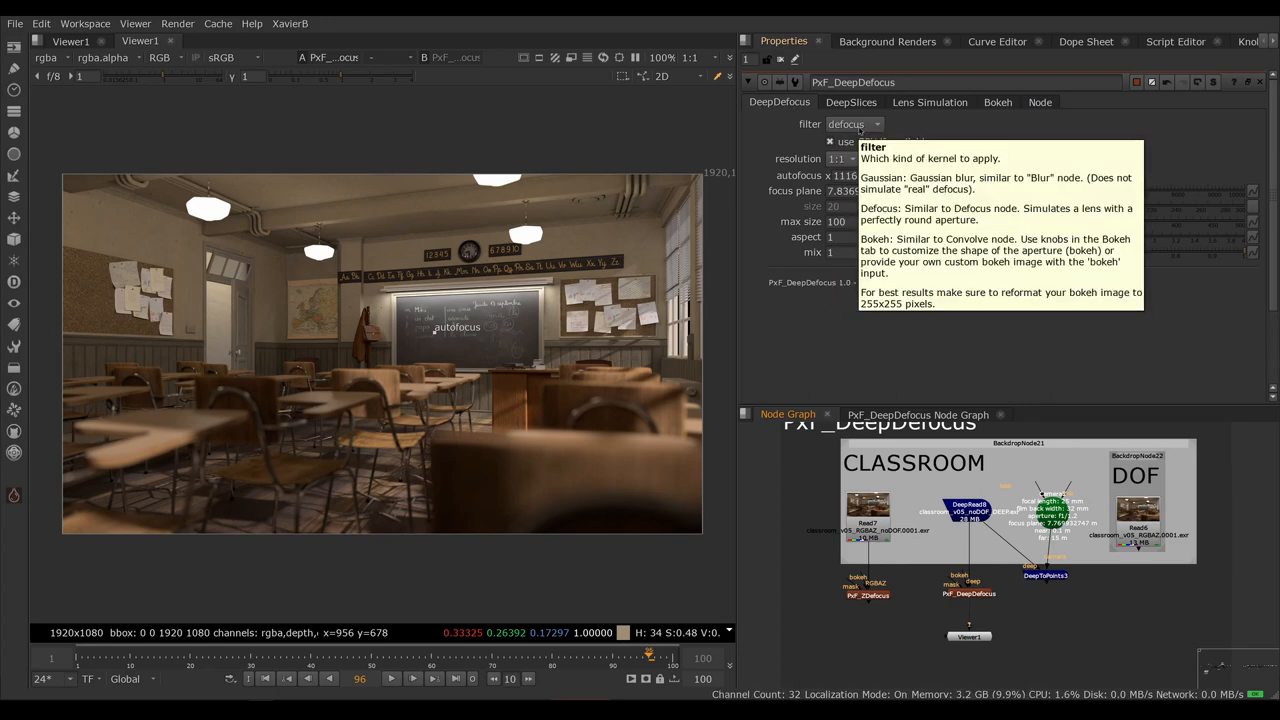
{"action": "left_click", "coordinate": [852, 124]}
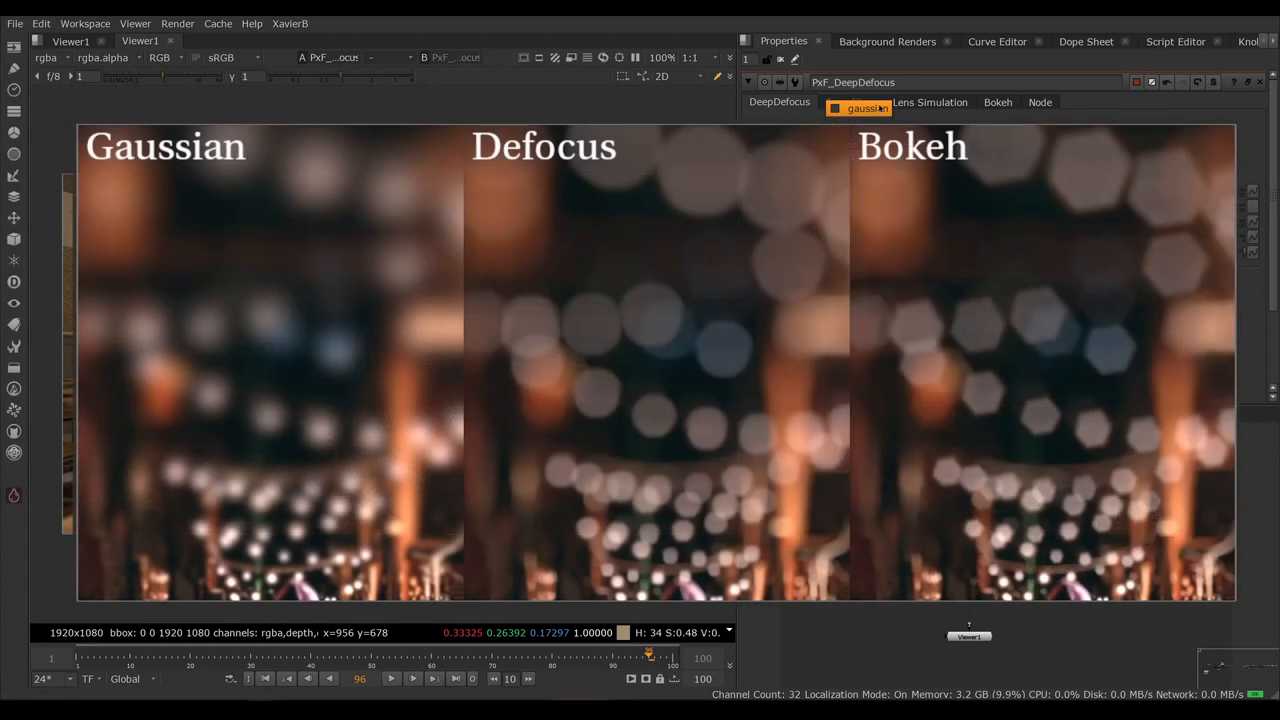
{"action": "left_click", "coordinate": [857, 102]}
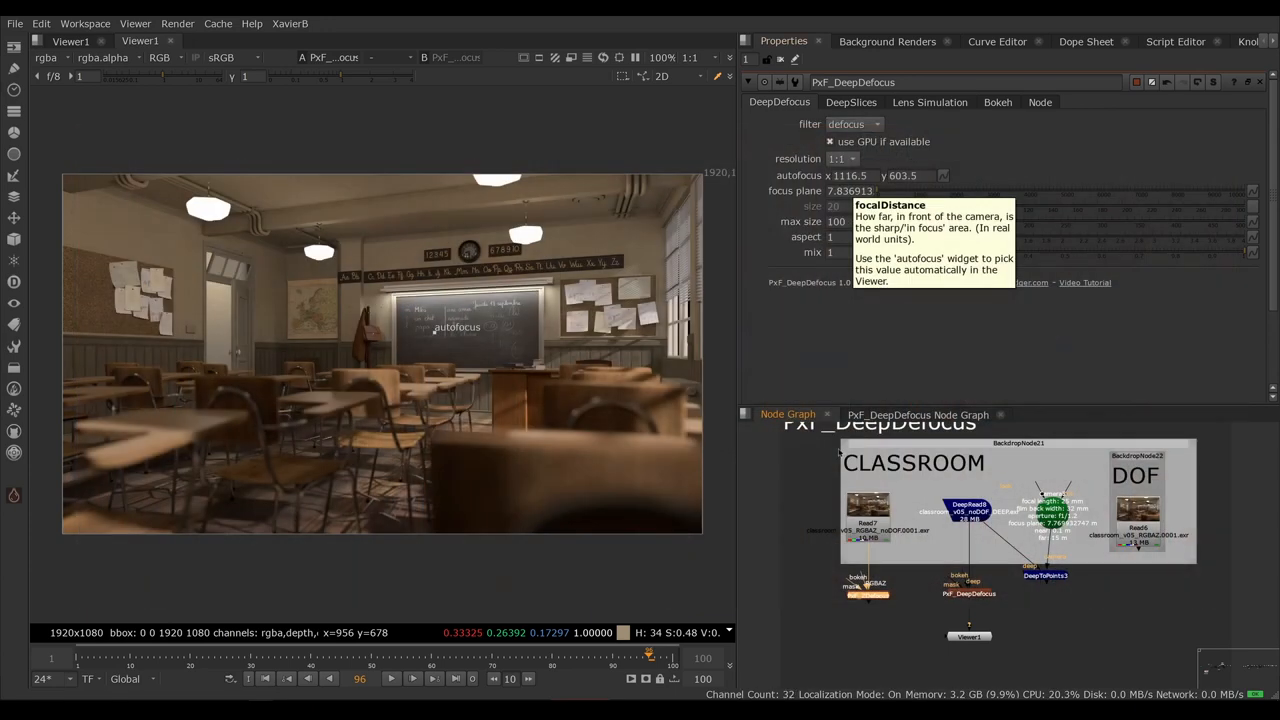
{"action": "left_click", "coordinate": [850, 158]}
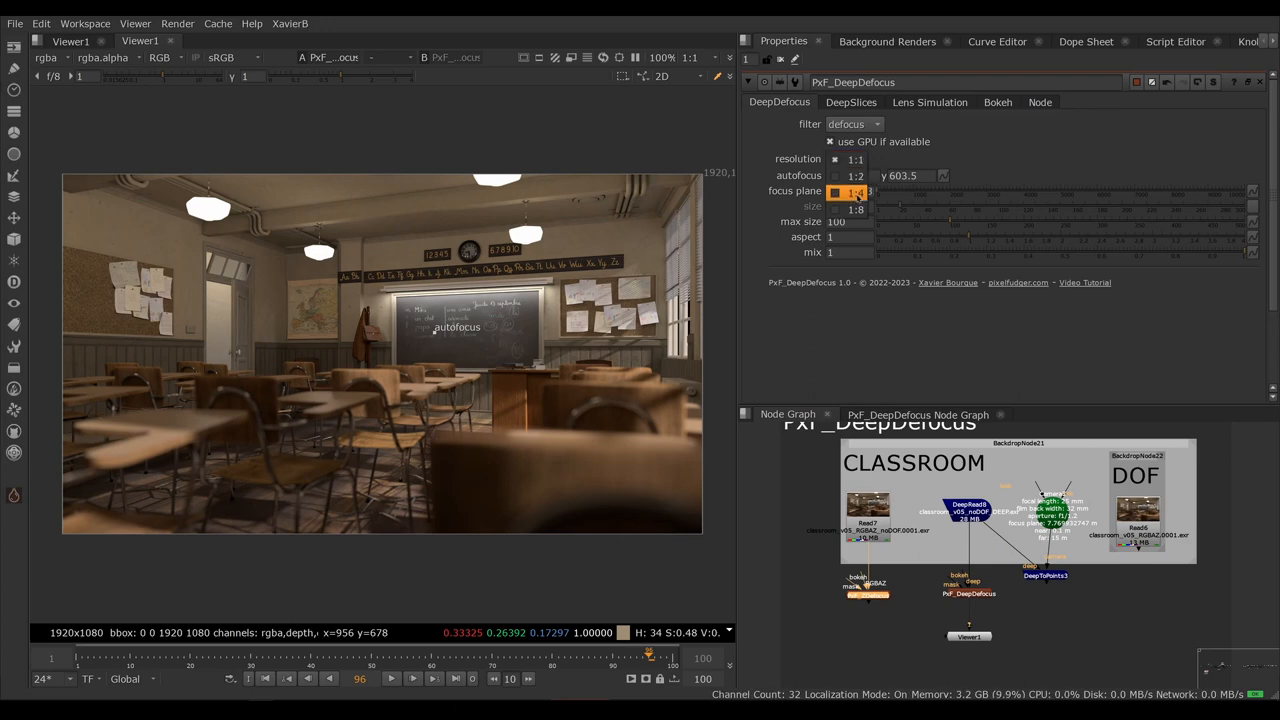
{"action": "left_click", "coordinate": [855, 159]}
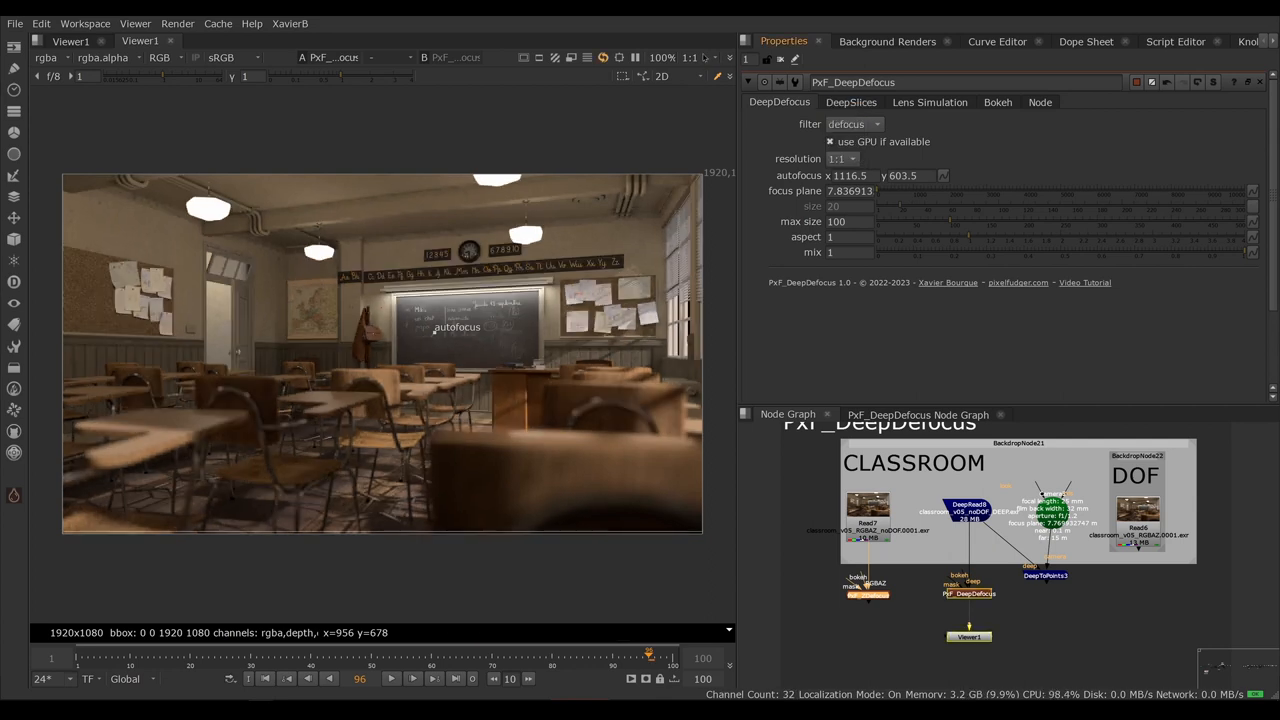
{"action": "left_click", "coordinate": [691, 57]}
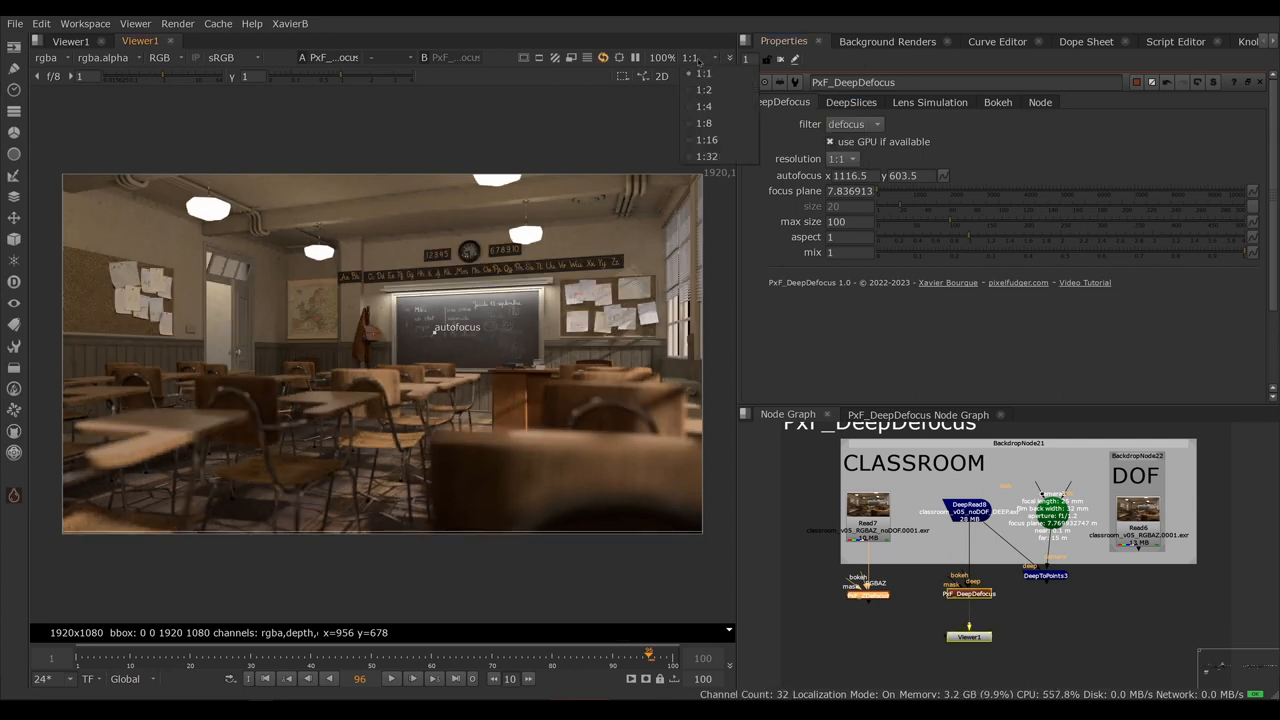
{"action": "left_click", "coordinate": [704, 73]}
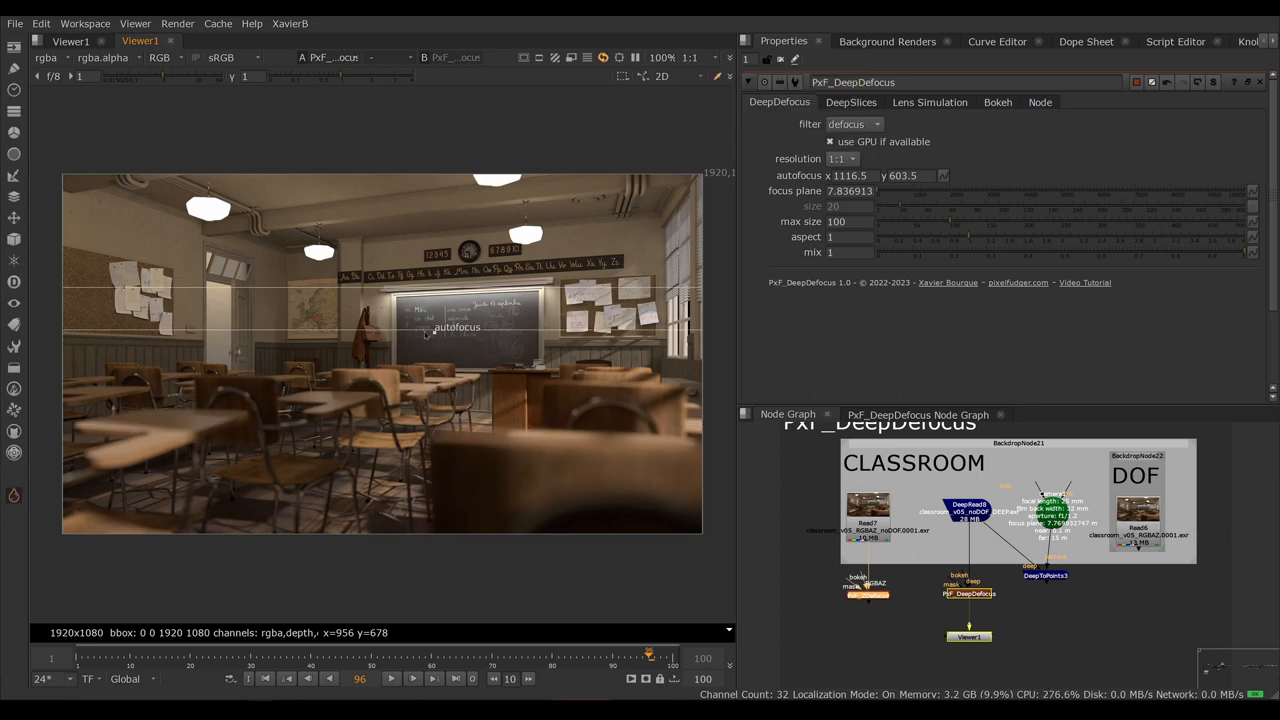
{"action": "left_click", "coordinate": [851, 102]}
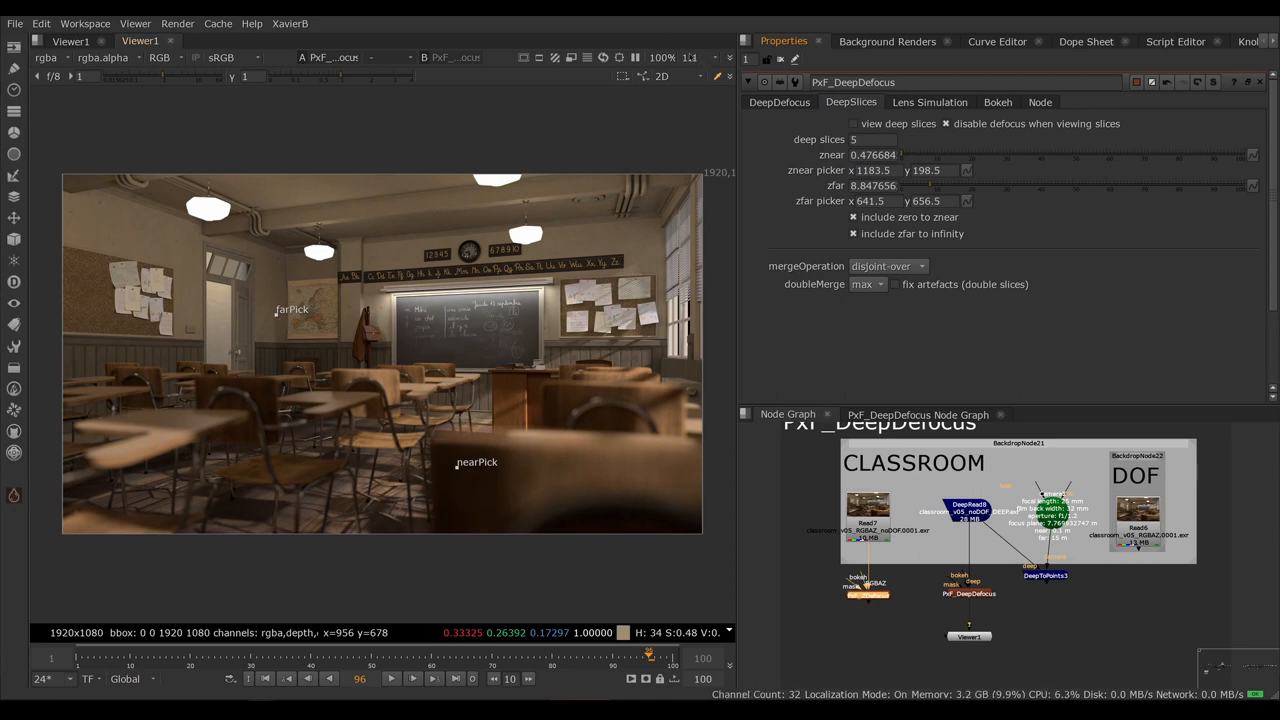
{"action": "left_click", "coordinate": [779, 102]}
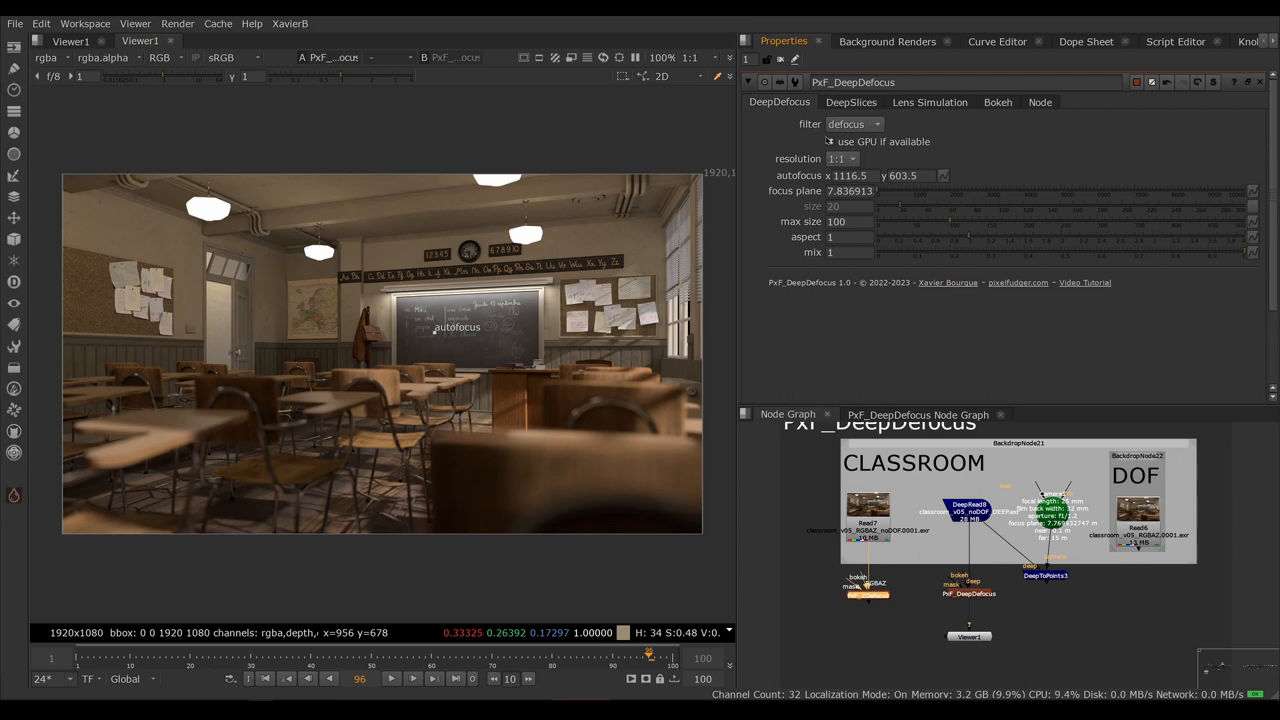
{"action": "mouse_move", "coordinate": [800, 158]}
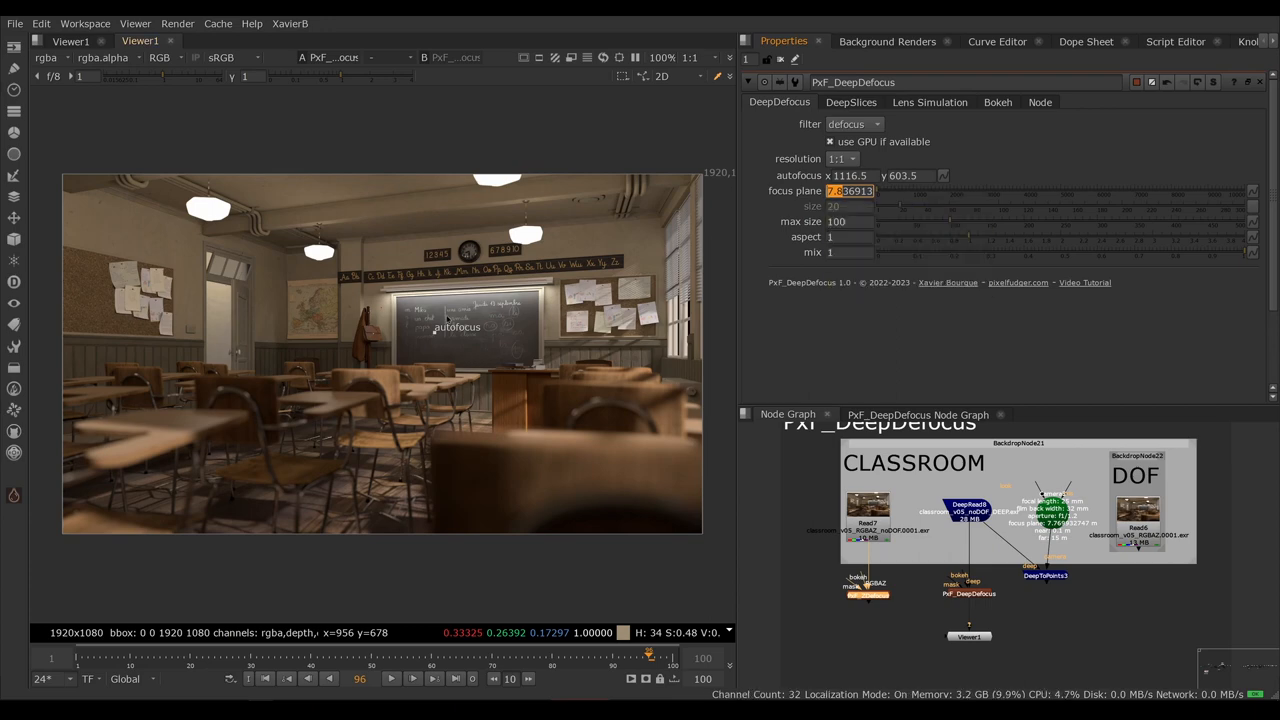
{"action": "mouse_move", "coordinate": [833, 206]}
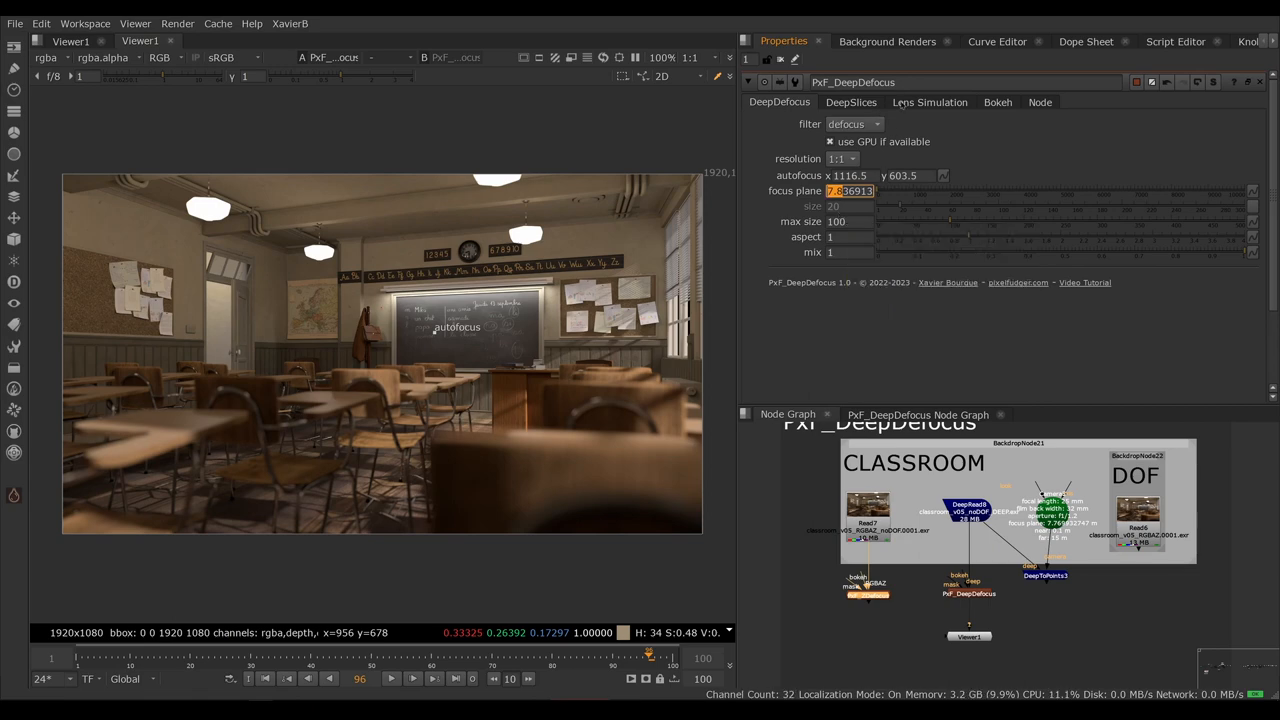
Step: Disable lens simulation and return to the DeepDefocus tab to set size 5
{"action": "left_click", "coordinate": [929, 101]}
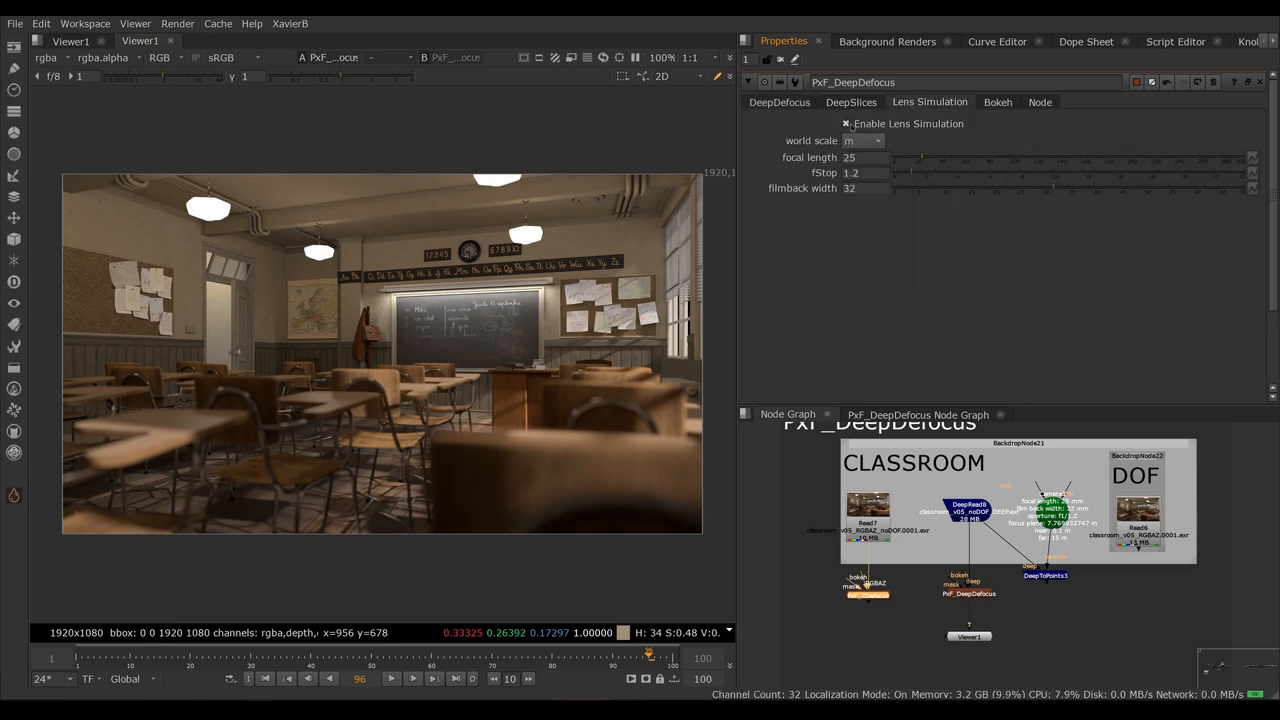
{"action": "left_click", "coordinate": [846, 123]}
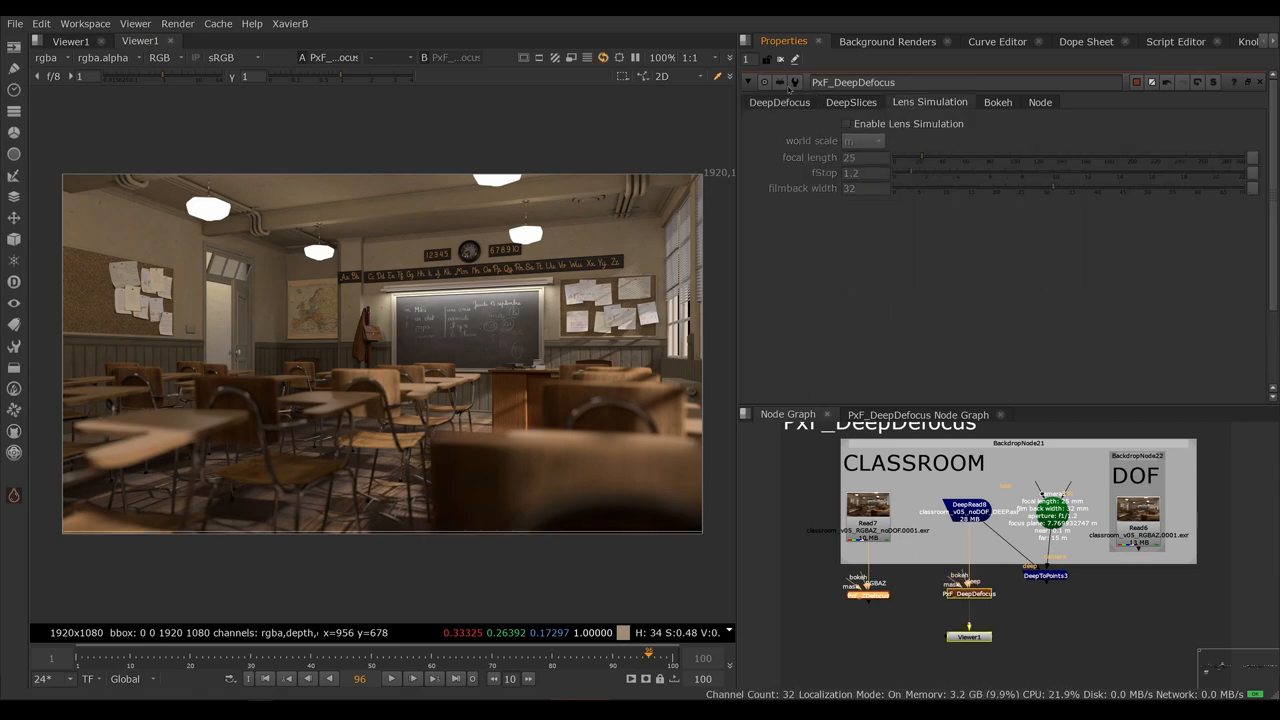
{"action": "left_click", "coordinate": [779, 102]}
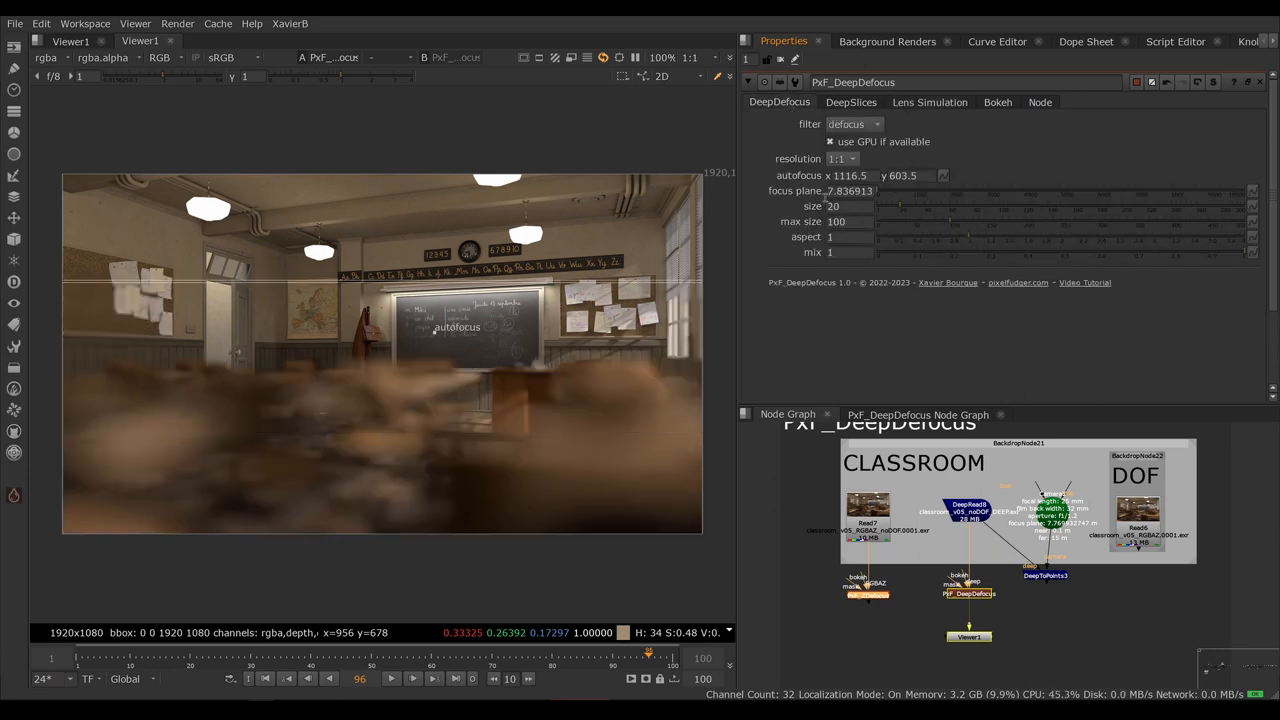
{"action": "mouse_move", "coordinate": [831, 206]}
{"action": "type", "text": "5"}
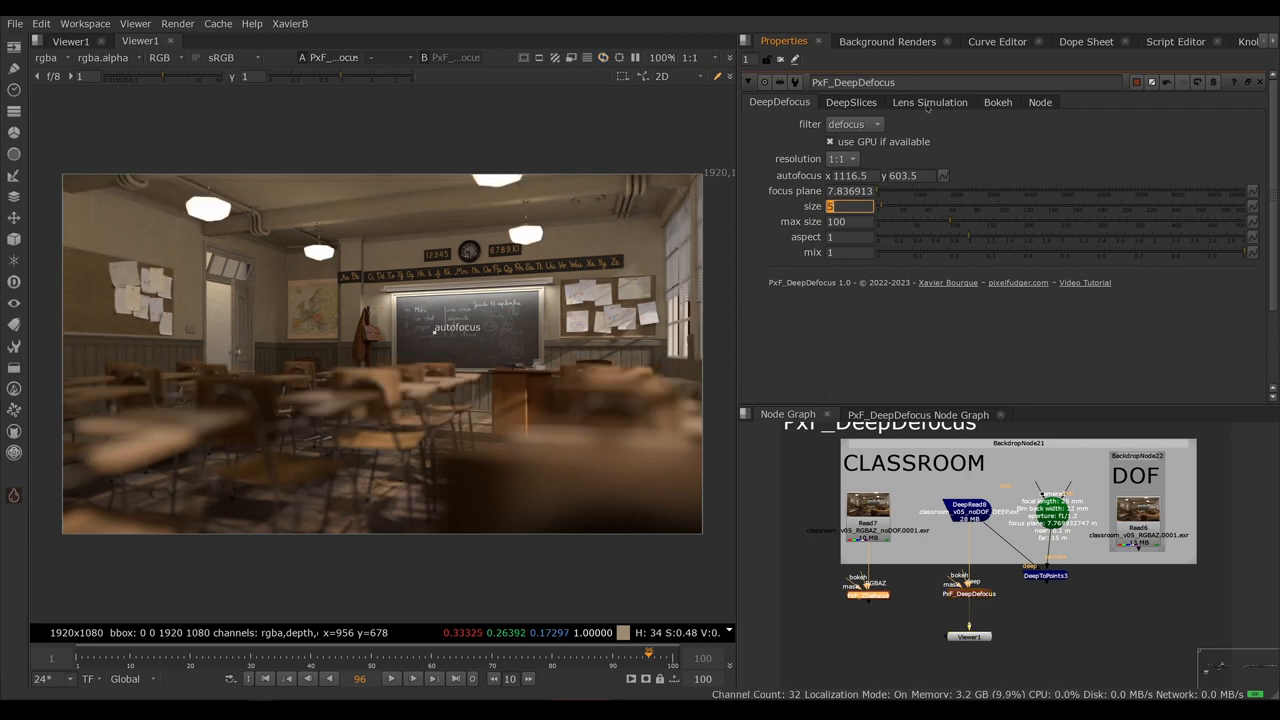
Step: Re-enable lens simulation, review max size 100 and aspect 1, and show DeepSlices settings
{"action": "left_click", "coordinate": [929, 102]}
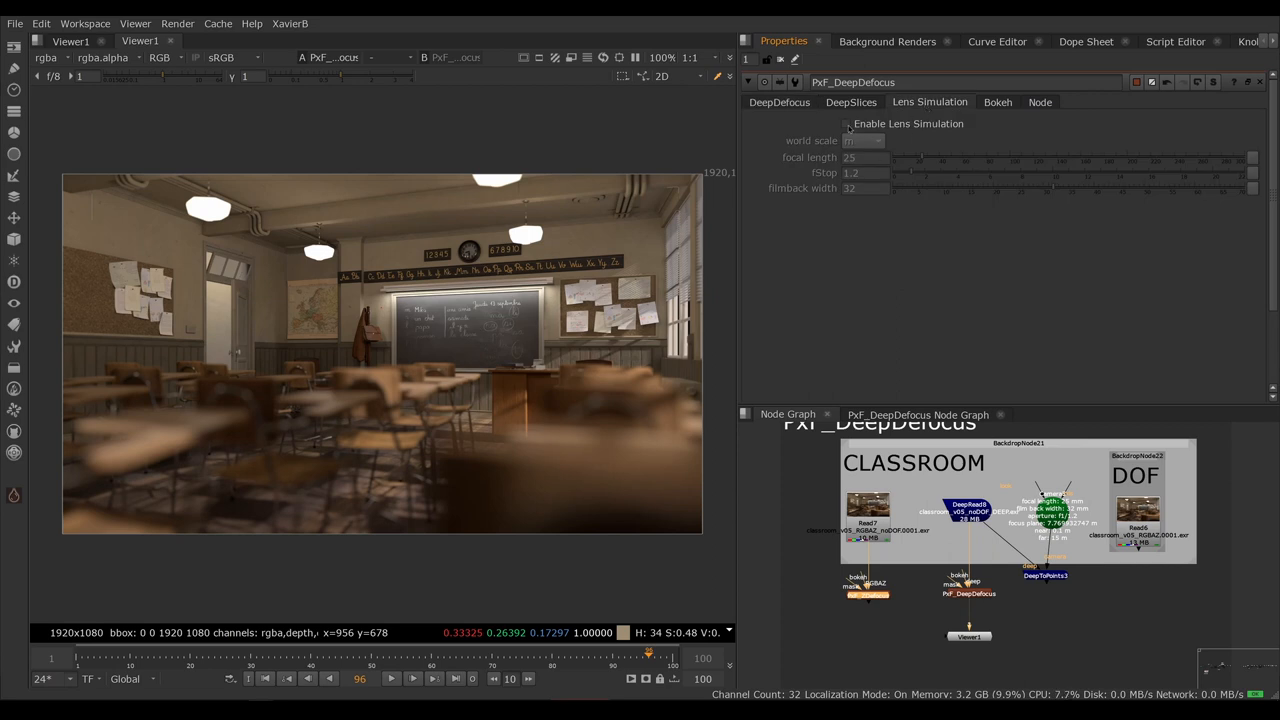
{"action": "left_click", "coordinate": [846, 123]}
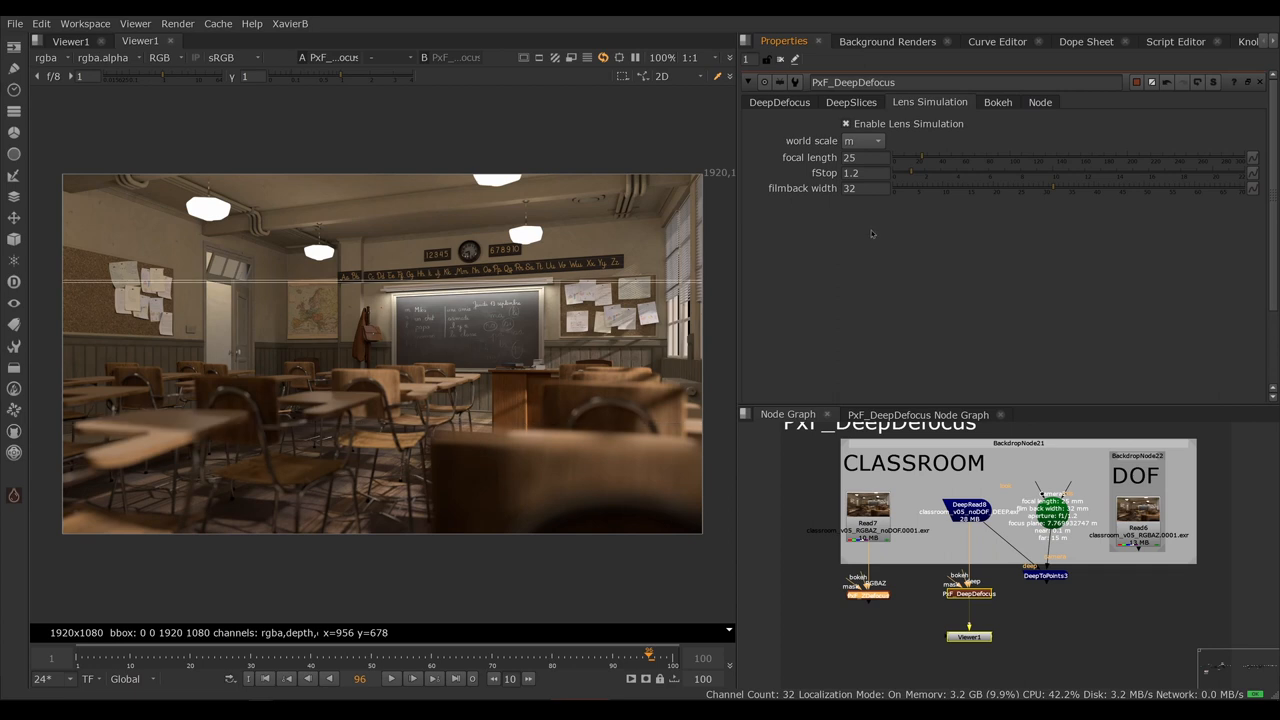
{"action": "left_click", "coordinate": [779, 102]}
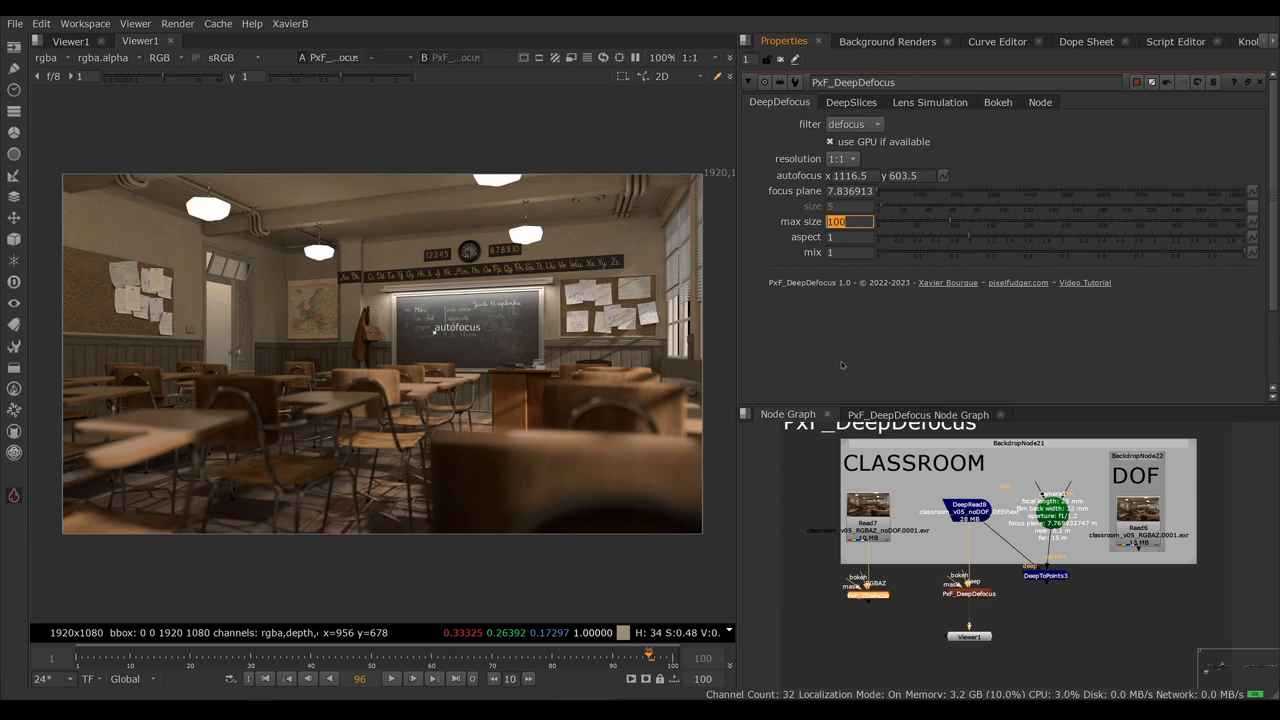
{"action": "mouse_move", "coordinate": [850, 221]}
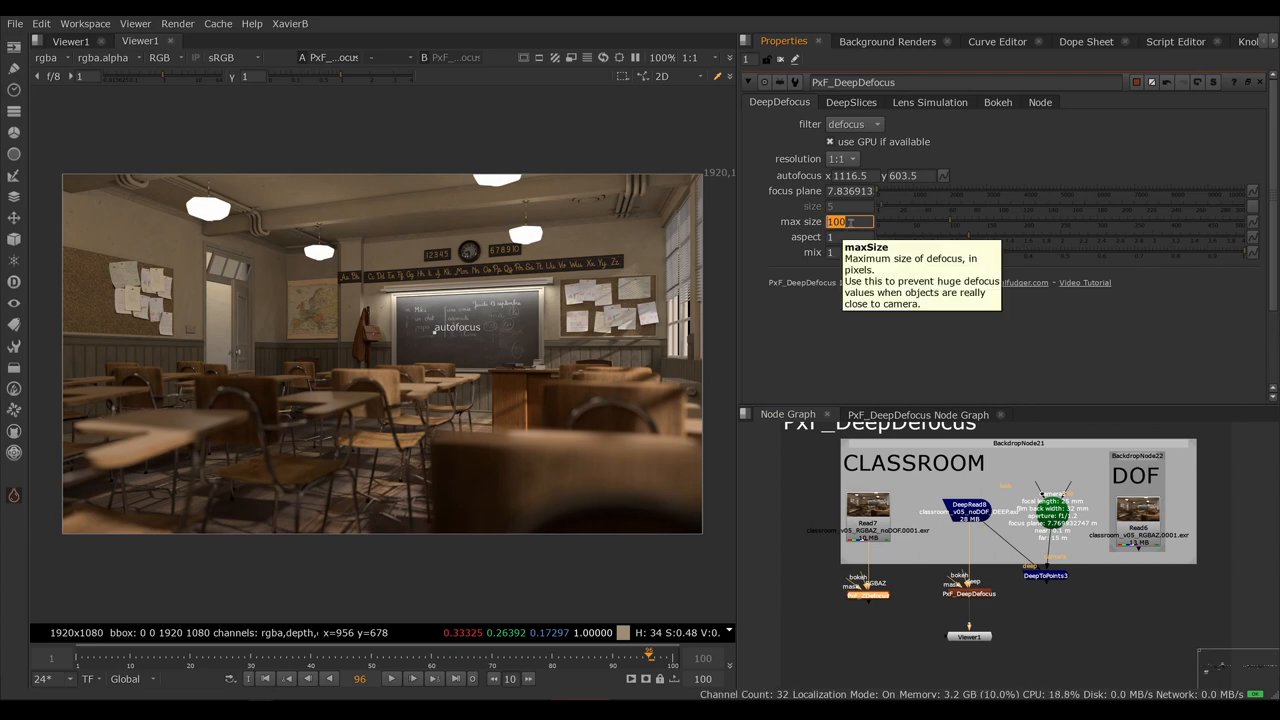
{"action": "mouse_move", "coordinate": [843, 403]}
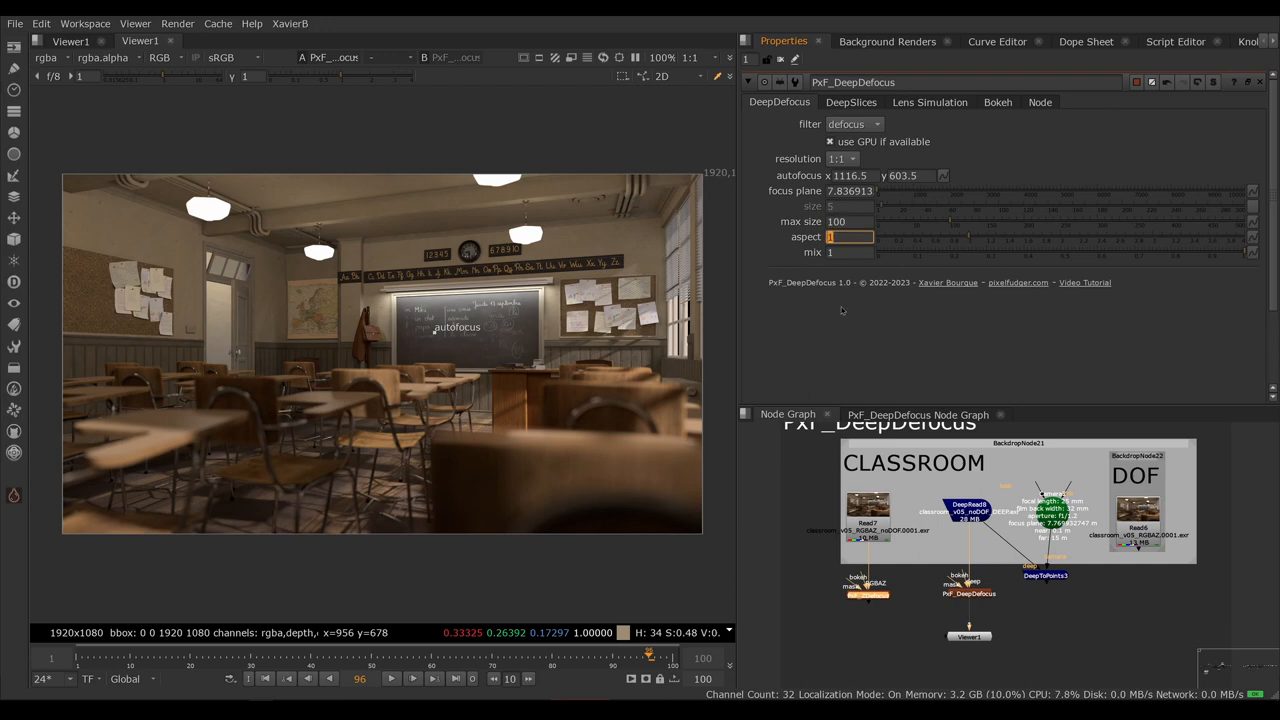
{"action": "left_click", "coordinate": [851, 102]}
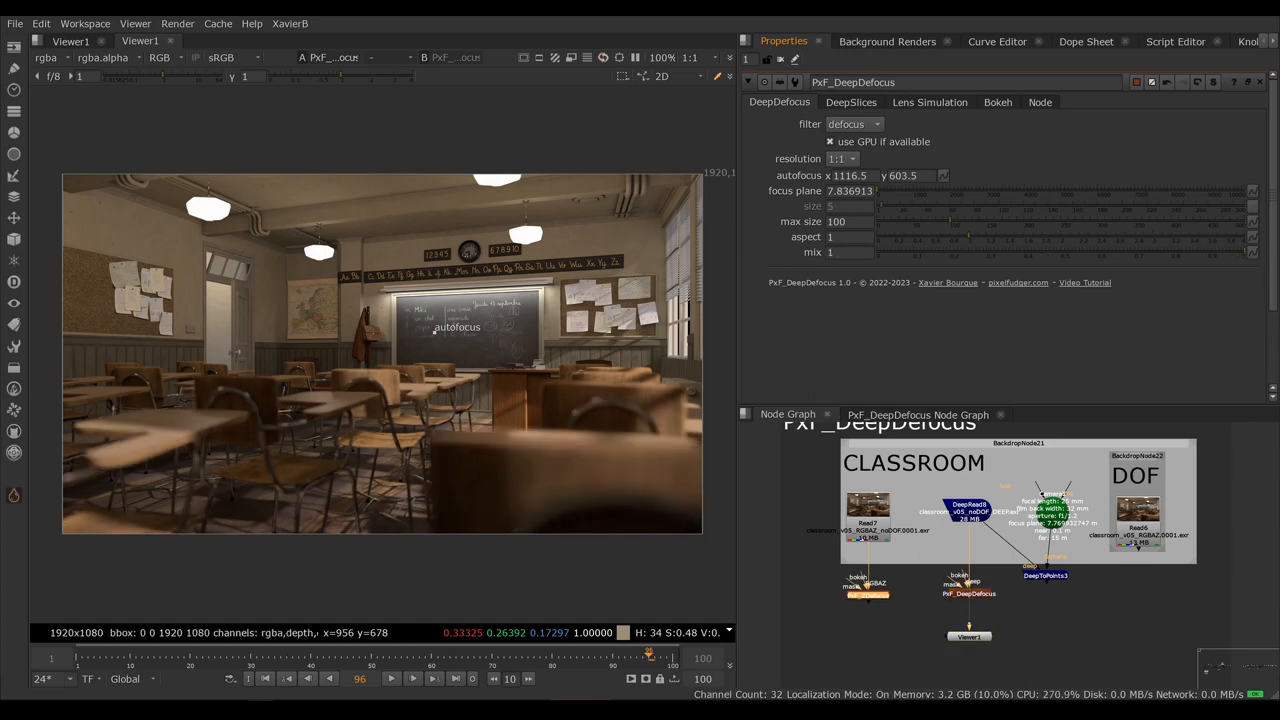
{"action": "left_click", "coordinate": [851, 102]}
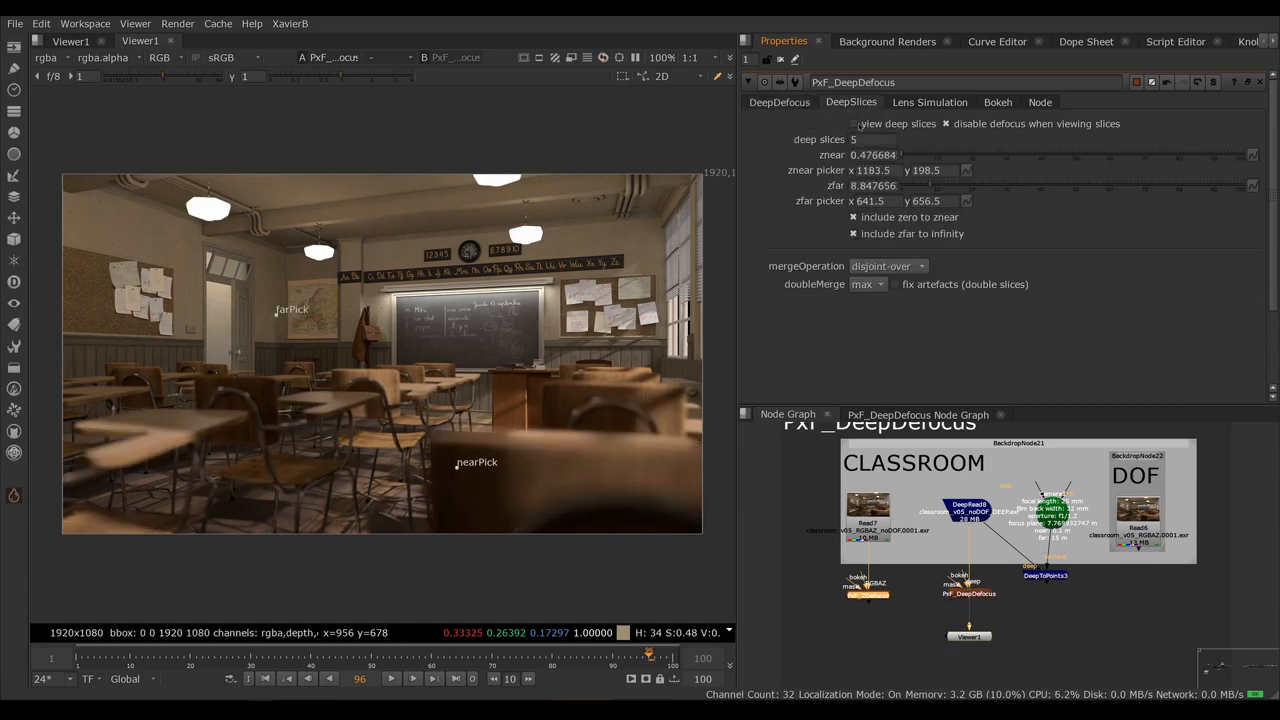
Step: Preview five colour slices with zfar 8.847656, keep disjoint-over merge, then disable the preview
{"action": "left_click", "coordinate": [854, 123]}
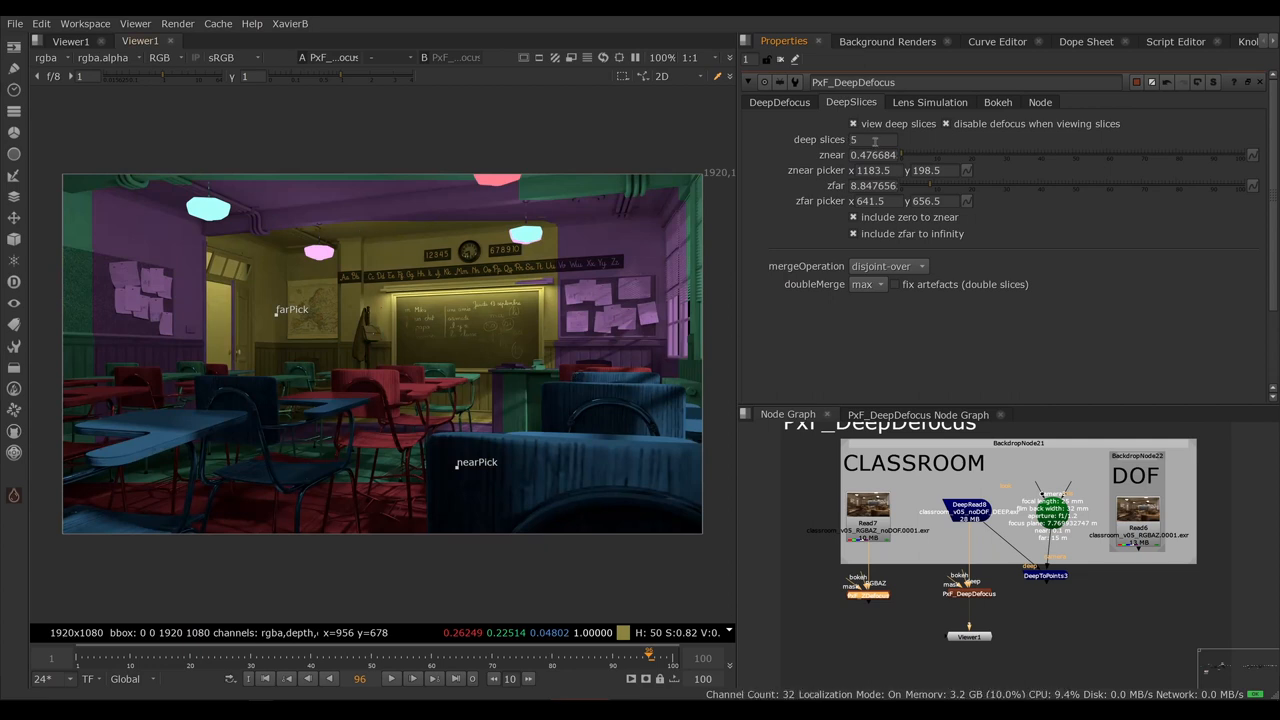
{"action": "left_click", "coordinate": [872, 139]}
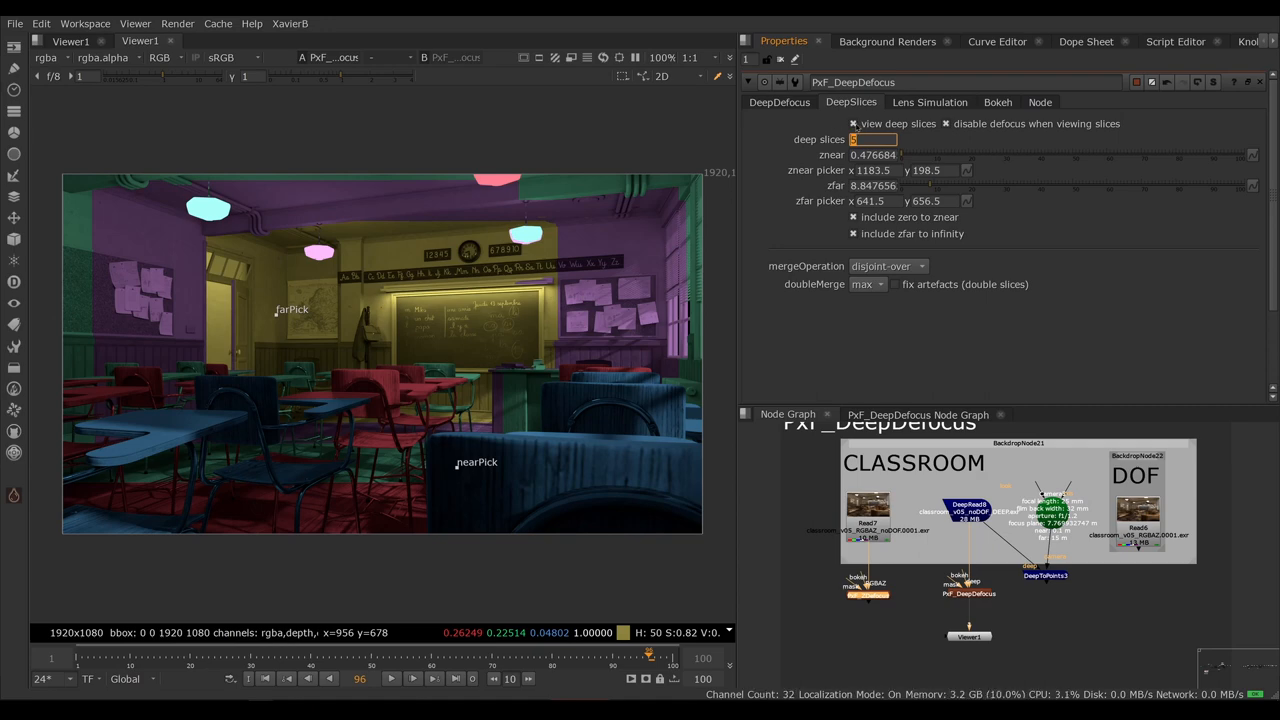
{"action": "mouse_move", "coordinate": [873, 155]}
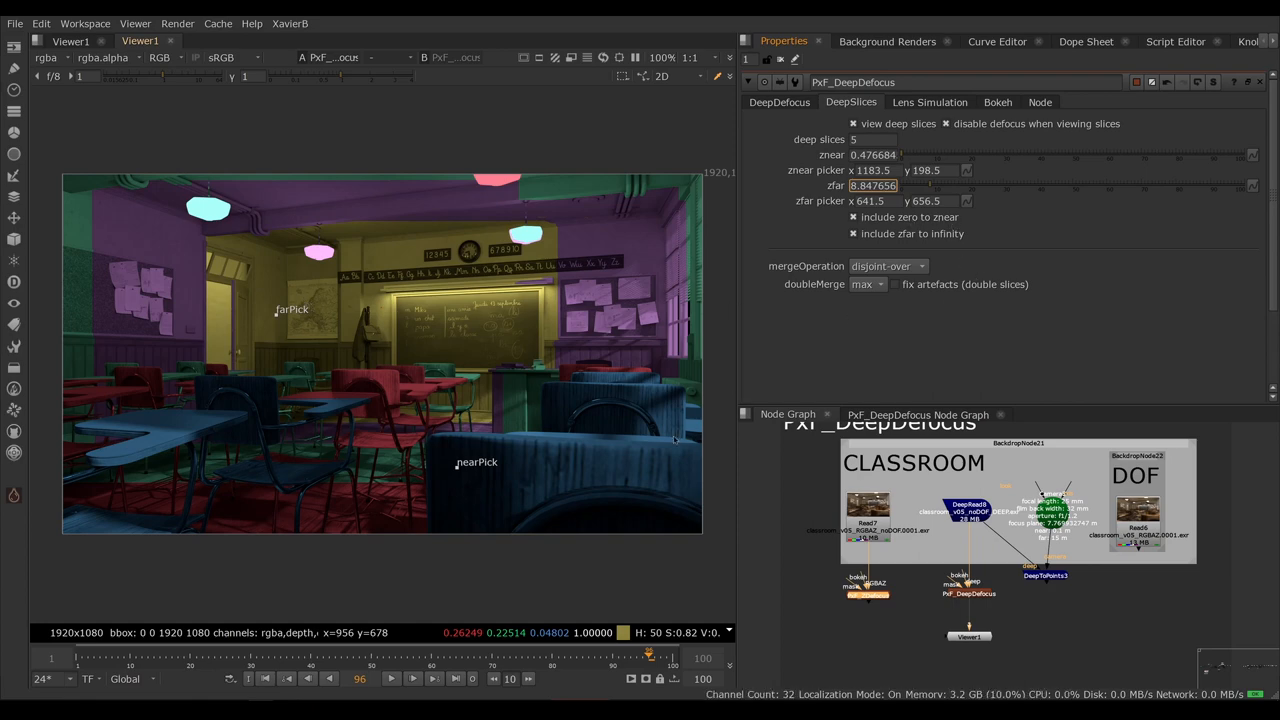
{"action": "mouse_move", "coordinate": [521, 555]}
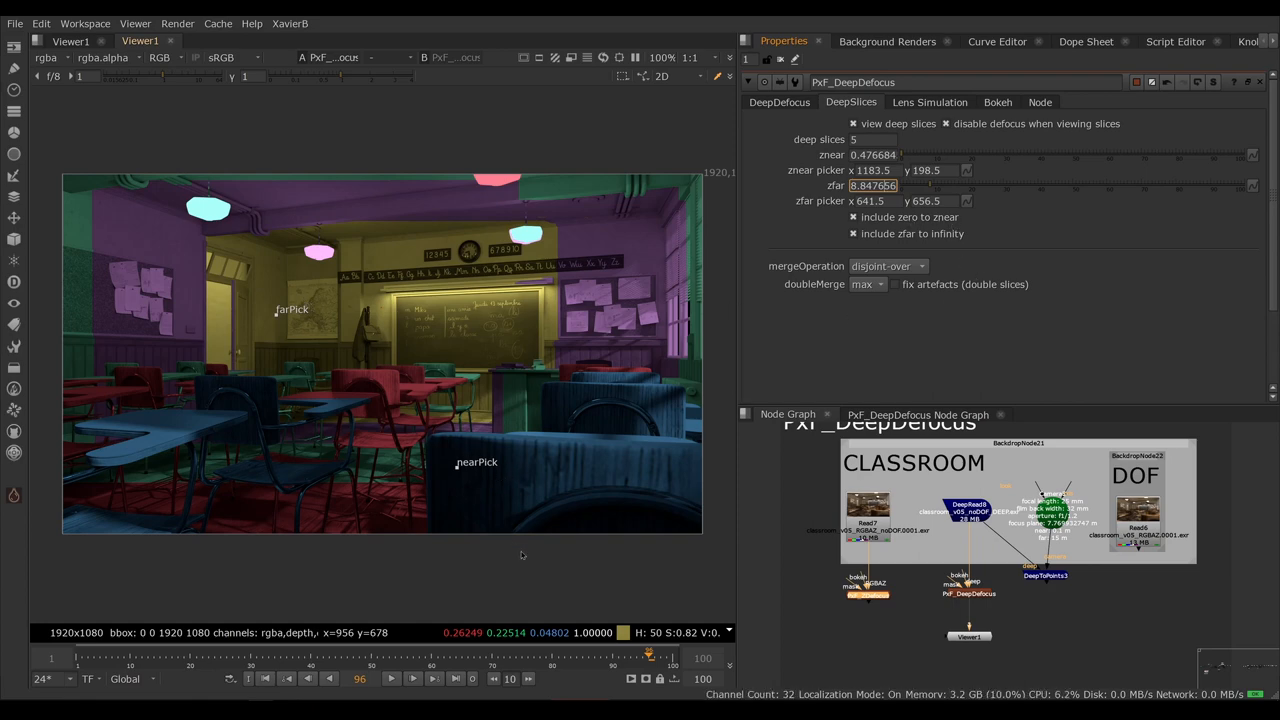
{"action": "mouse_move", "coordinate": [525, 489]}
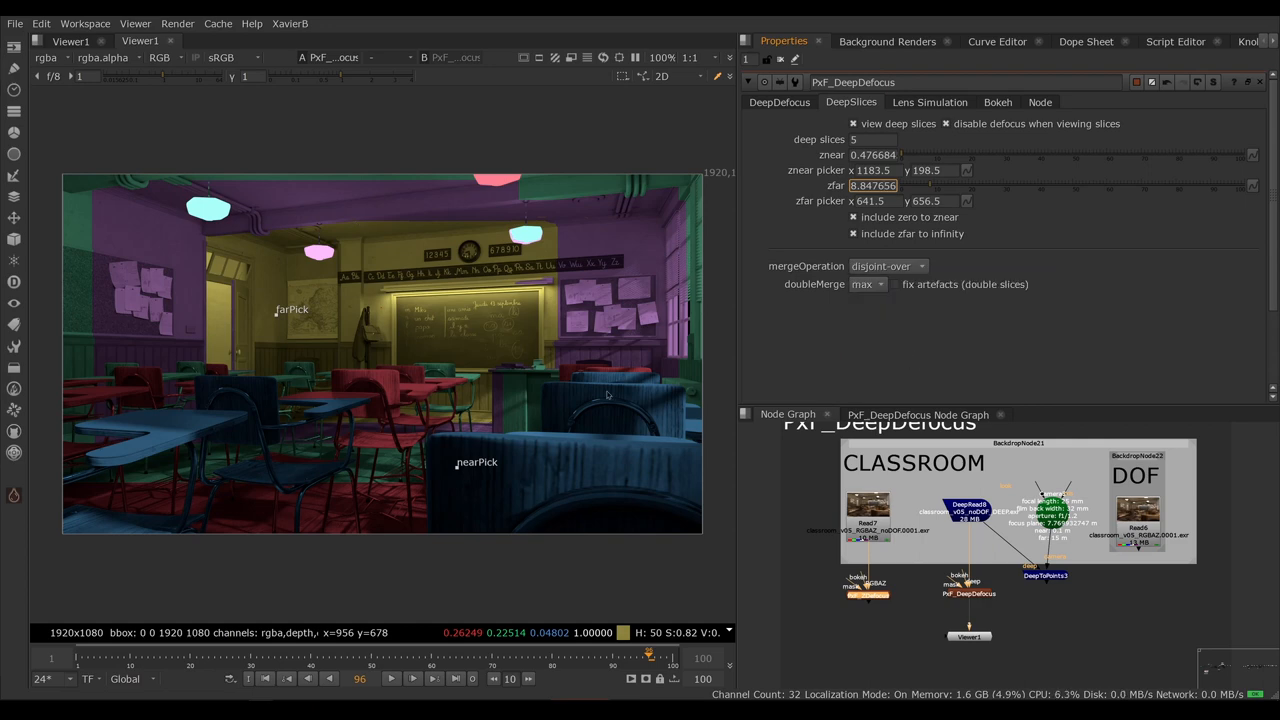
{"action": "left_click", "coordinate": [887, 265]}
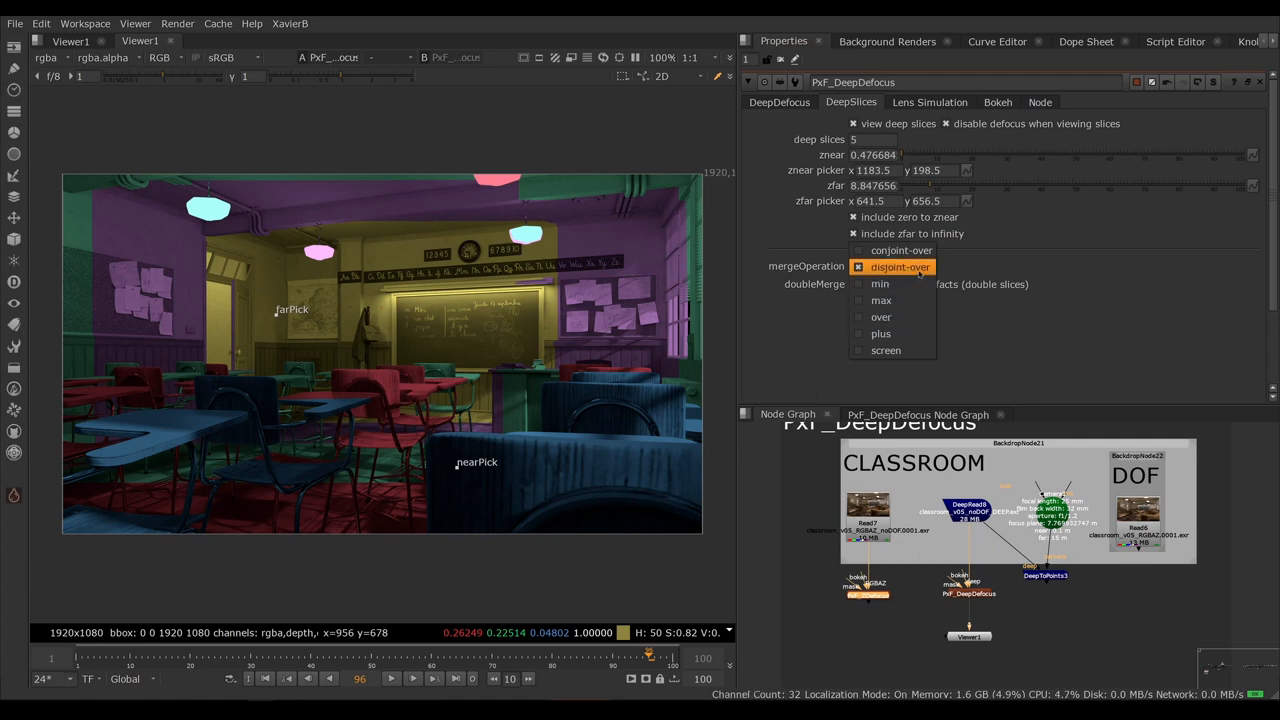
{"action": "mouse_move", "coordinate": [963, 273]}
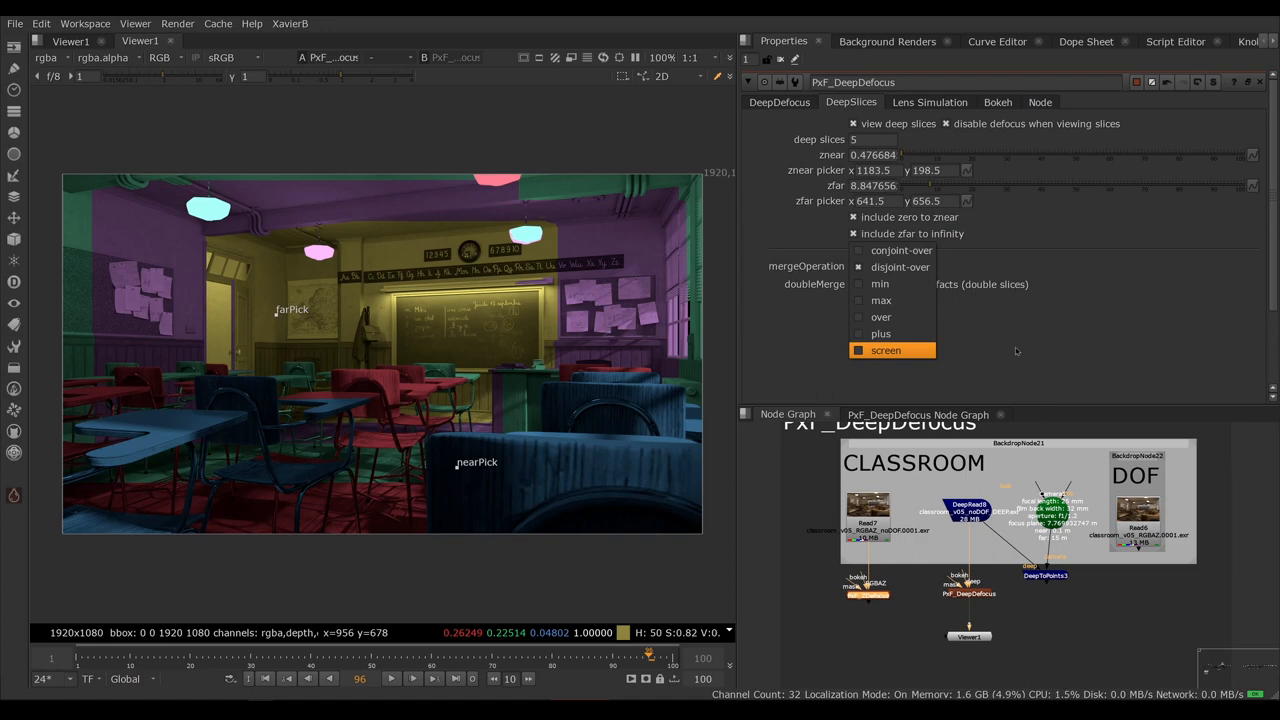
{"action": "mouse_move", "coordinate": [997, 350]}
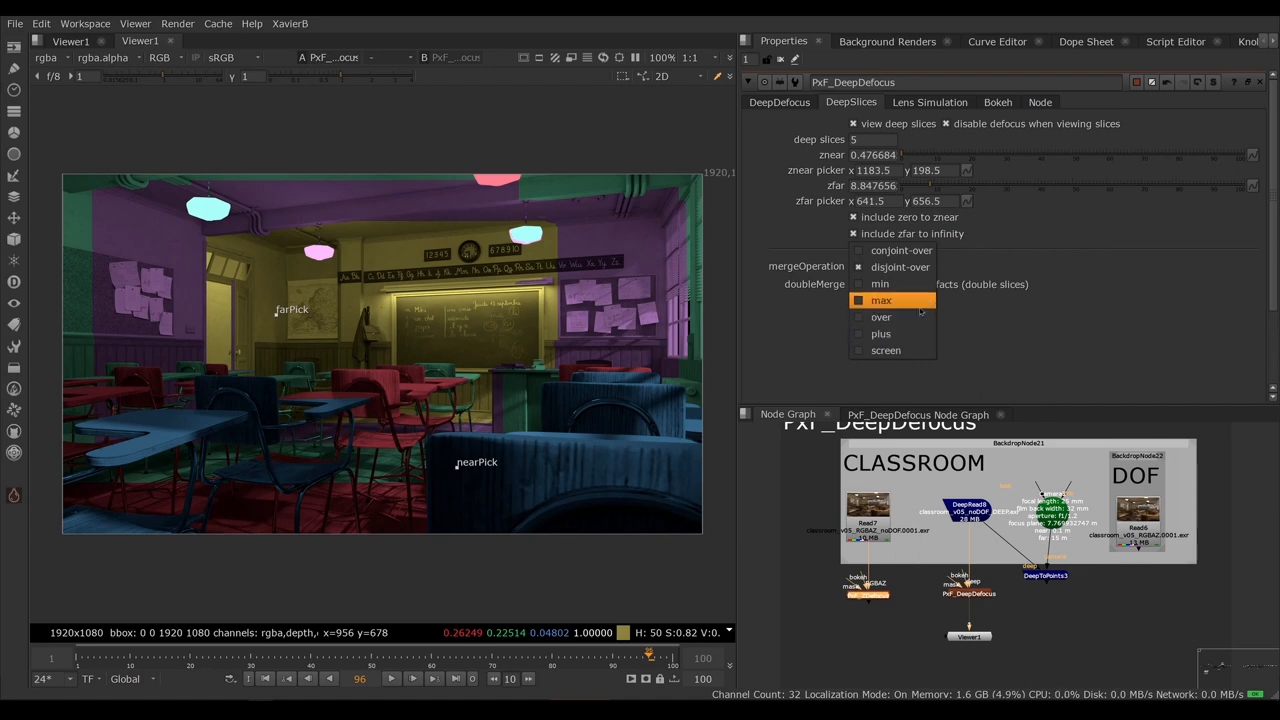
{"action": "left_click", "coordinate": [899, 266]}
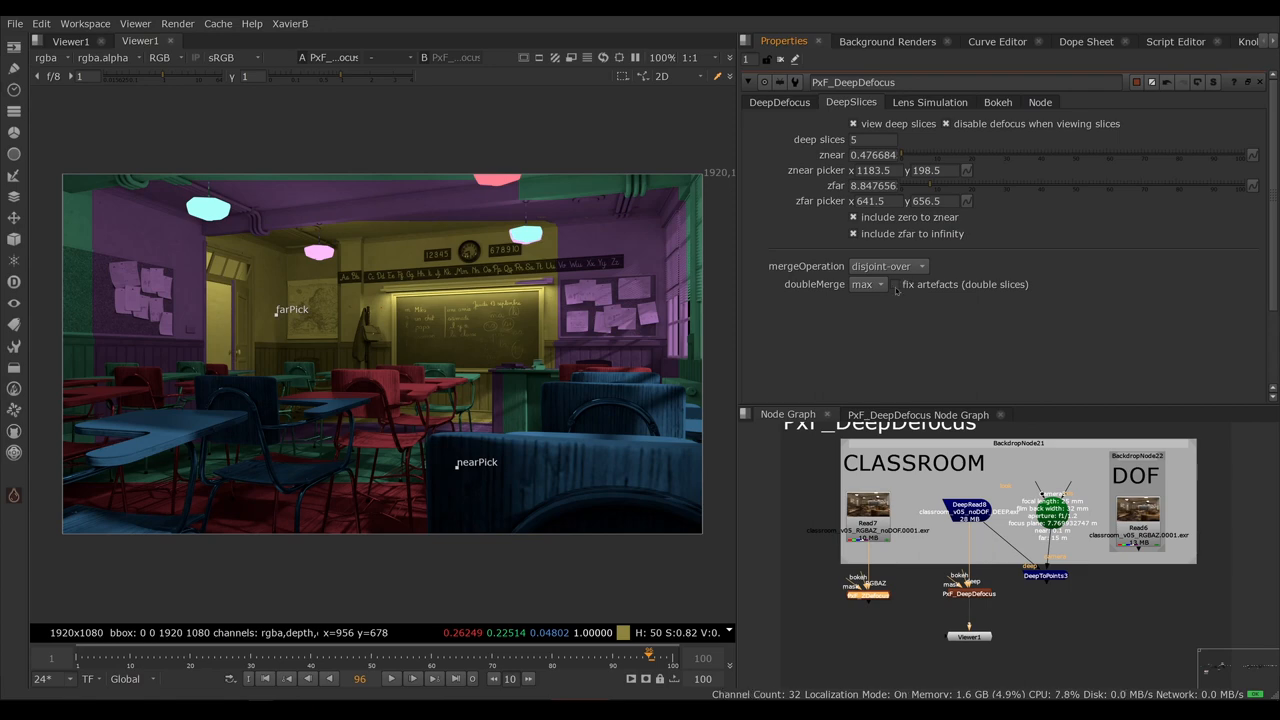
{"action": "left_click", "coordinate": [854, 123]}
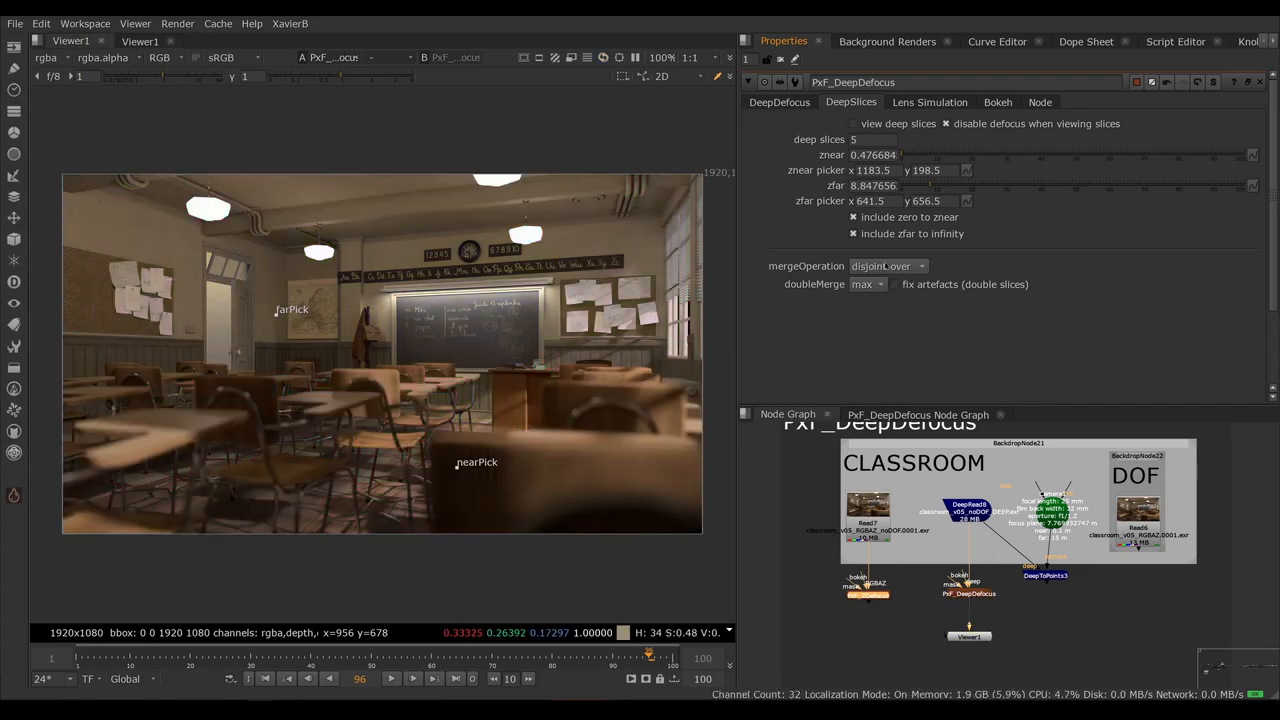
Step: Review the 5 deep slices, double merge max and mergeOperation choices, leaving all unchanged
{"action": "left_click", "coordinate": [872, 139]}
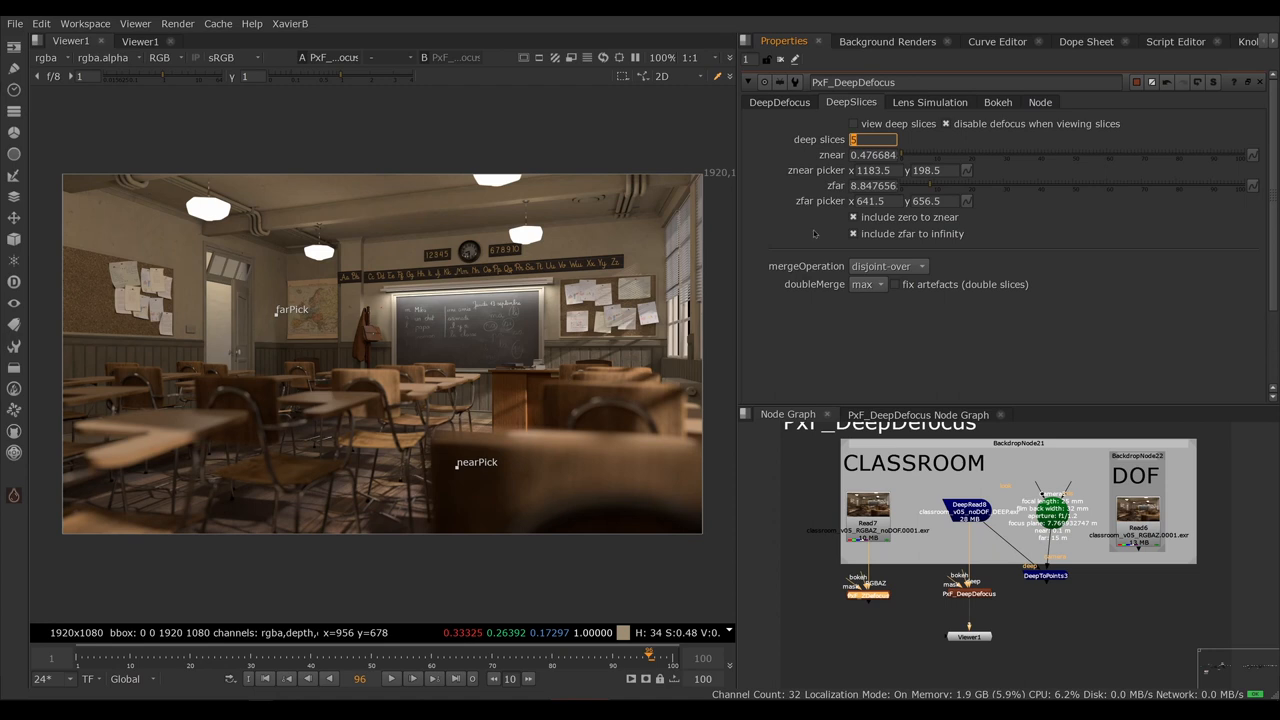
{"action": "left_click", "coordinate": [868, 284]}
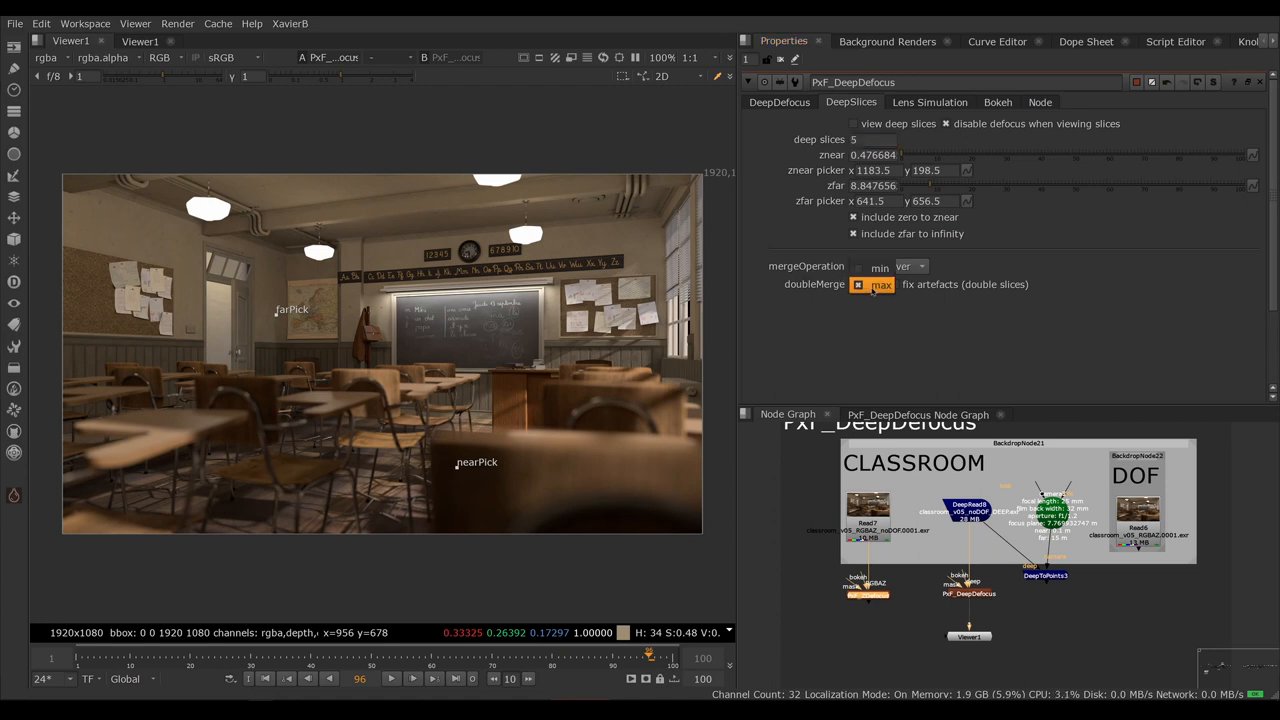
{"action": "left_click", "coordinate": [879, 267]}
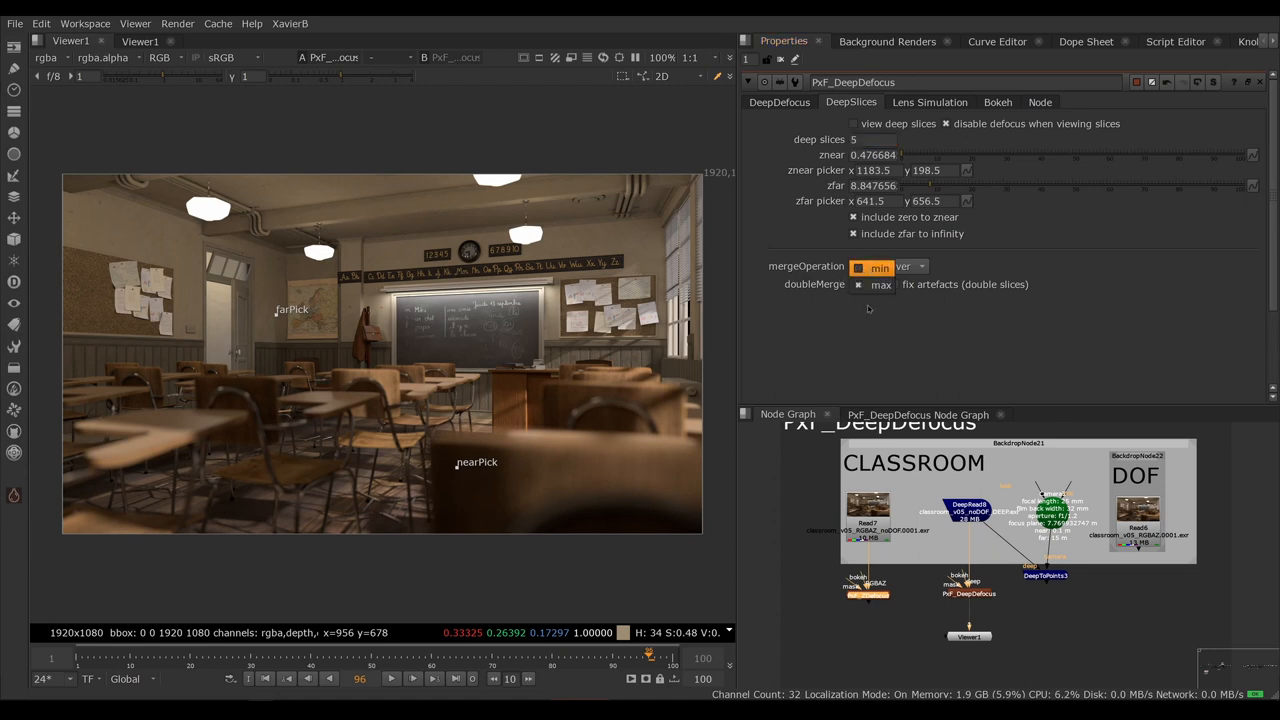
{"action": "left_click", "coordinate": [887, 266]}
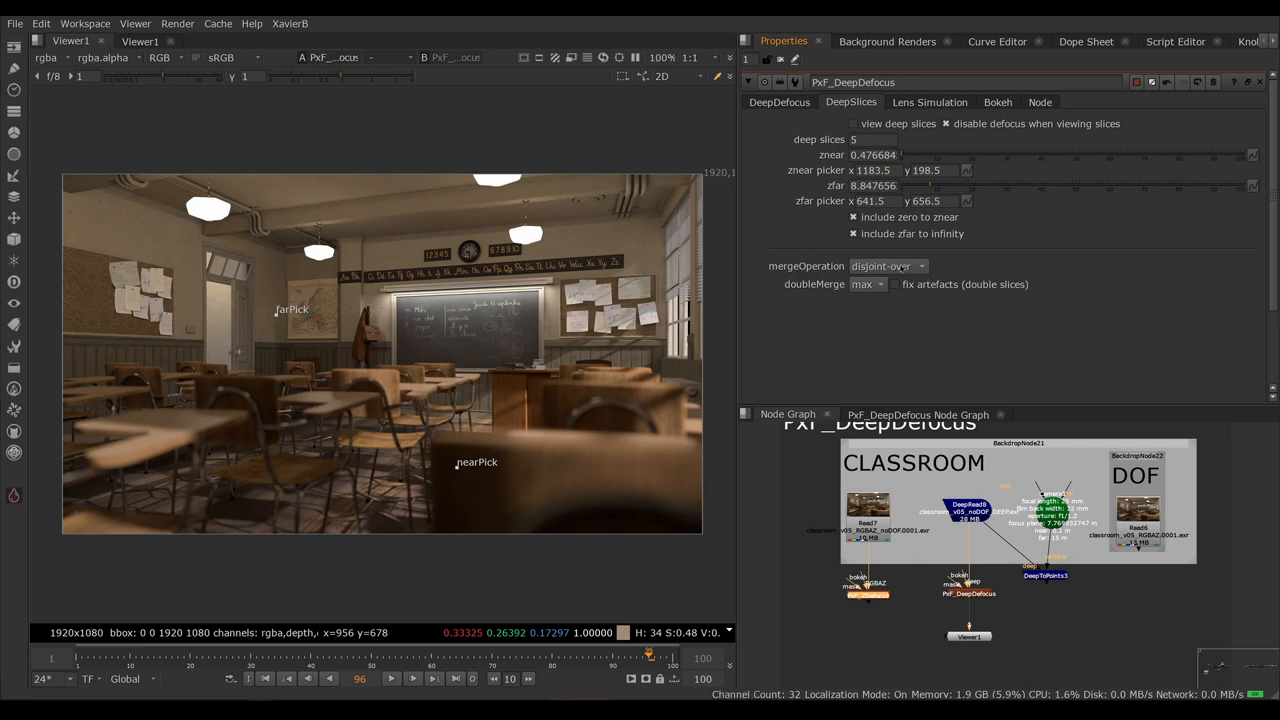
{"action": "mouse_move", "coordinate": [913, 330]}
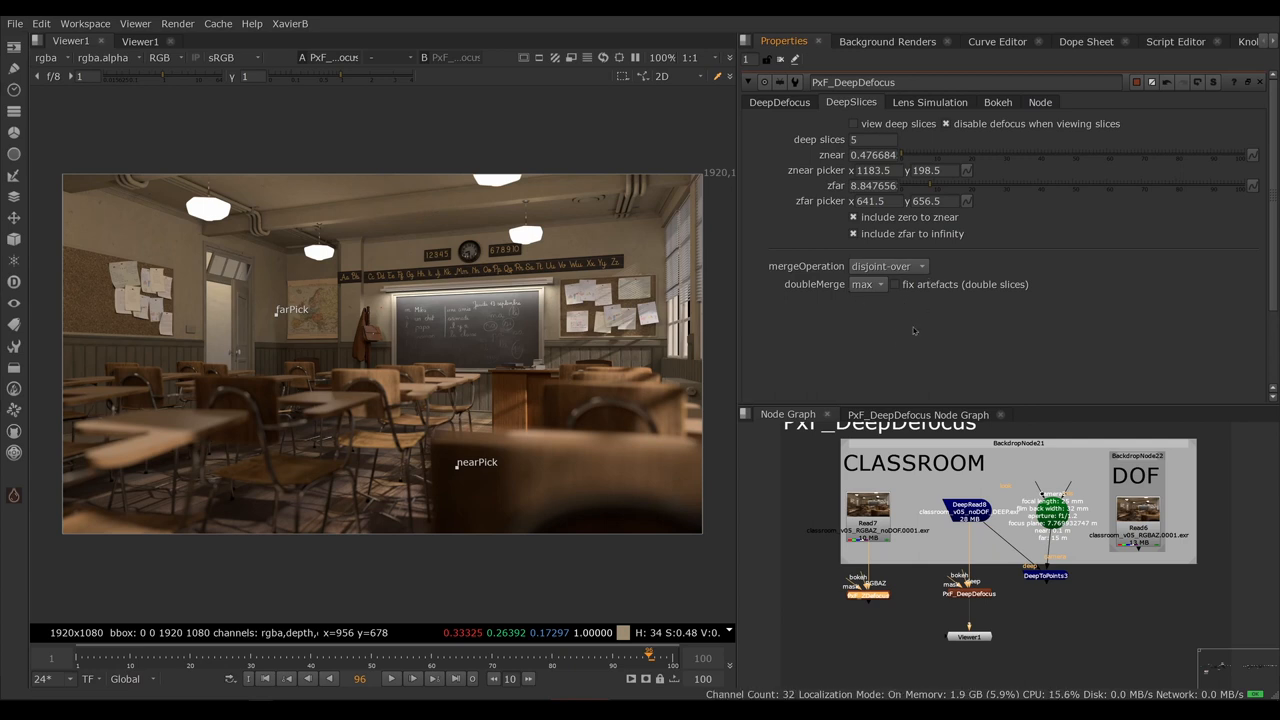
{"action": "mouse_move", "coordinate": [966, 340]}
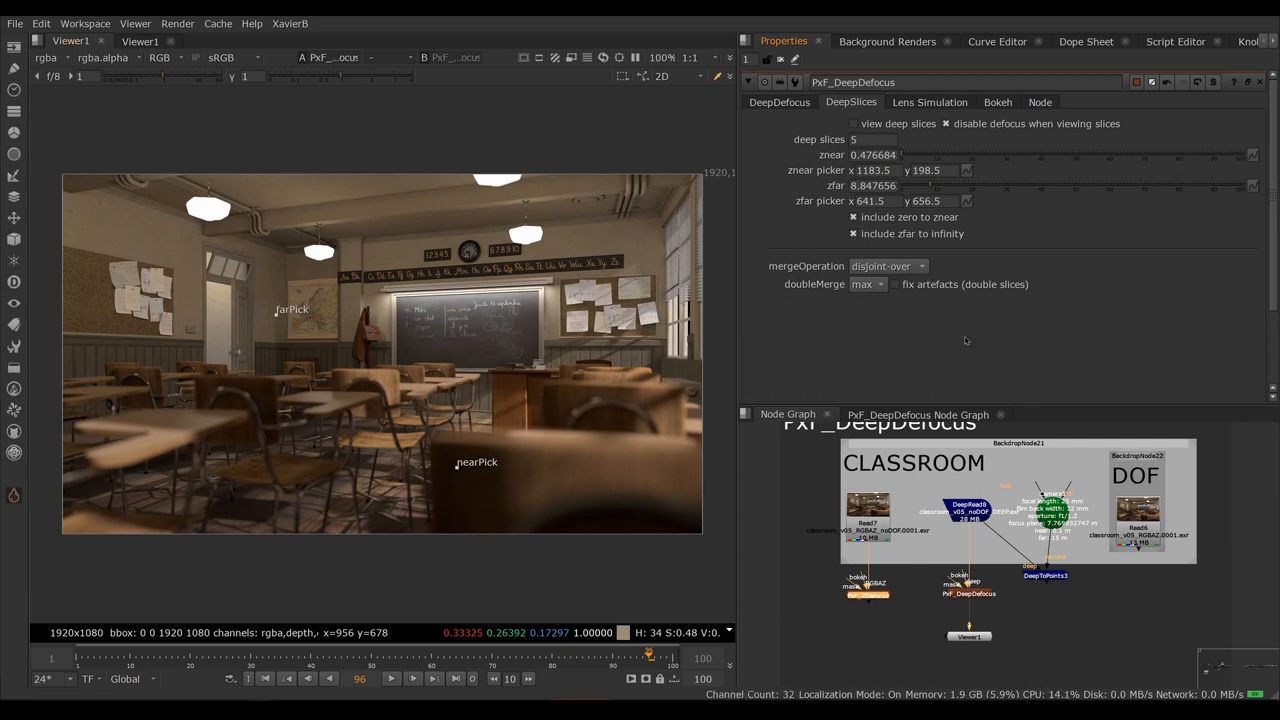
{"action": "mouse_move", "coordinate": [924, 338]}
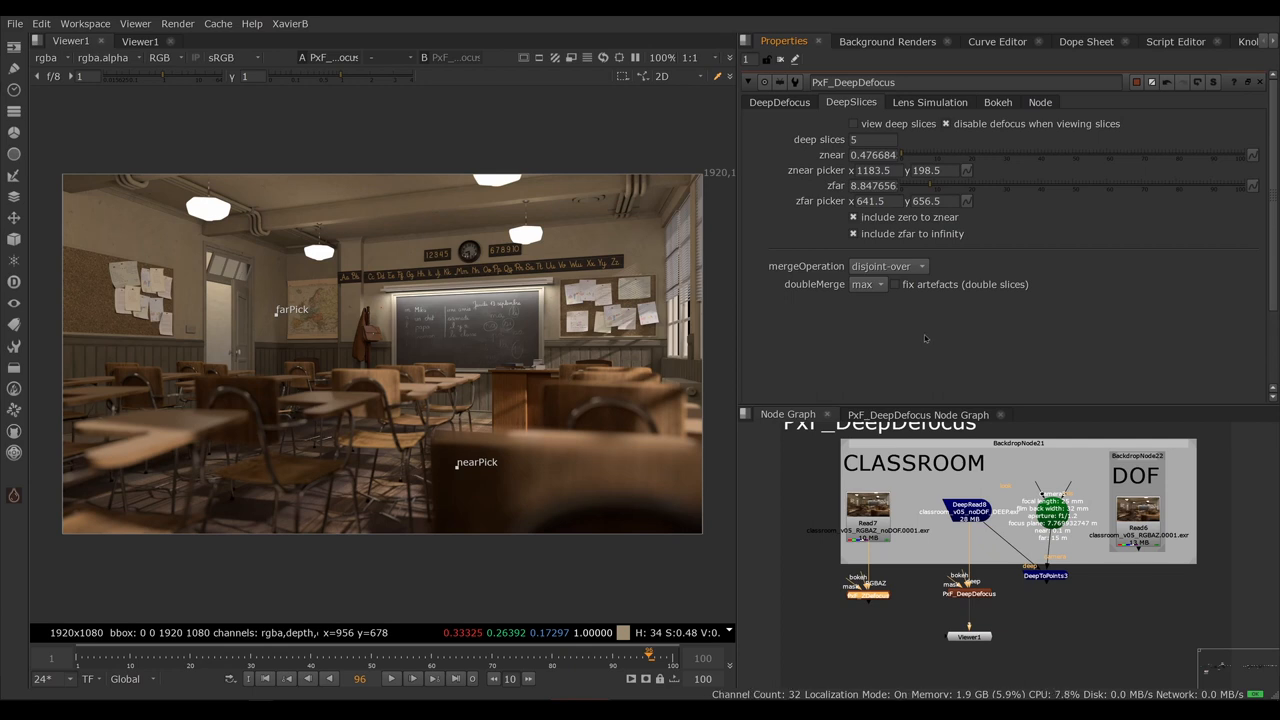
{"action": "mouse_move", "coordinate": [848, 159]}
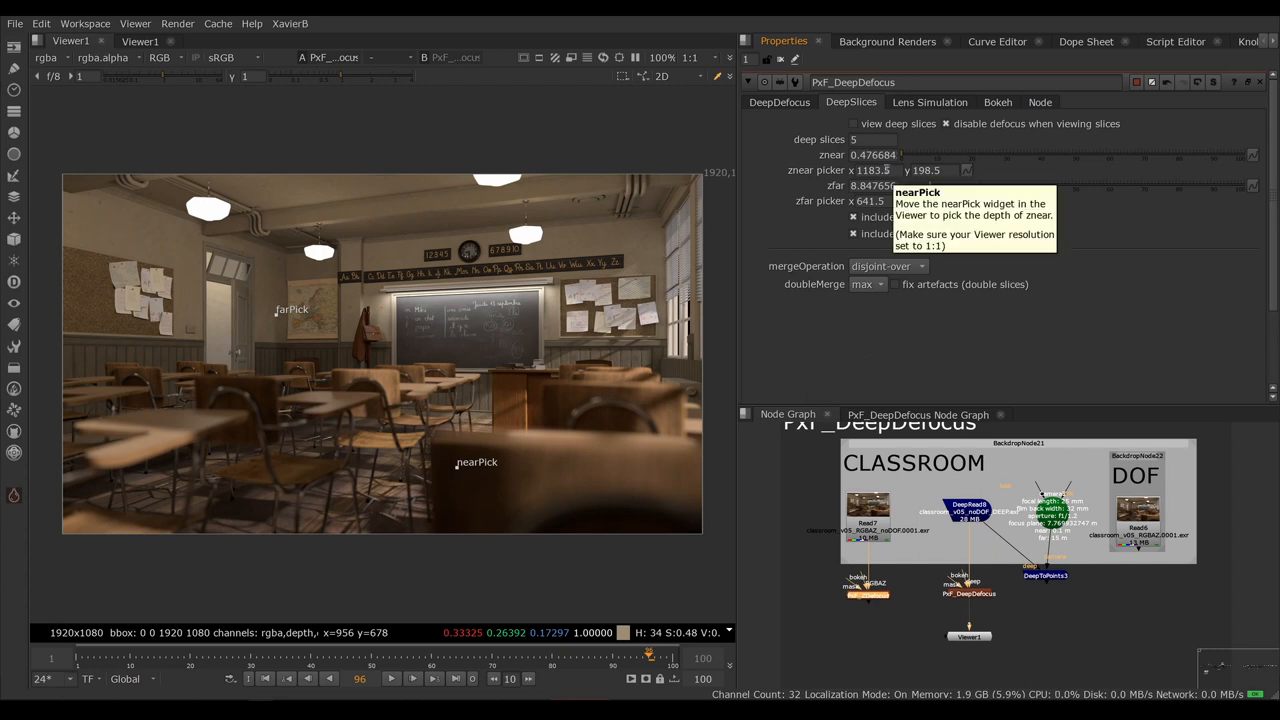
{"action": "mouse_move", "coordinate": [900, 320]}
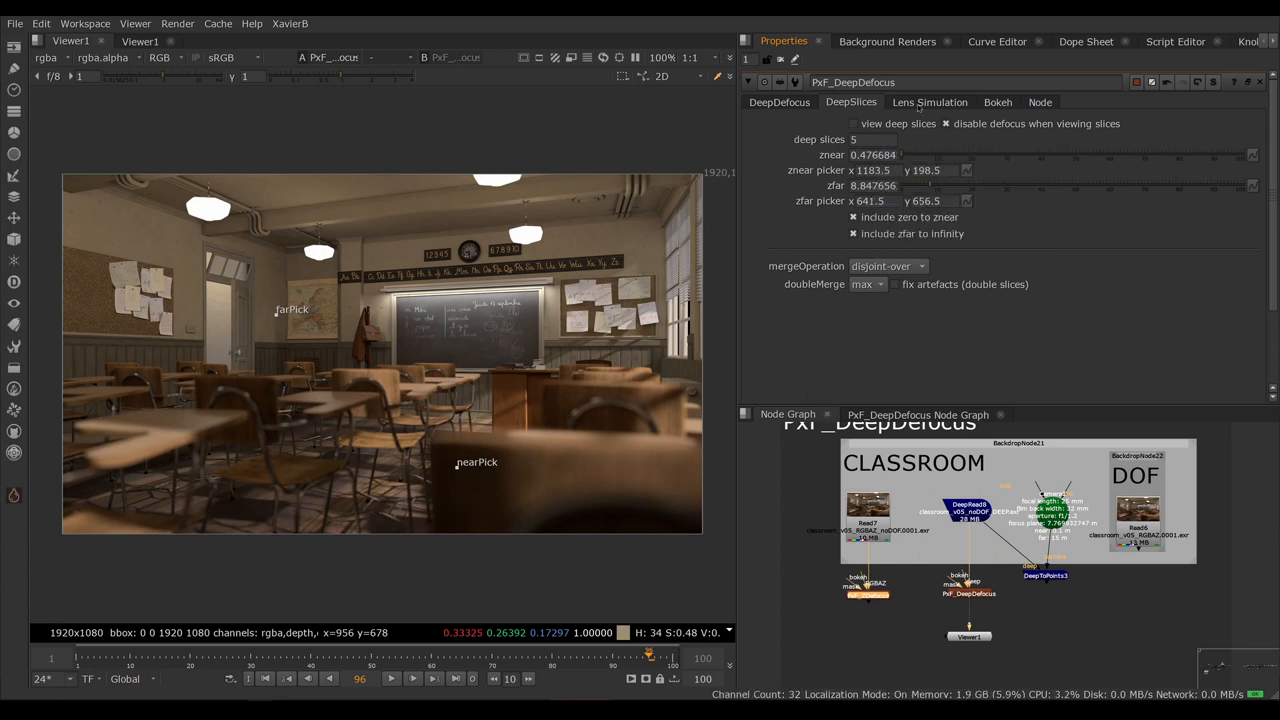
Step: Review focal length, f-stop and filmback width unchanged, then bring up the Bokeh settings
{"action": "left_click", "coordinate": [930, 102]}
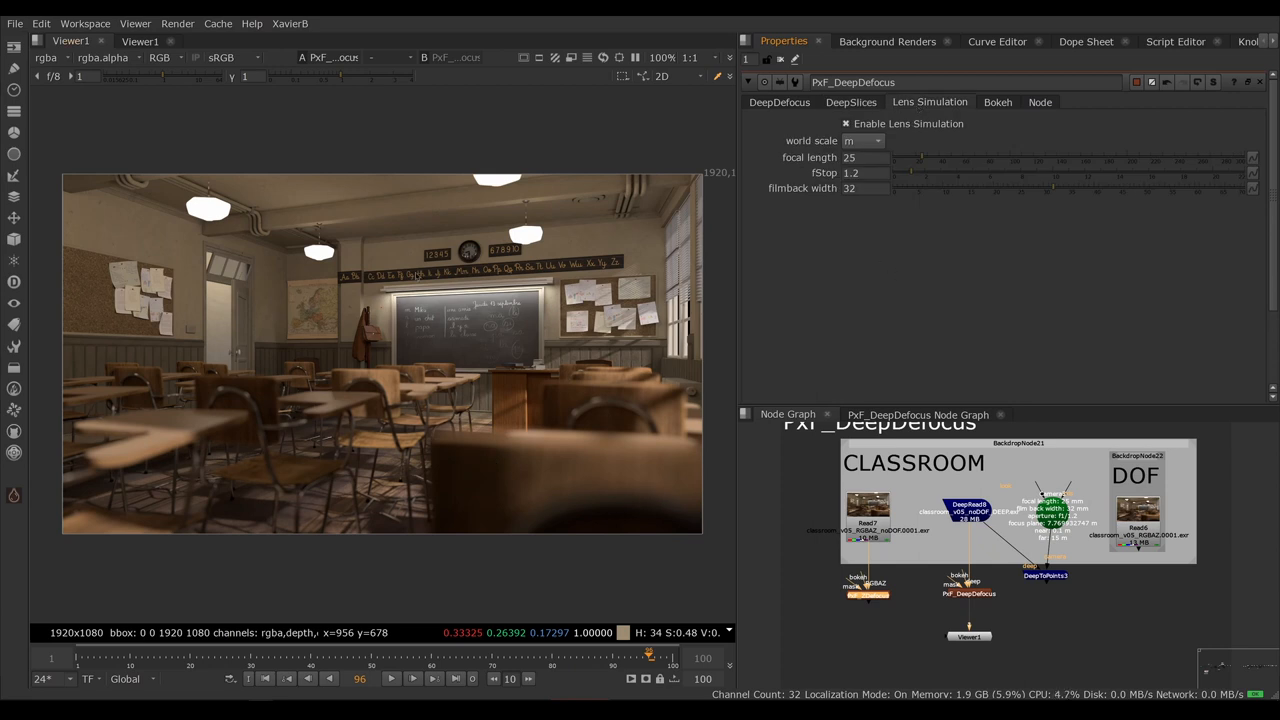
{"action": "mouse_move", "coordinate": [875, 158]}
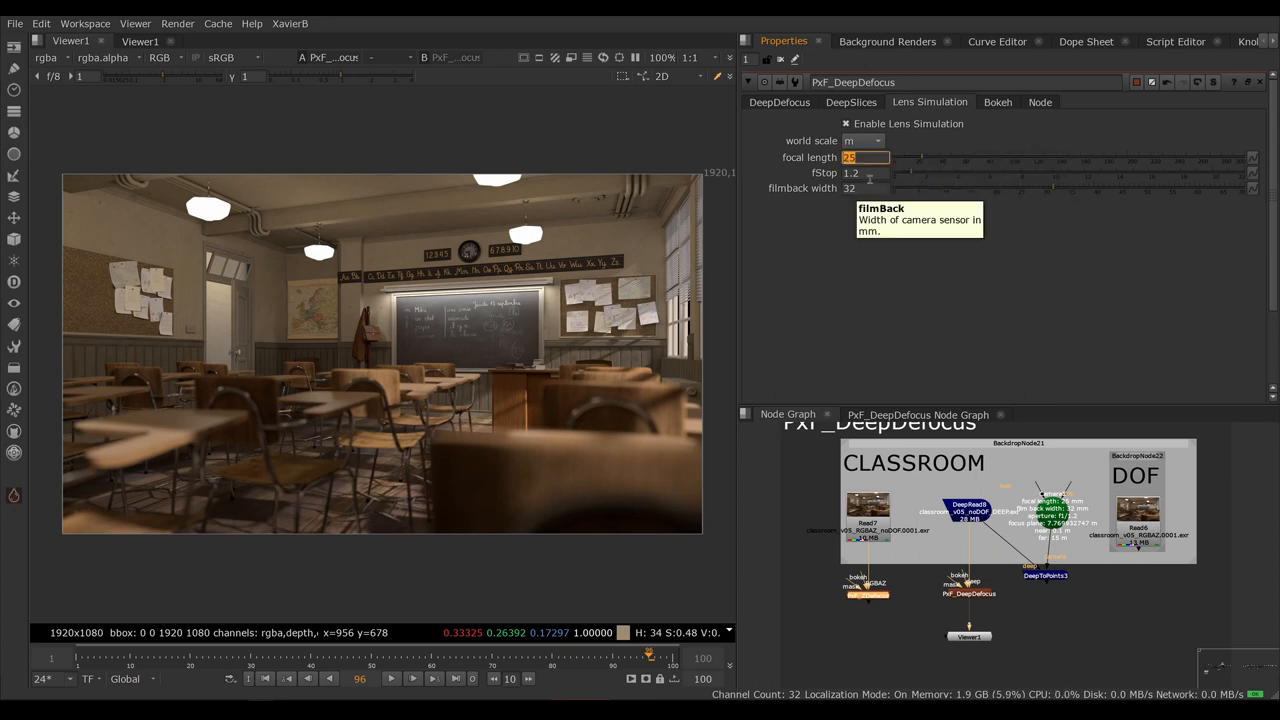
{"action": "left_click", "coordinate": [865, 188]}
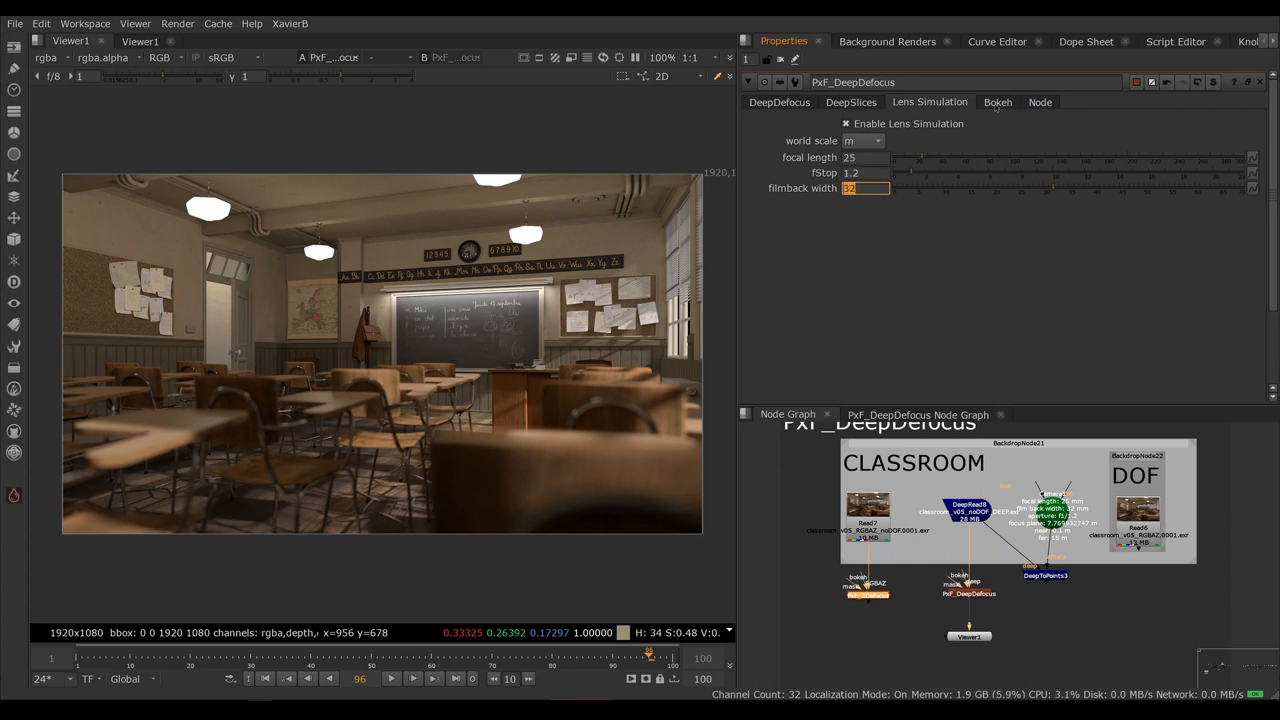
{"action": "left_click", "coordinate": [997, 101]}
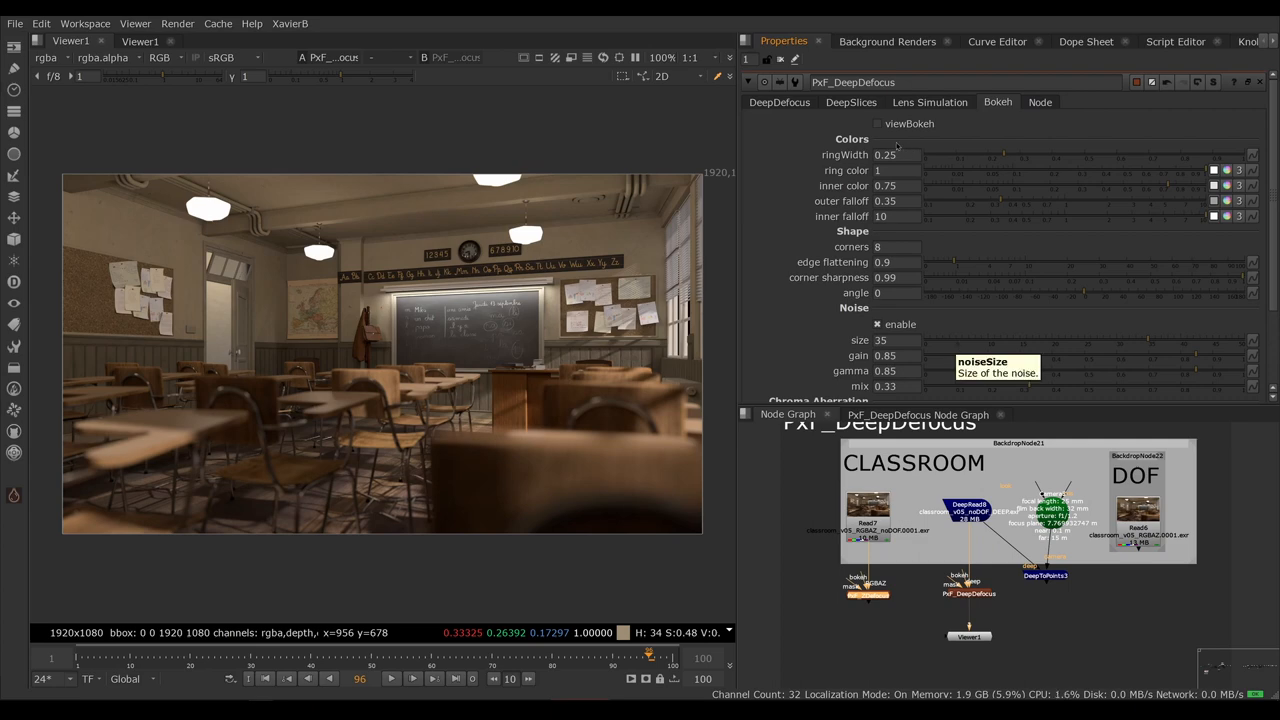
{"action": "left_click", "coordinate": [878, 123]}
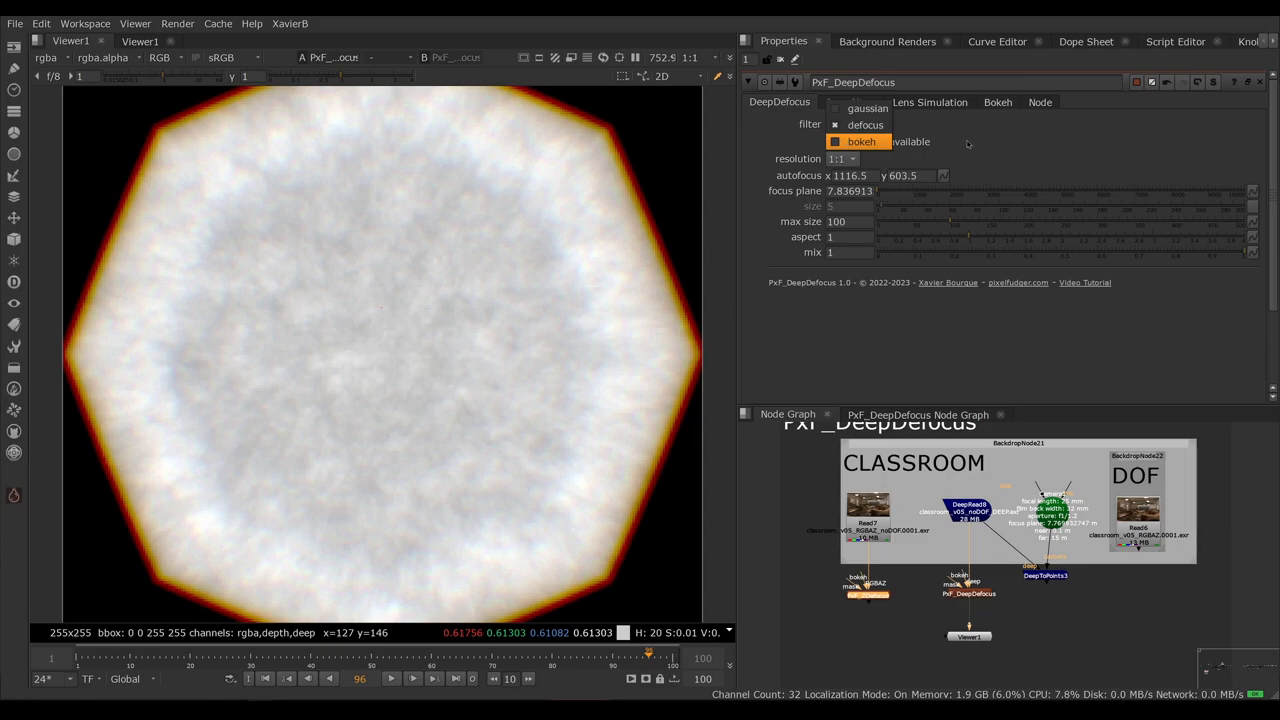
{"action": "left_click", "coordinate": [997, 102]}
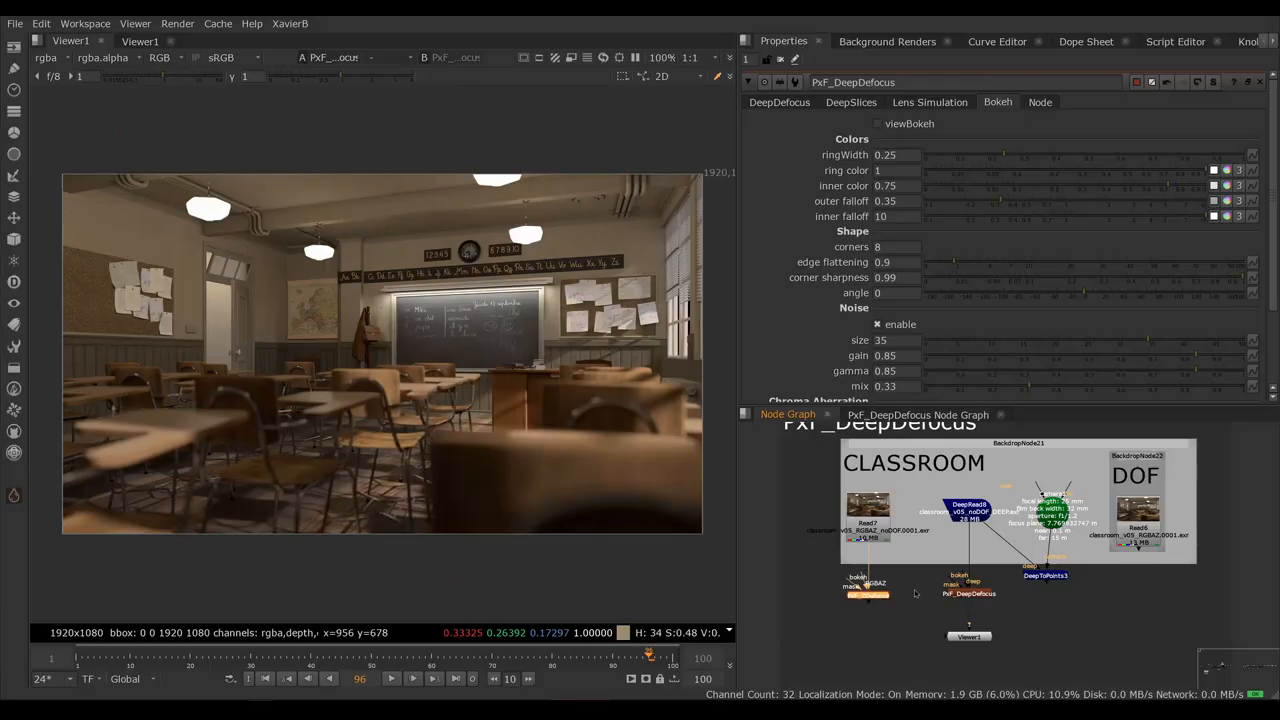
{"action": "mouse_move", "coordinate": [945, 580]}
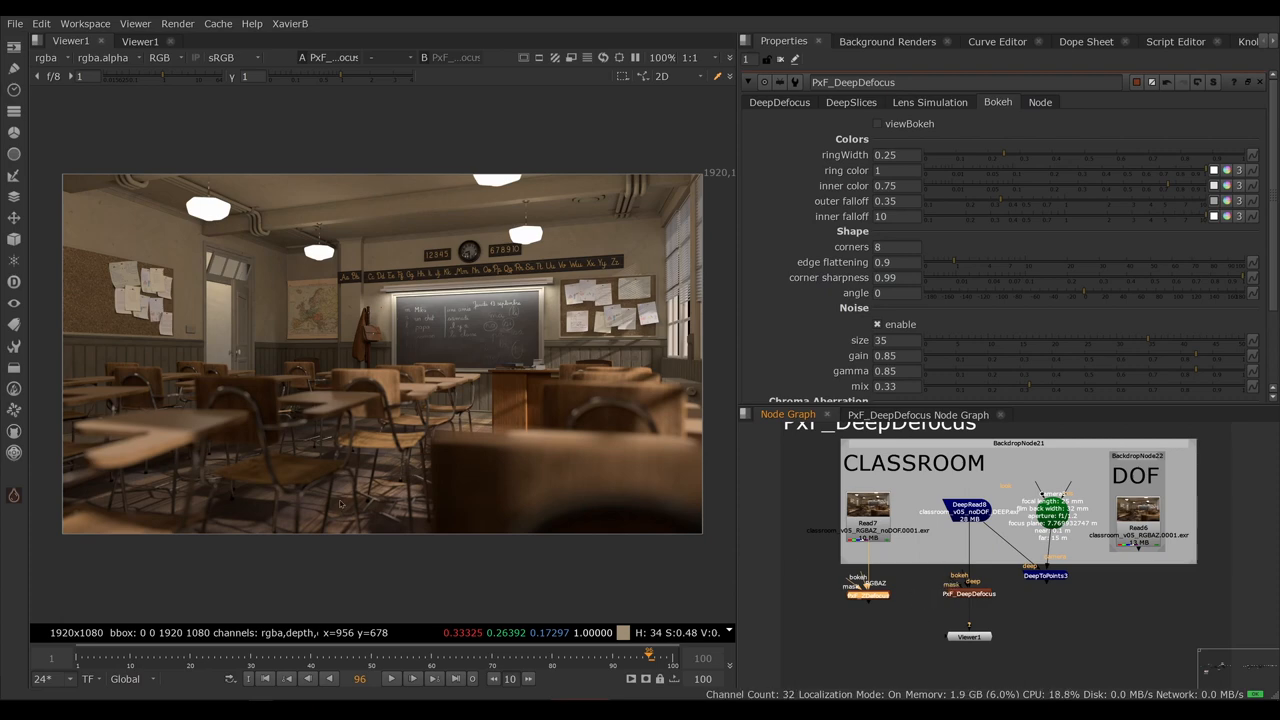
{"action": "mouse_move", "coordinate": [992, 626]}
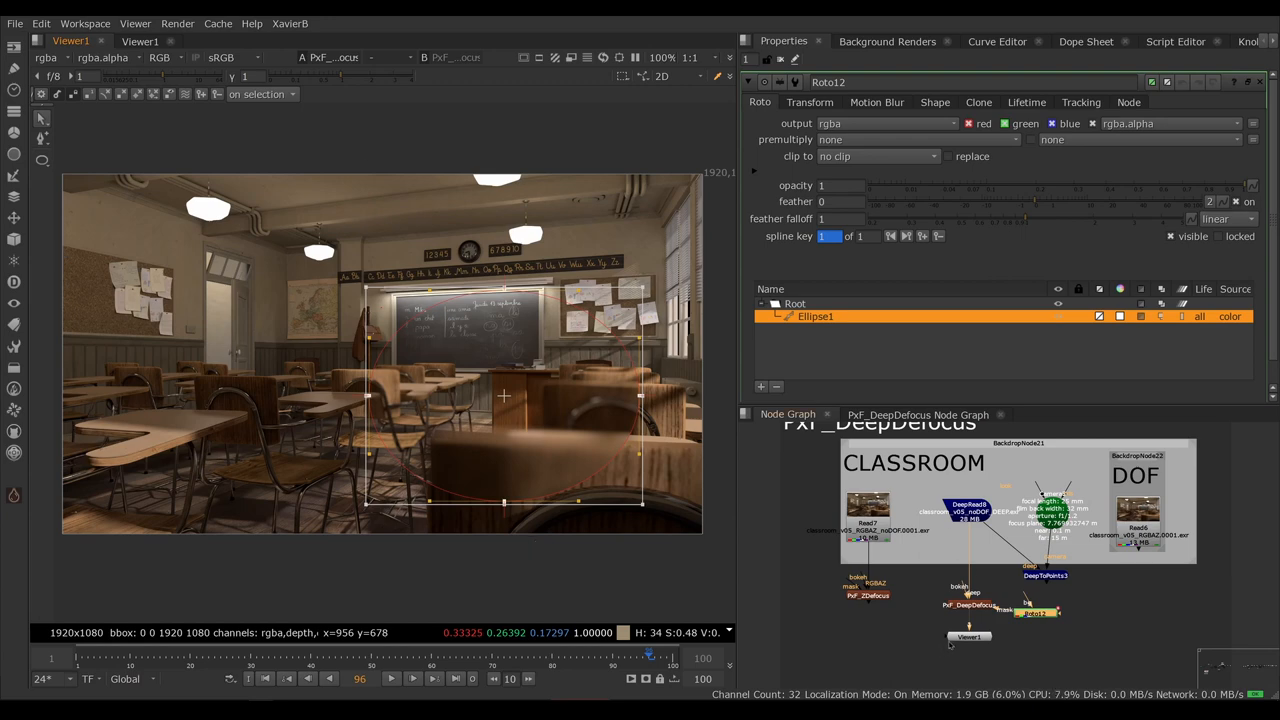
Step: Move the Roto12 ellipse node beside PxF_DeepDefocus in the Node Graph
{"action": "left_click_drag", "start_coordinate": [1030, 612], "coordinate": [1085, 618]}
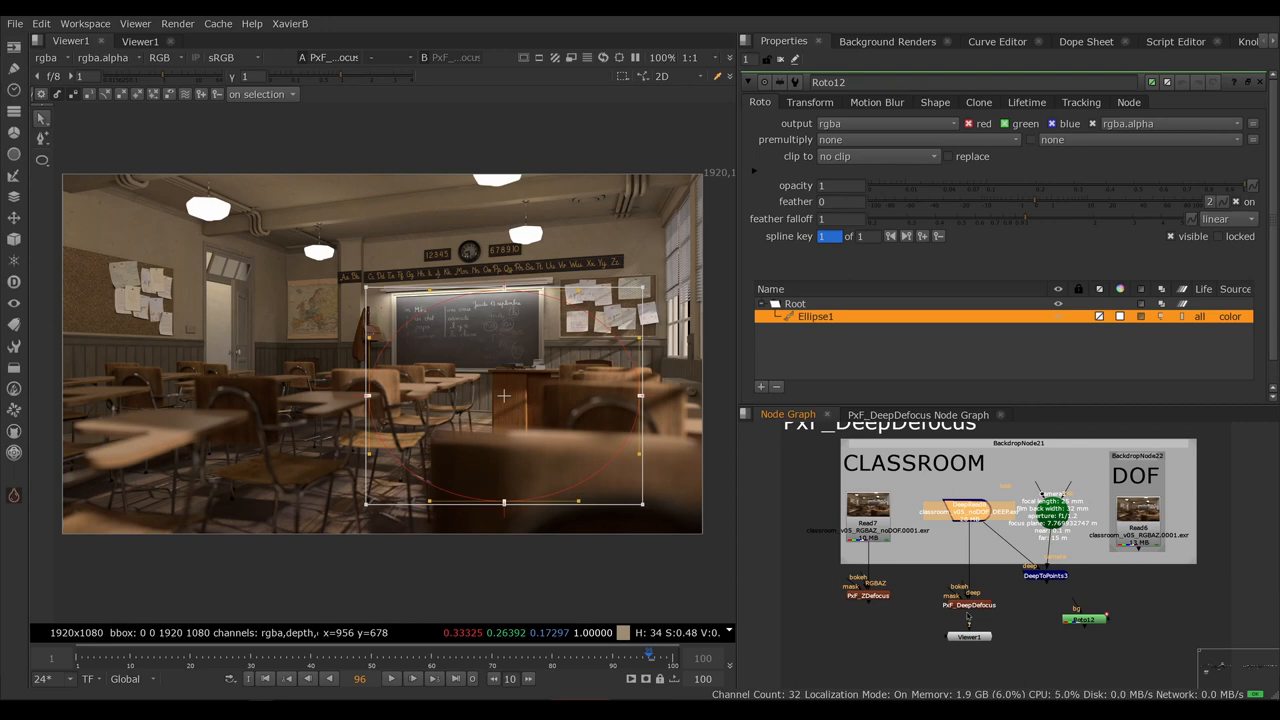
{"action": "mouse_move", "coordinate": [1005, 585]}
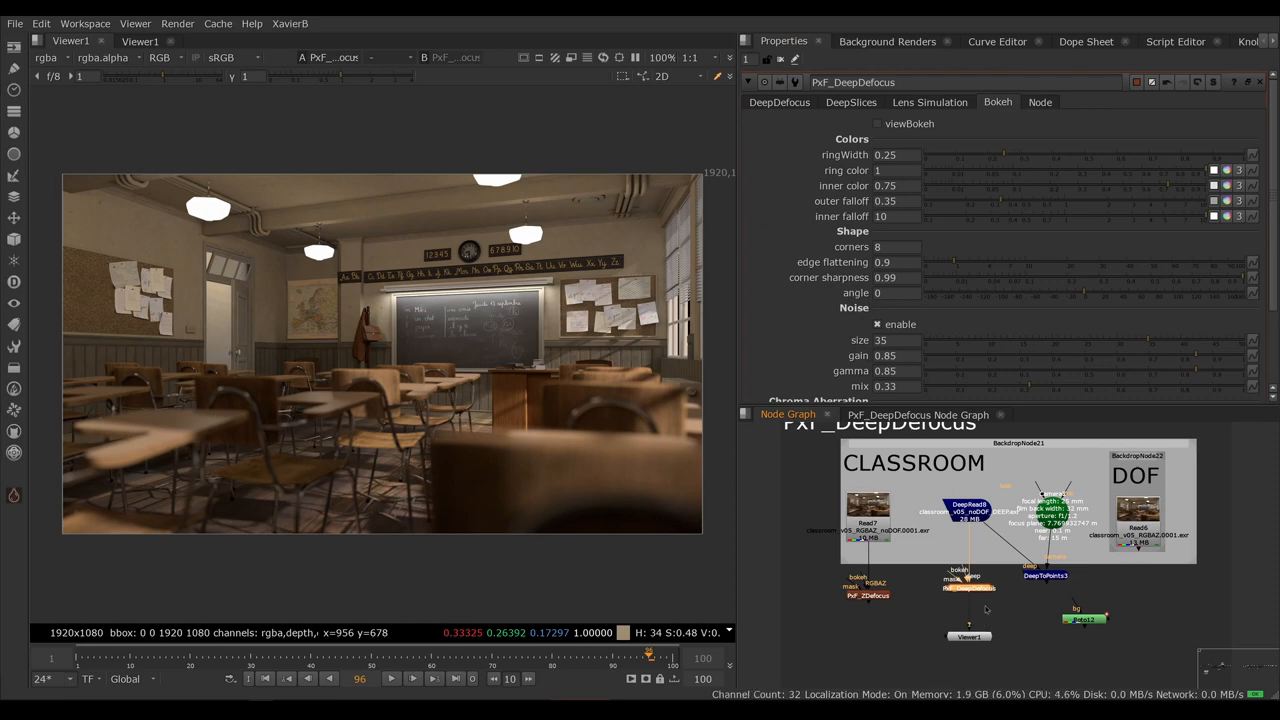
Step: Show PxF_DeepDefocus's DeepDefocus tab with defocus filter and focus plane 7.836913
{"action": "left_click", "coordinate": [779, 102]}
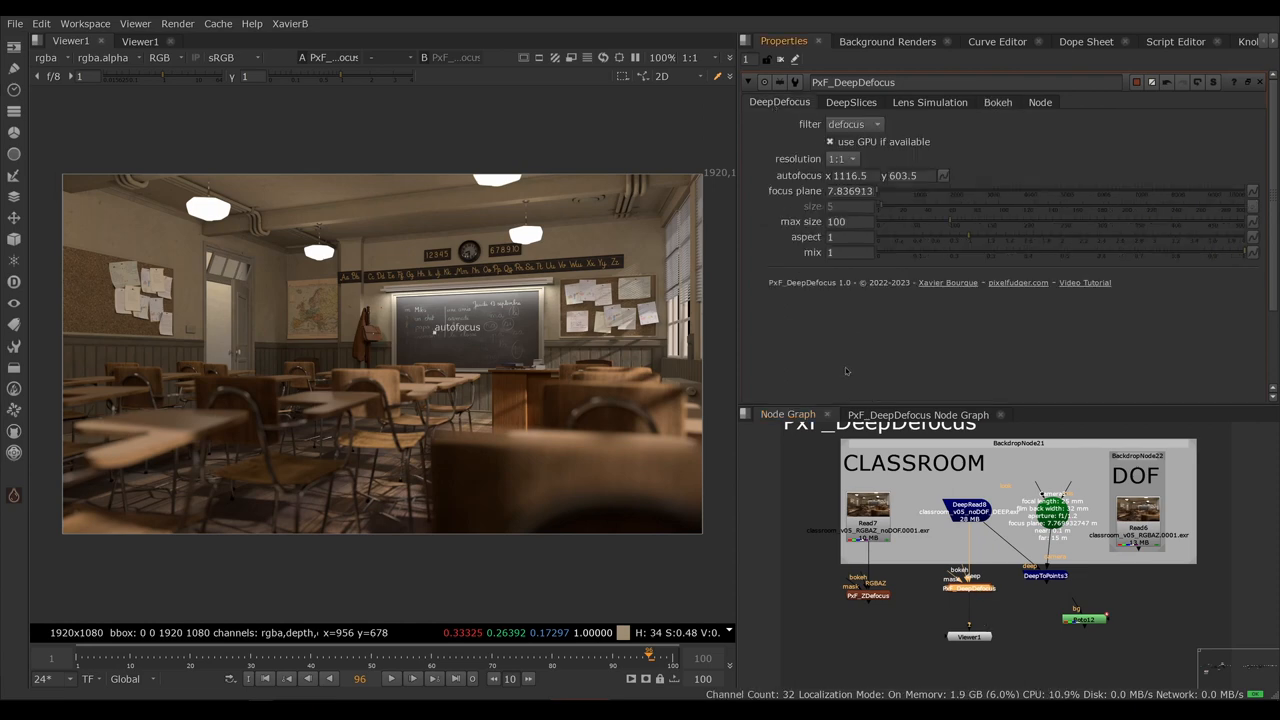
{"action": "mouse_move", "coordinate": [849, 374]}
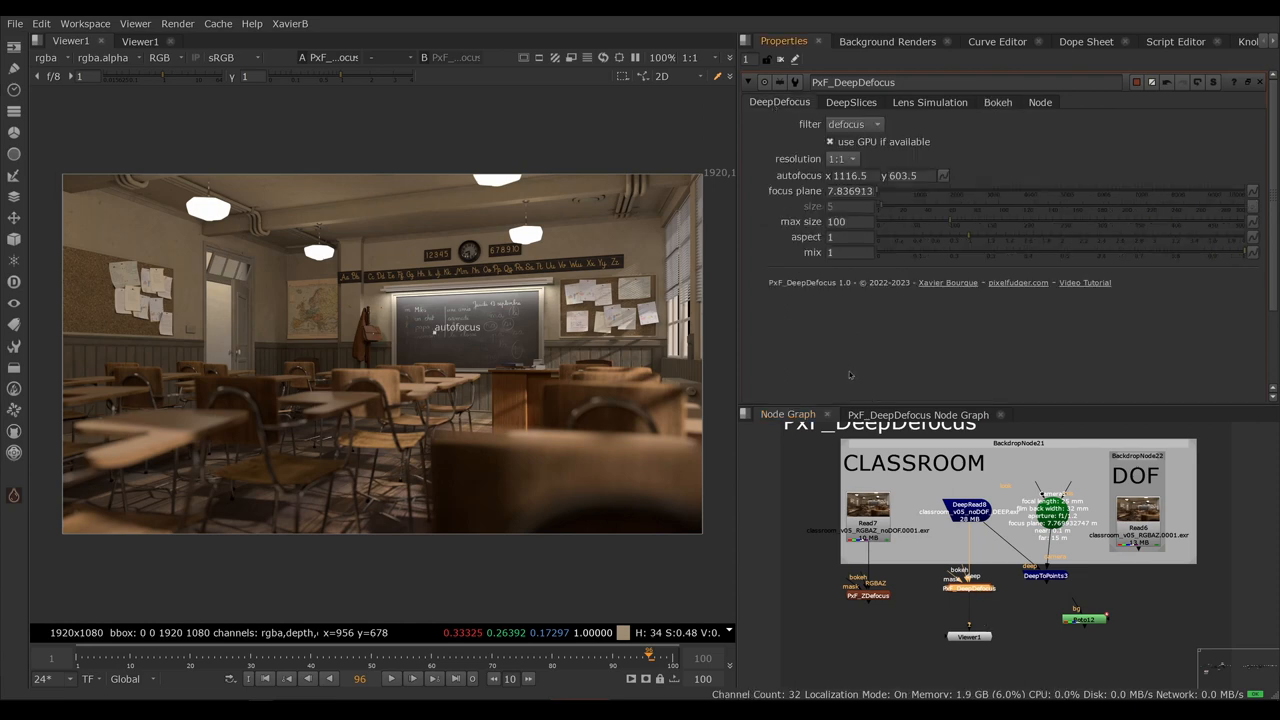